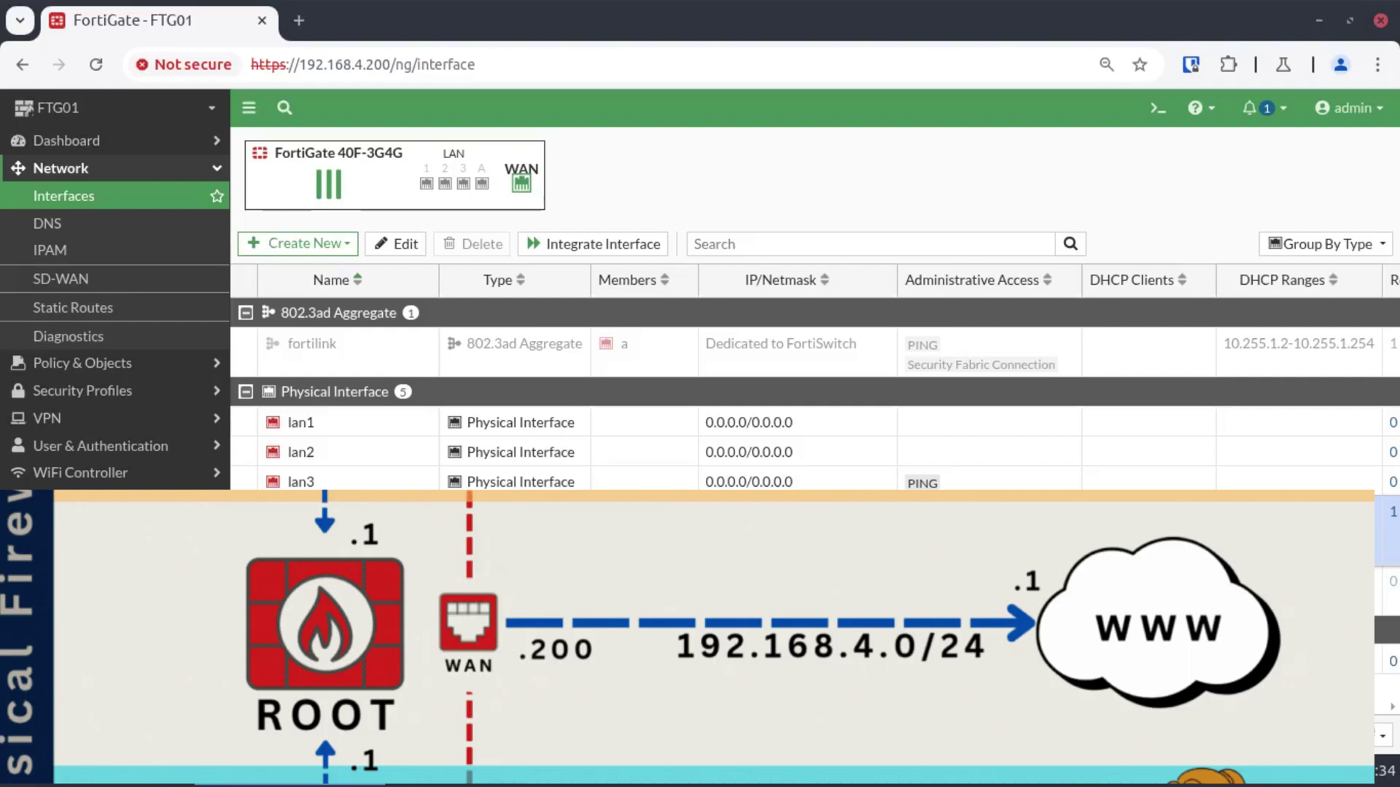
# - Show the wan port details with its 192.168.4.200/24 address and WAN role
pyautogui.click(521, 183)
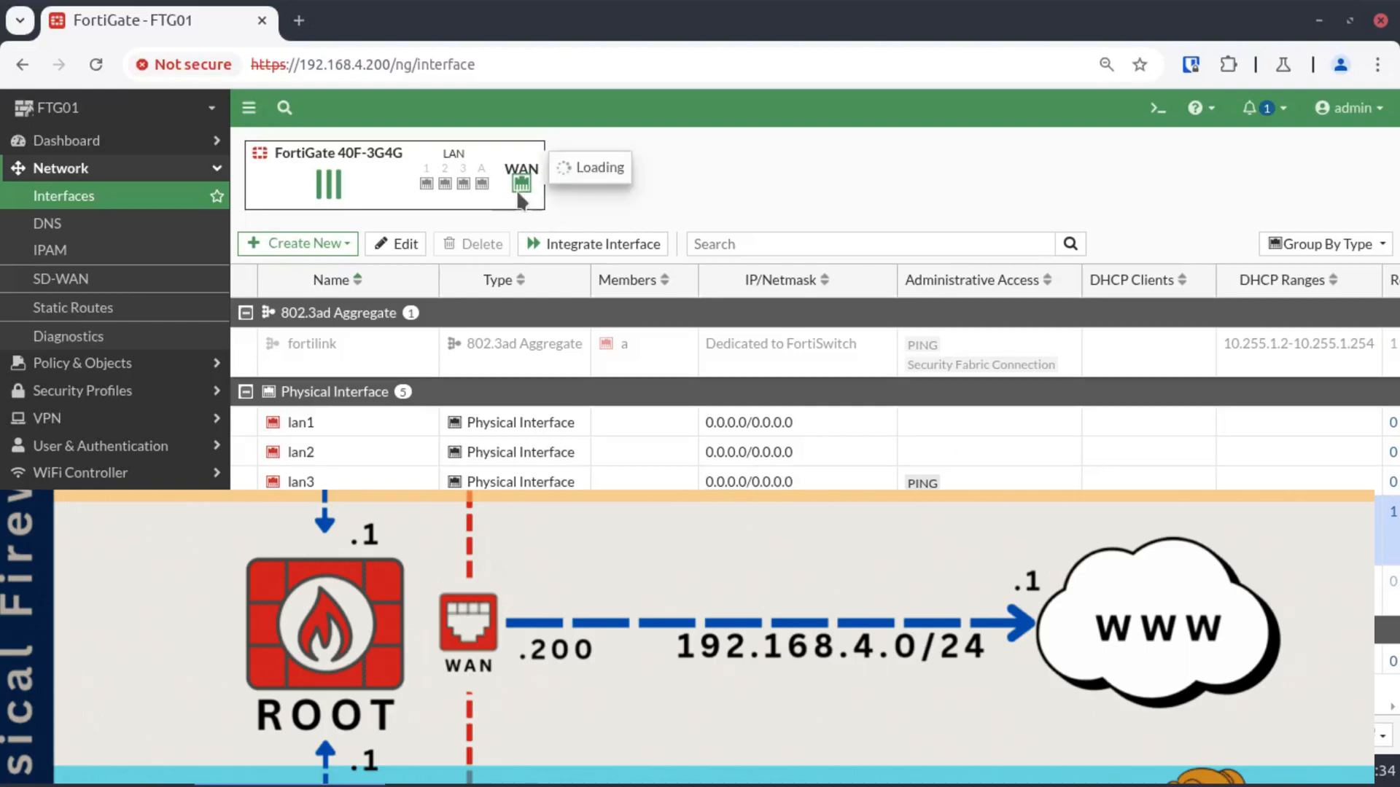
pyautogui.moveTo(554, 197)
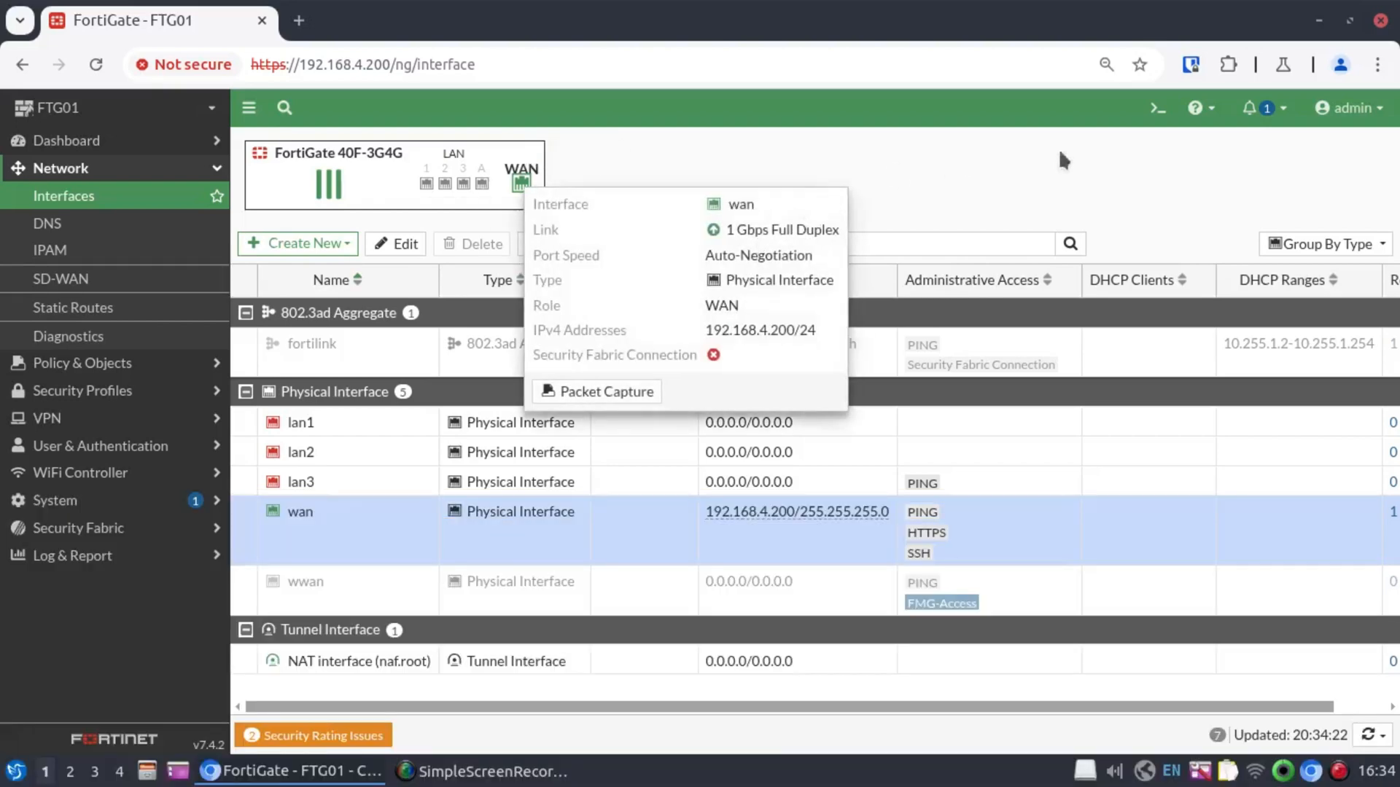
# - In the CLI console under config system global, list vdom-mode values and set vdom-mode multi-vdom
pyautogui.click(1156, 107)
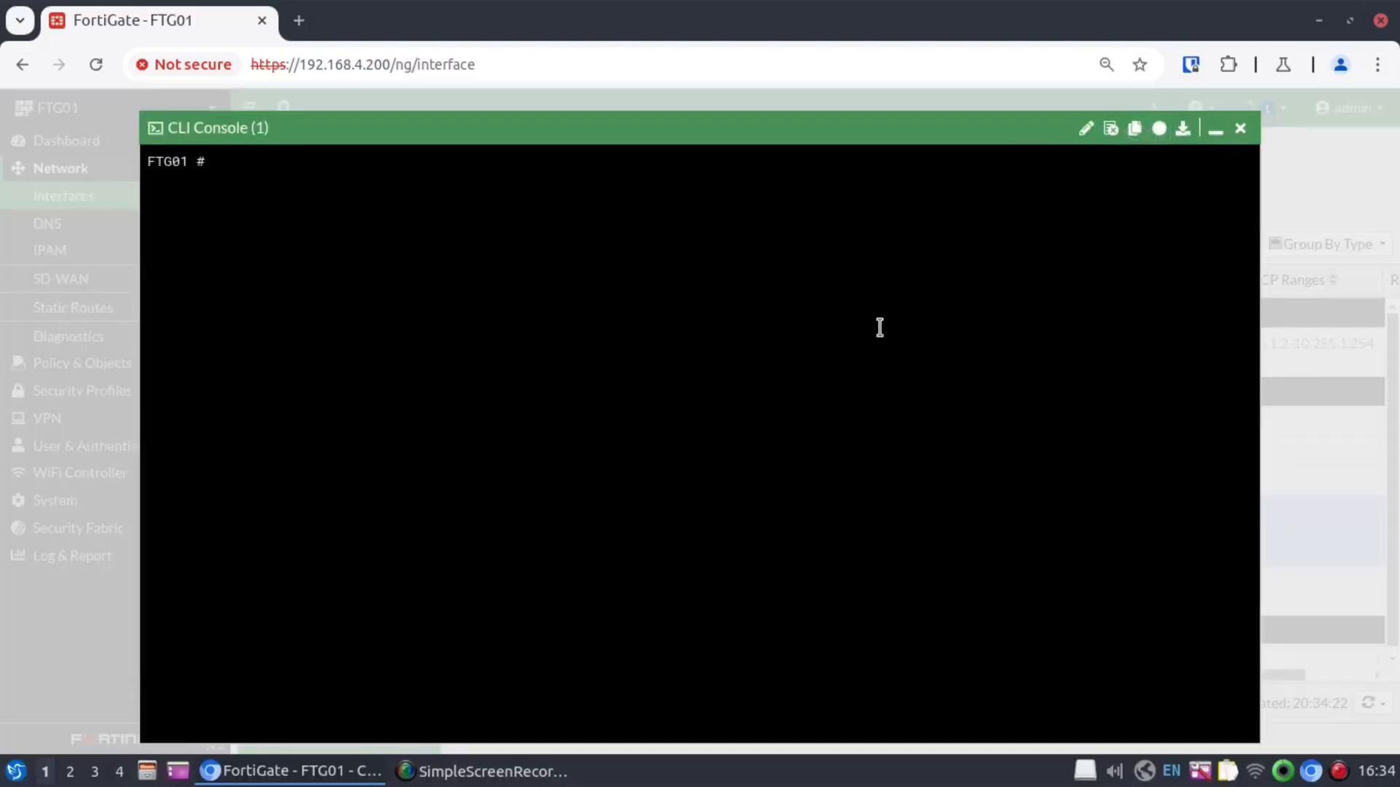
pyautogui.write('config system global')
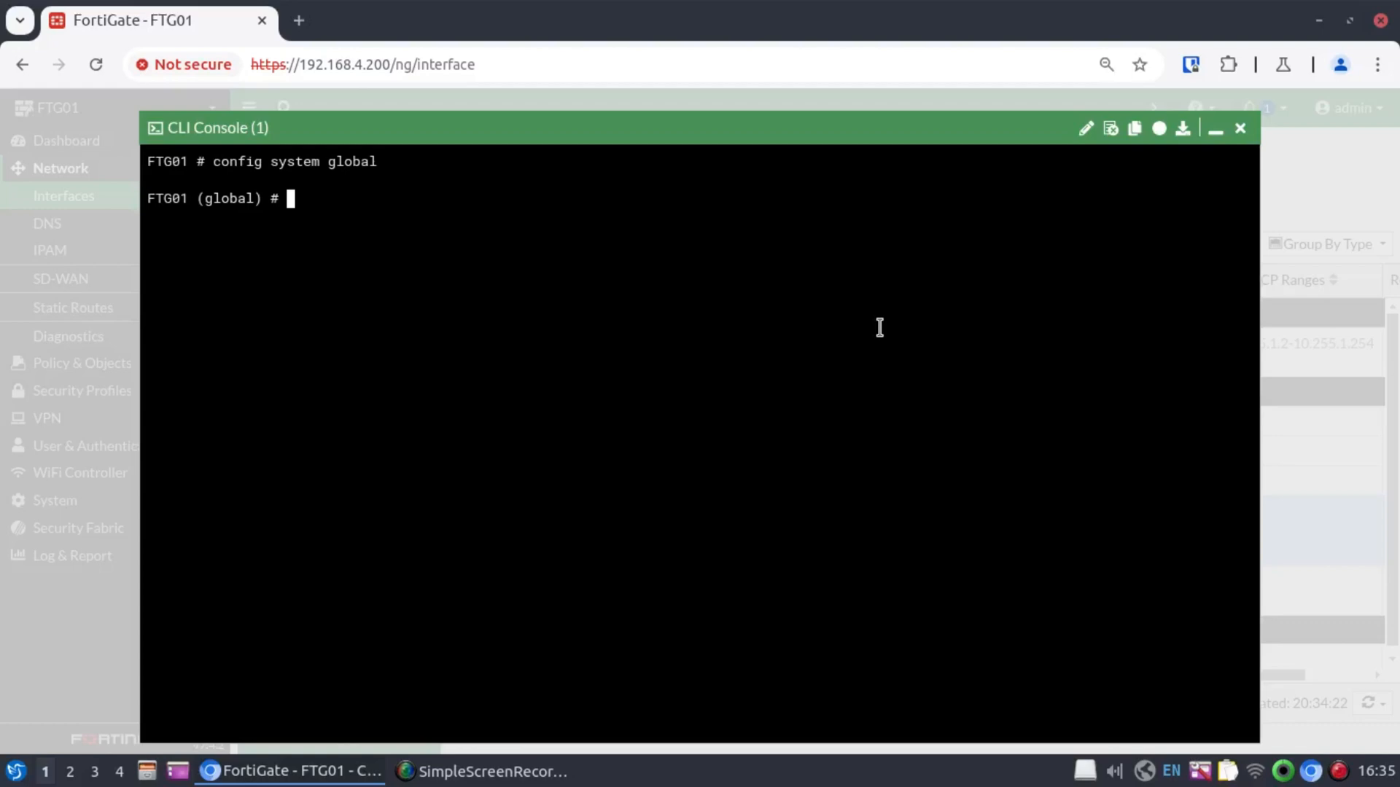
pyautogui.write('set vdom-mode')
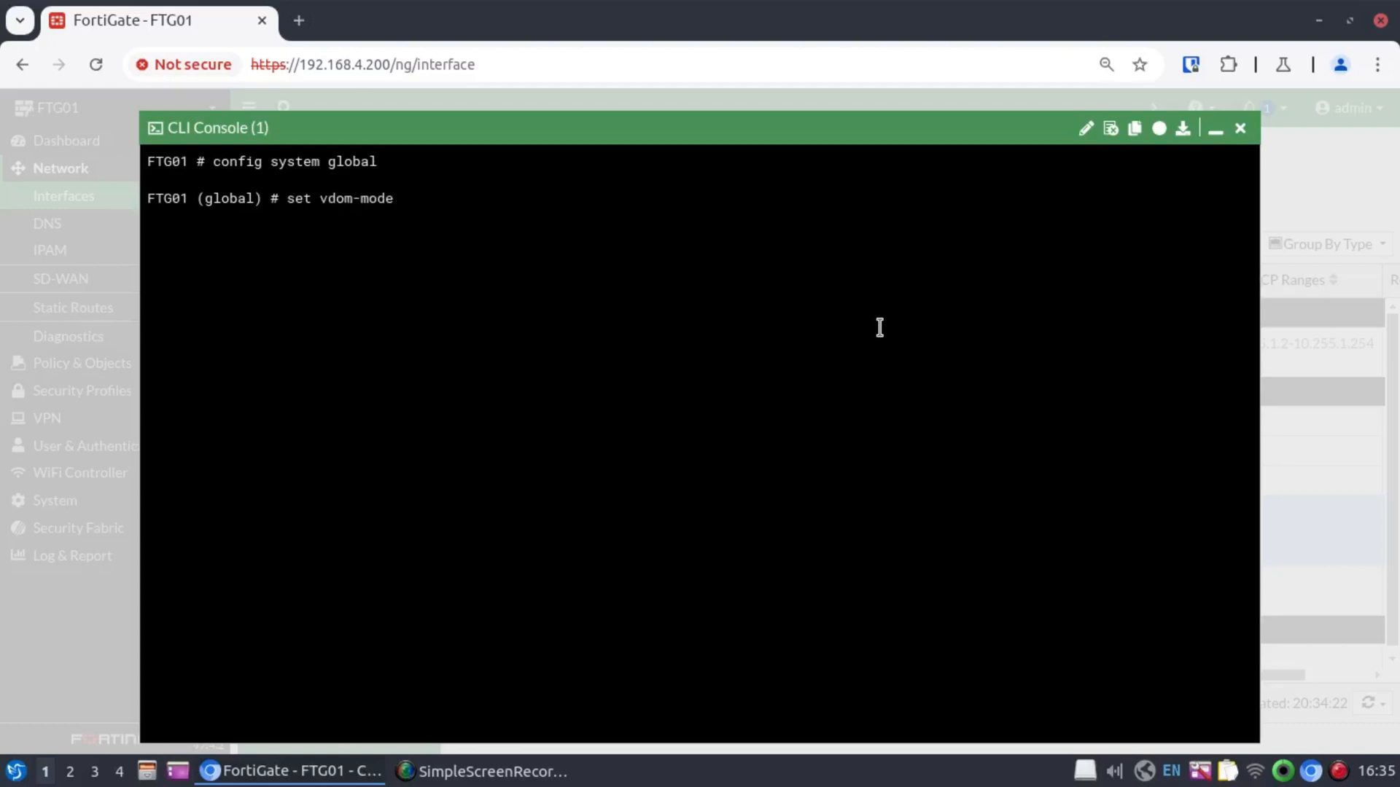
pyautogui.press('tab')
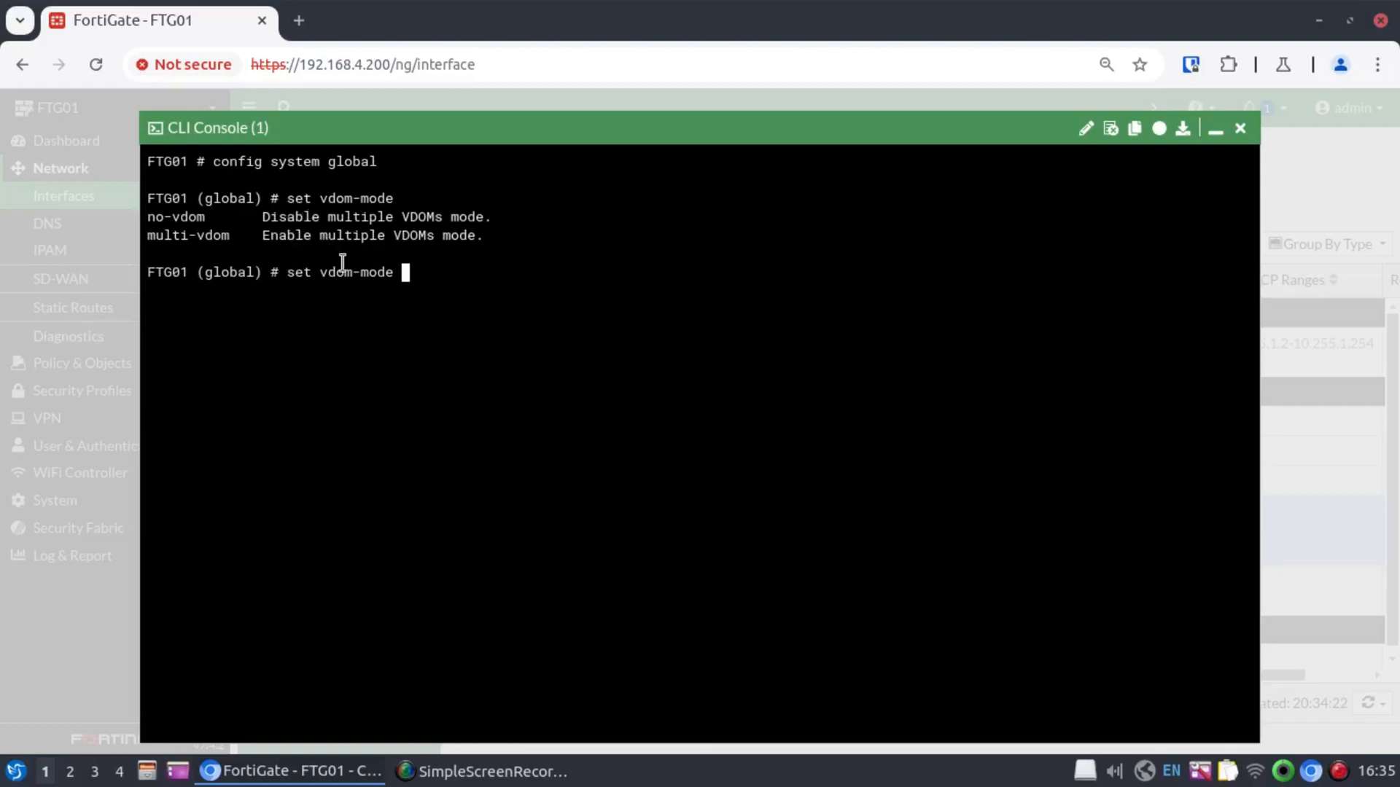
pyautogui.write('multi-vdom')
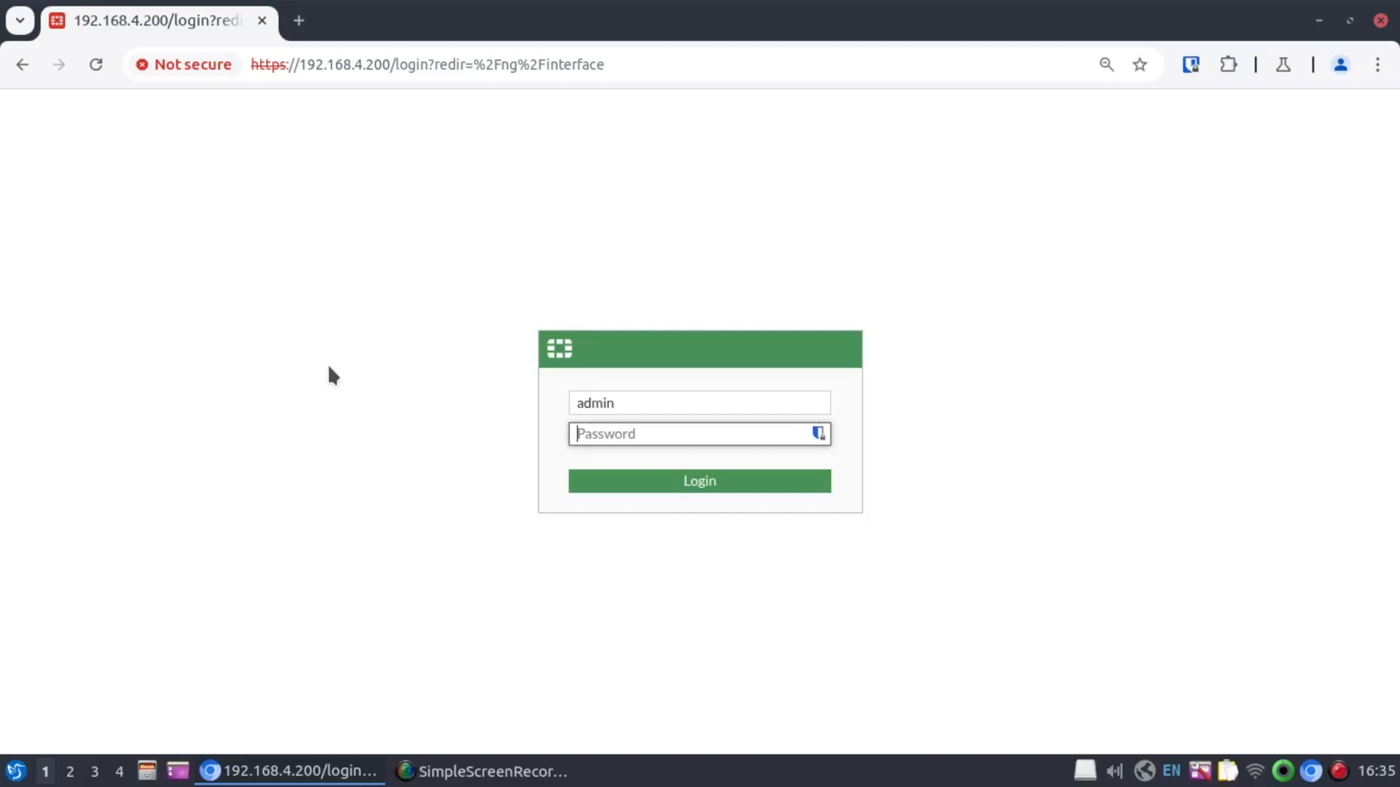
# - Log in as admin again and view the VDOM list showing Global and root
pyautogui.click(698, 481)
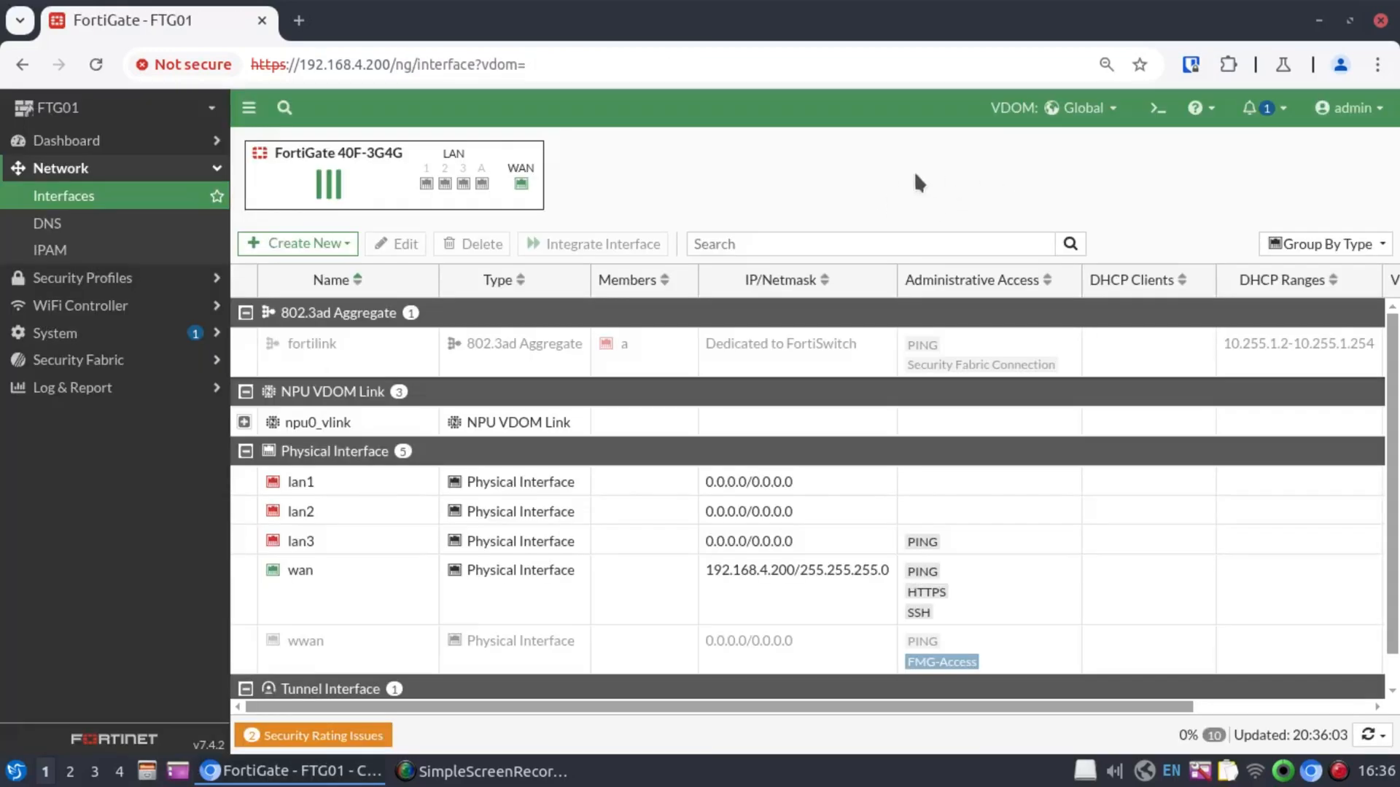
pyautogui.moveTo(1026, 160)
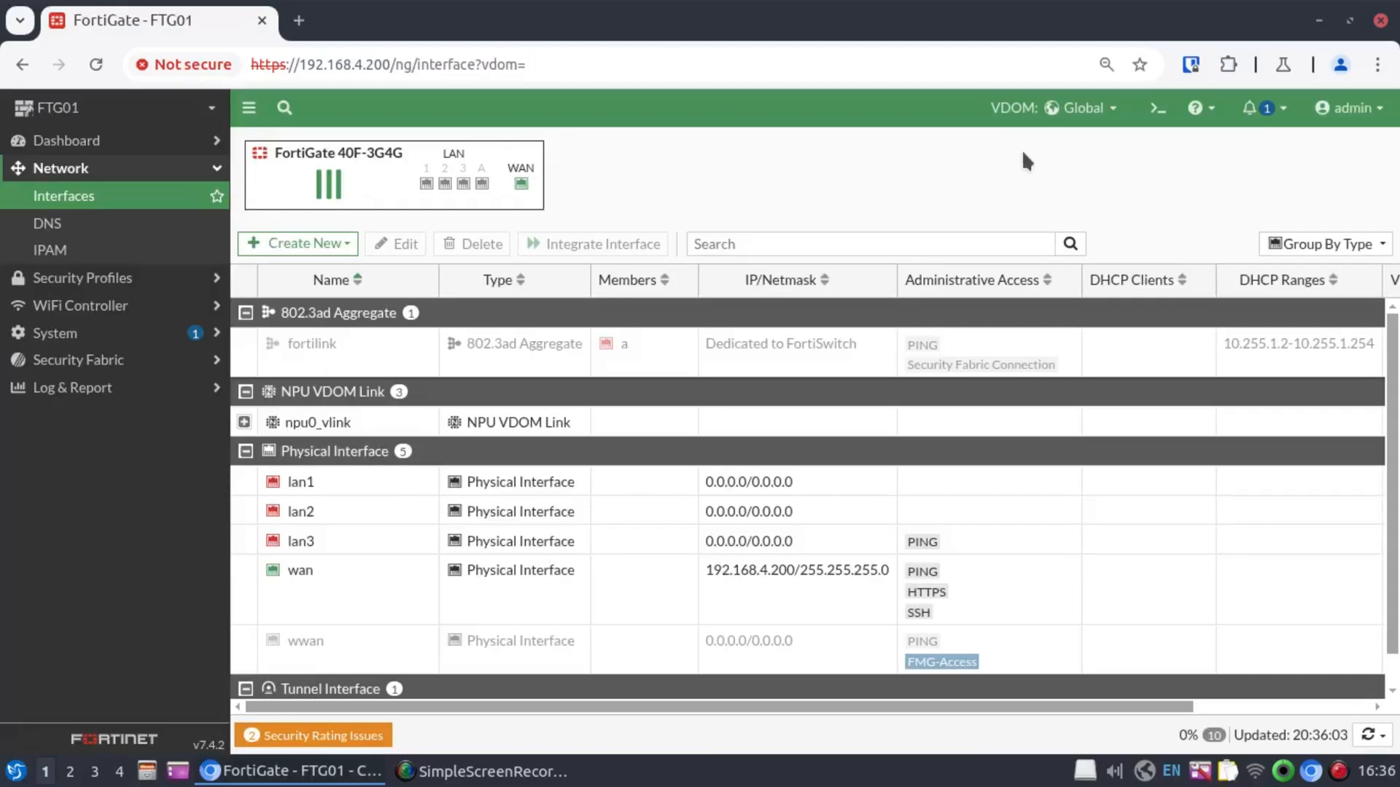
pyautogui.moveTo(1053, 108)
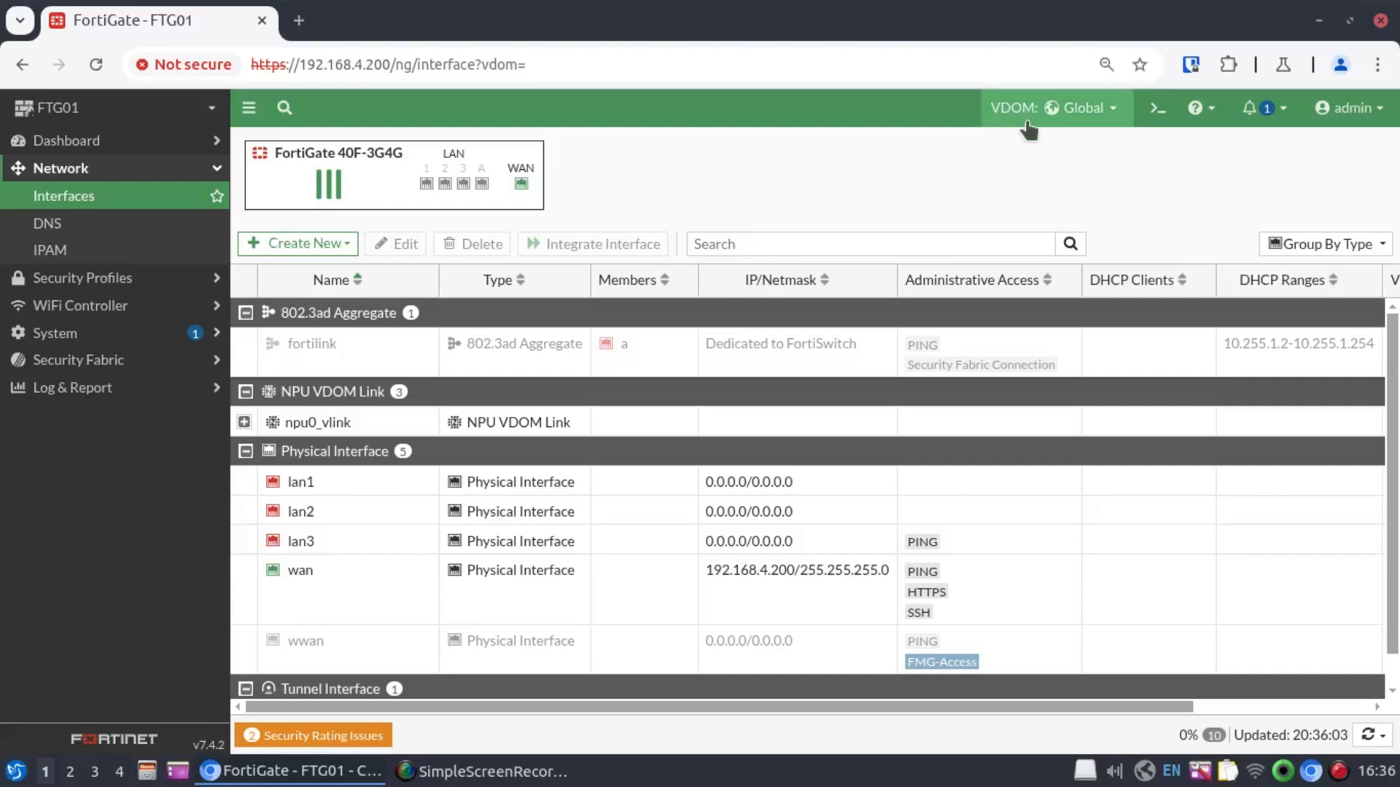
pyautogui.moveTo(1083, 137)
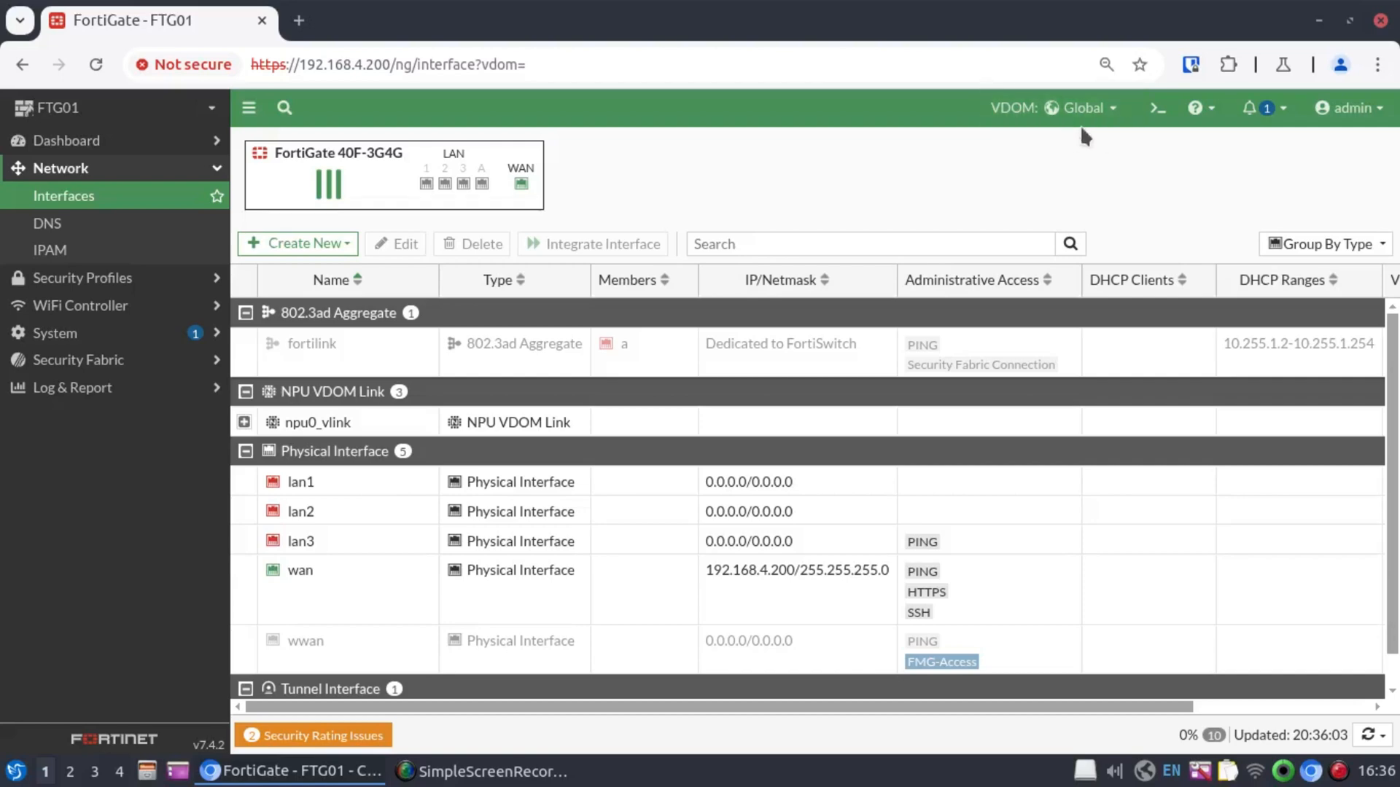
pyautogui.click(1056, 107)
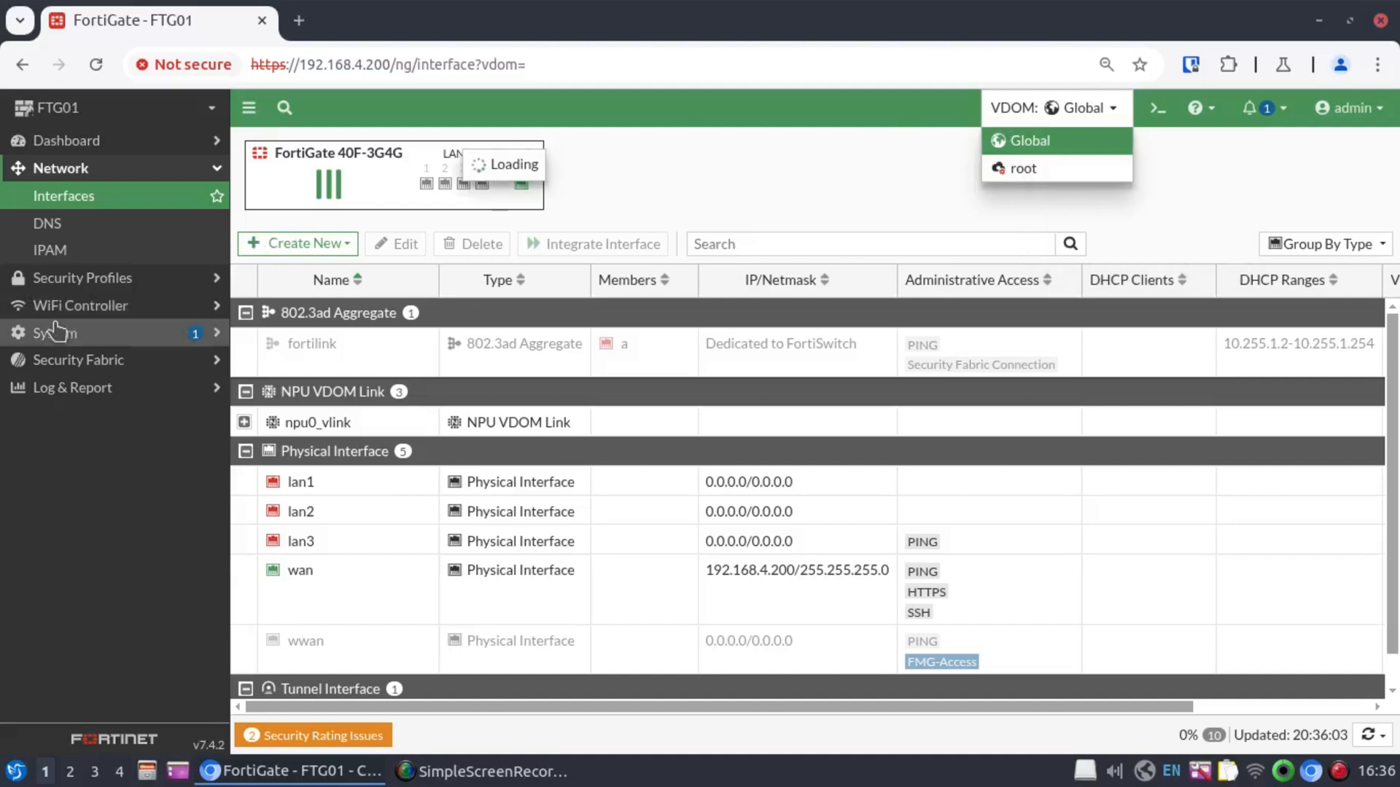
# - Create a new traffic virtual domain named Prod under System > VDOM
pyautogui.click(55, 333)
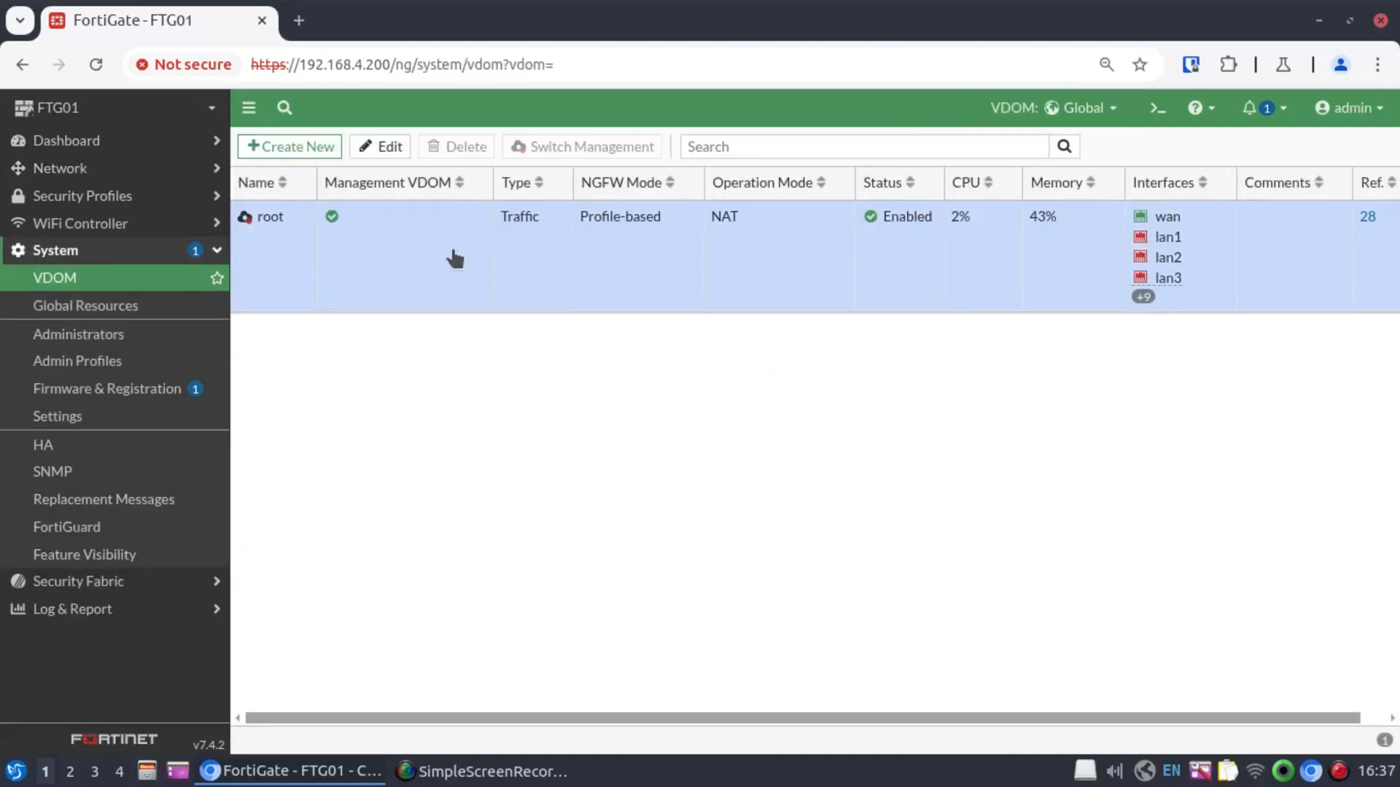
pyautogui.moveTo(357, 214)
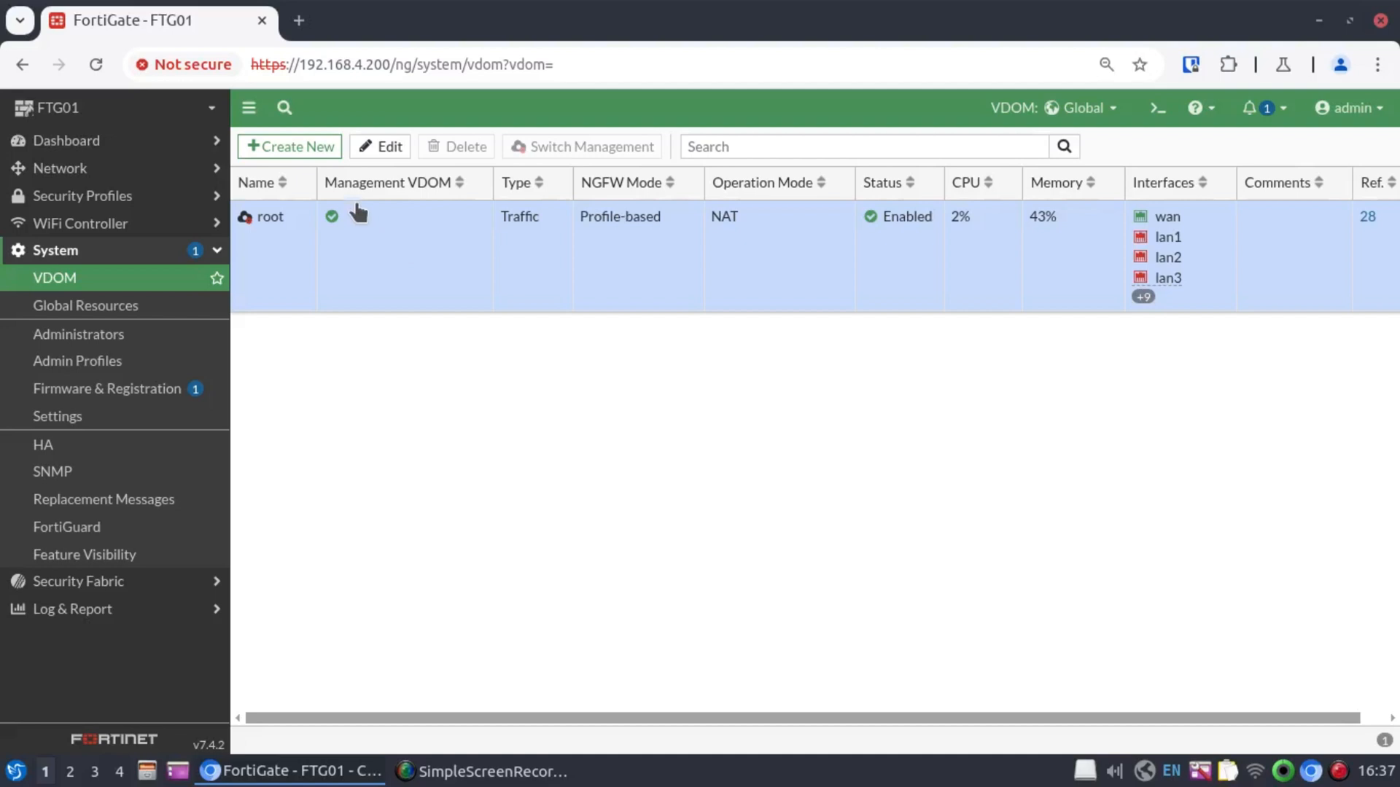
pyautogui.moveTo(289, 146)
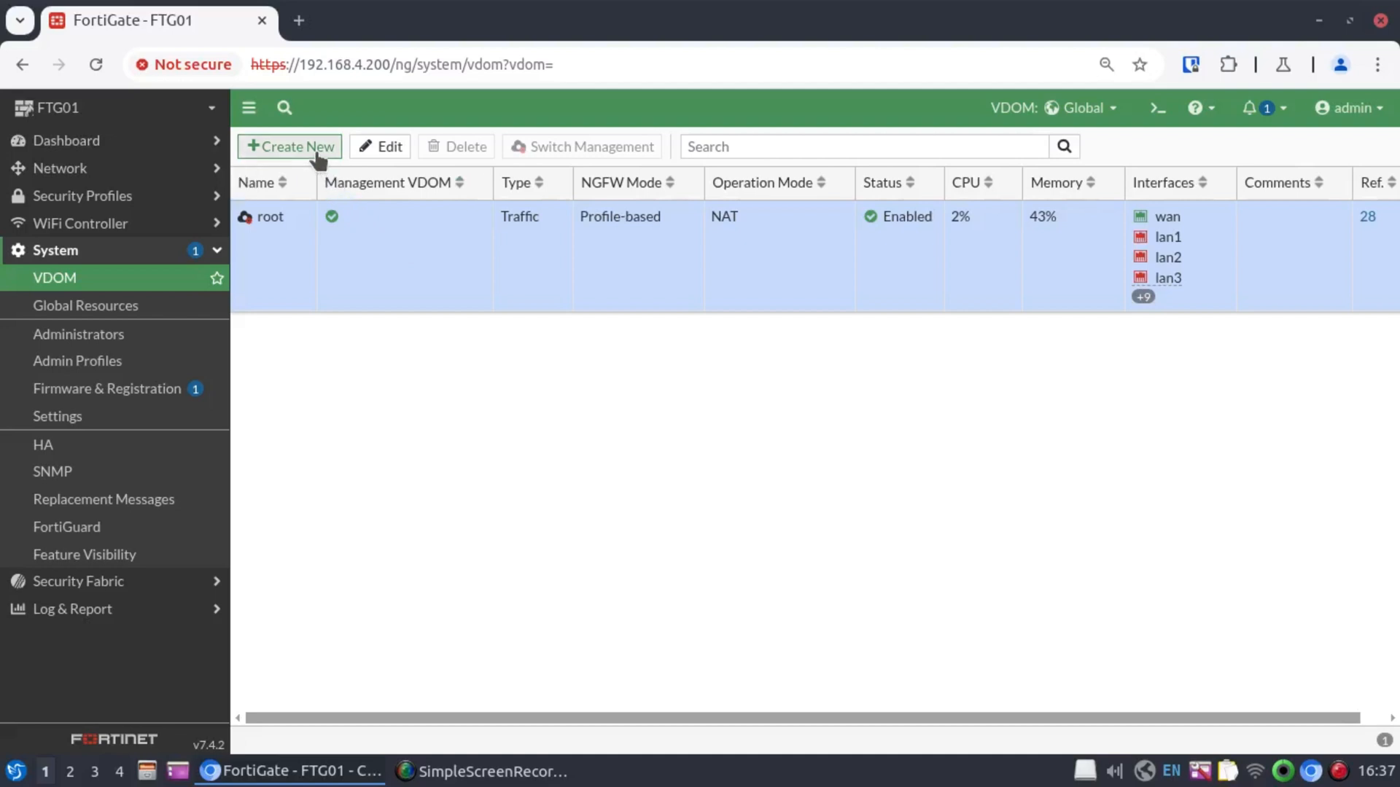
pyautogui.click(288, 145)
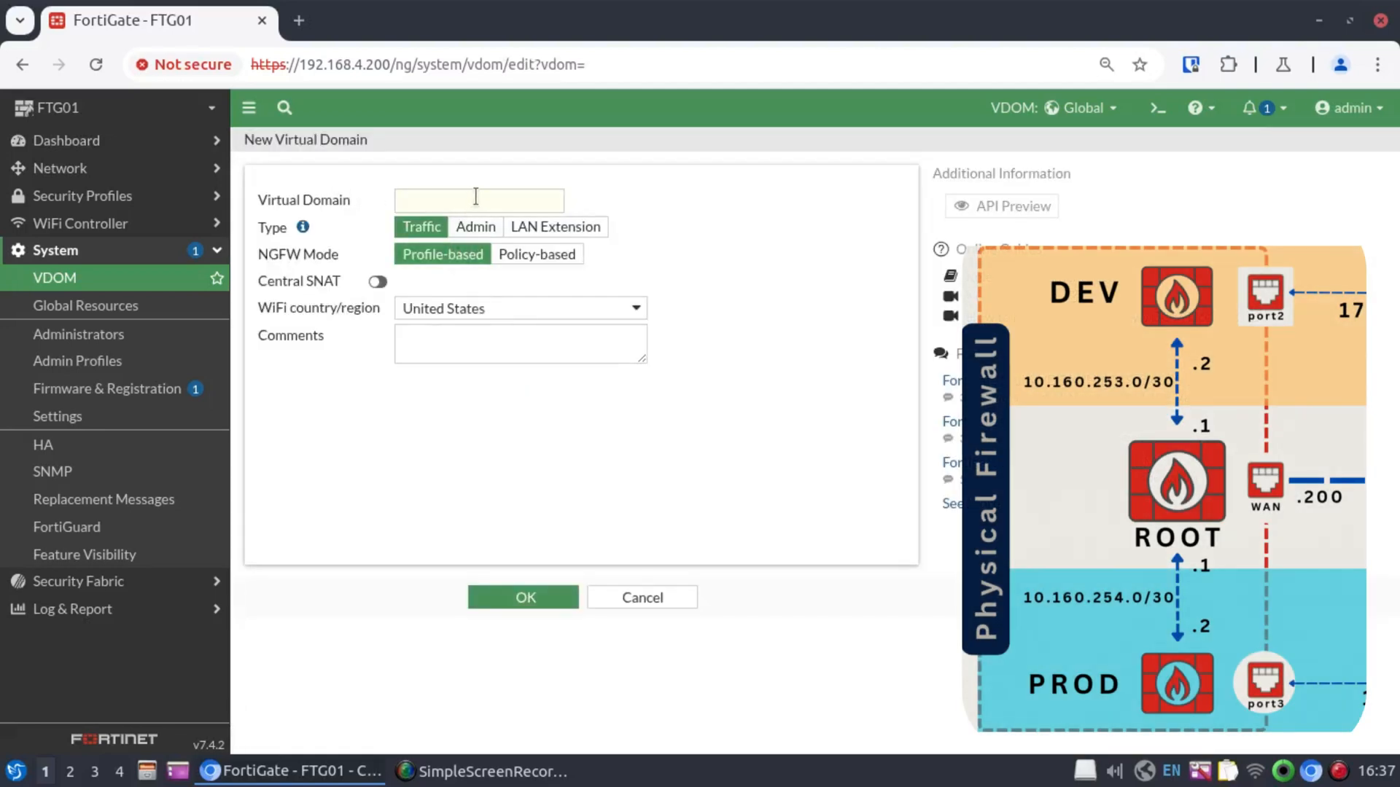
pyautogui.write('Prod')
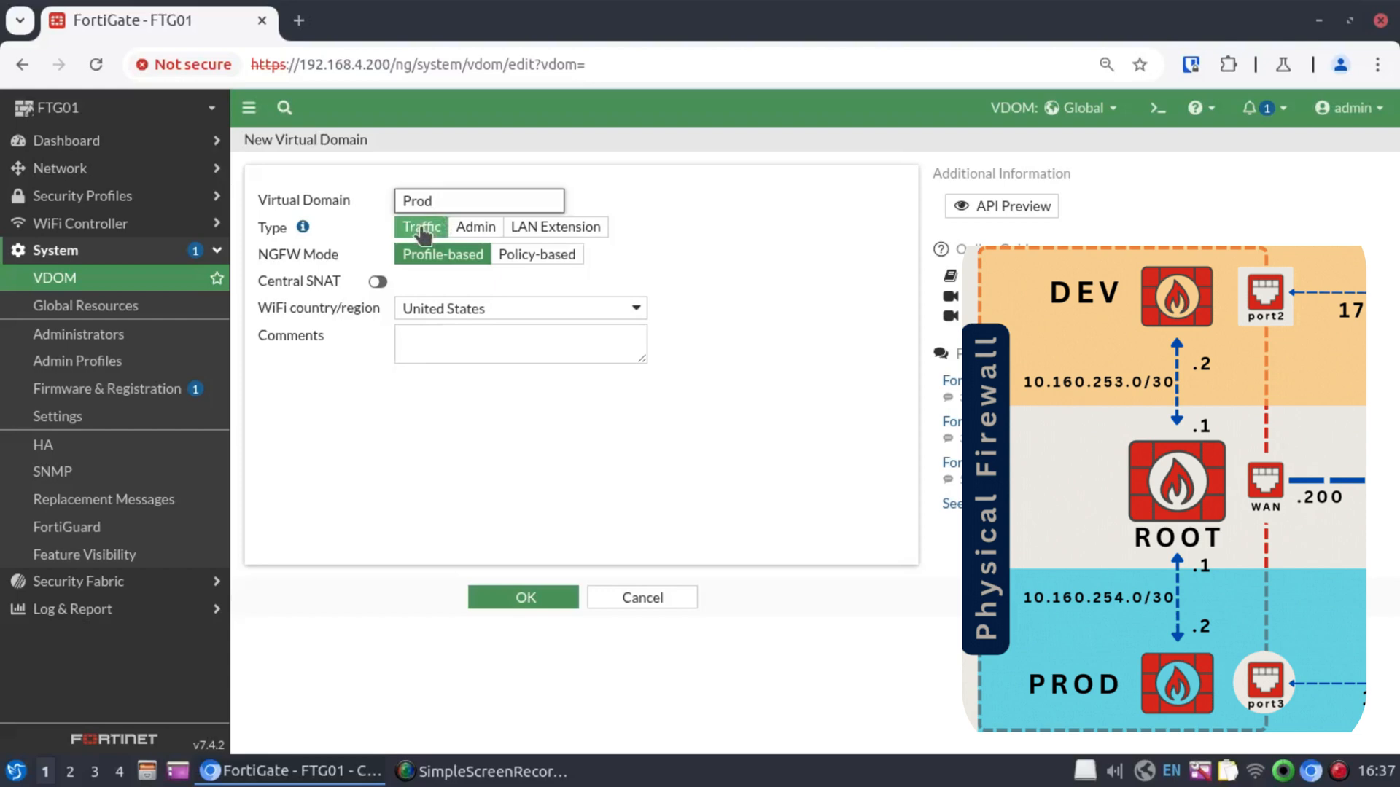
pyautogui.moveTo(500, 570)
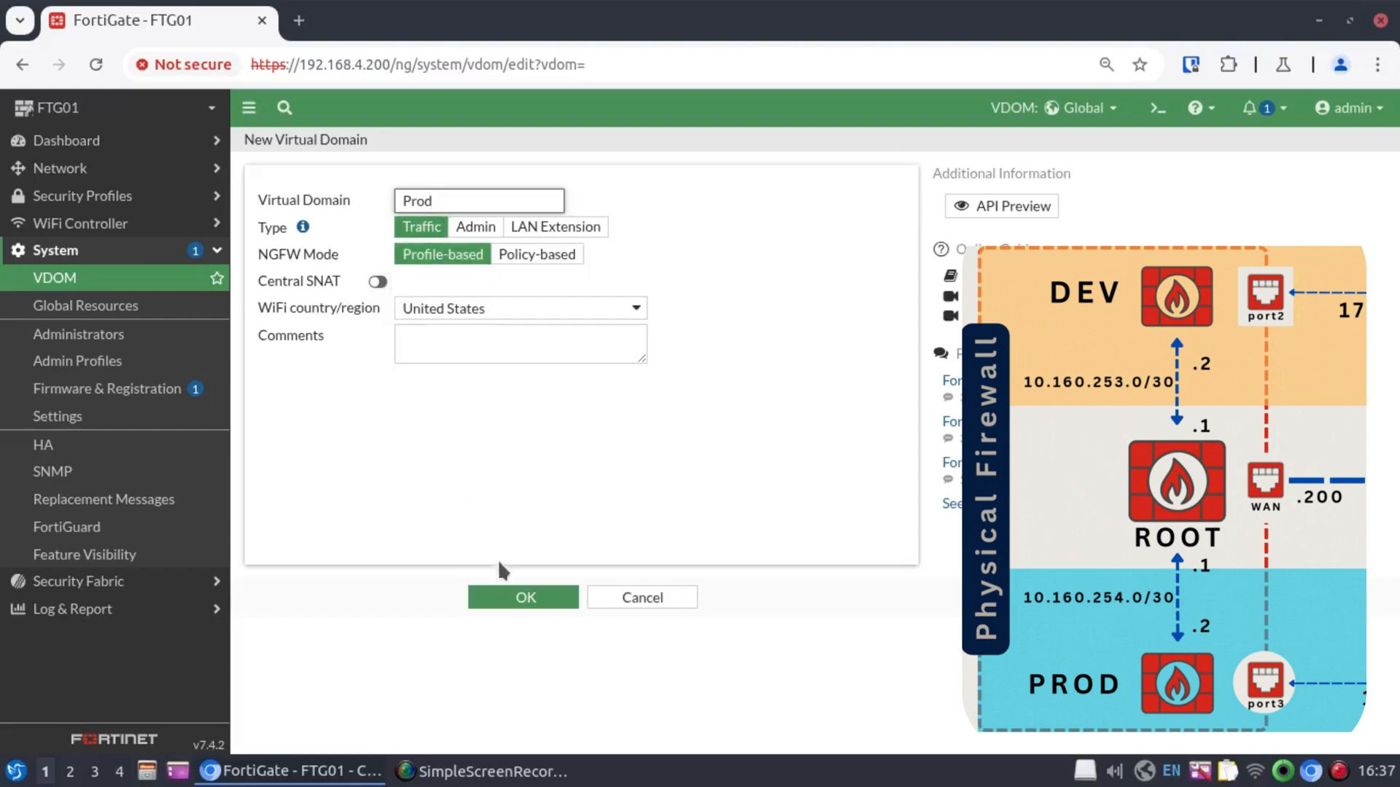
pyautogui.click(523, 598)
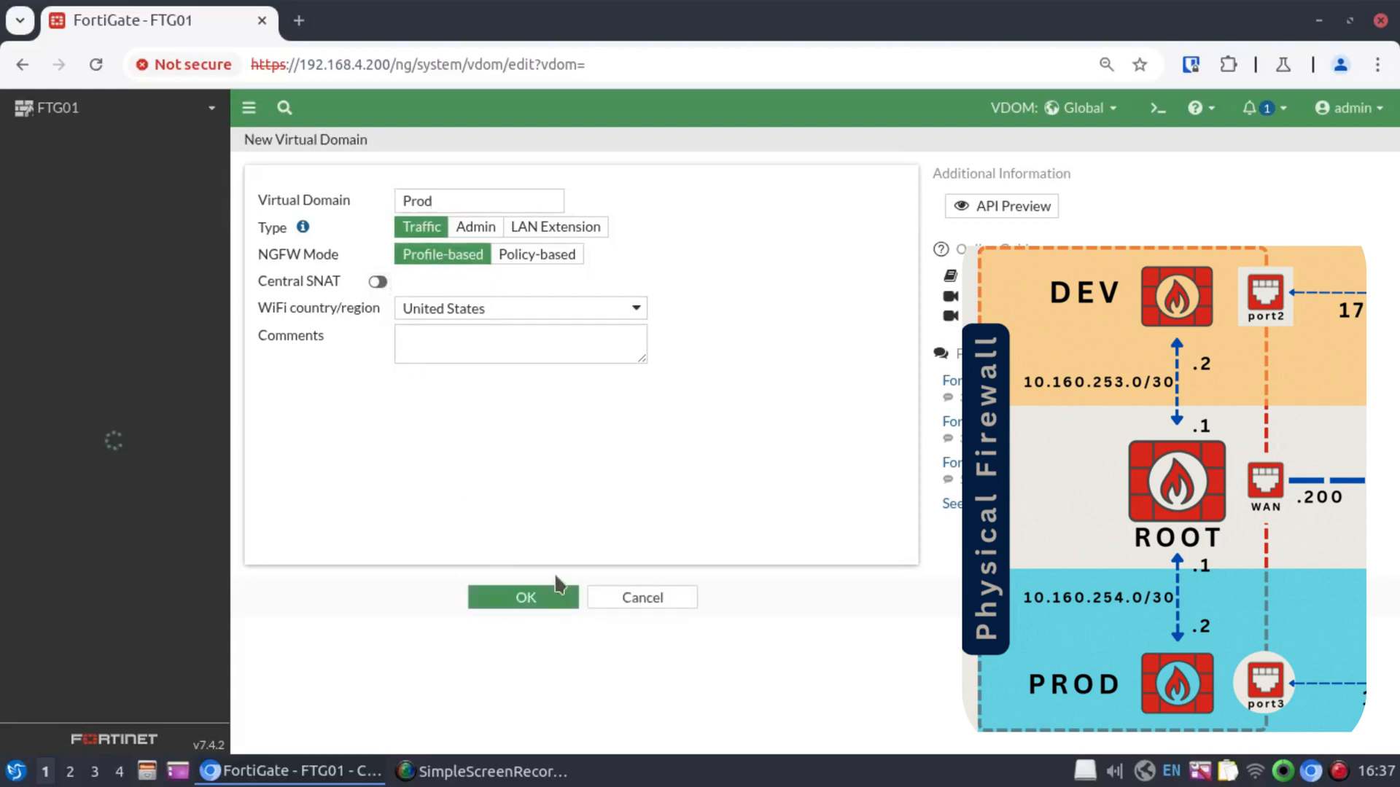
pyautogui.click(523, 598)
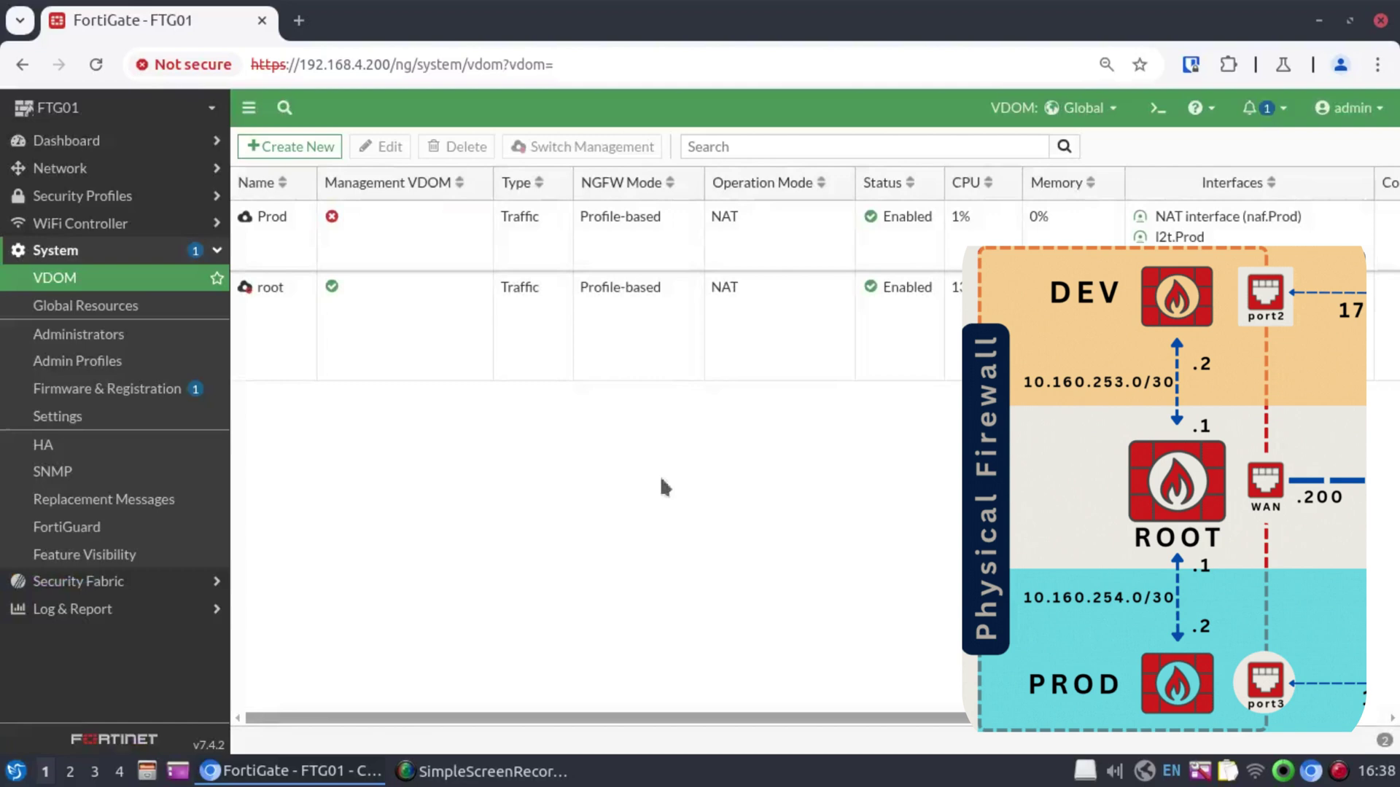
# - Create a second virtual domain named Dev alongside Prod and root
pyautogui.click(289, 146)
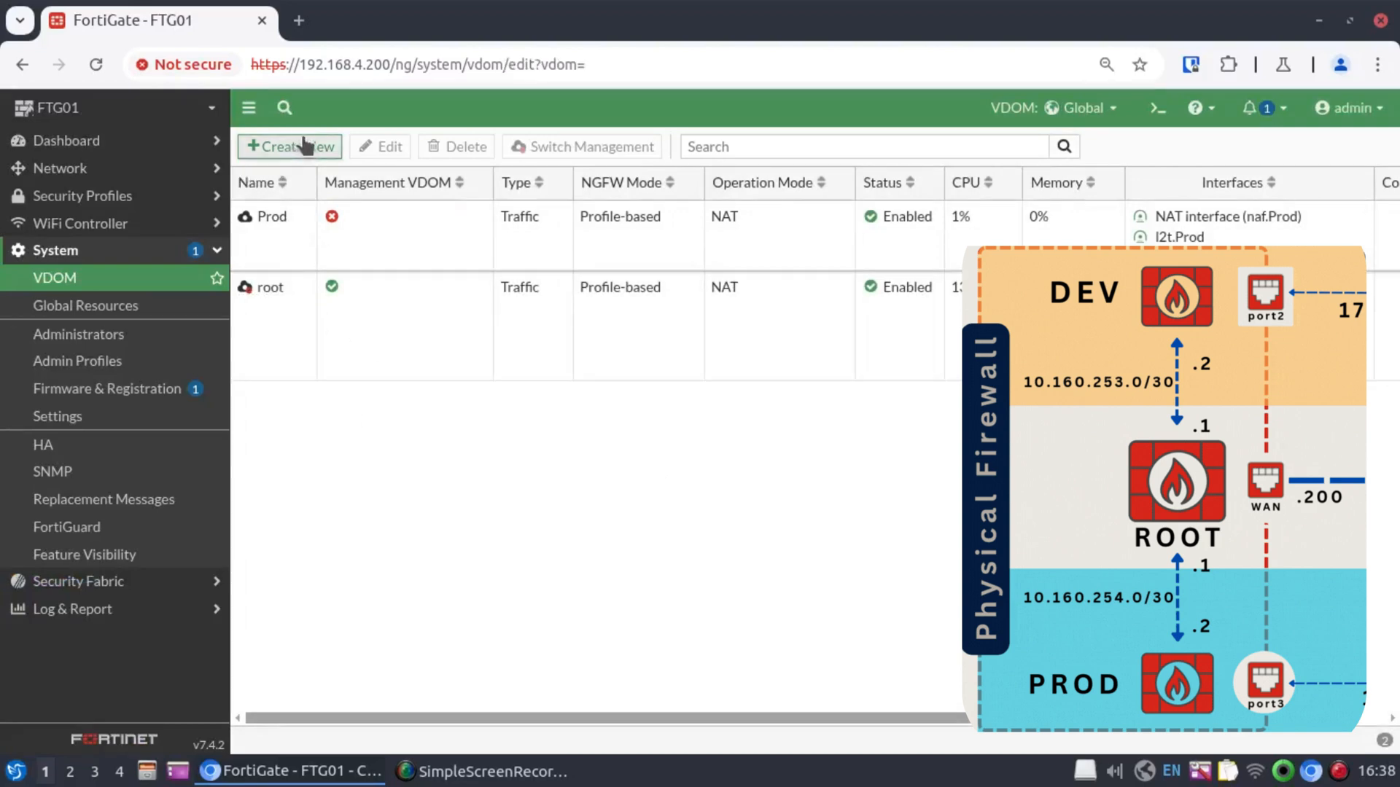
pyautogui.click(288, 145)
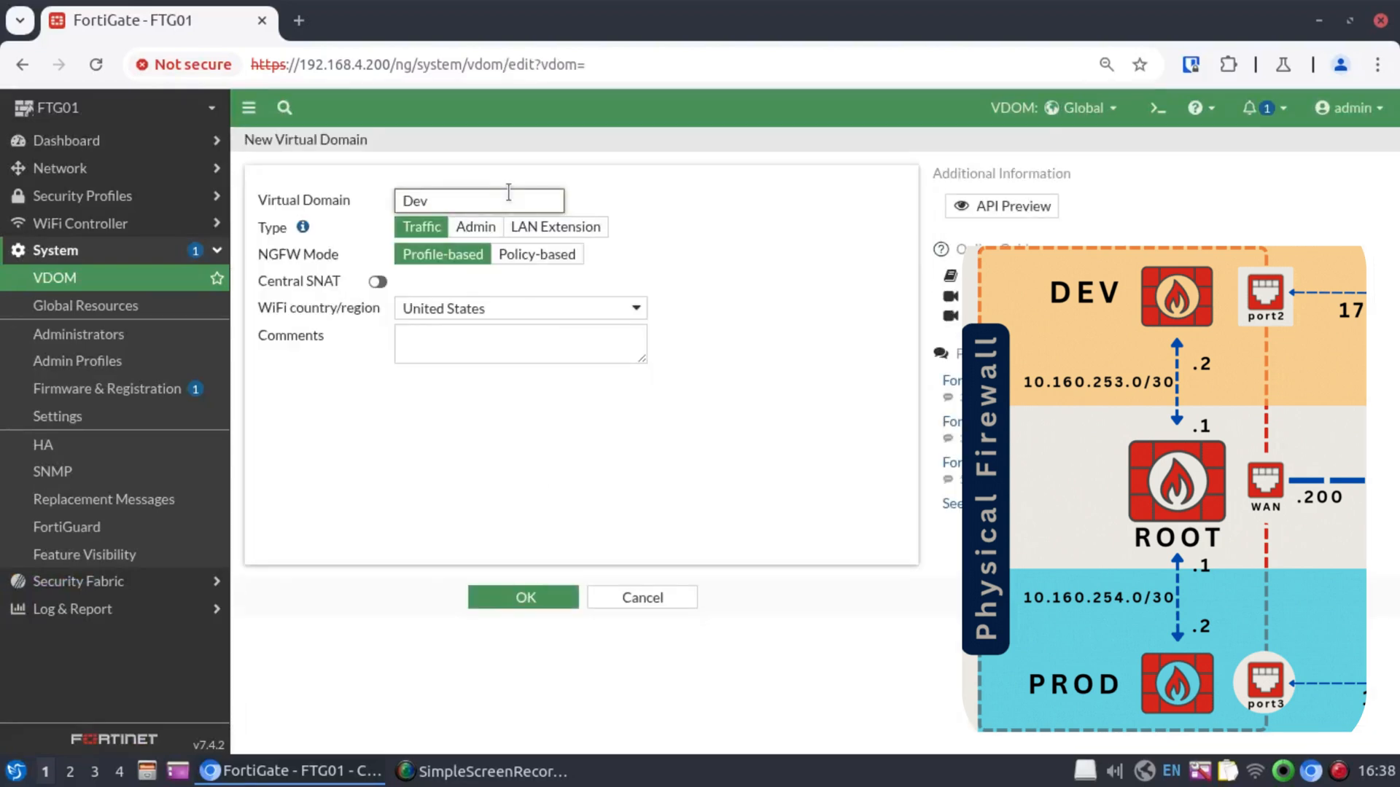
pyautogui.click(523, 598)
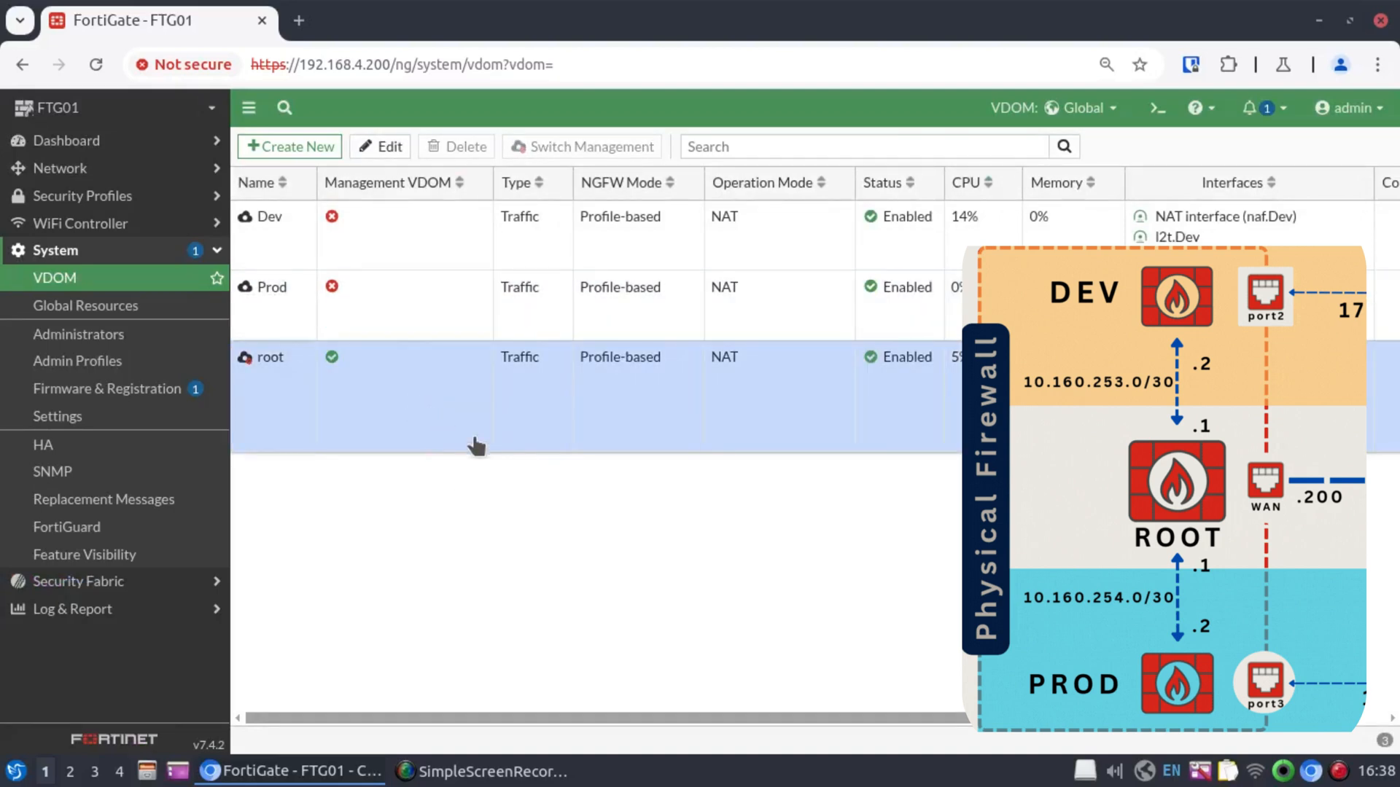
pyautogui.moveTo(458, 305)
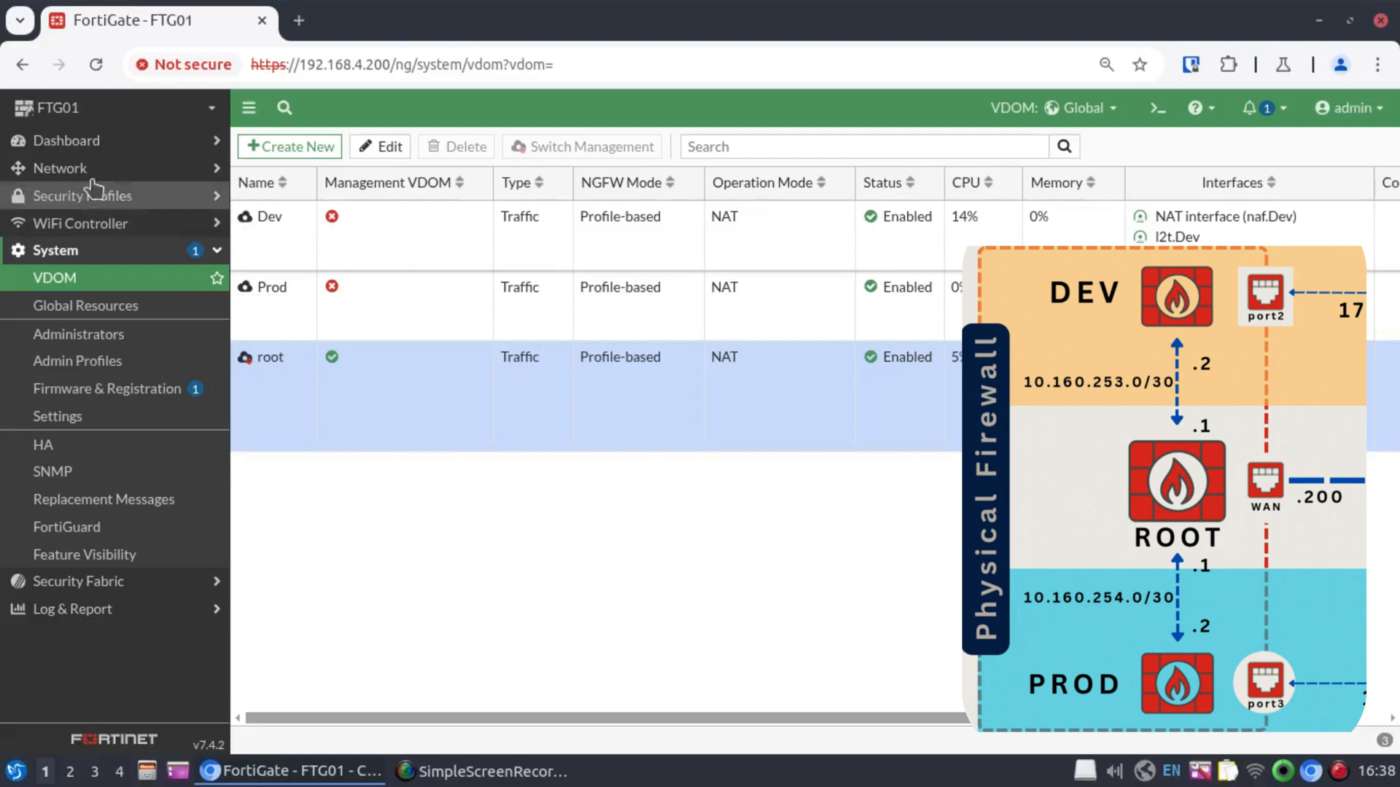
# - Assign lan3 to the Prod VDOM with IP/Netmask 172.16.35.1/24
pyautogui.click(61, 167)
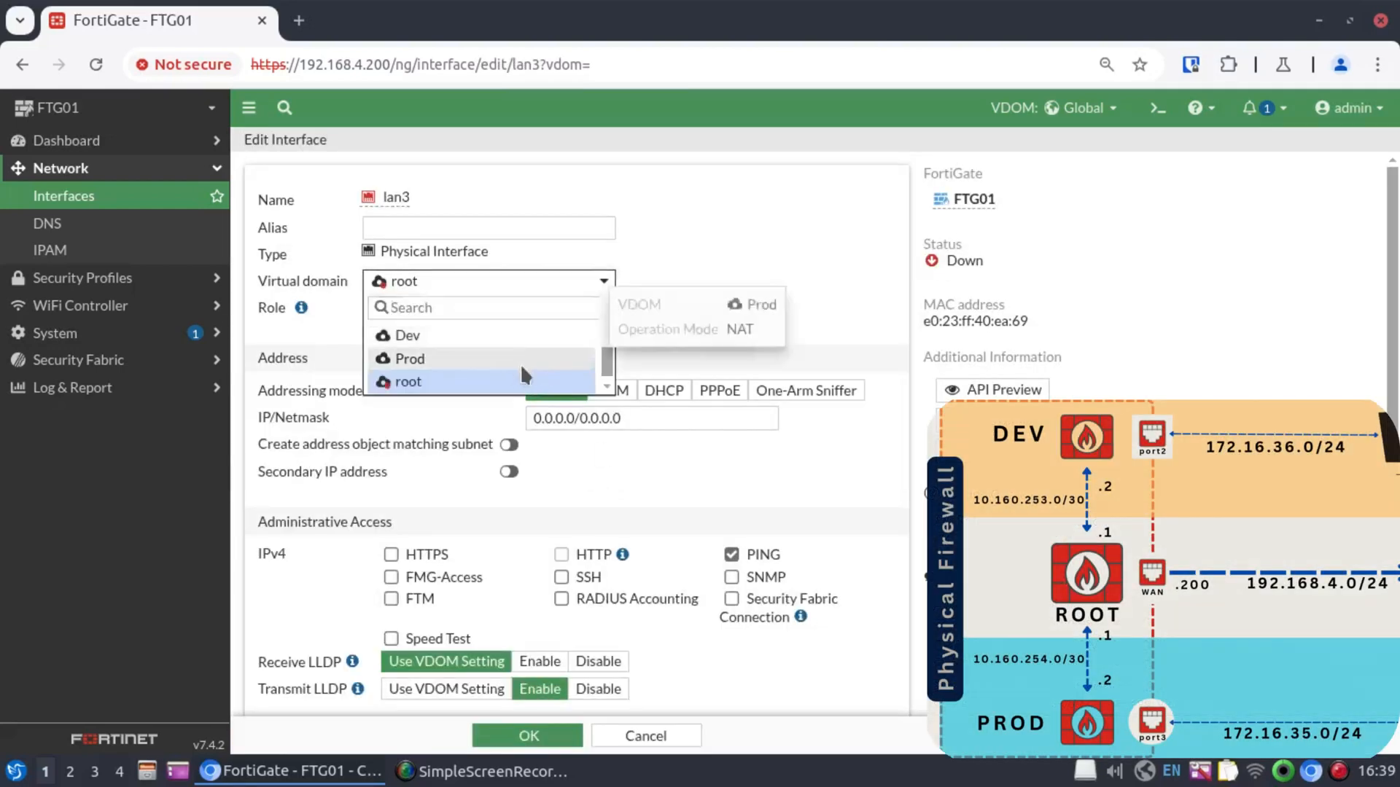
pyautogui.click(411, 359)
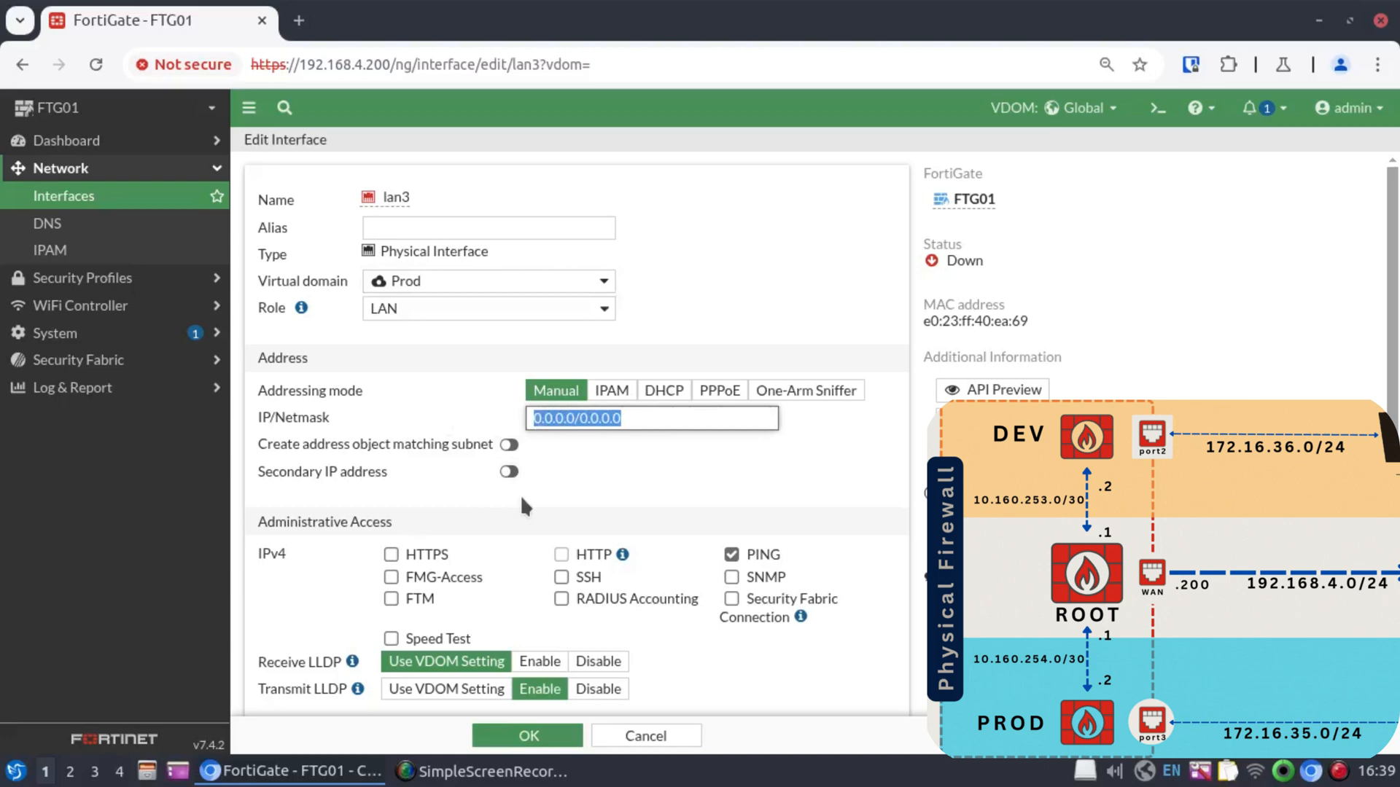
pyautogui.write('172')
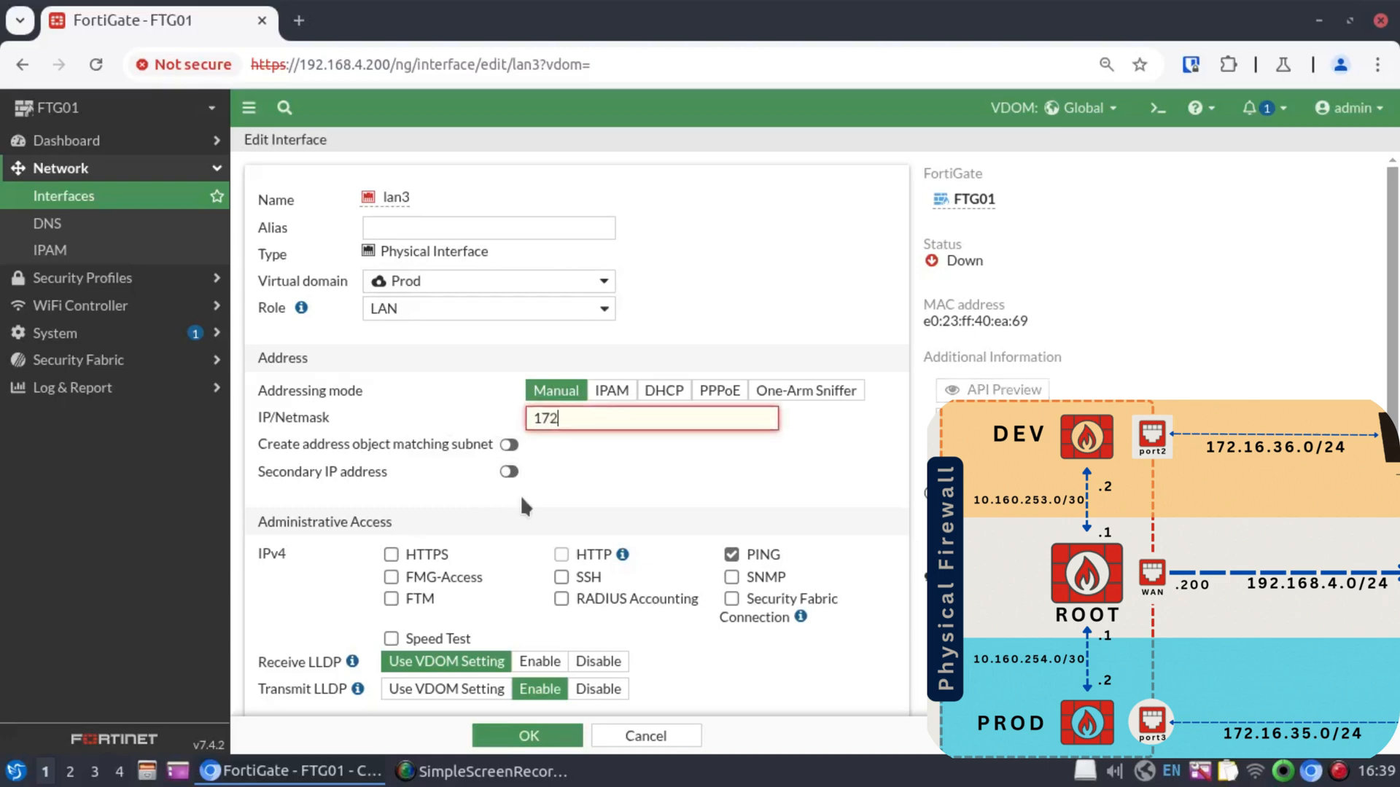
pyautogui.write('.16.35.')
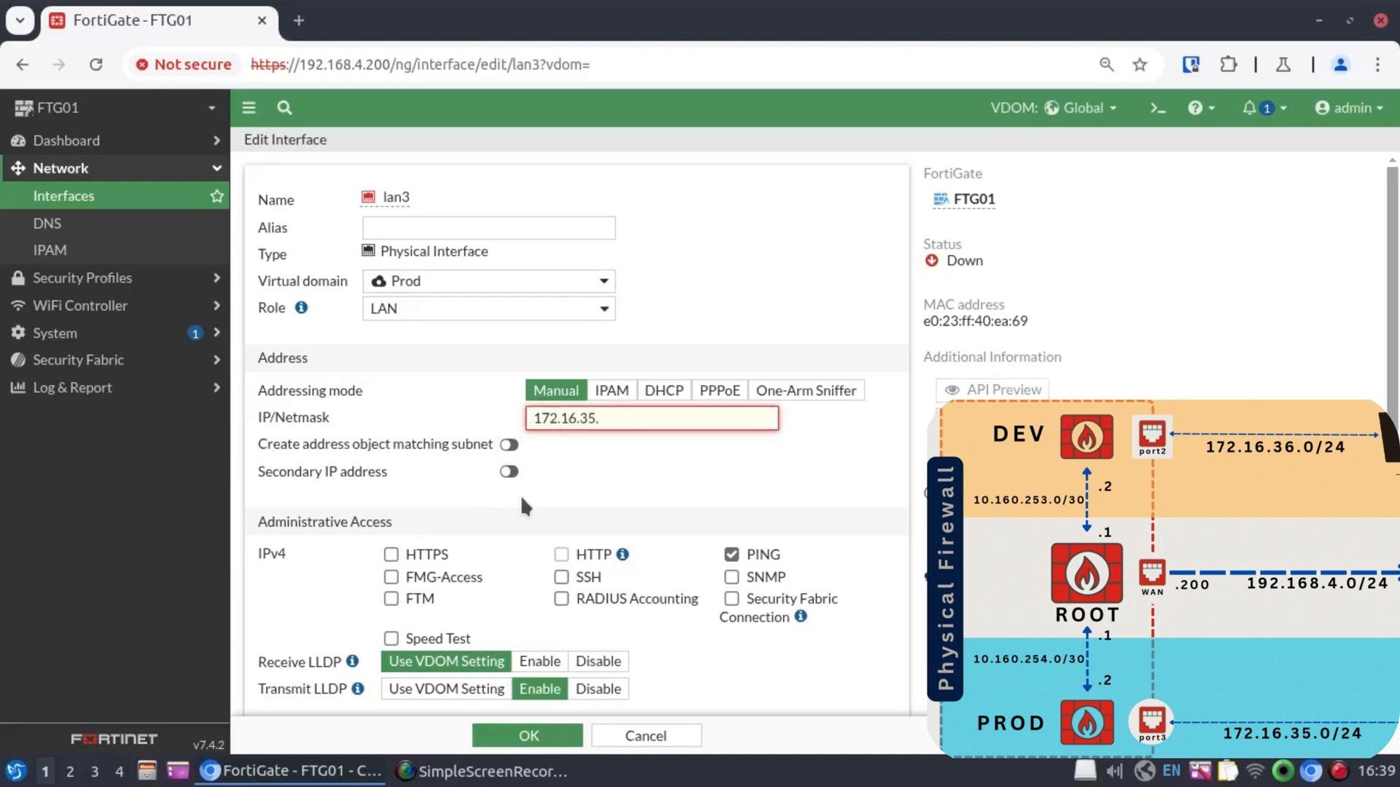
pyautogui.write('1/24')
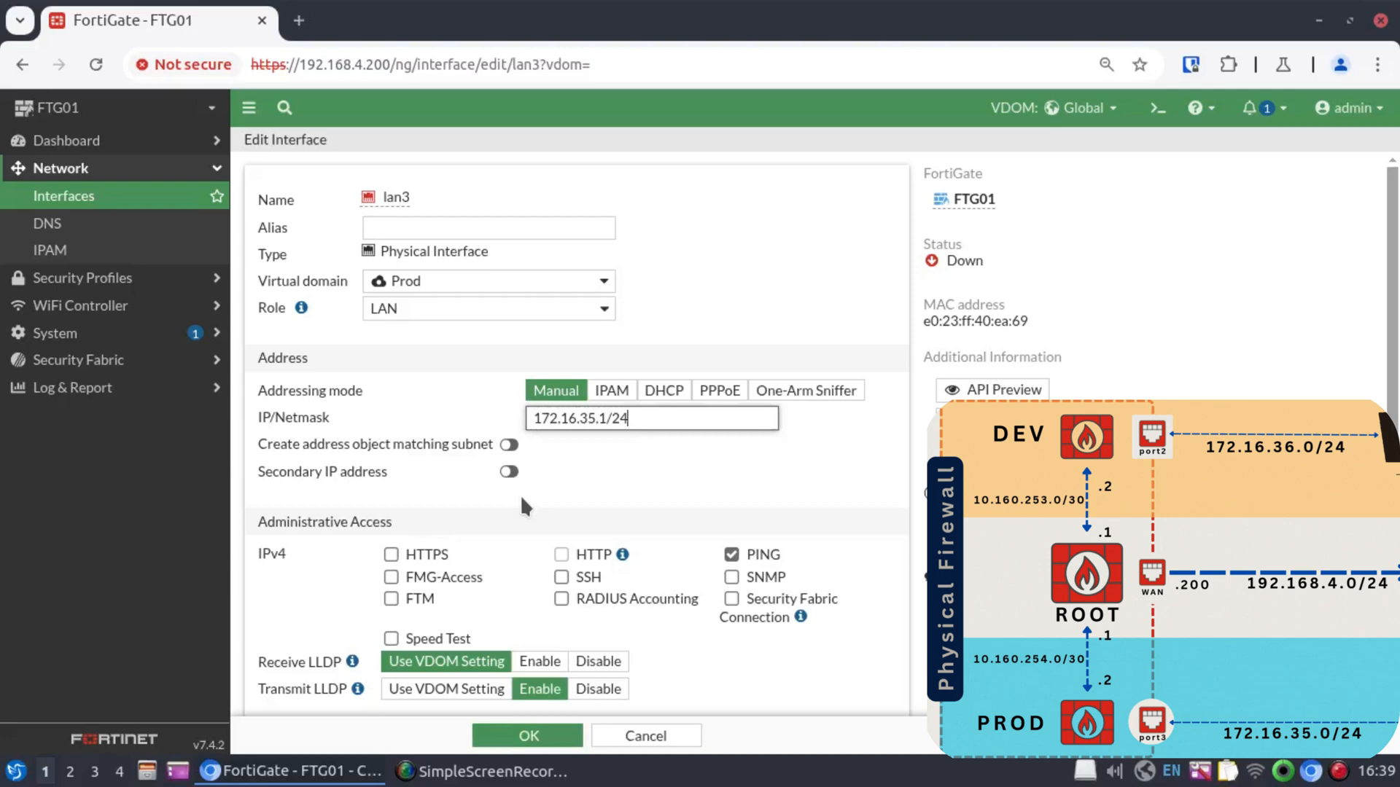
# - Enable a DHCP server on lan3 with range 172.16.35.200–172.16.35.210 and save the interface
pyautogui.scroll(-3)
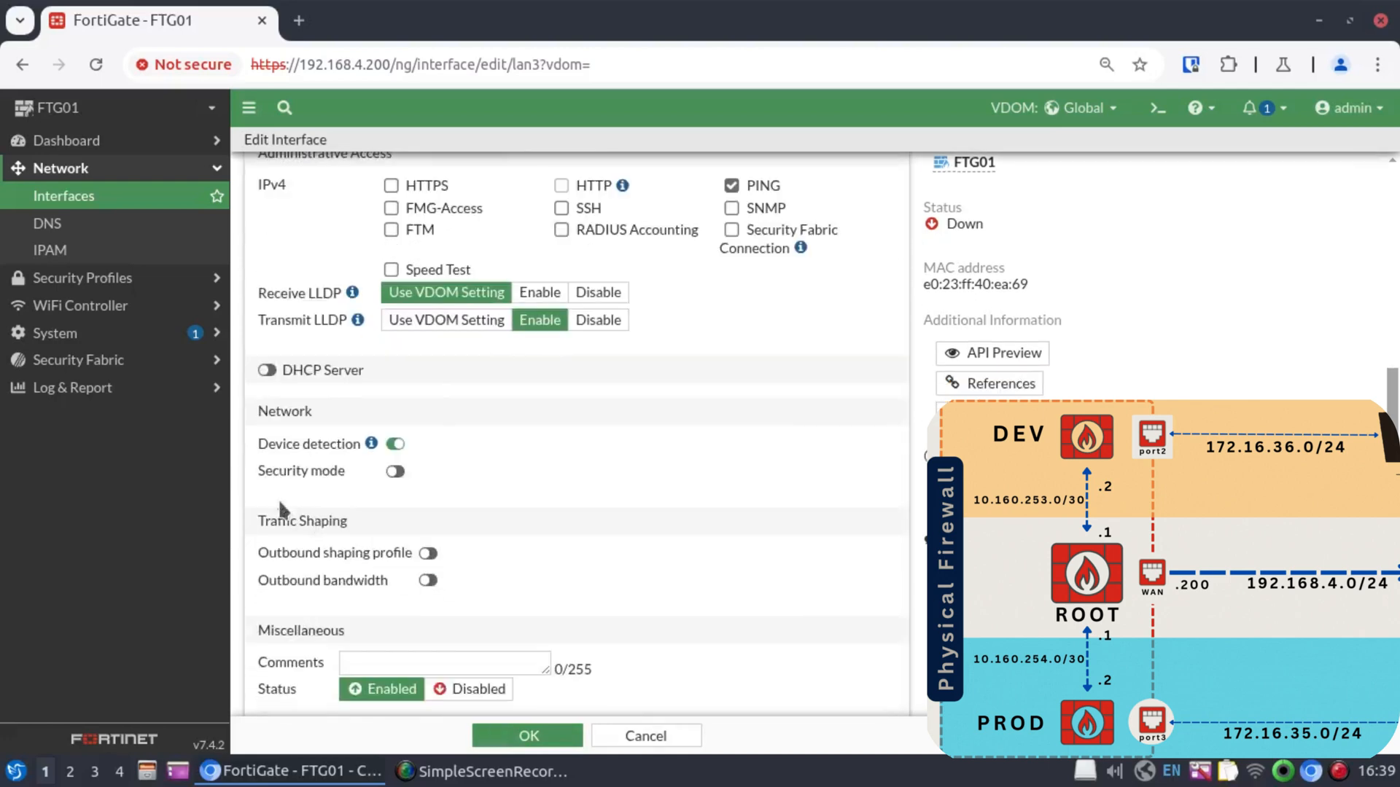
pyautogui.click(266, 369)
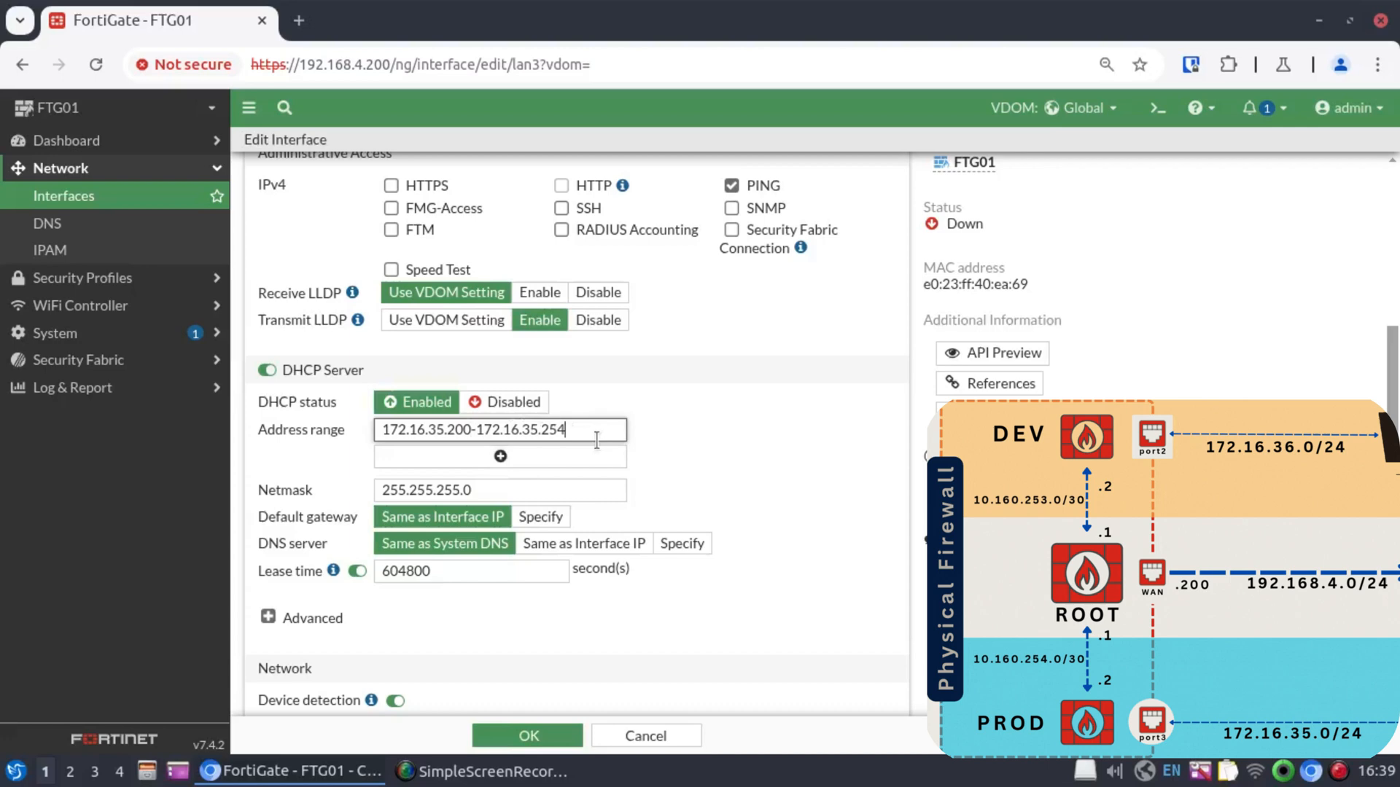
pyautogui.press('Backspace')
pyautogui.write('10')
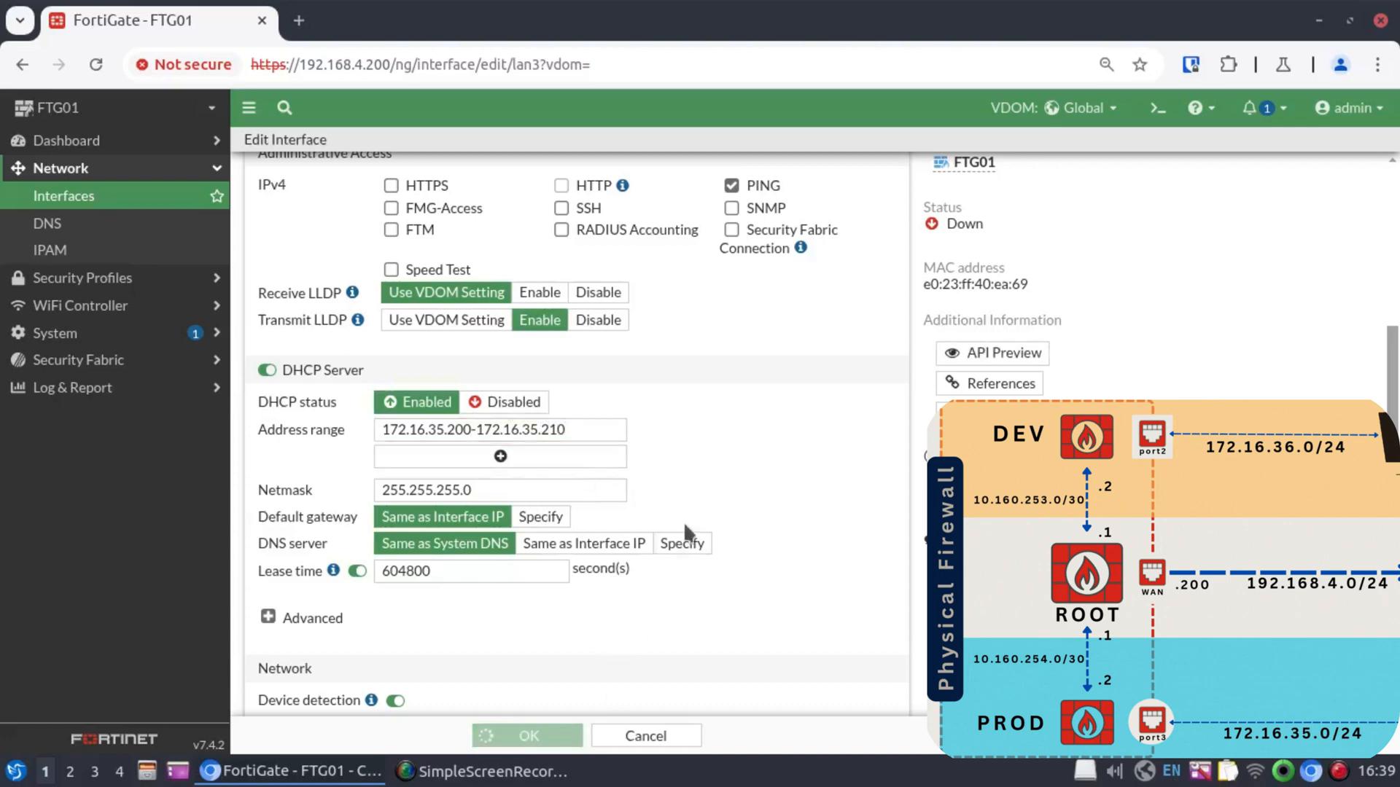
pyautogui.click(527, 735)
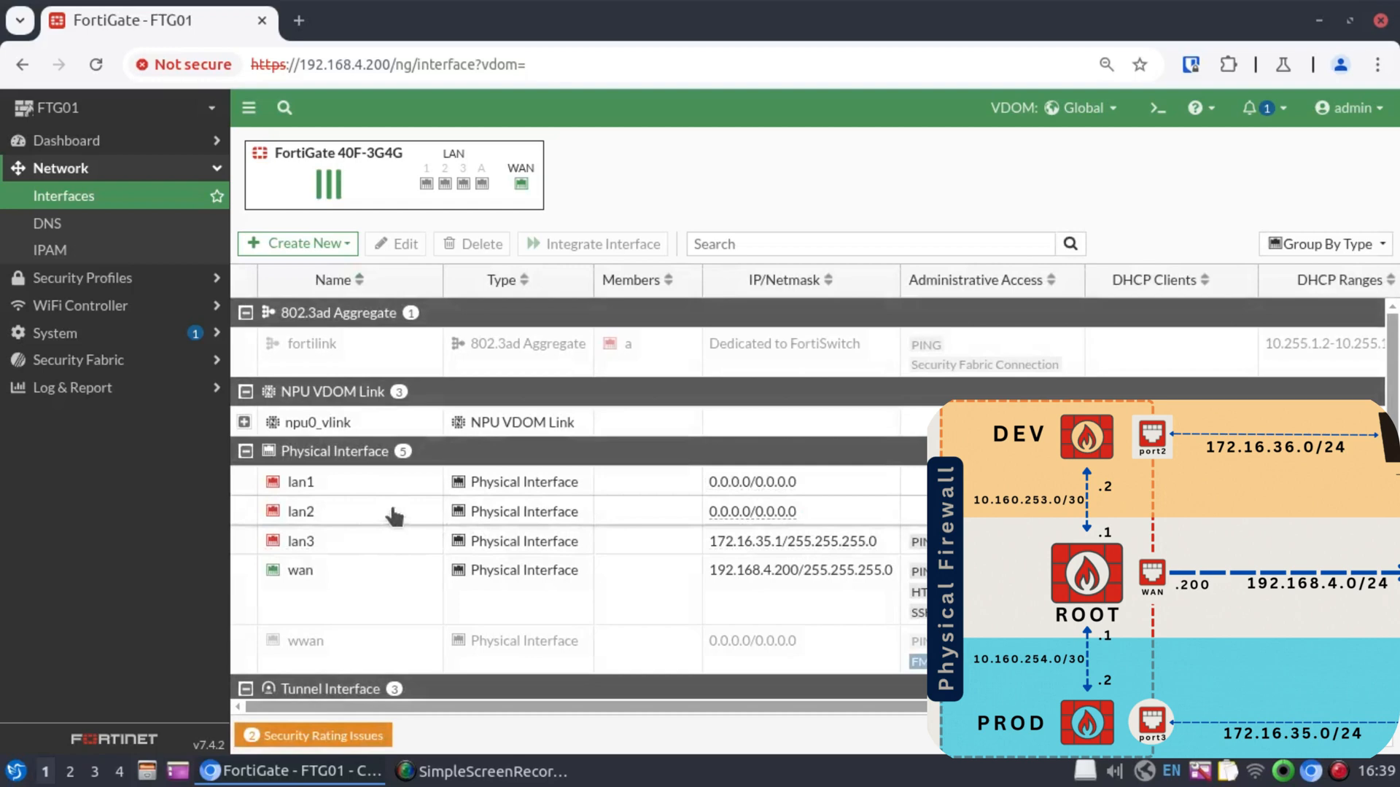
pyautogui.click(358, 512)
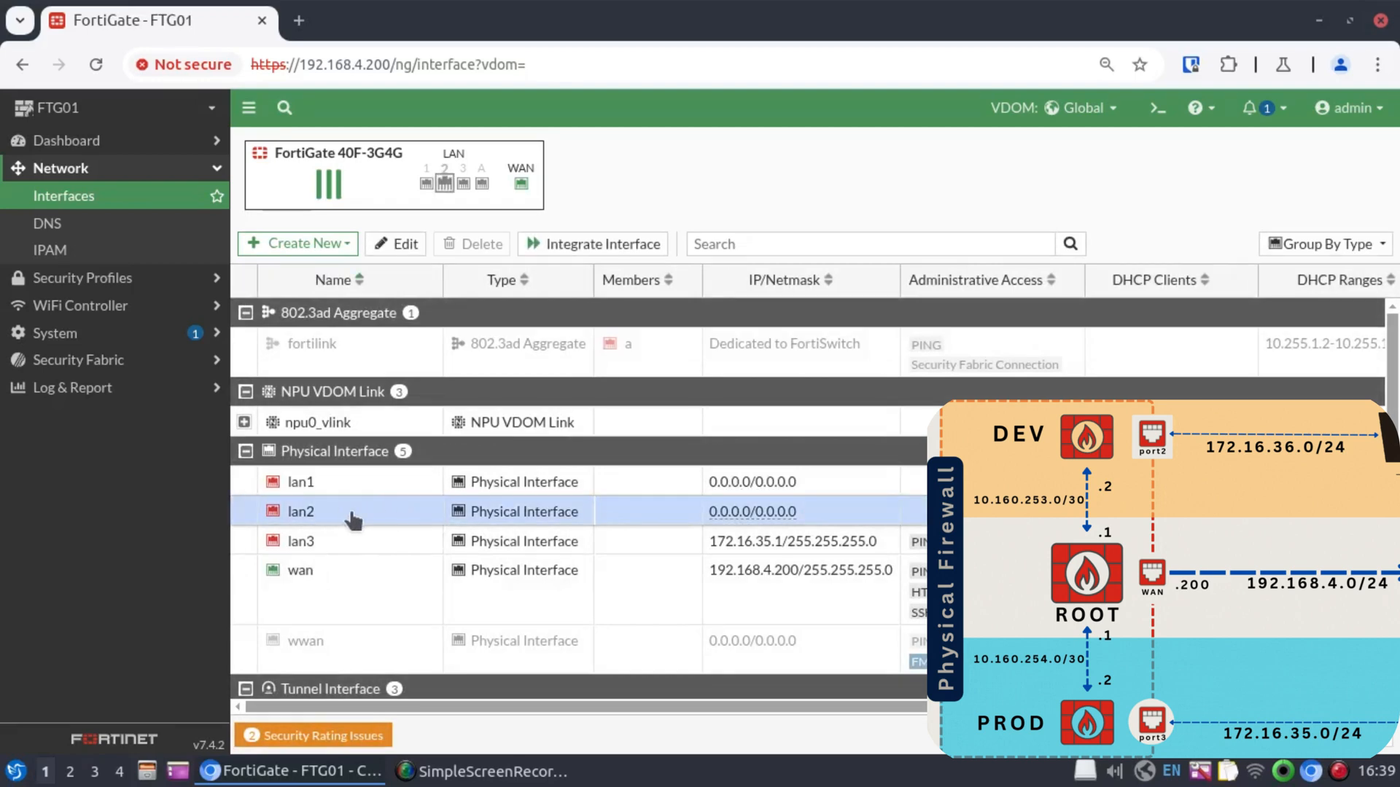
# - Move lan2 into the Dev VDOM with 172.16.36.1/24 and DHCP range 172.16.36.200–210, then save
pyautogui.doubleClick(300, 511)
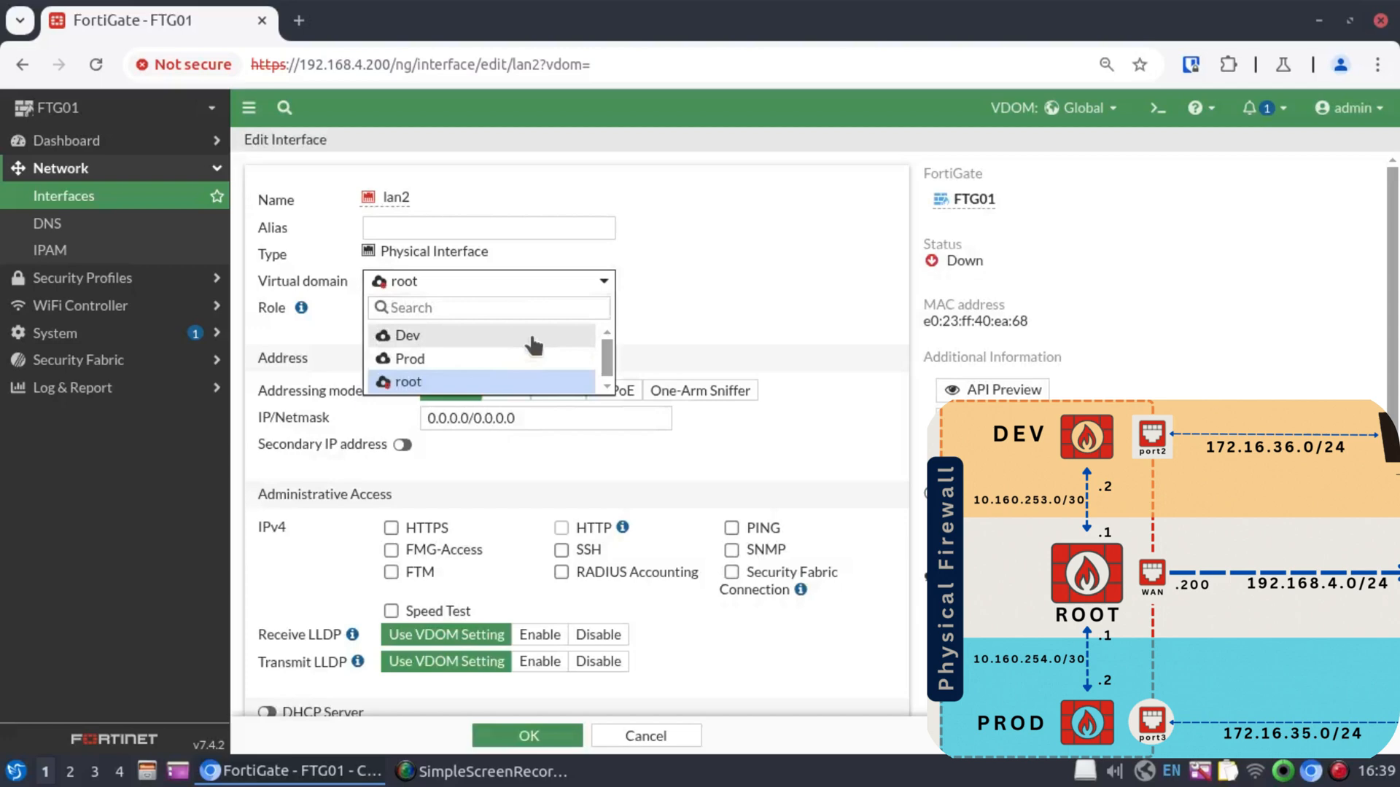
pyautogui.click(407, 335)
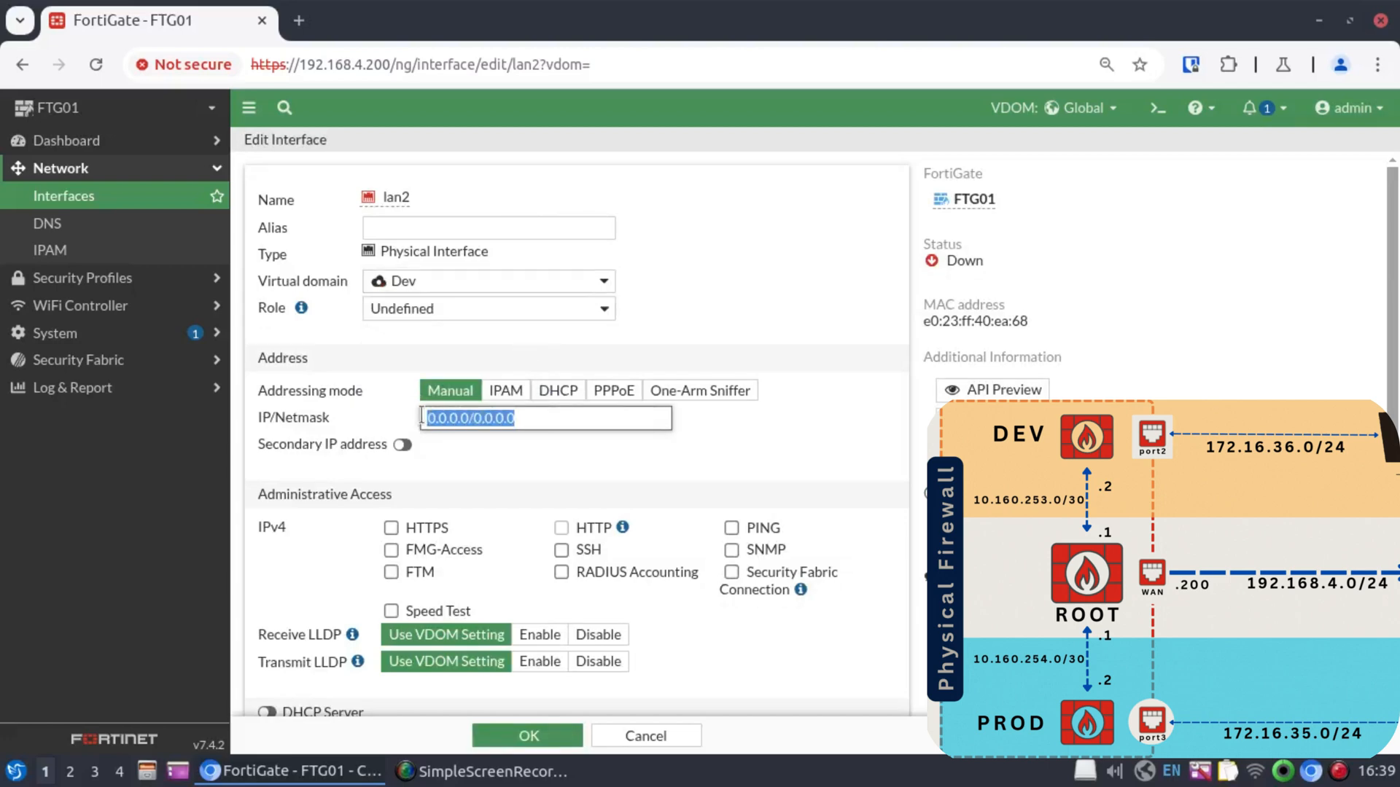
pyautogui.write('172.16.36.200-172.16.36.25')
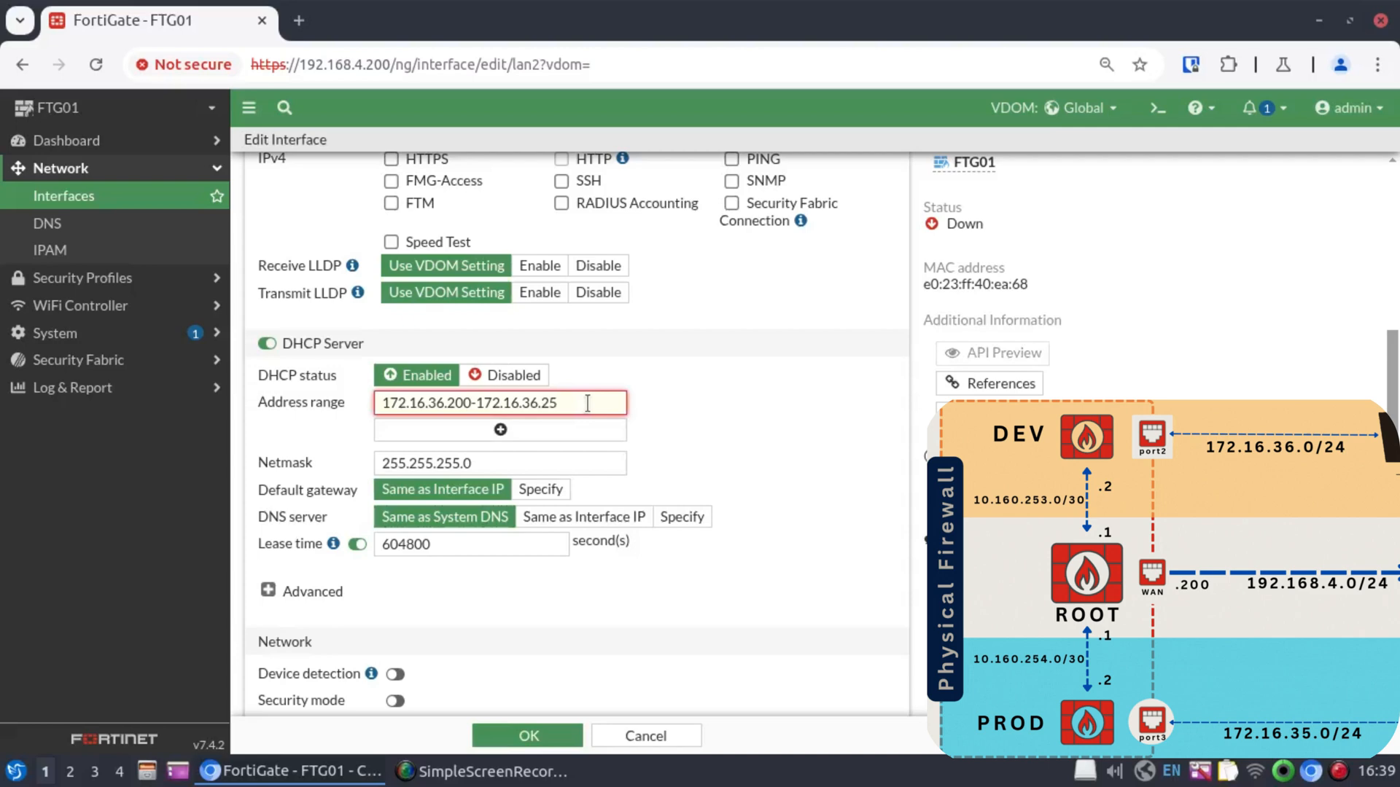
pyautogui.click(526, 735)
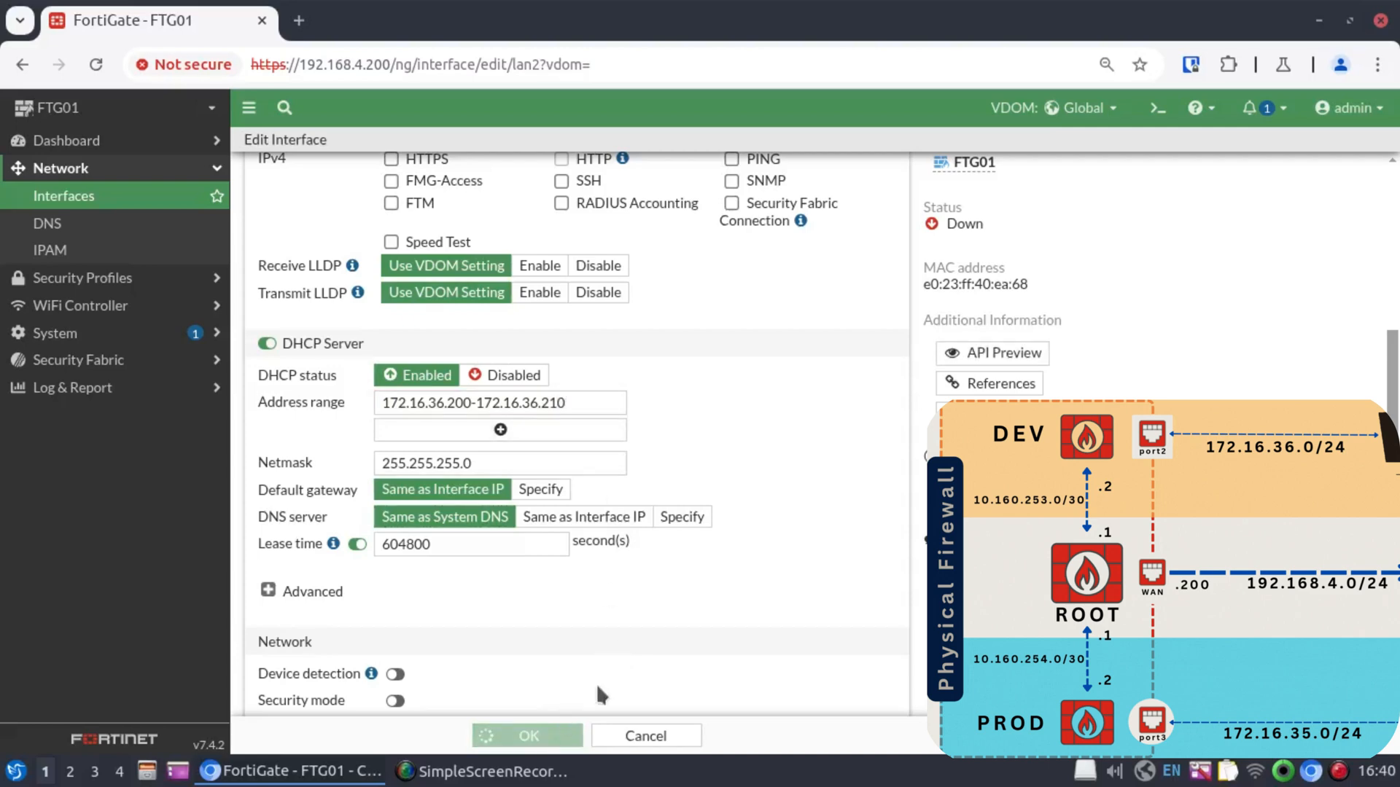
pyautogui.click(526, 735)
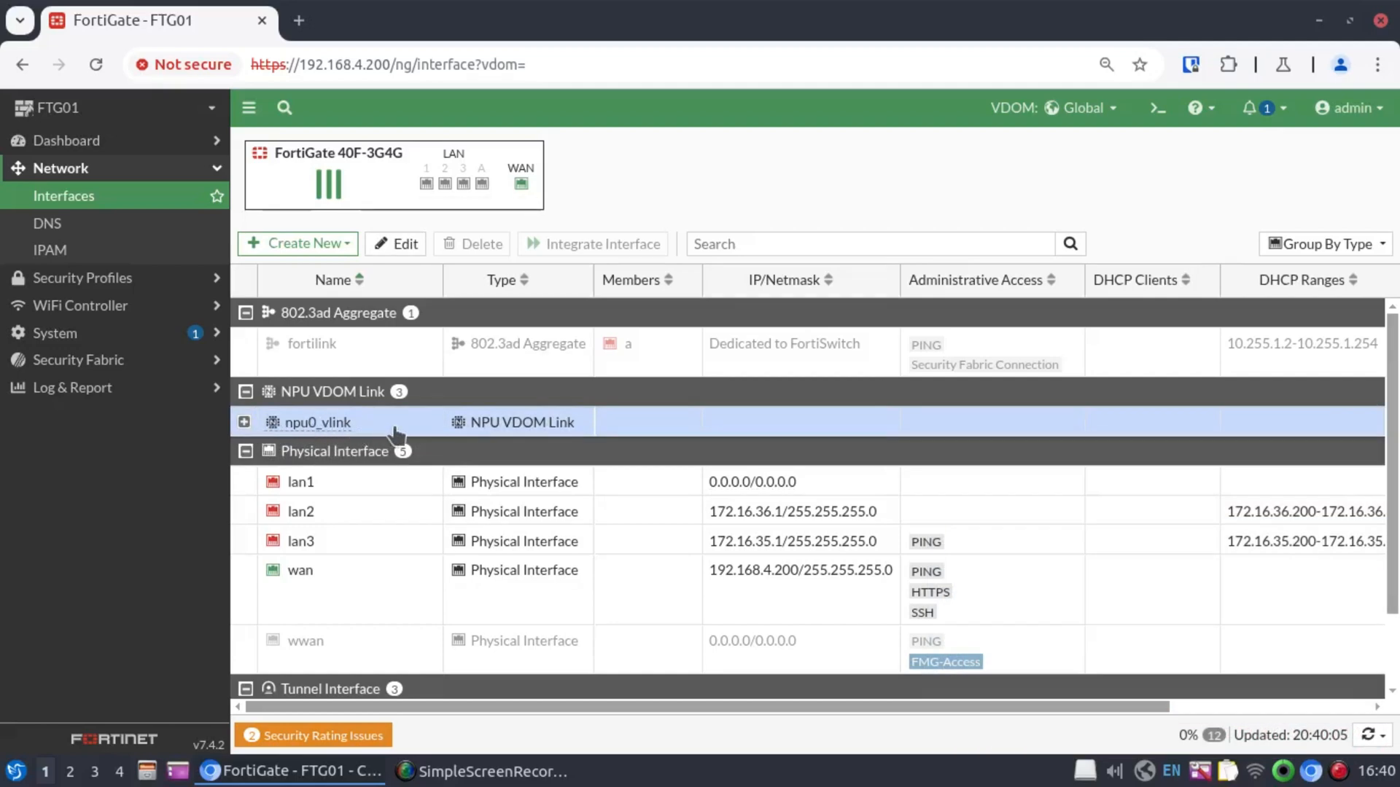
pyautogui.moveTo(354, 422)
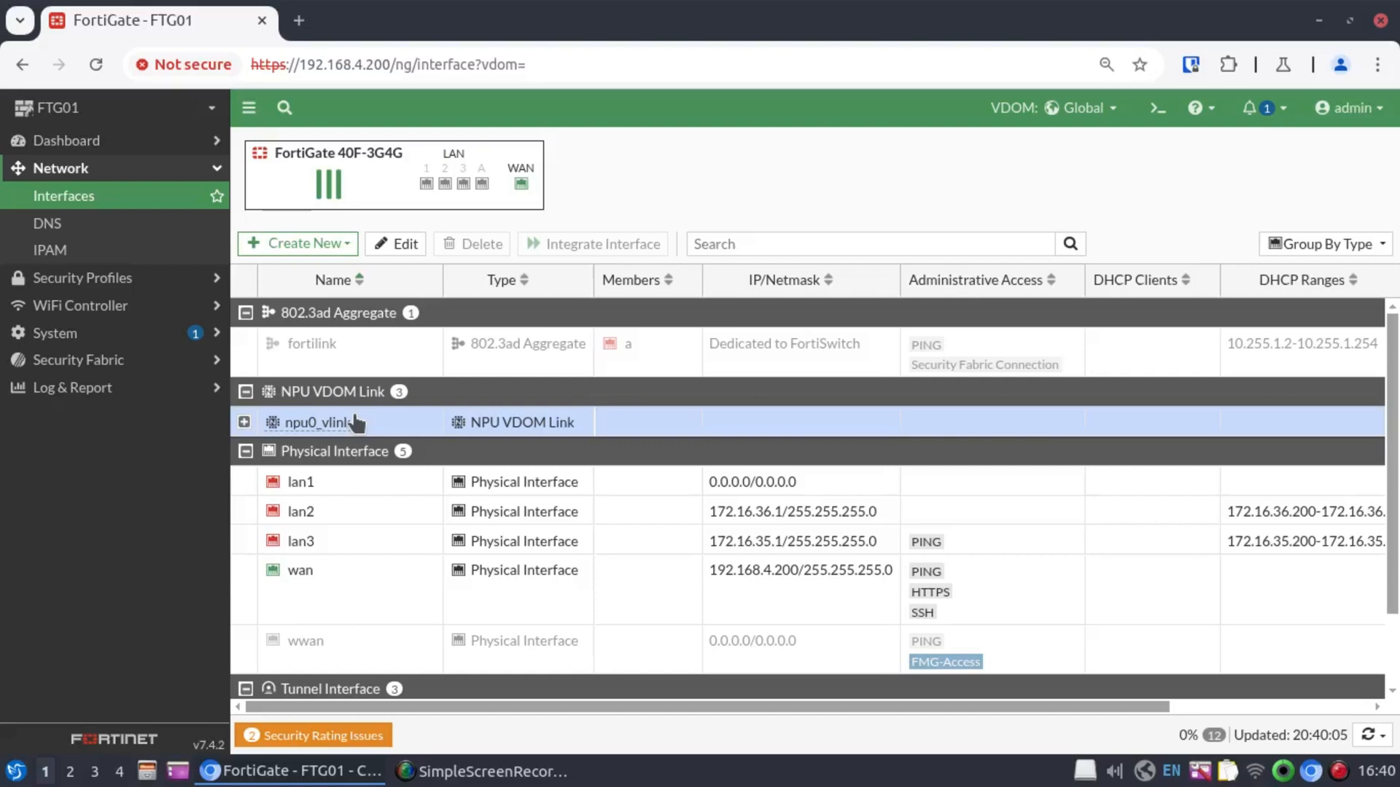
# - Give npu0_vlink0 in root the address 10.160.254.1/30 and comment 'Link to Prod', then save
pyautogui.click(243, 423)
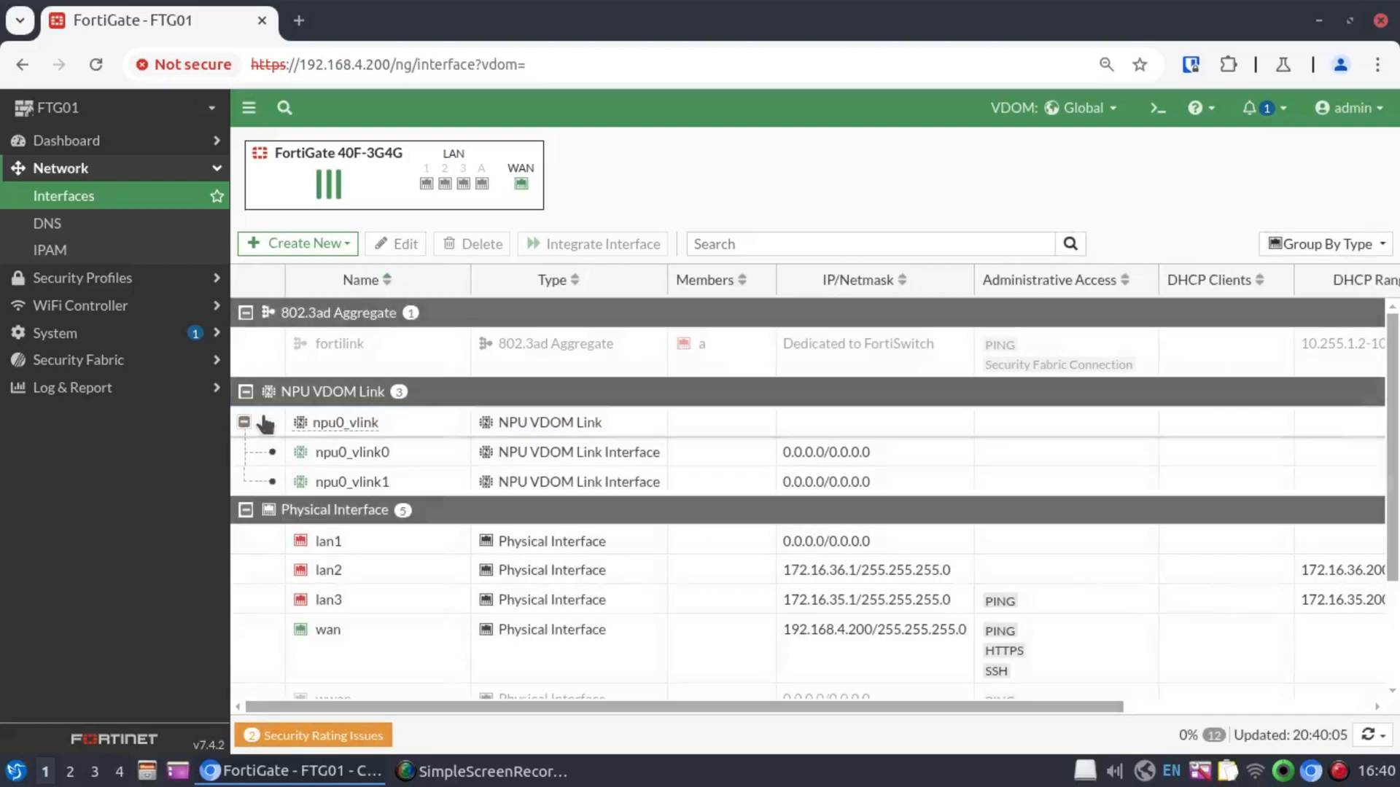
pyautogui.click(351, 452)
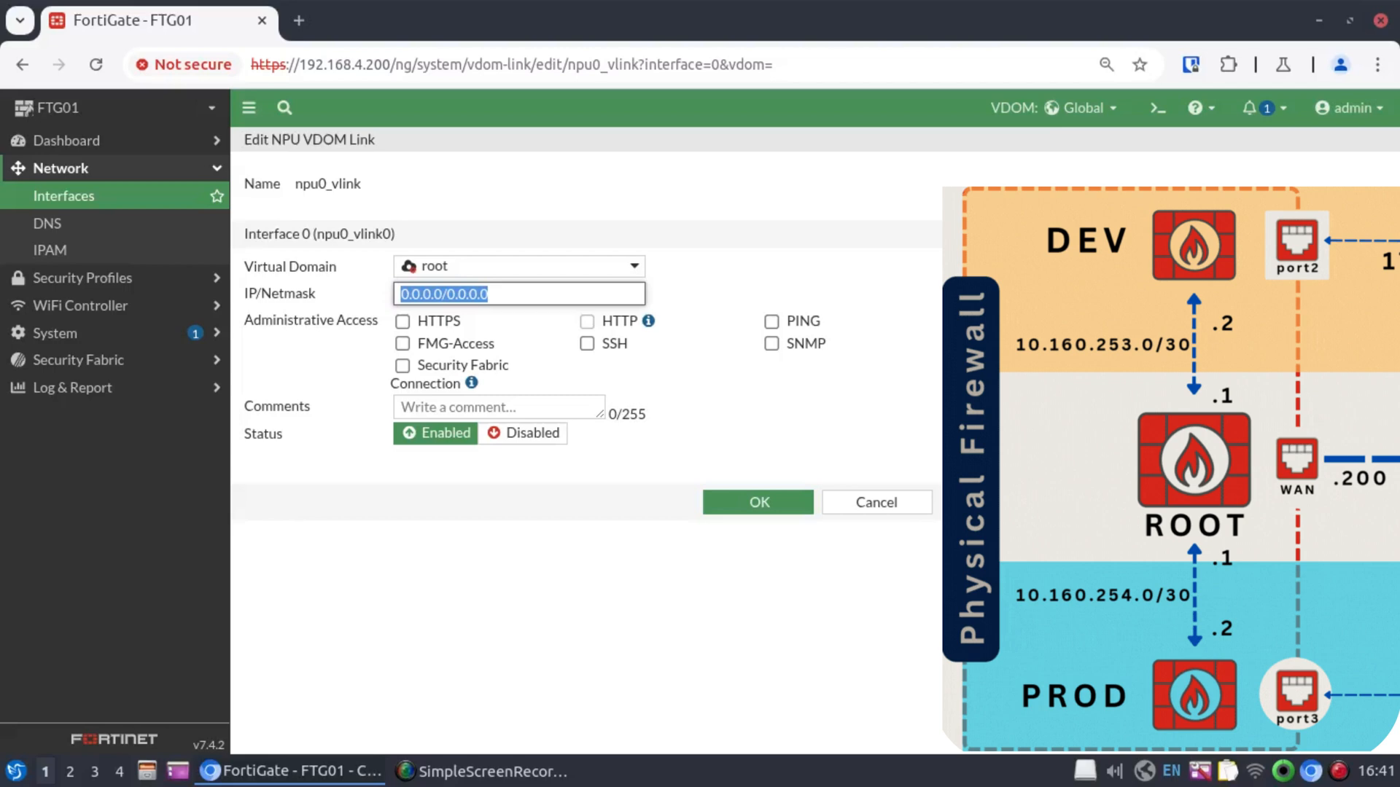
pyautogui.write('10.160.254')
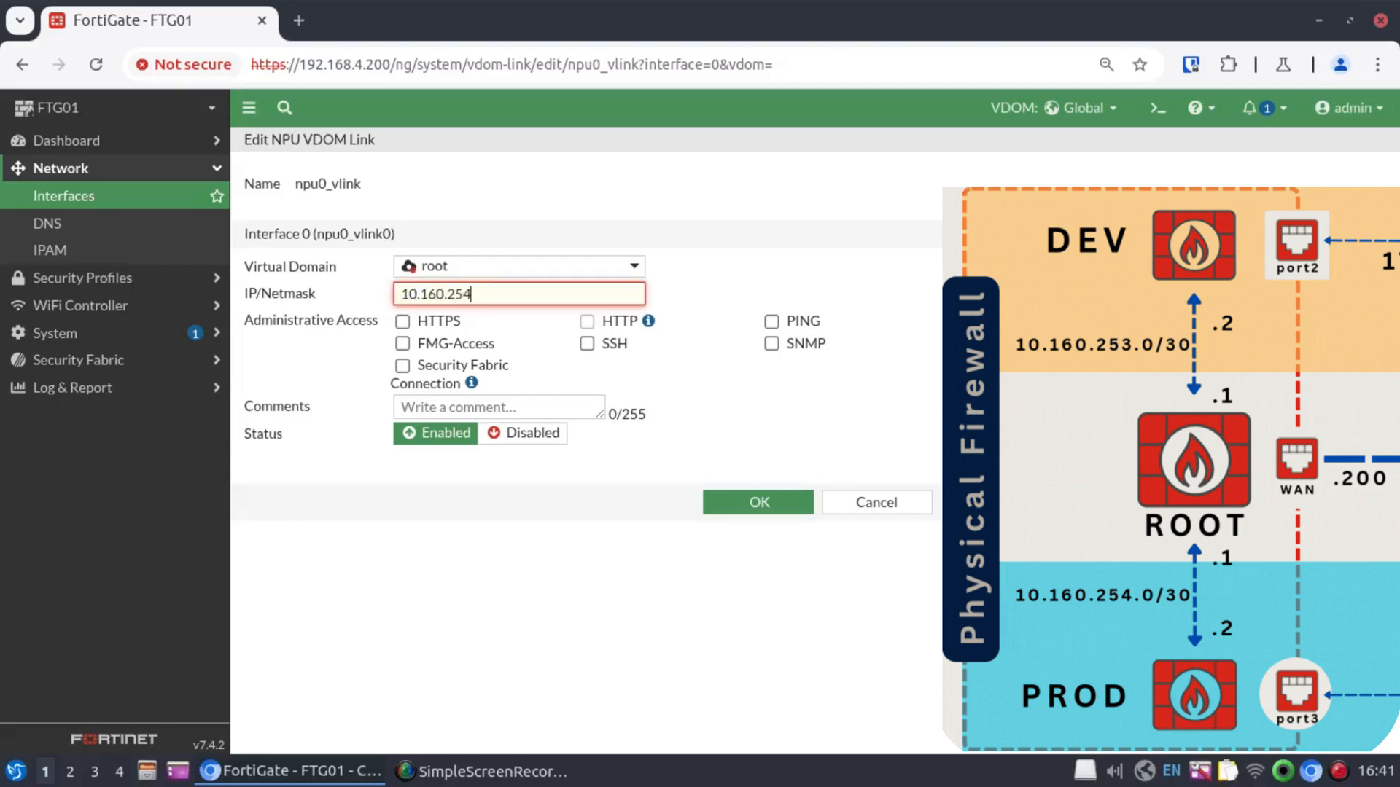
pyautogui.write('.1/30')
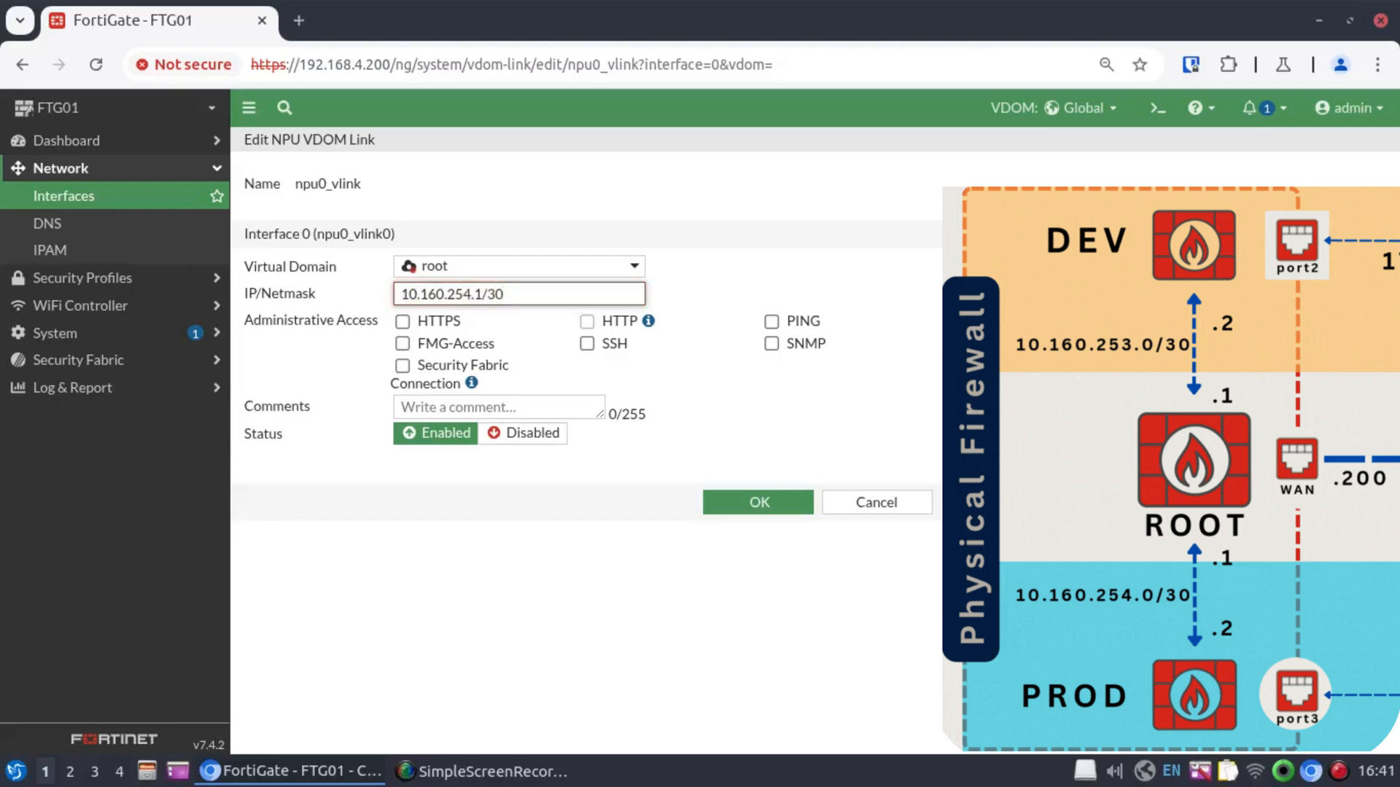
pyautogui.write('link to Prod')
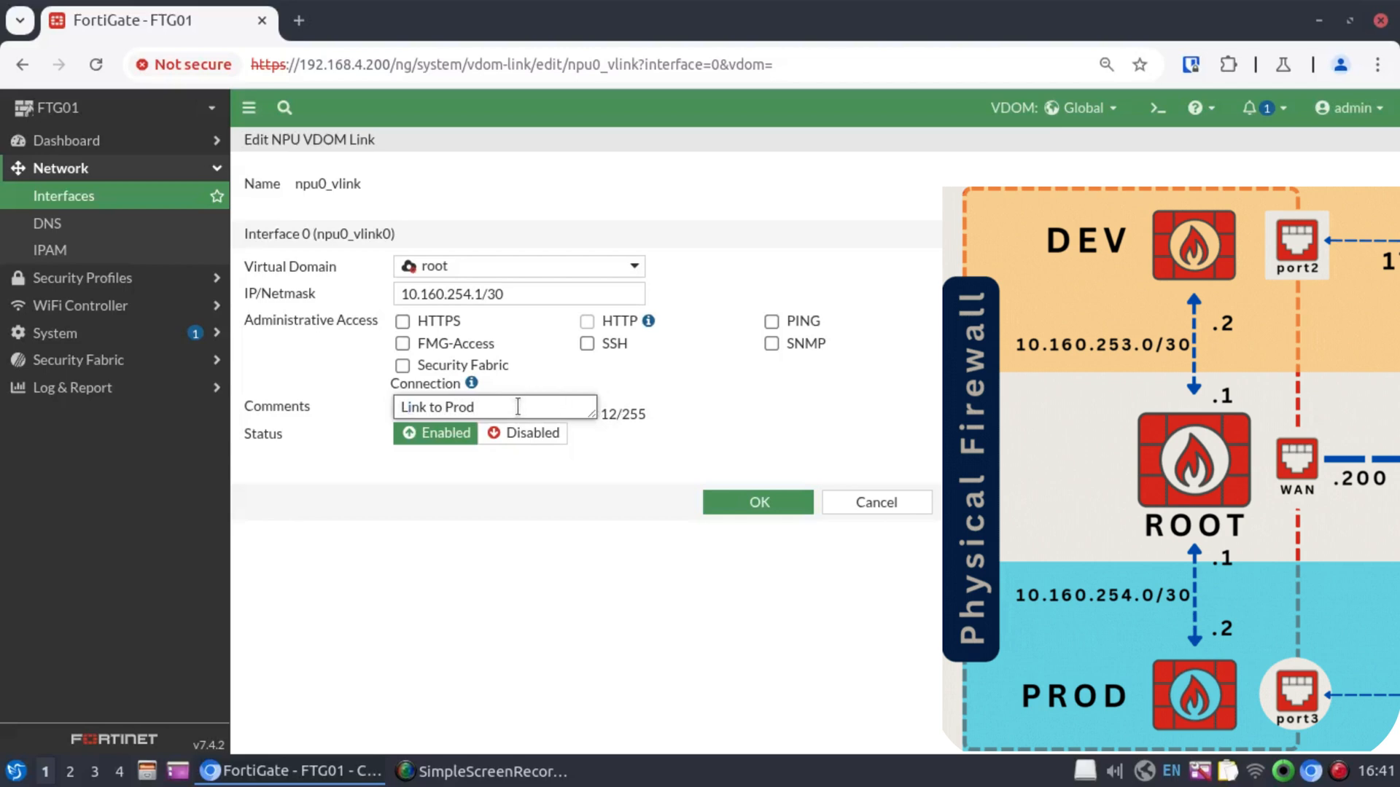
pyautogui.click(758, 501)
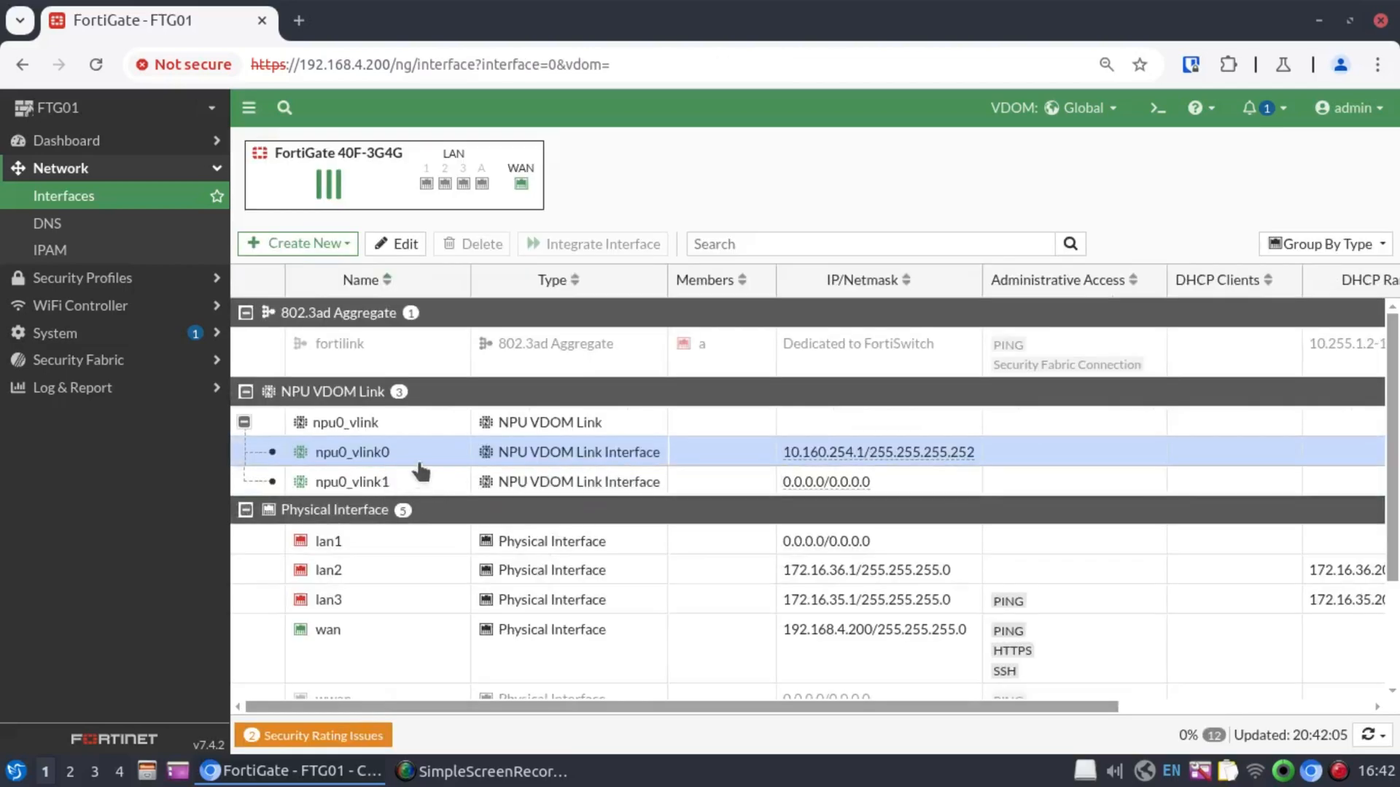
# - Set npu0_vlink1 in Prod to 10.160.254.2/30 with comment 'Link to ROOT' and save
pyautogui.hscroll(3)
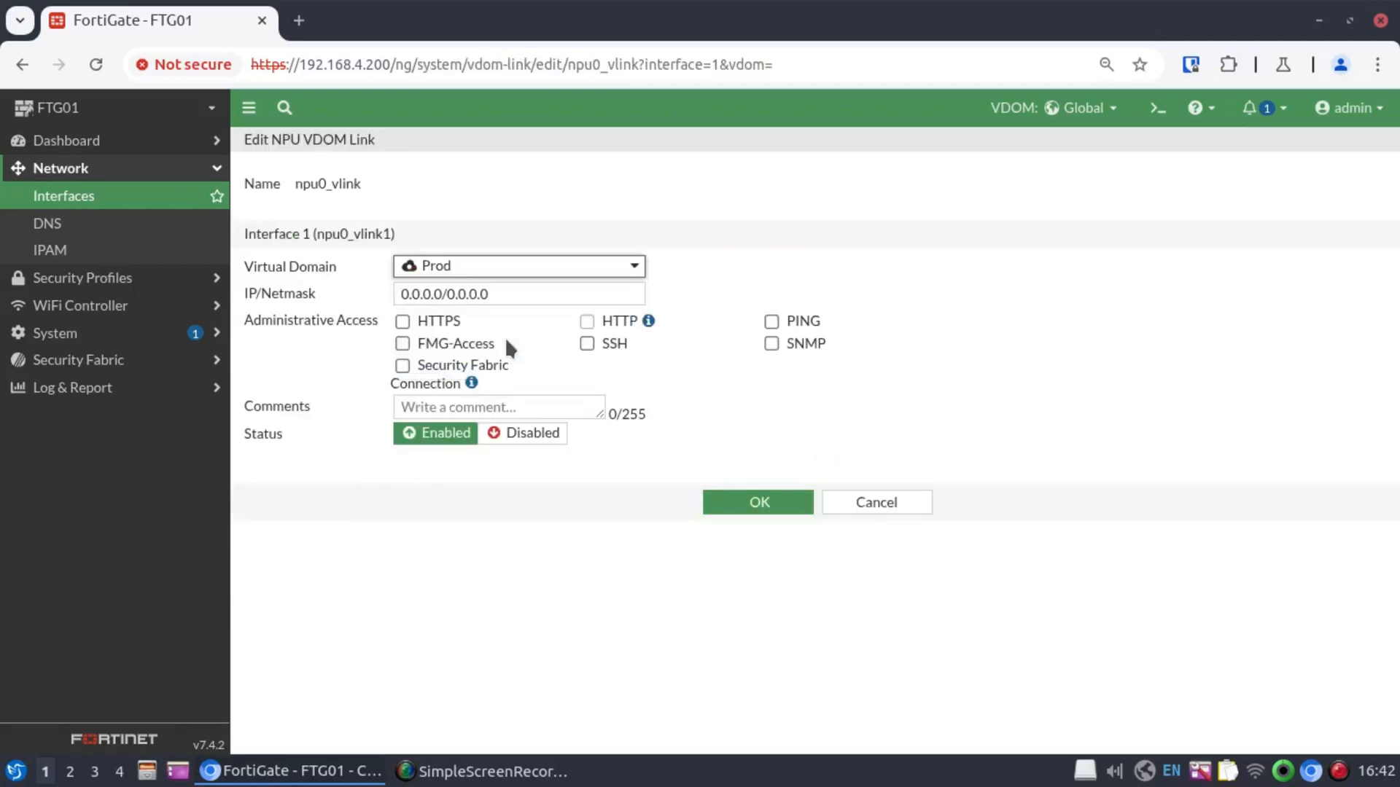
pyautogui.write('10.160.254.1/30')
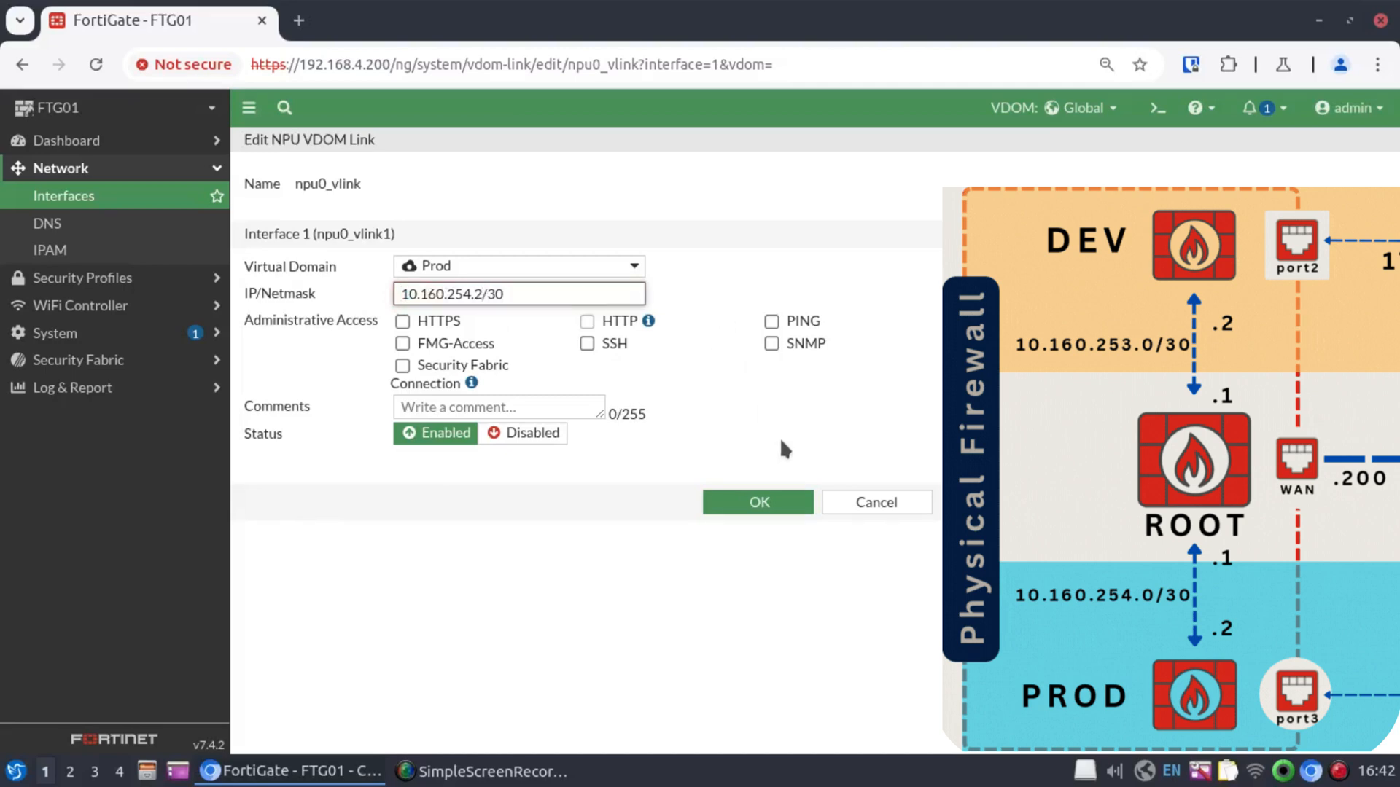
pyautogui.click(497, 407)
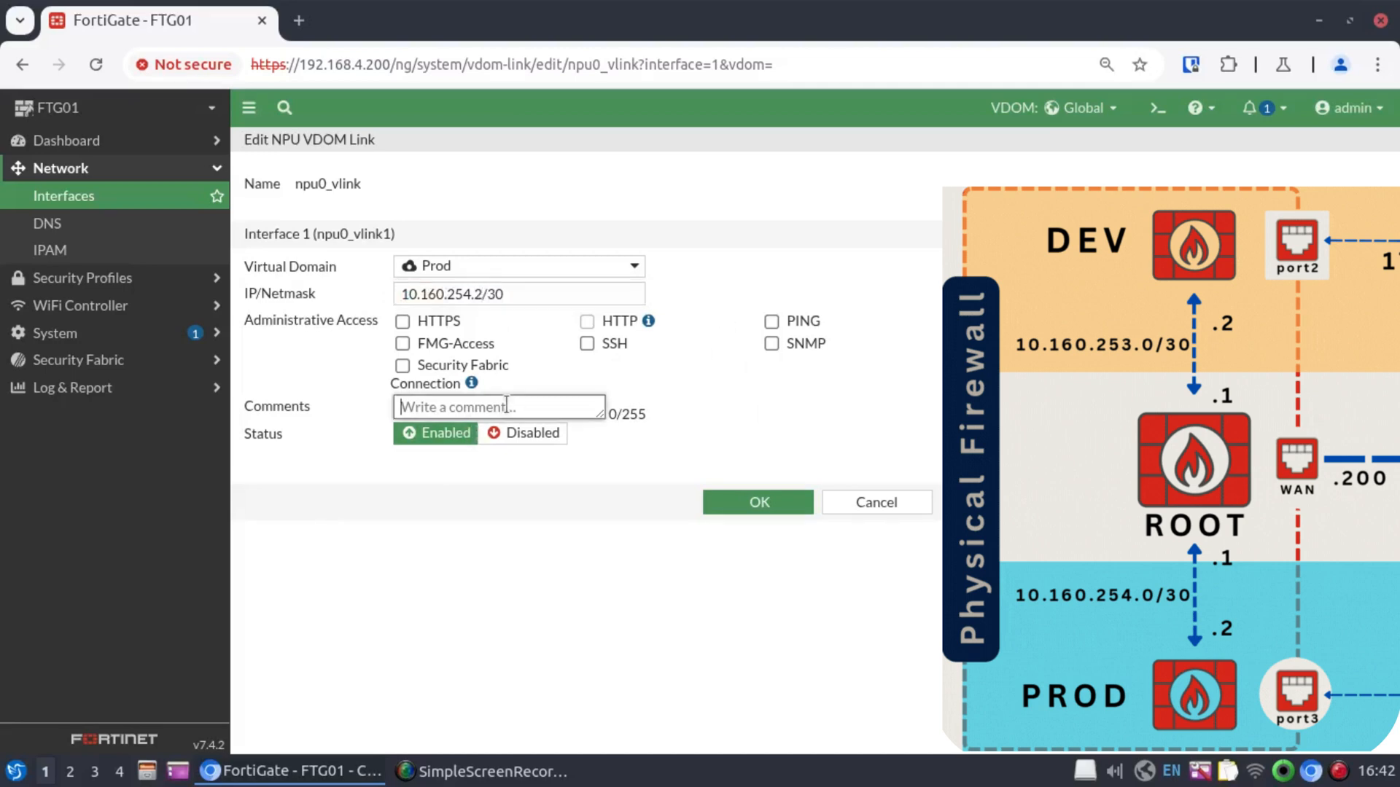
pyautogui.write('Link to')
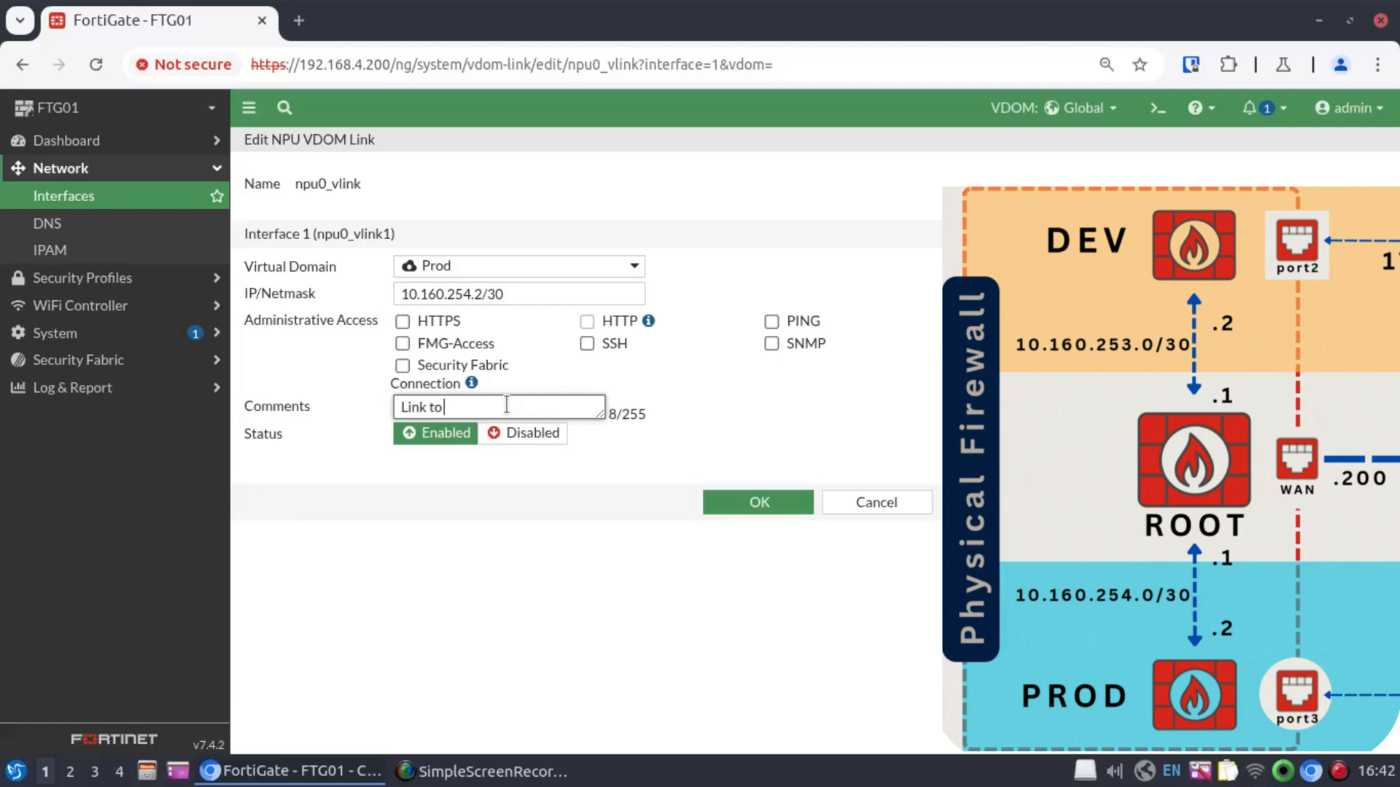
pyautogui.click(759, 502)
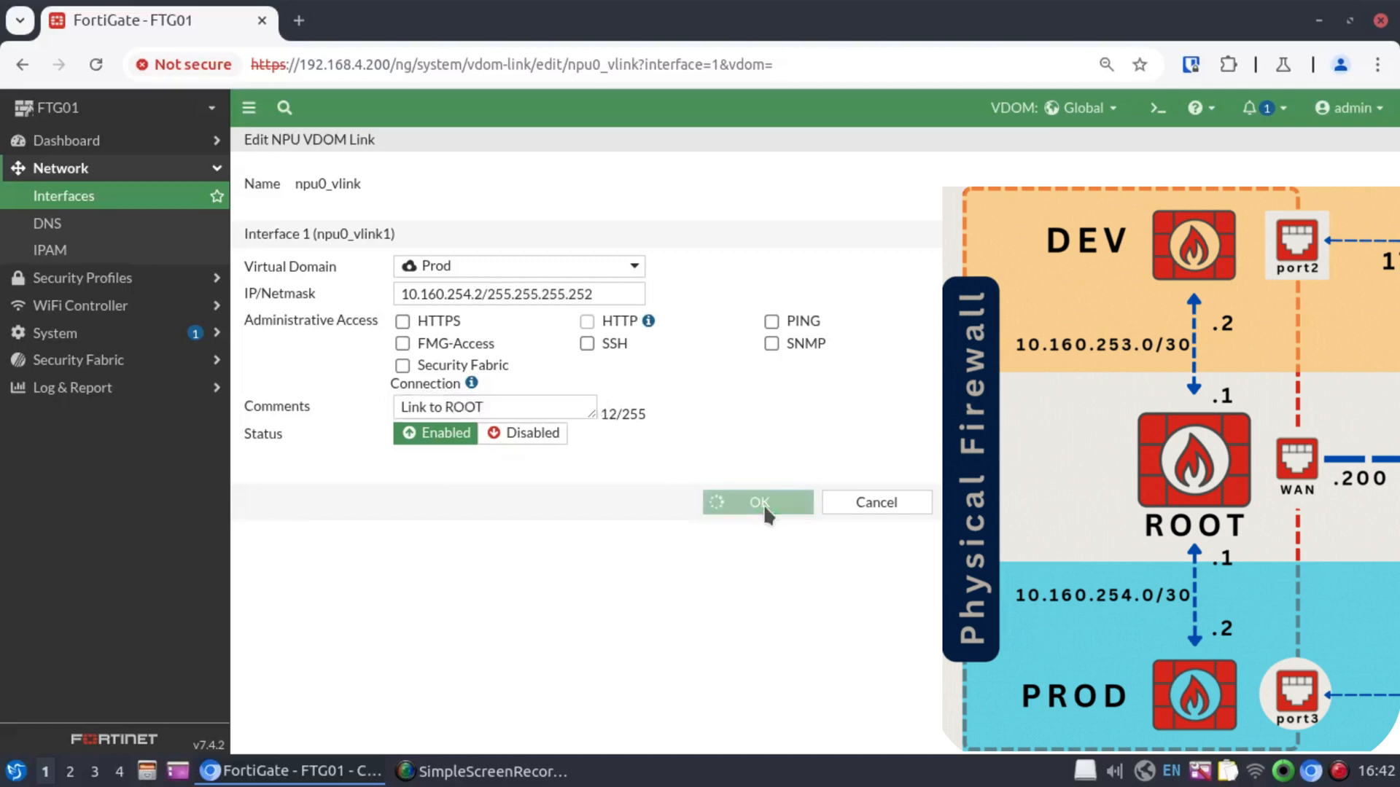
pyautogui.click(758, 501)
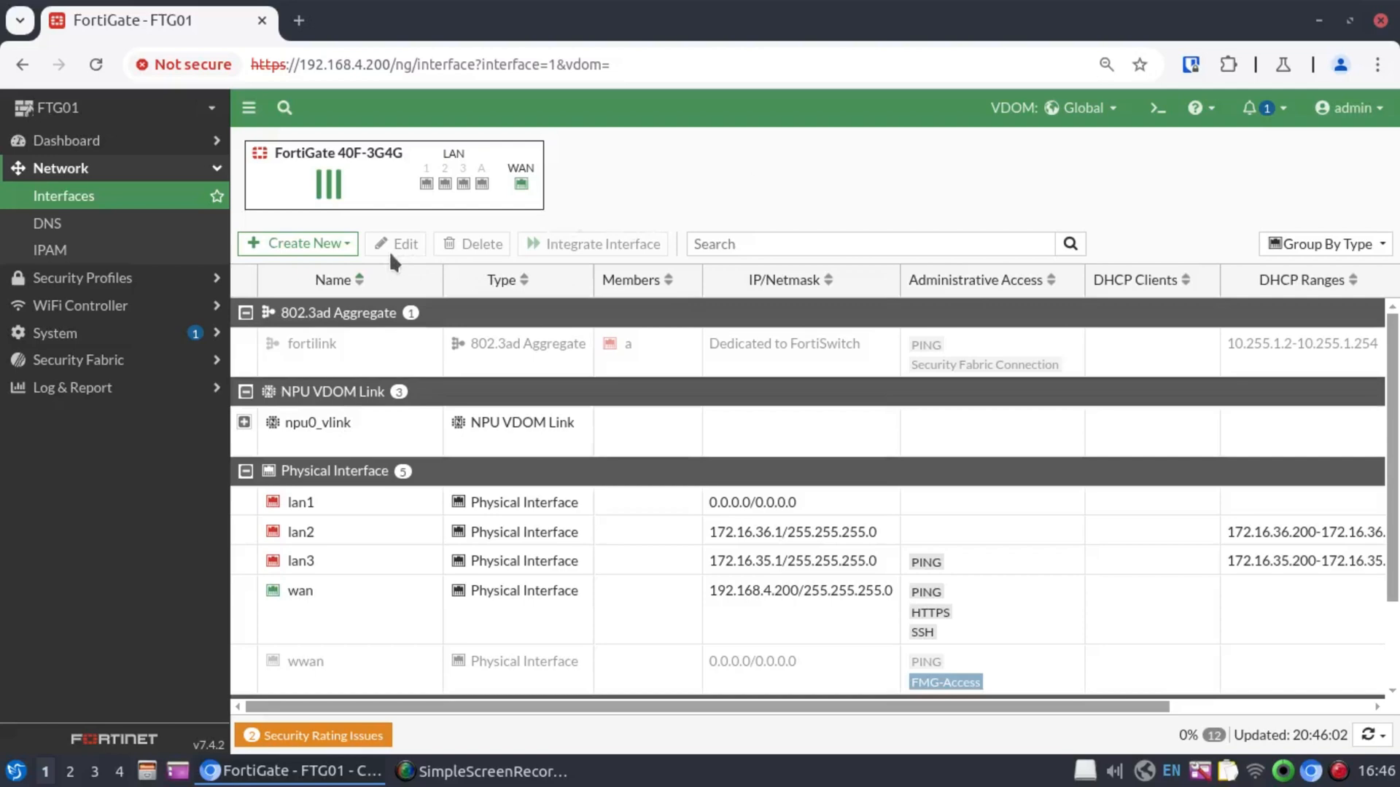
pyautogui.moveTo(772, 223)
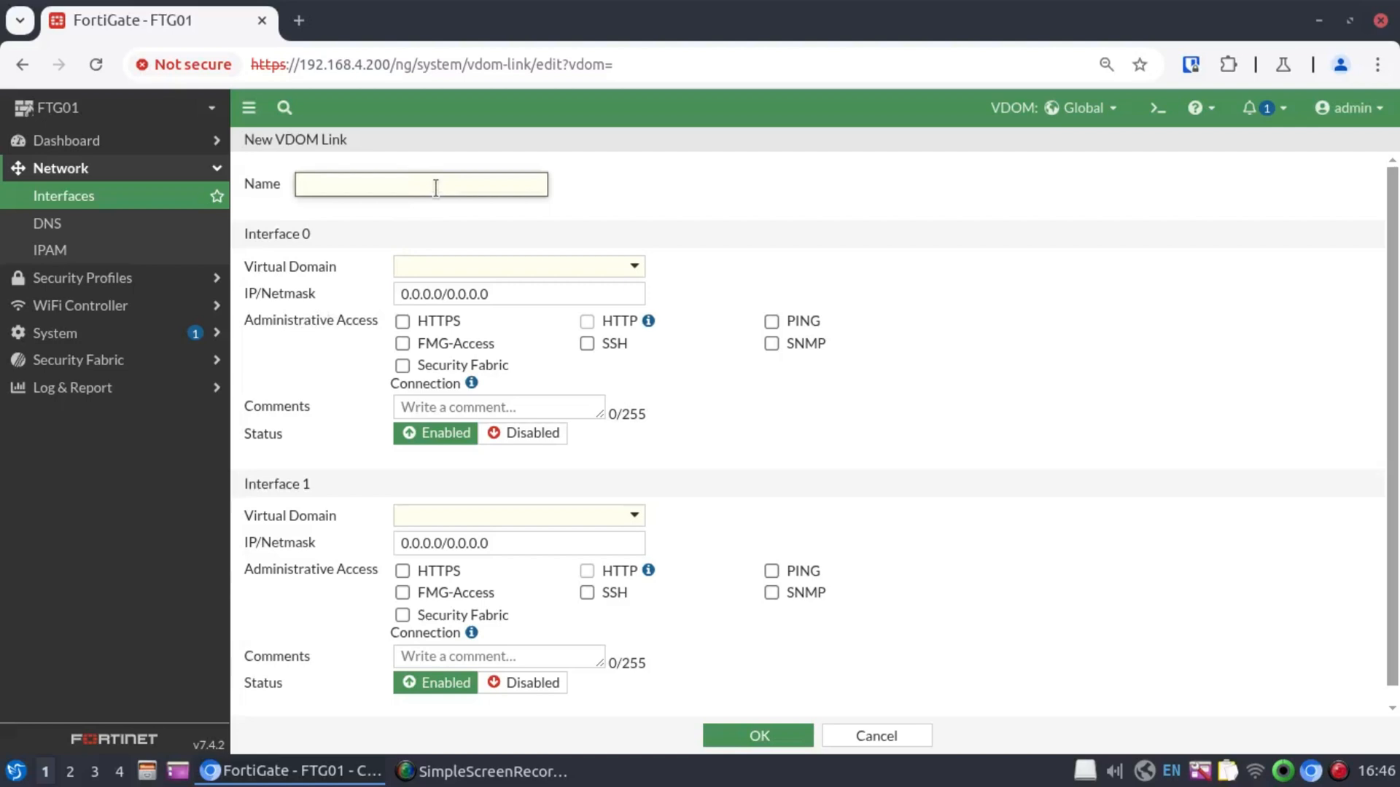
# - Name the new VDOM link Dev-Link and assign its second end to the Dev domain
pyautogui.write('Dev-L')
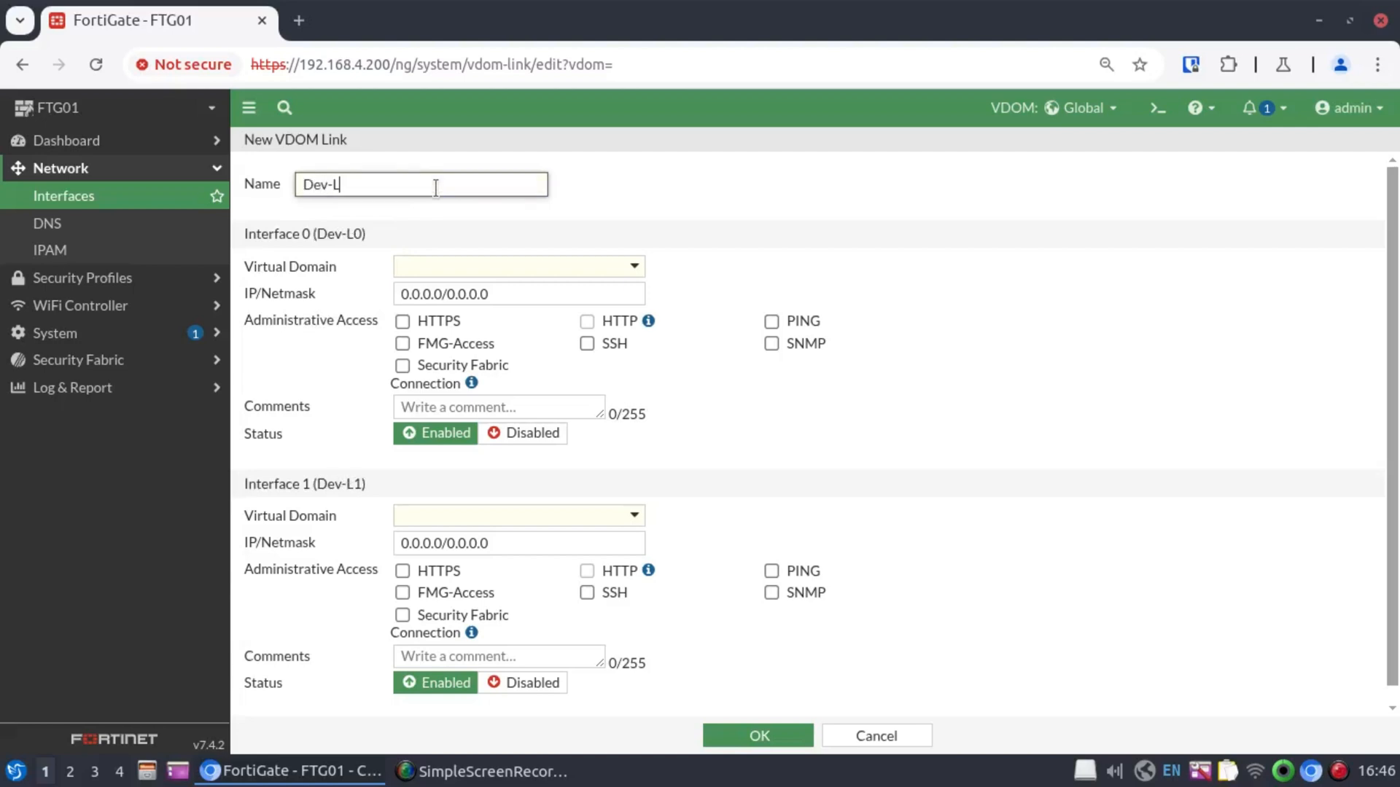
pyautogui.write('ink')
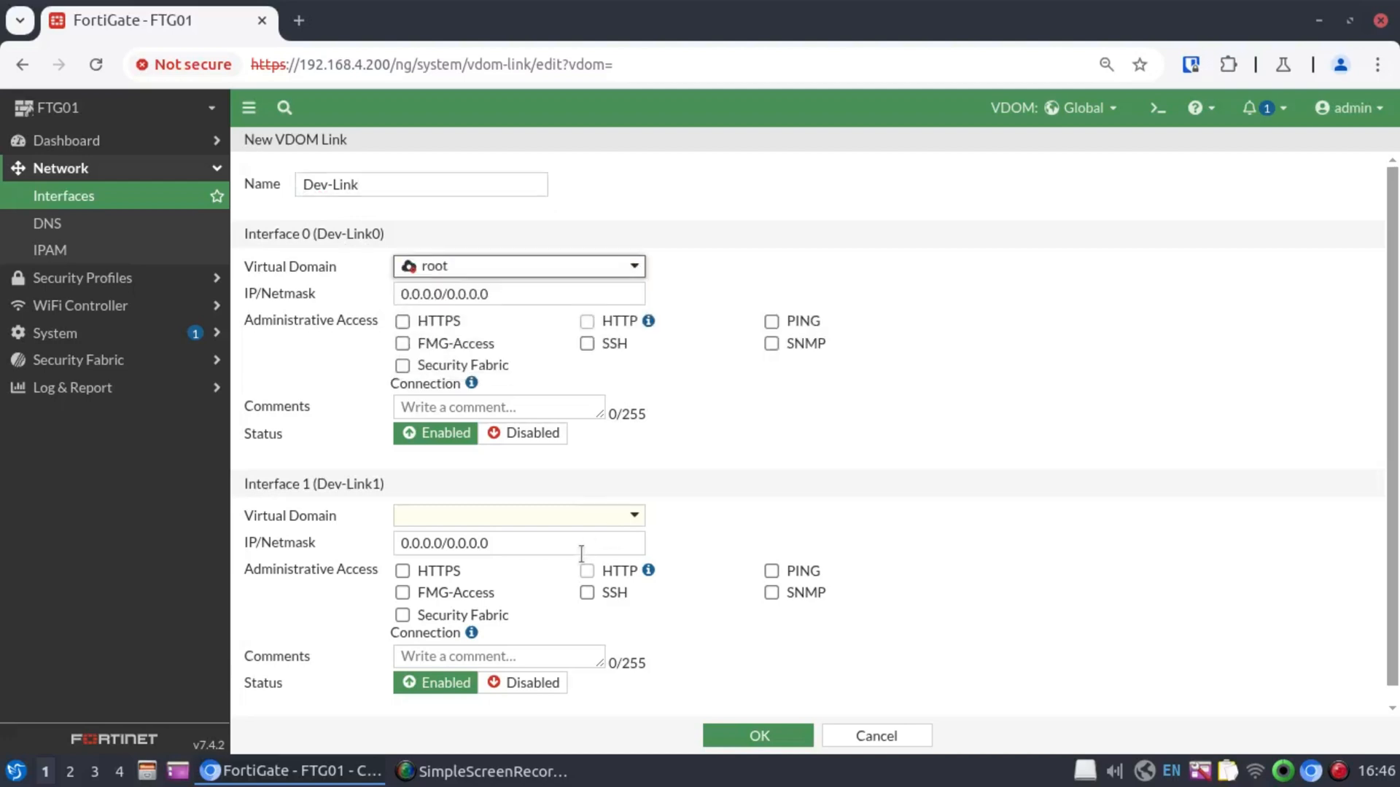
pyautogui.moveTo(620, 535)
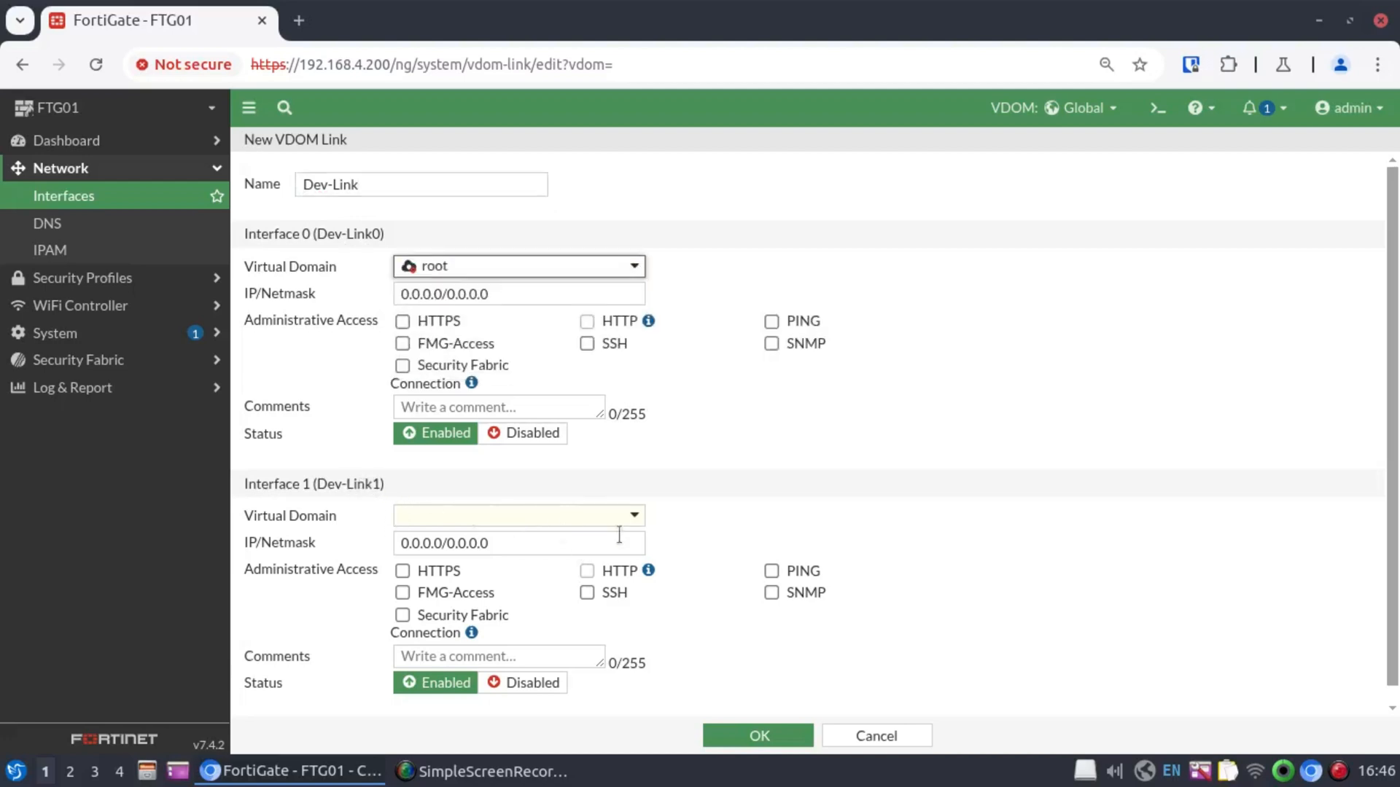
pyautogui.click(517, 515)
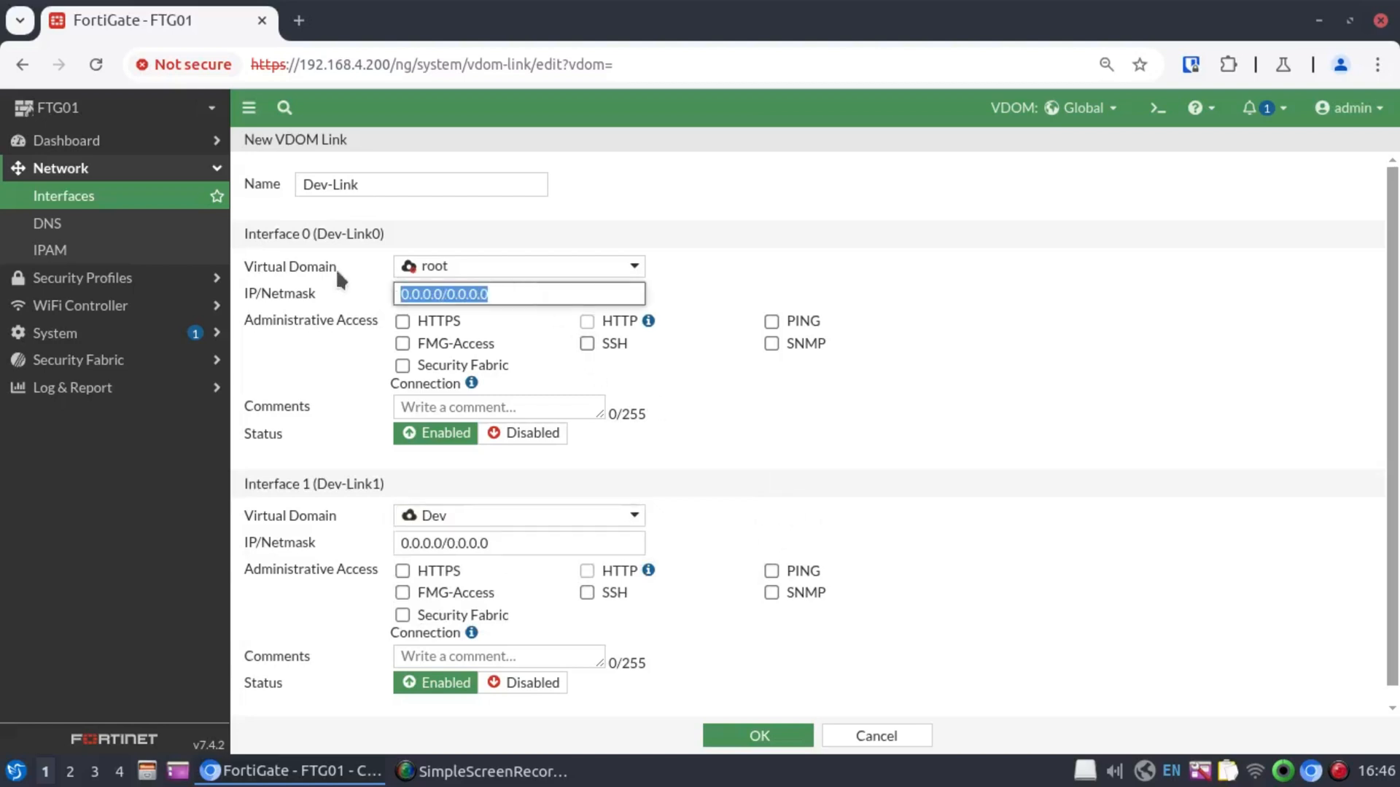
# - Address the link ends 10.160.253.1/30 and 10.160.253.2/30 with comments including 'Link to ROOT'
pyautogui.write('10.160.25')
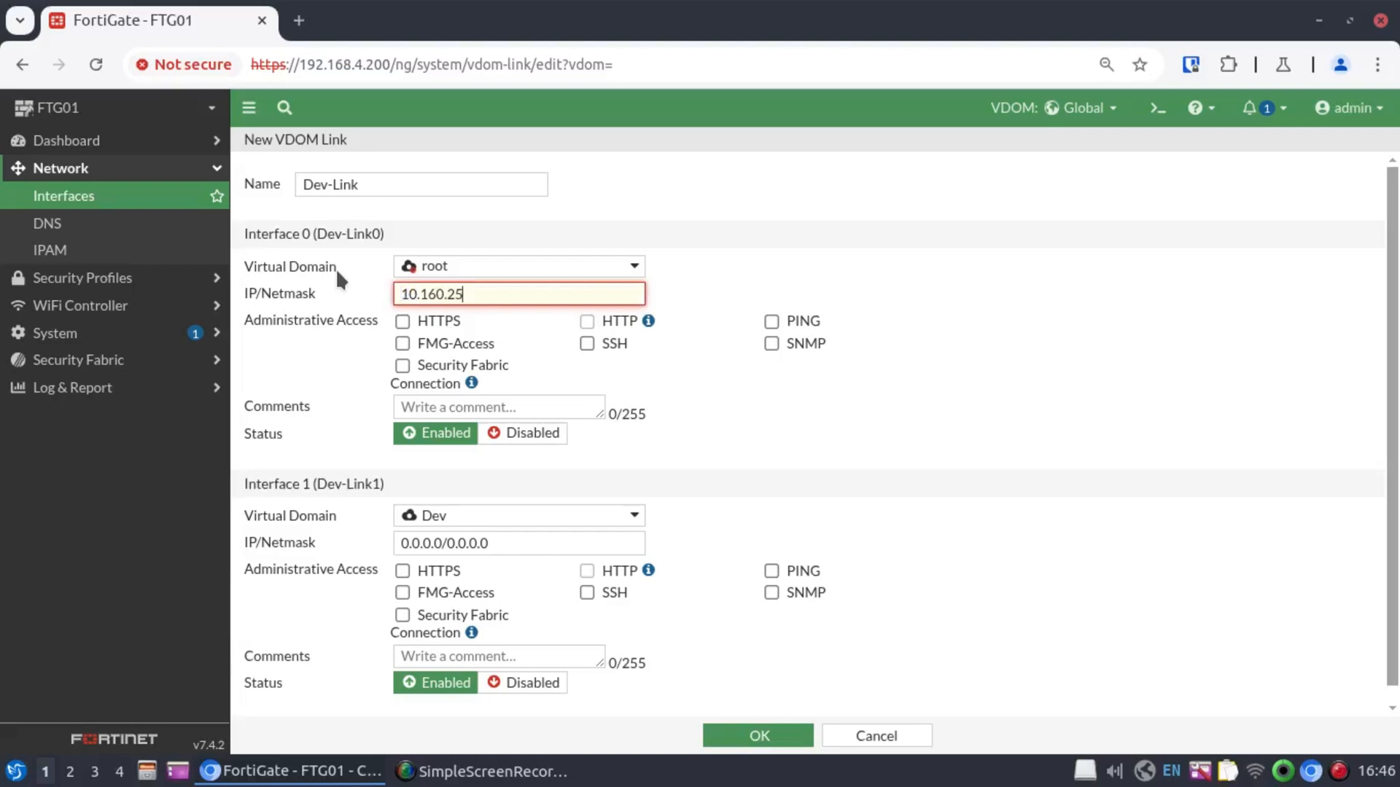
pyautogui.write('3.1/30')
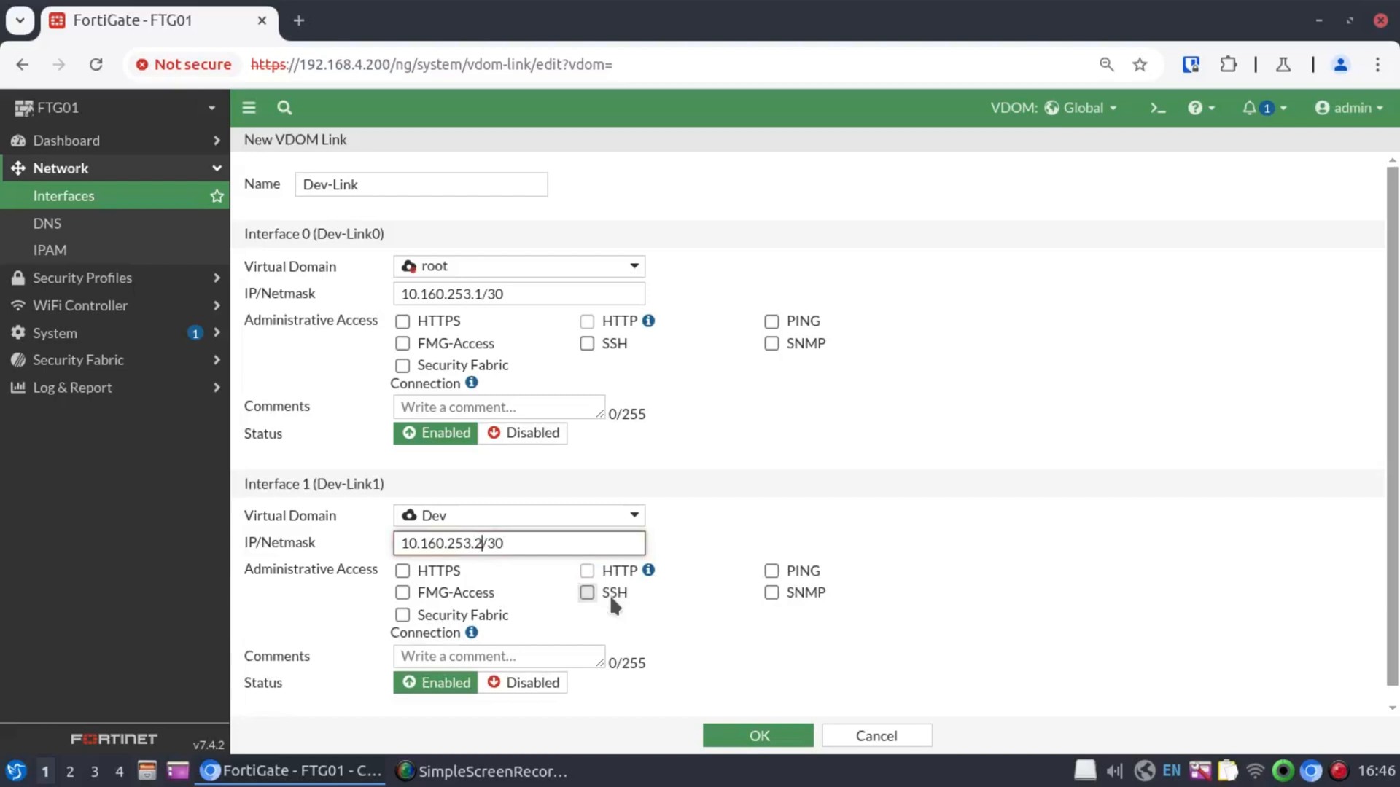
pyautogui.write('Link to Dev')
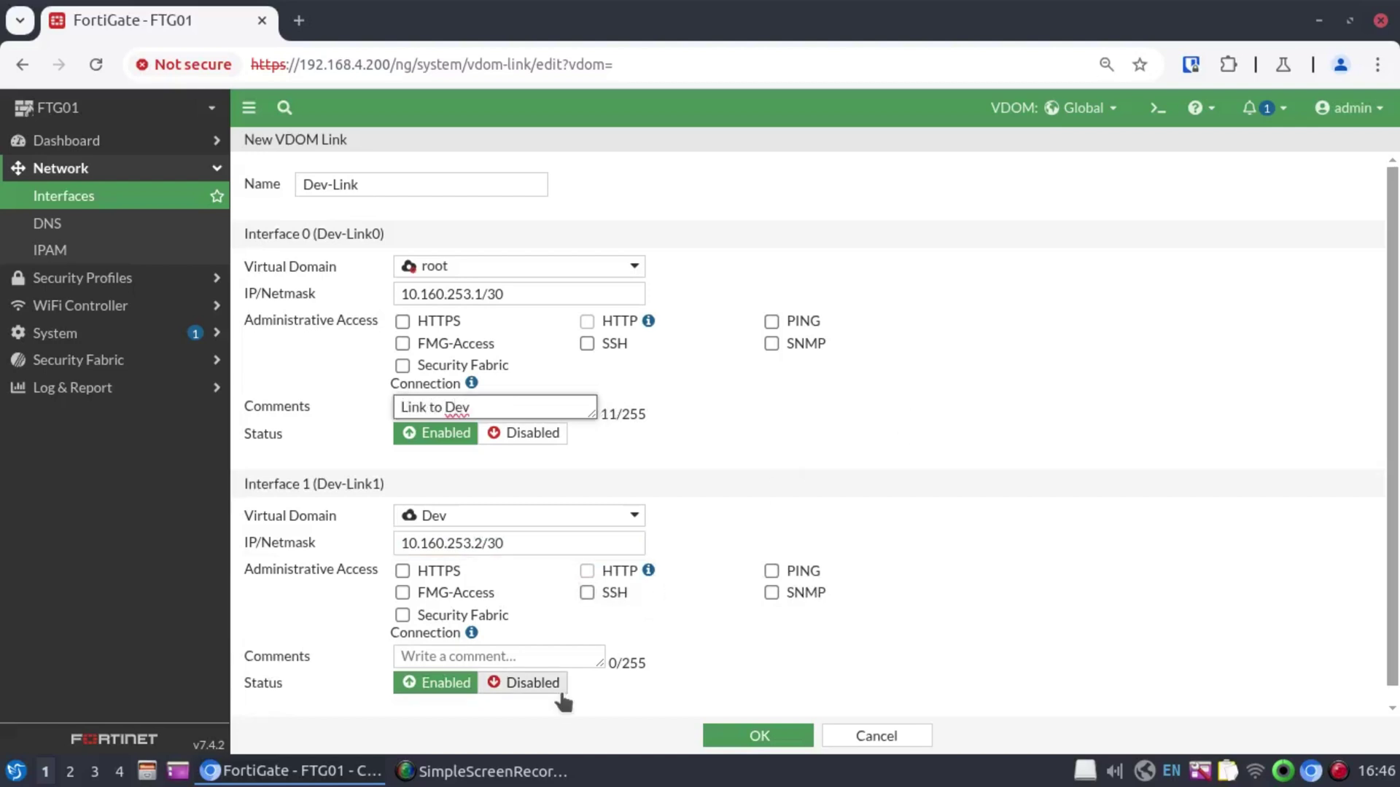
pyautogui.write('Link to ROOT')
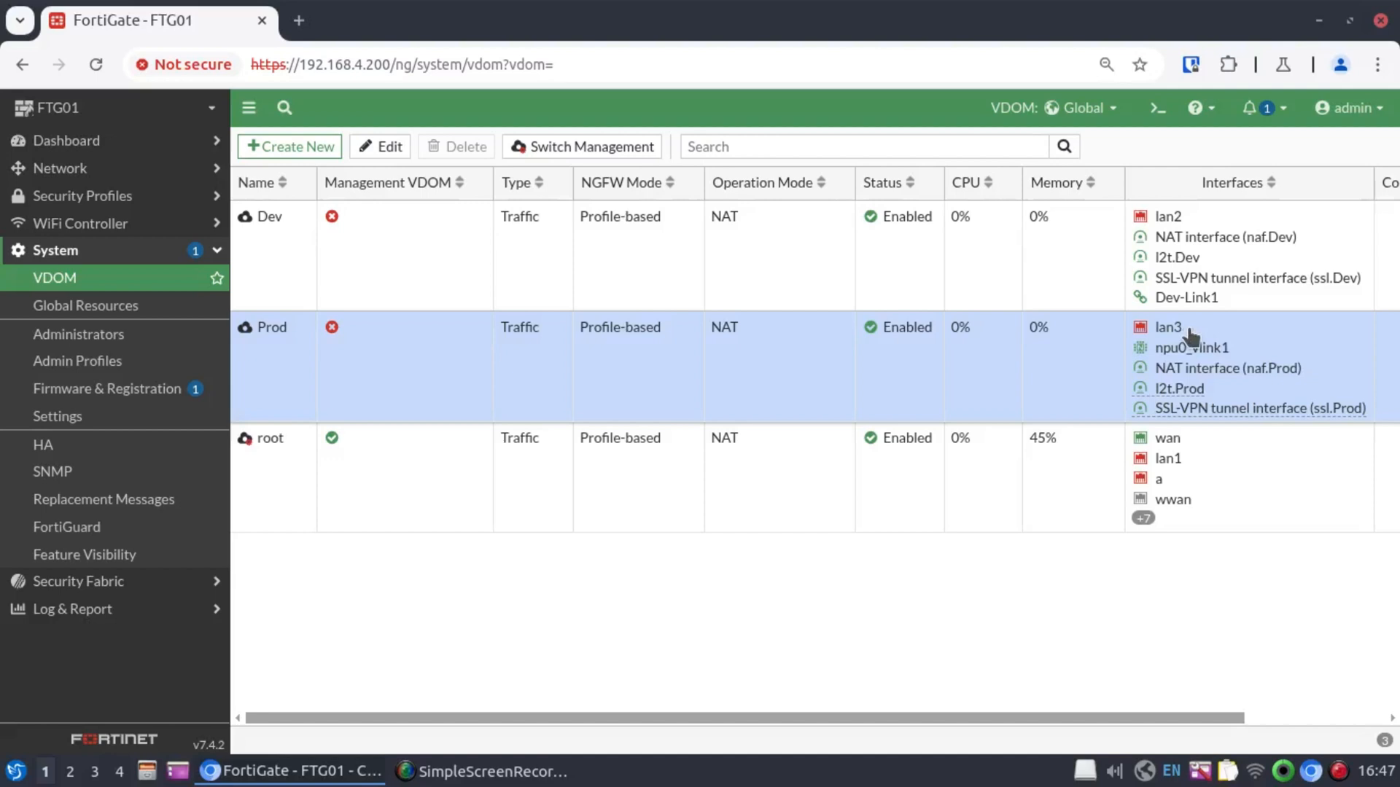
pyautogui.moveTo(1227, 221)
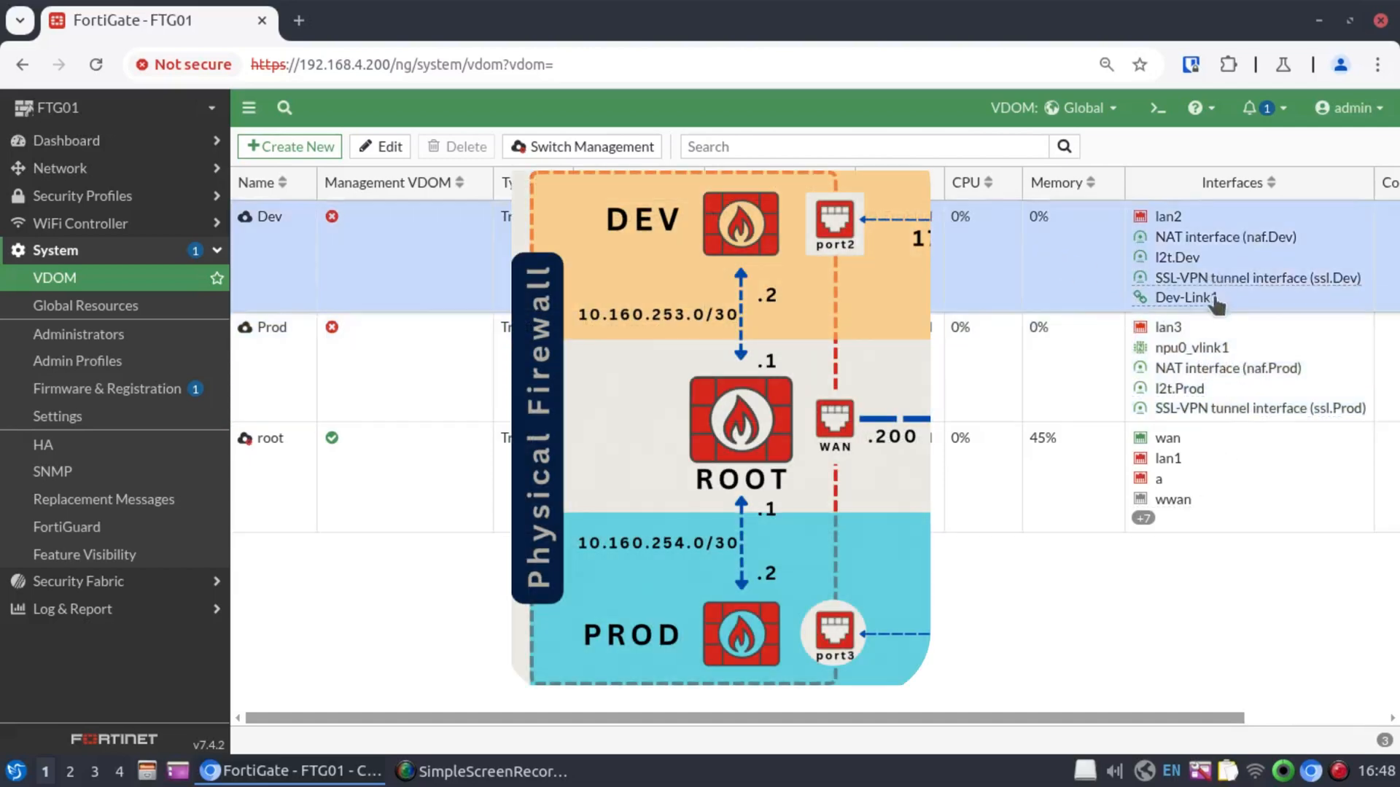
pyautogui.moveTo(1182, 508)
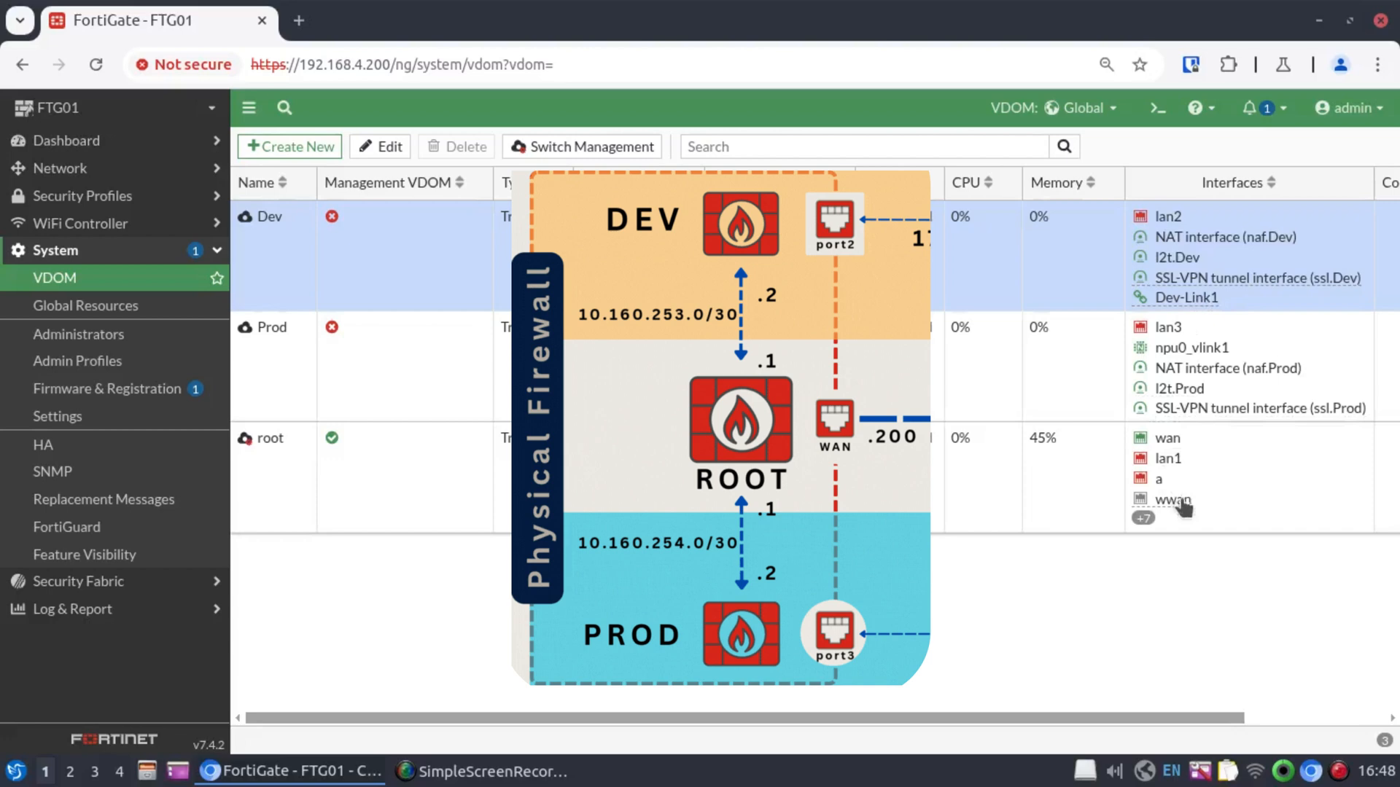
pyautogui.moveTo(1165, 298)
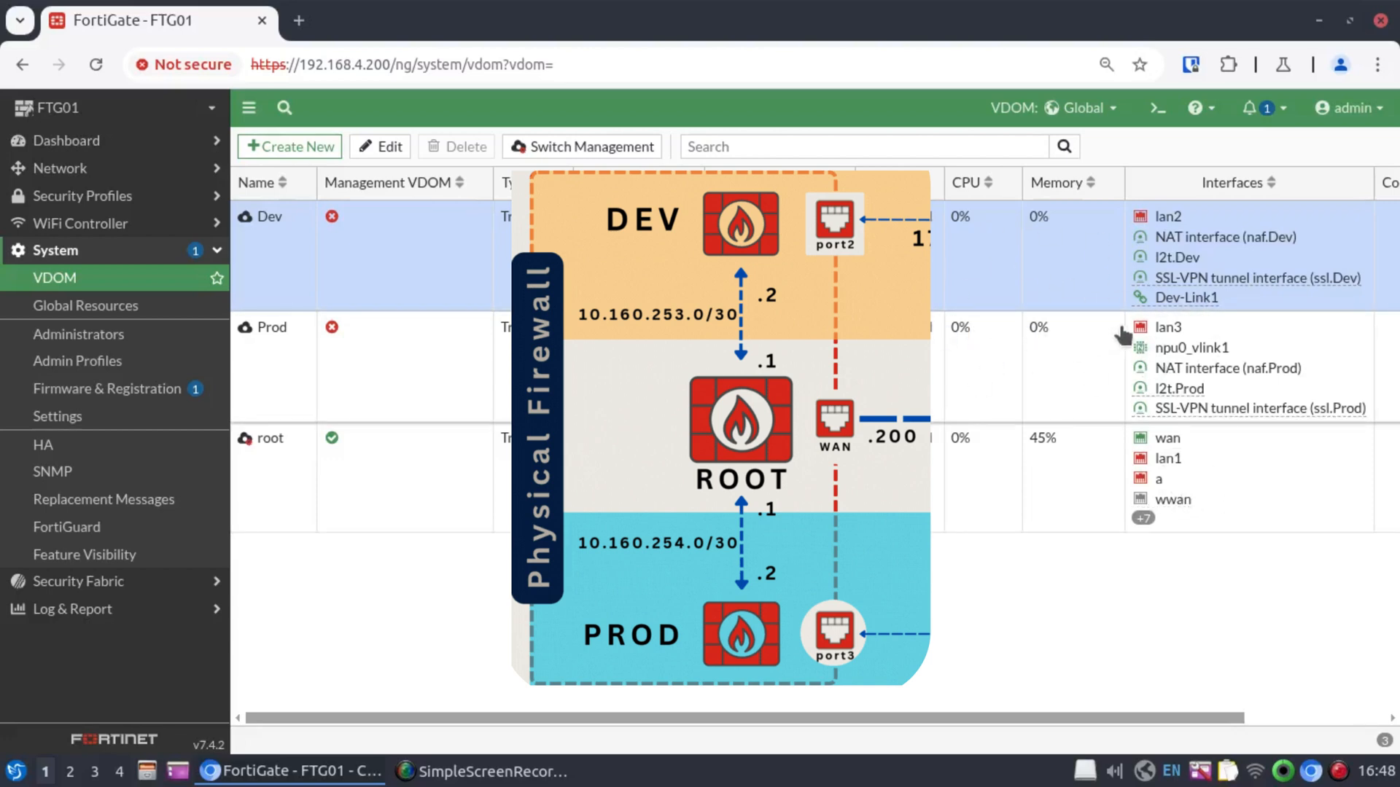
# - Show the VDOM choices now offering Global, Dev, Prod and root
pyautogui.click(1081, 108)
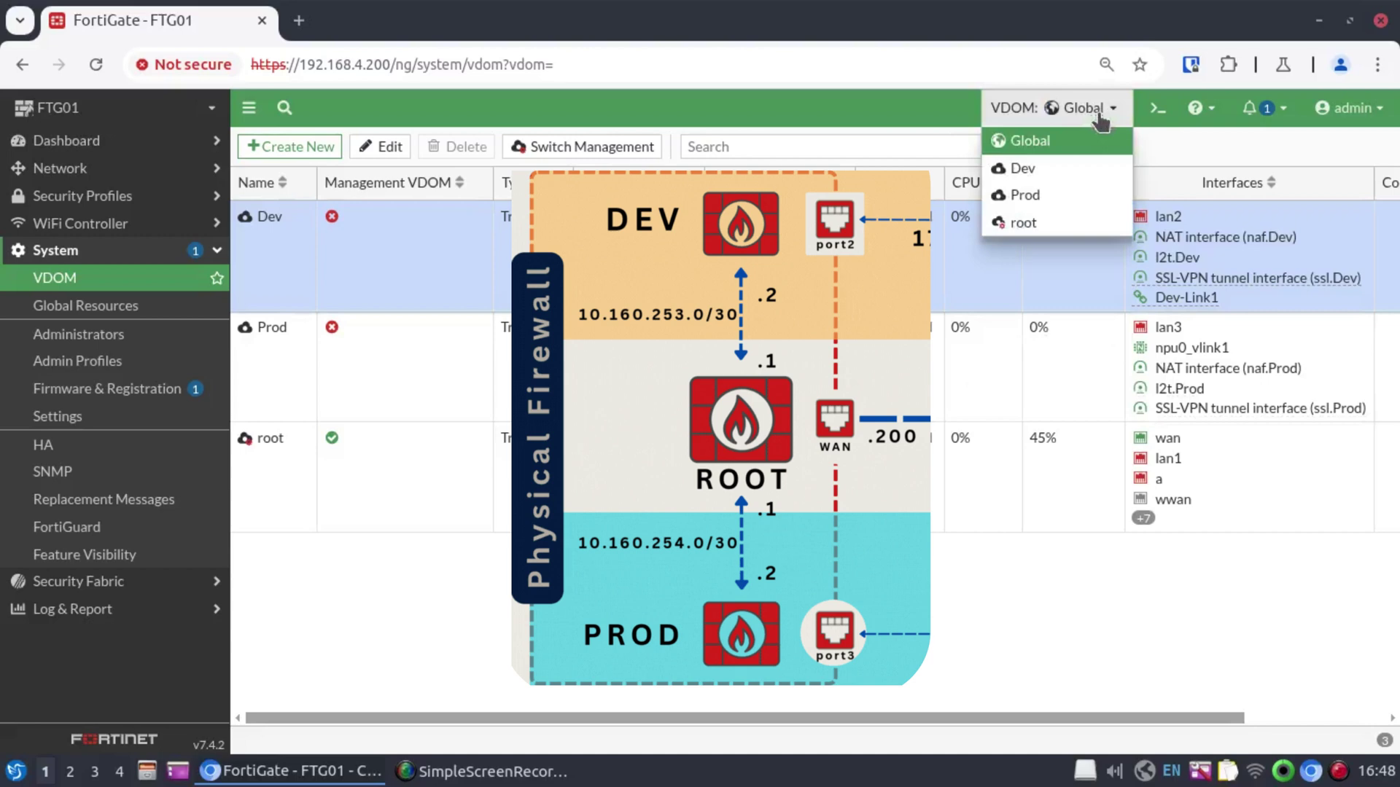
# - Create Prod's default static route via gateway 10.160.254.1 on npu0_vlink1
pyautogui.click(1022, 194)
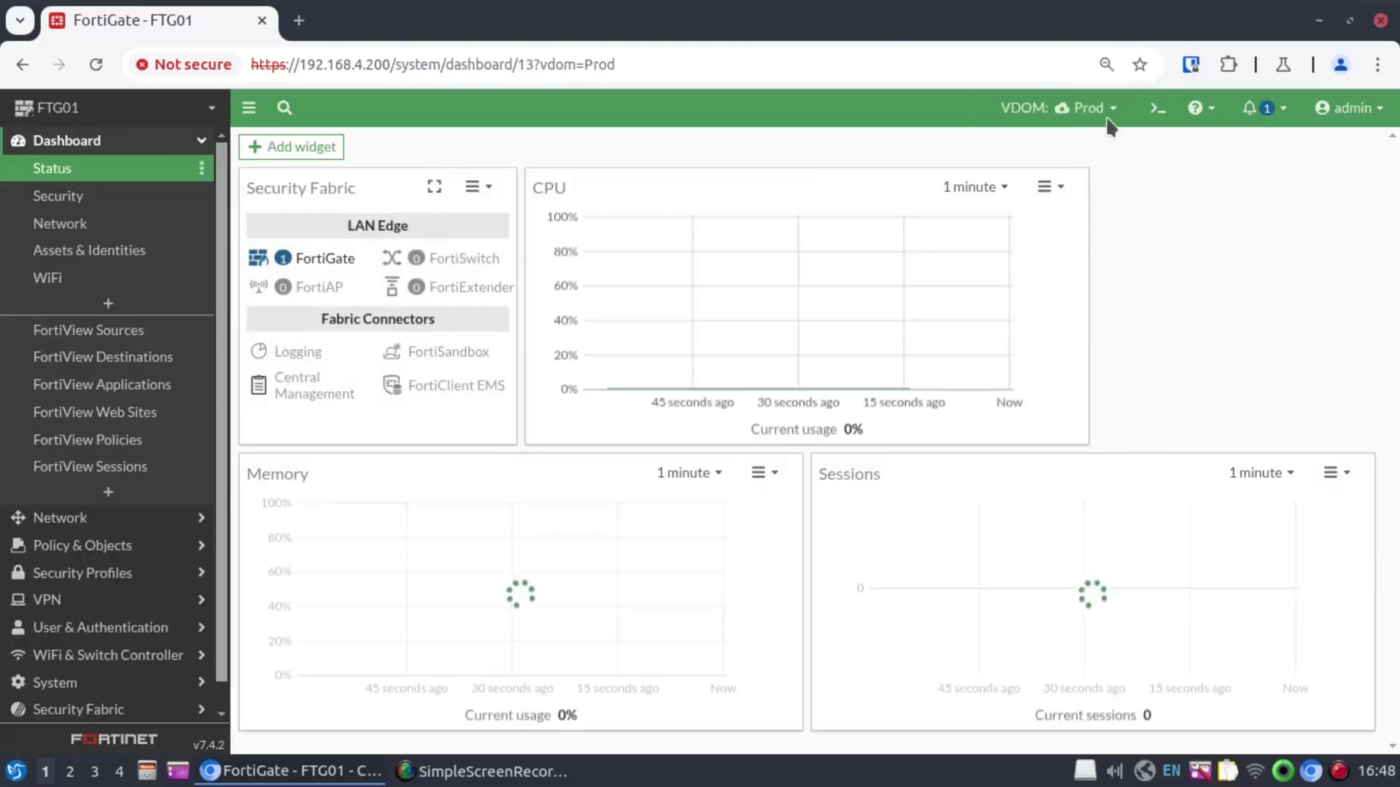
pyautogui.moveTo(114, 518)
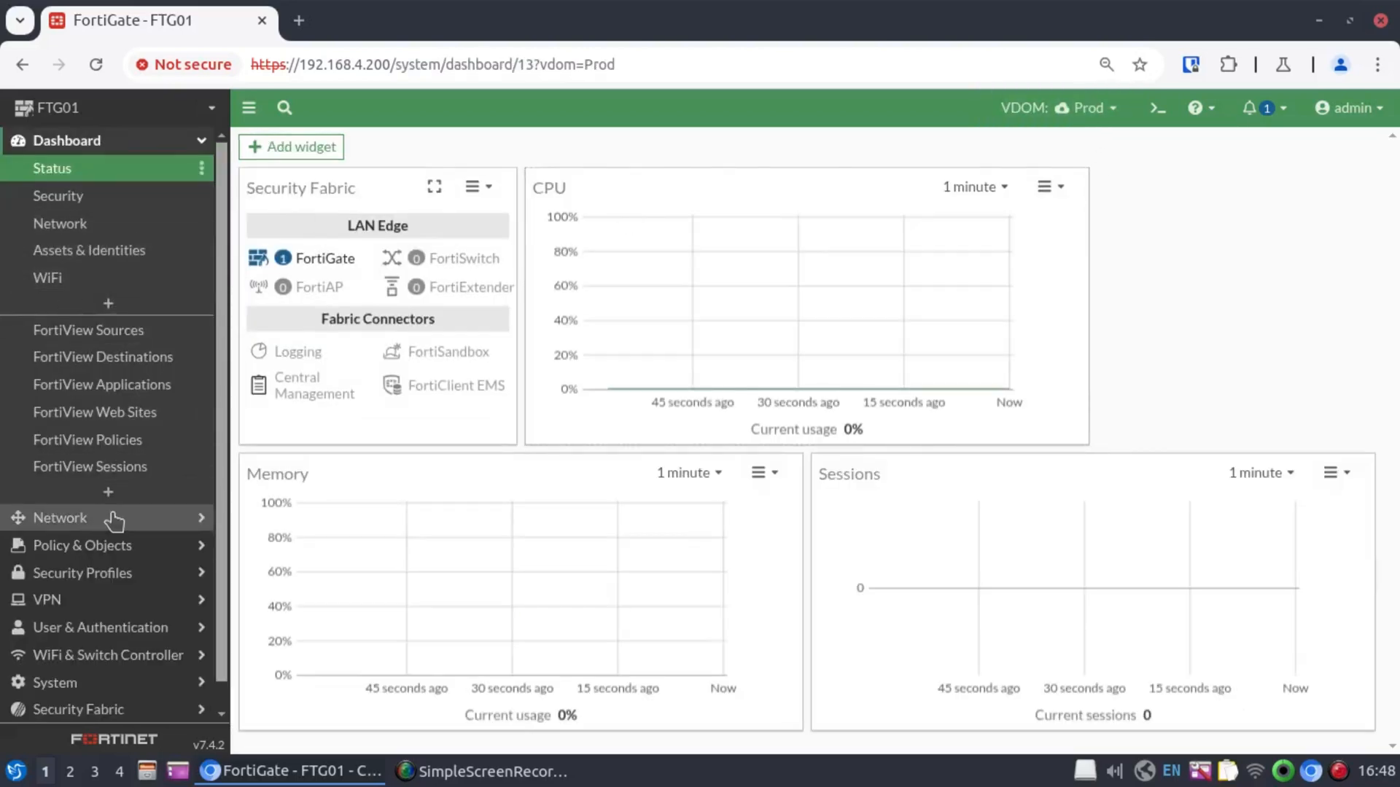
pyautogui.click(60, 518)
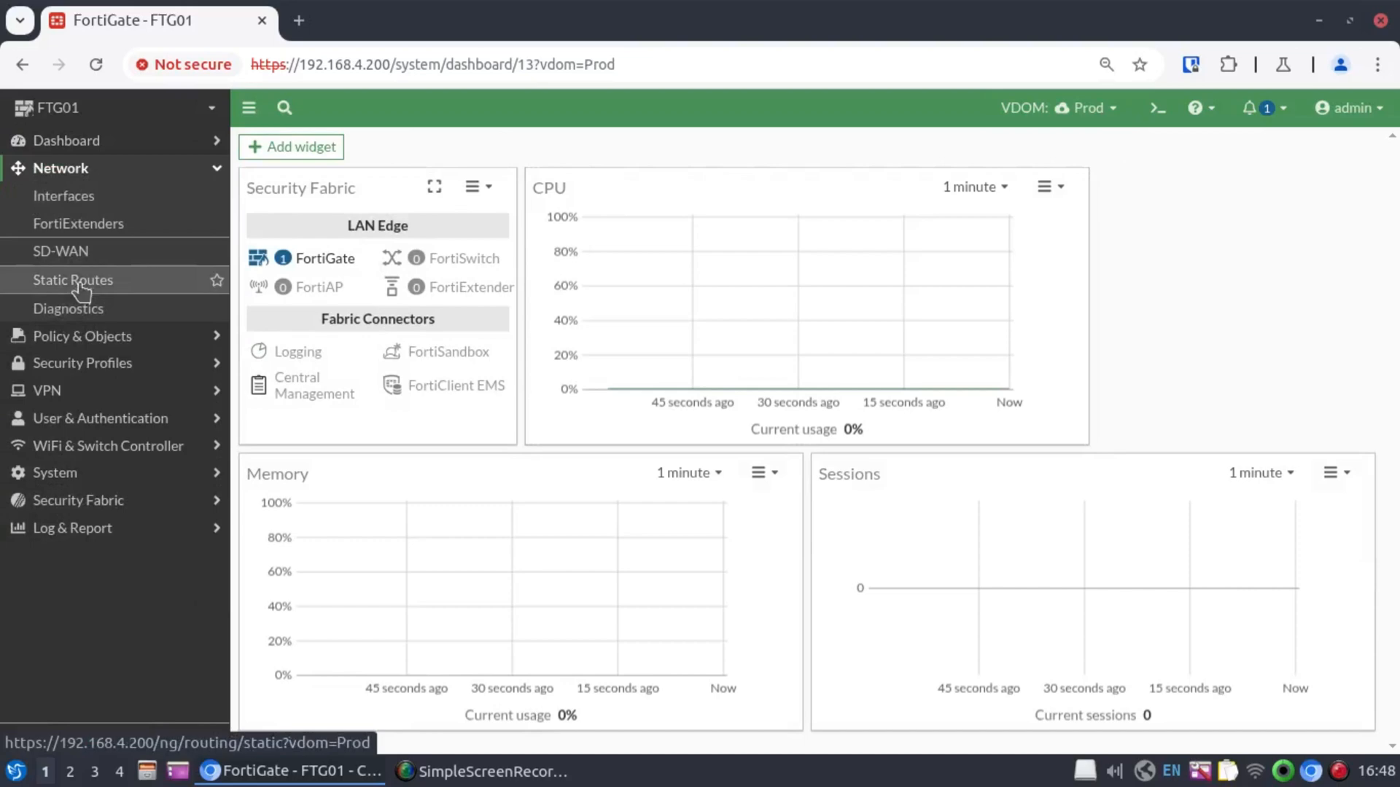
pyautogui.click(73, 280)
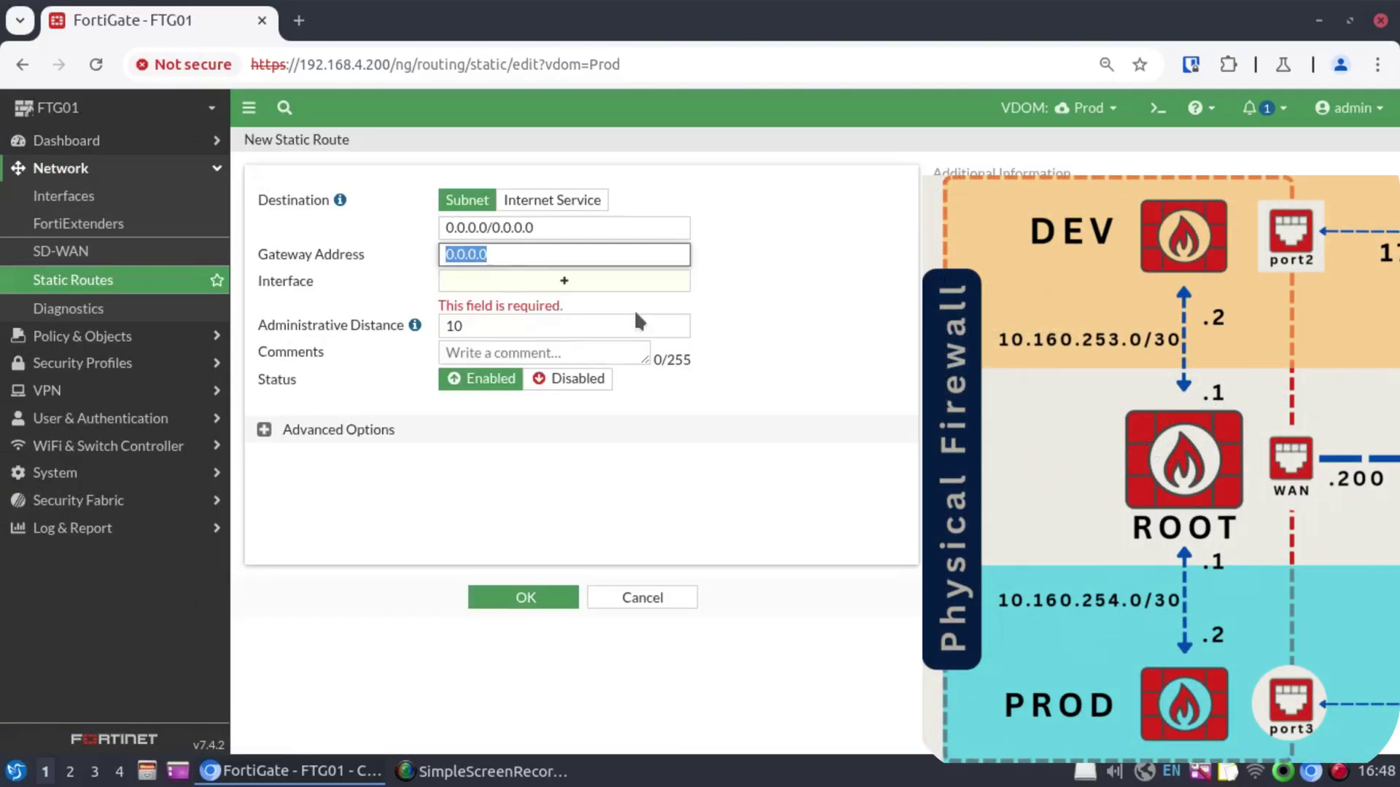
pyautogui.write('10.160.')
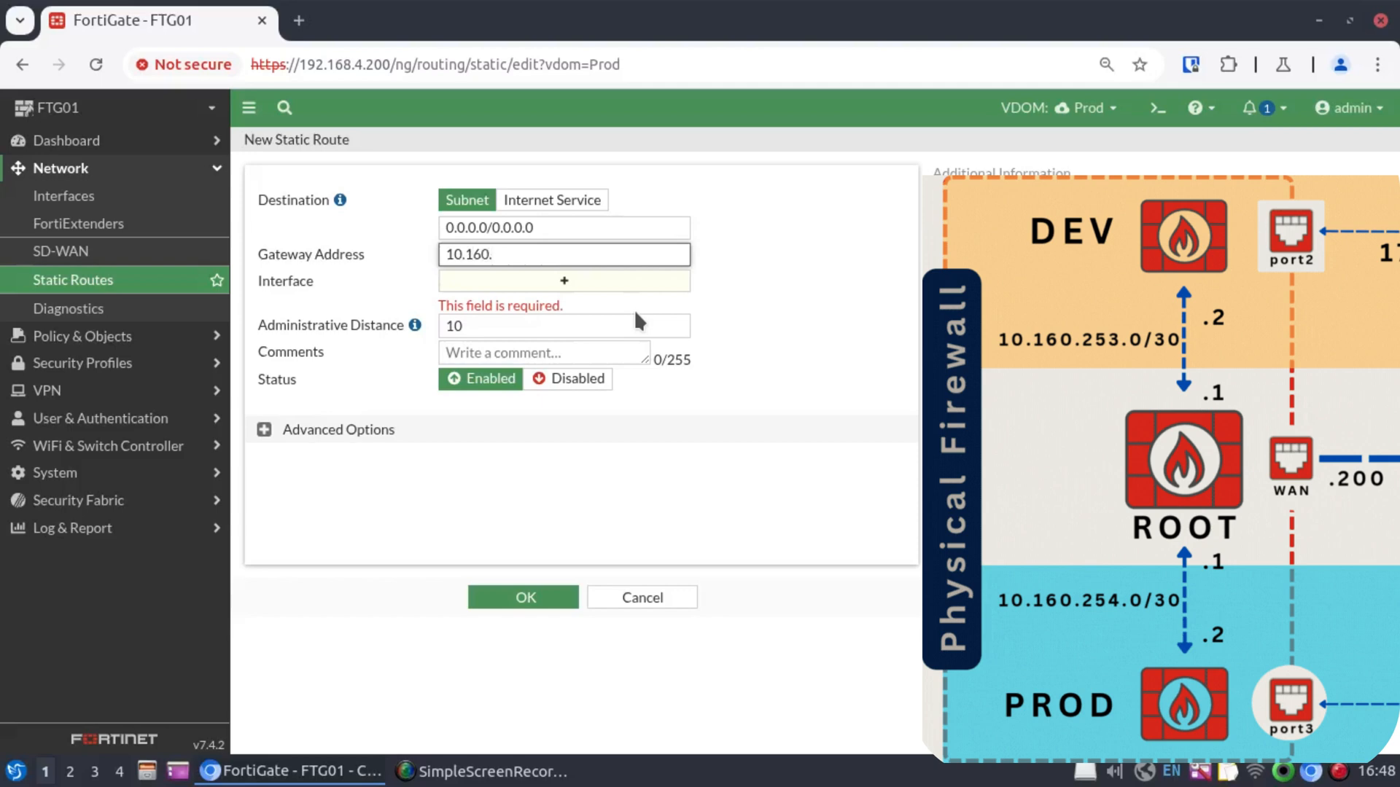
pyautogui.write('254.1')
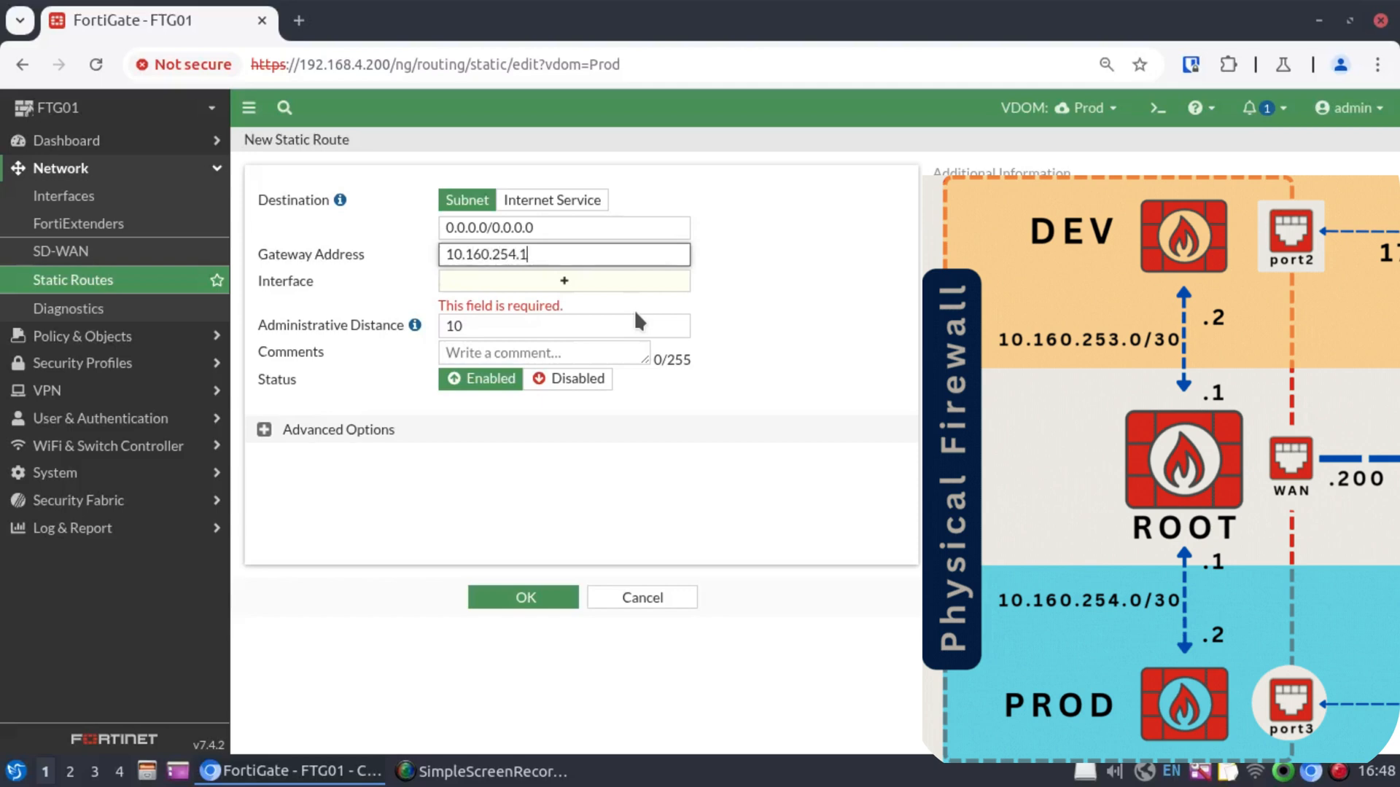
pyautogui.click(1063, 106)
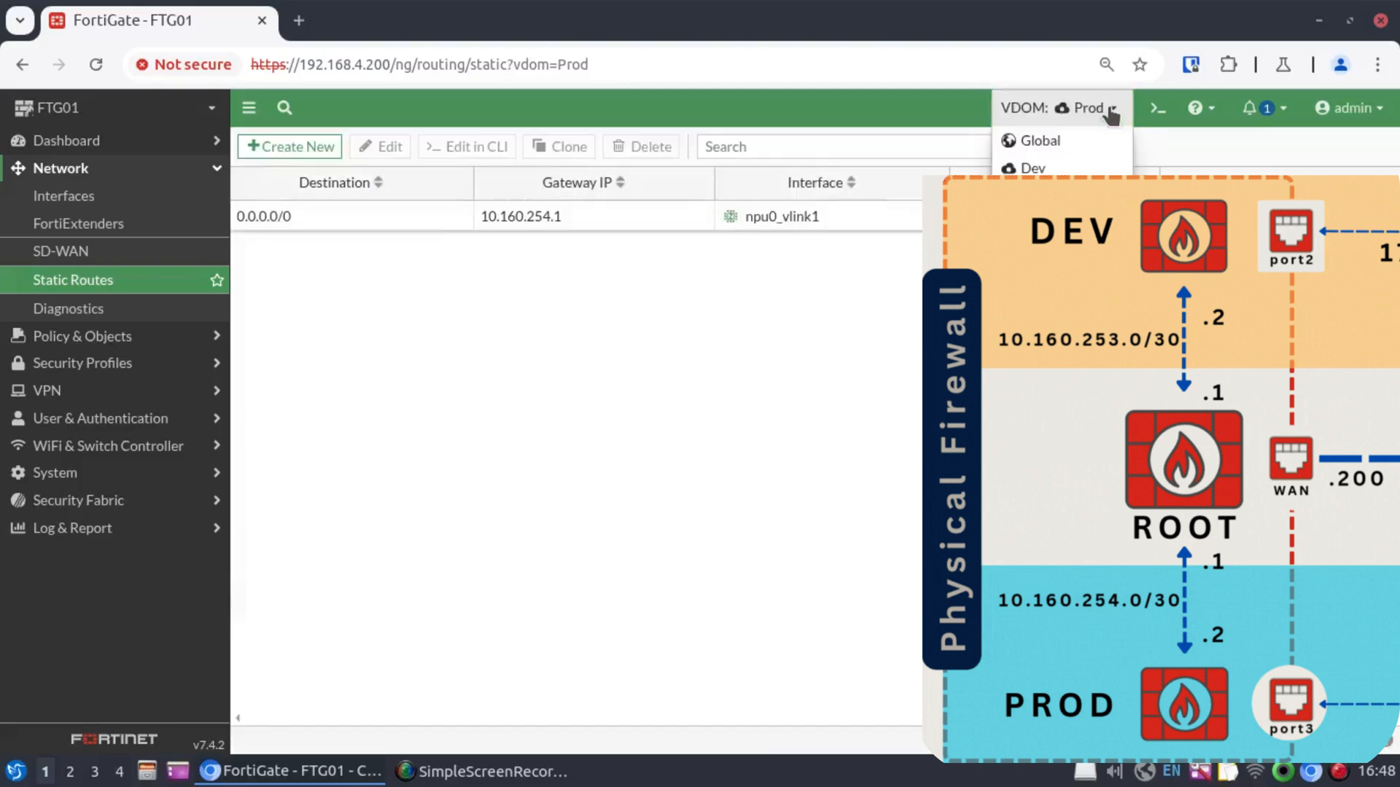
# - Create Dev's default static route 0.0.0.0/0 via gateway 10.160.253.1 on Dev-Link1
pyautogui.click(1034, 169)
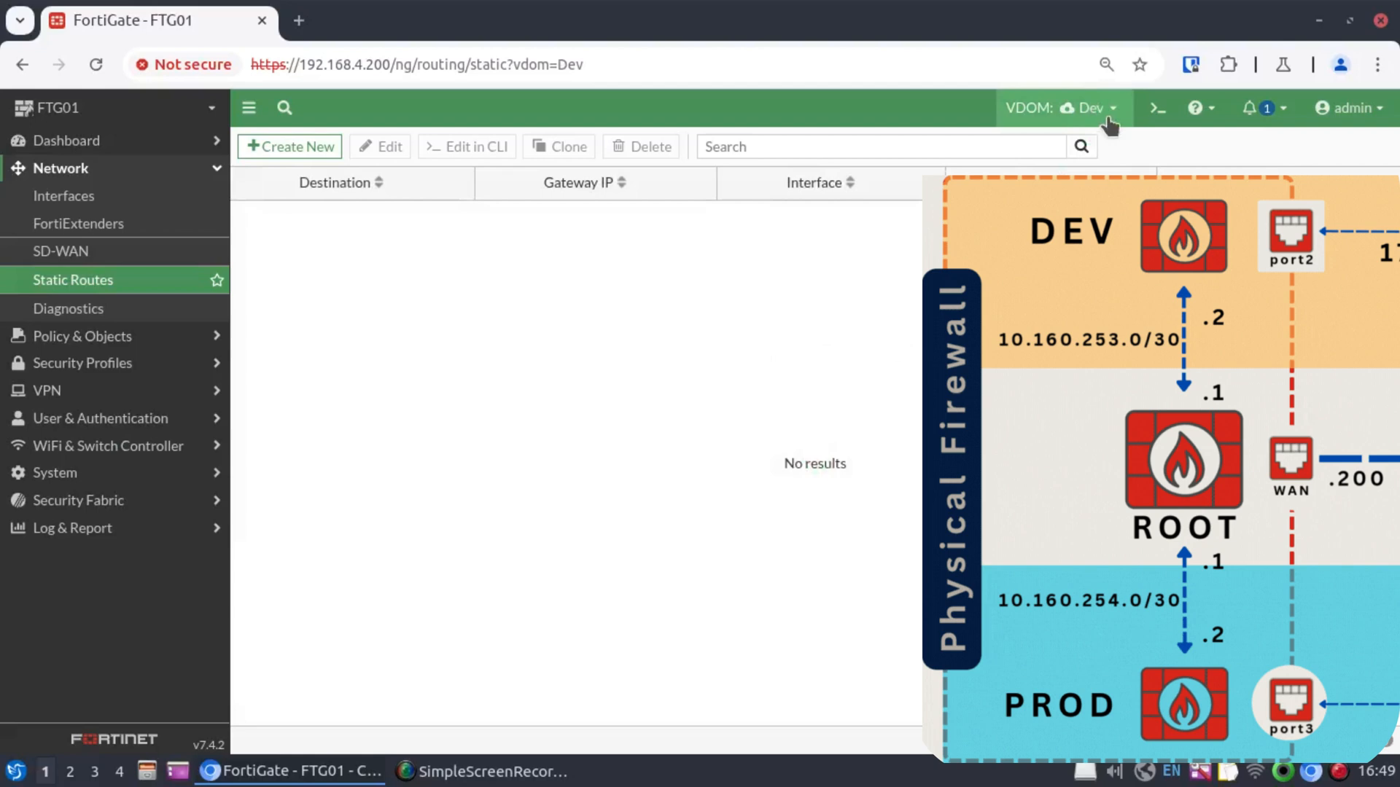
pyautogui.click(289, 146)
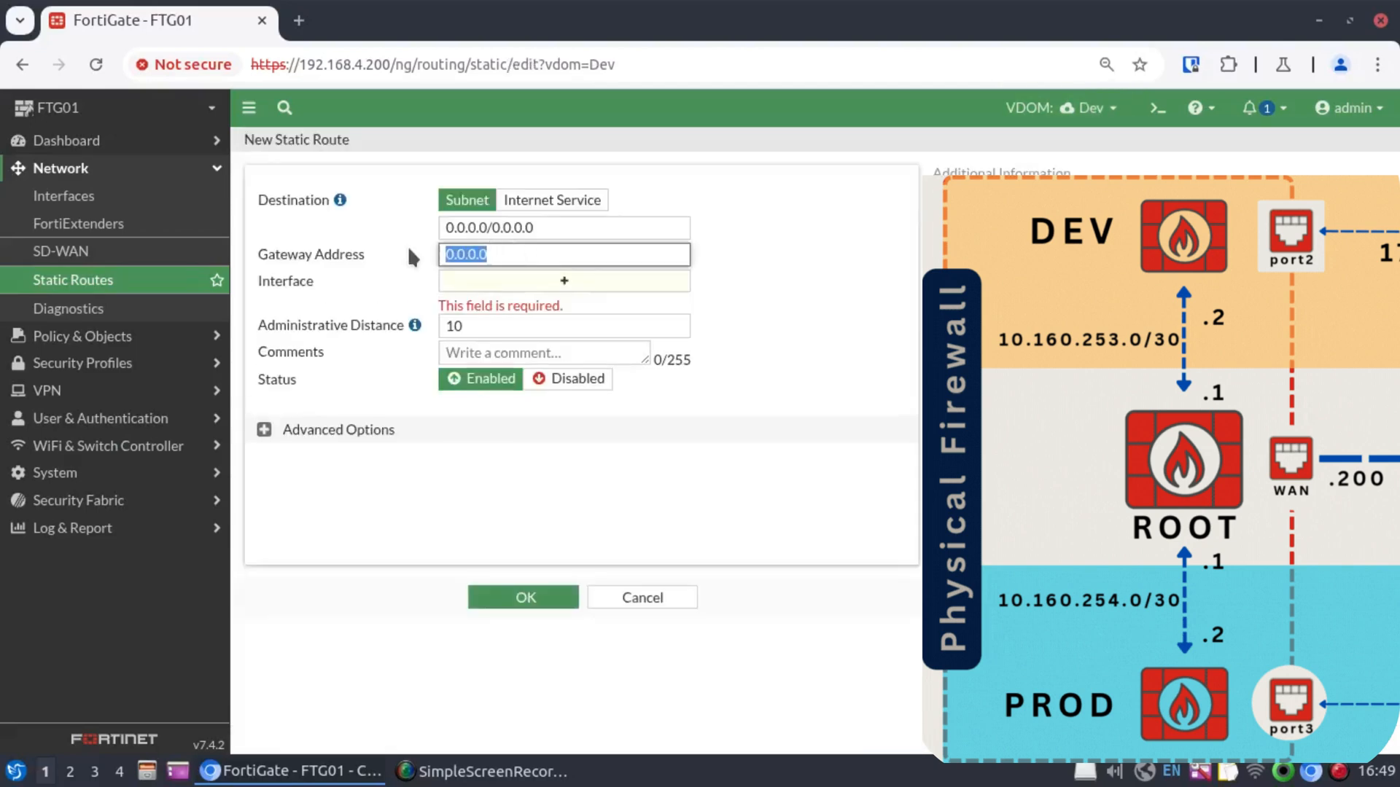
pyautogui.write('10.160.')
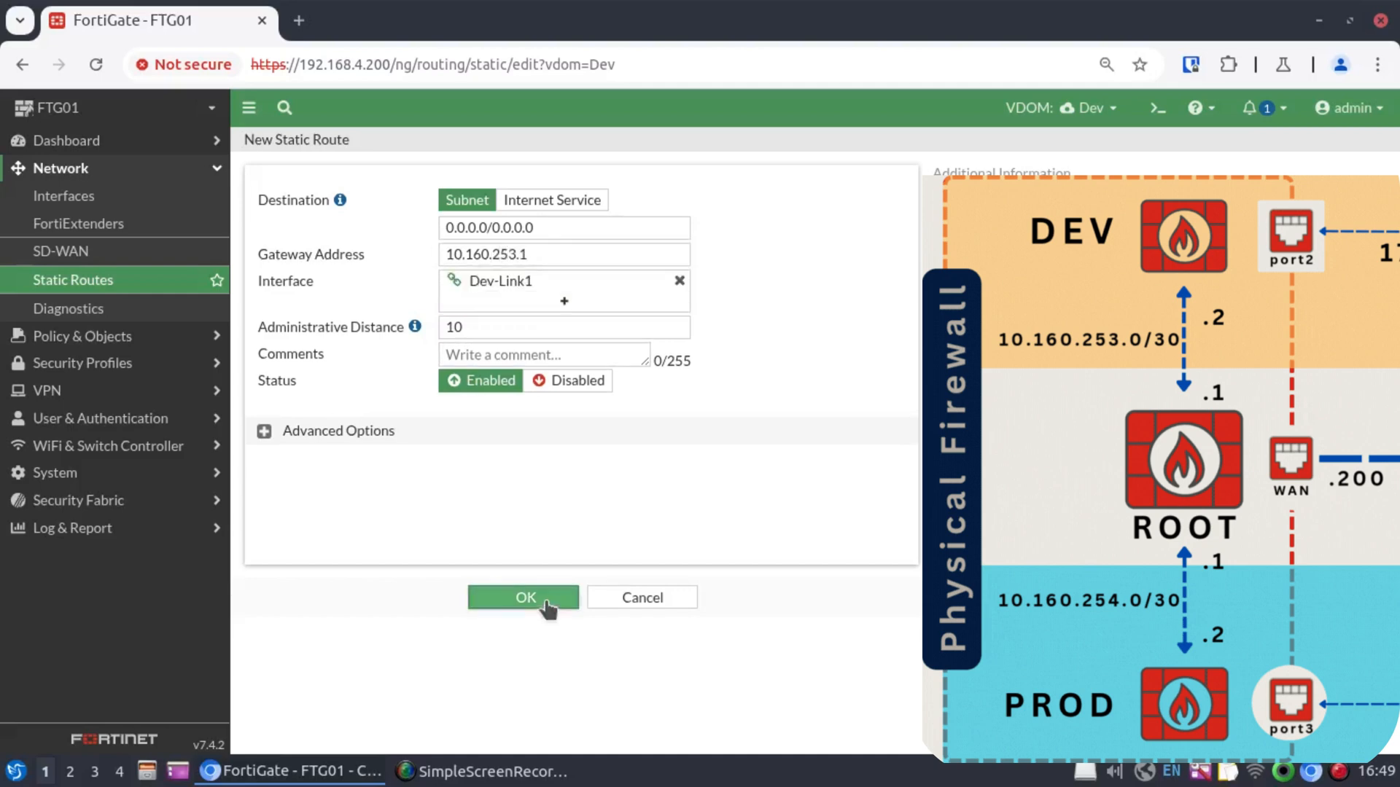
pyautogui.click(523, 598)
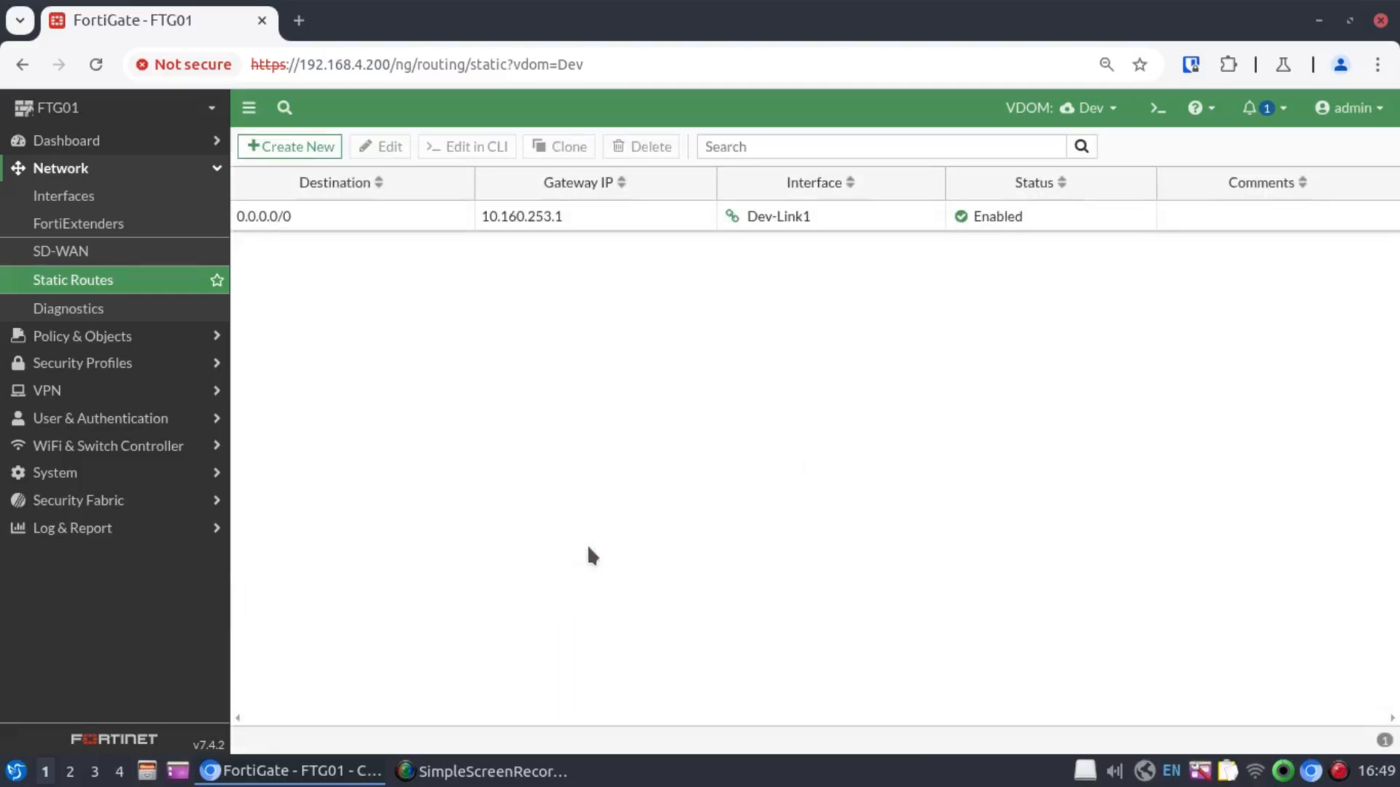
pyautogui.moveTo(948, 306)
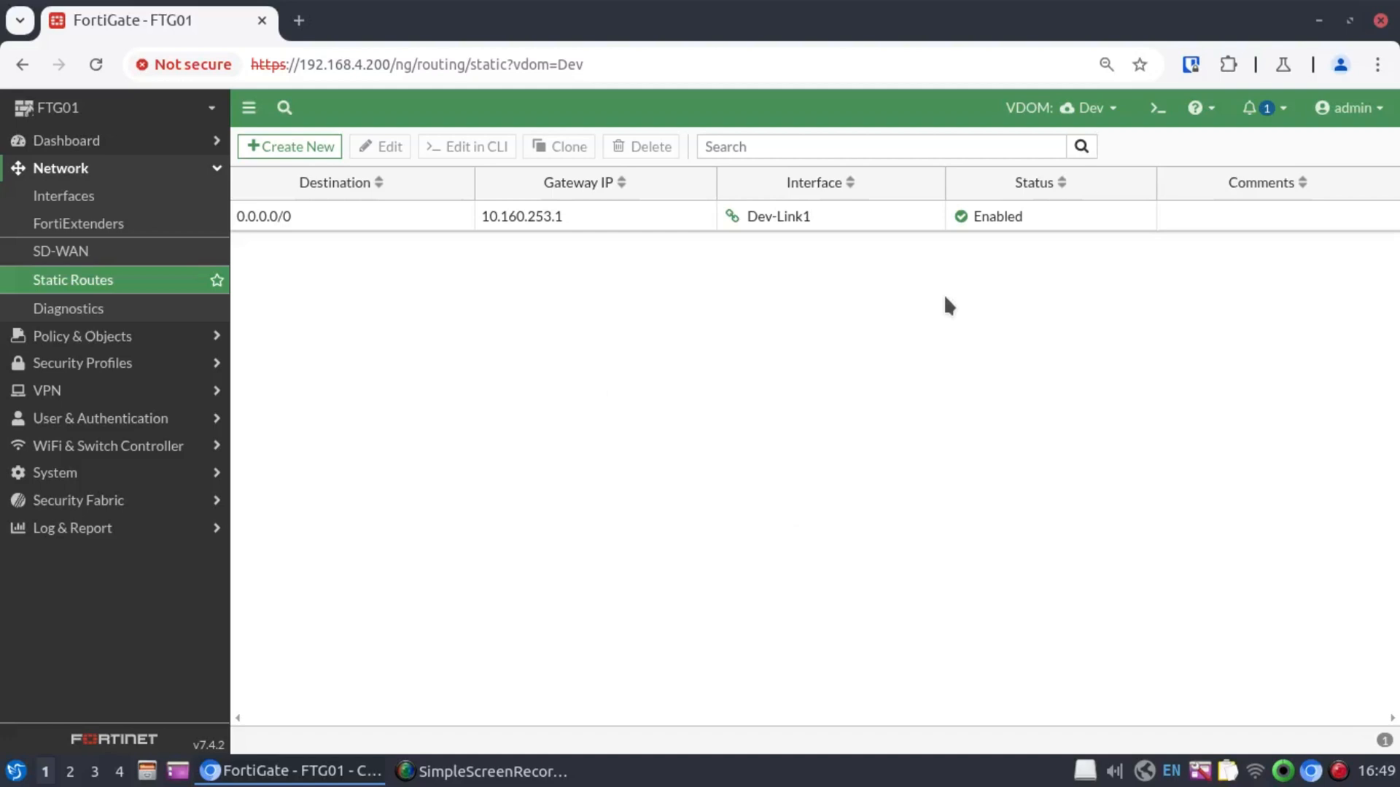
pyautogui.moveTo(844, 360)
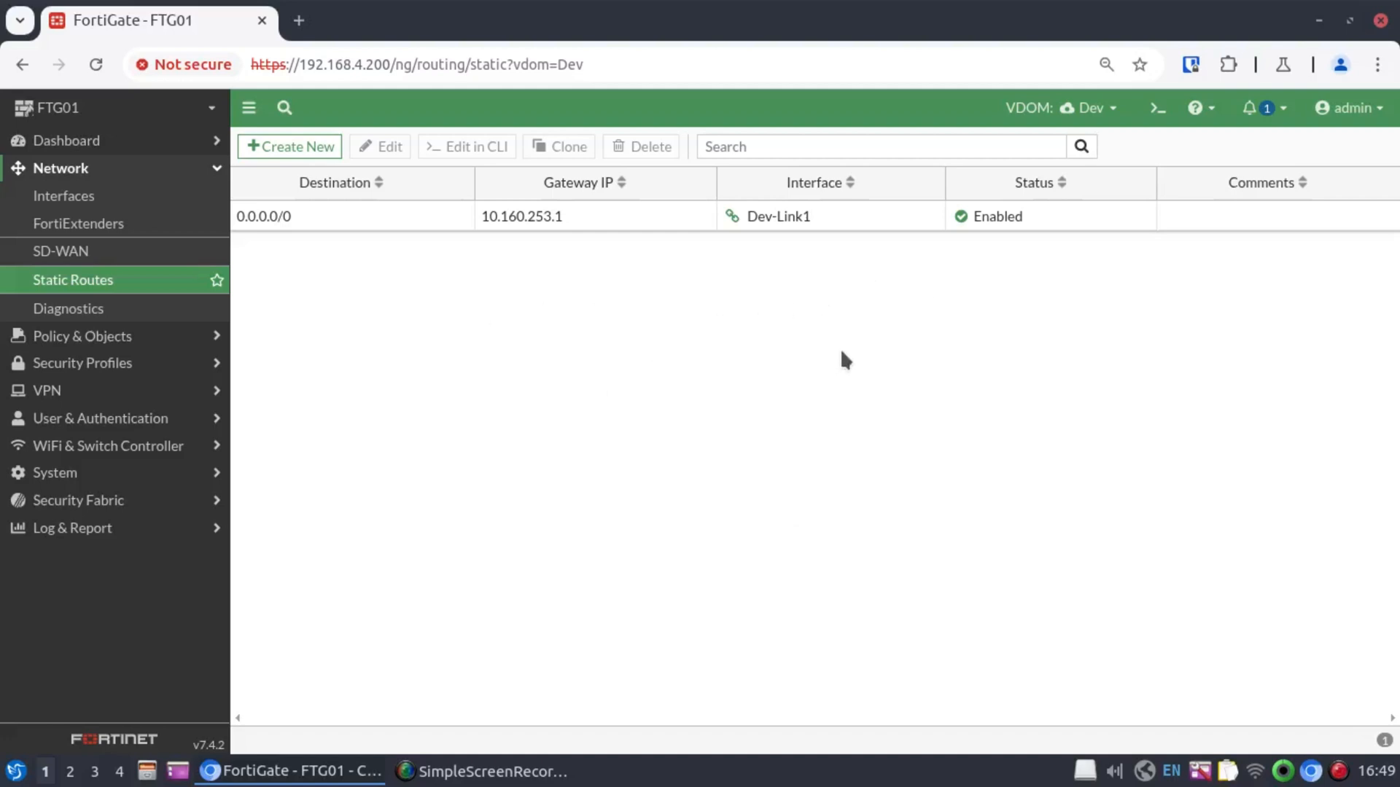
pyautogui.moveTo(1022, 256)
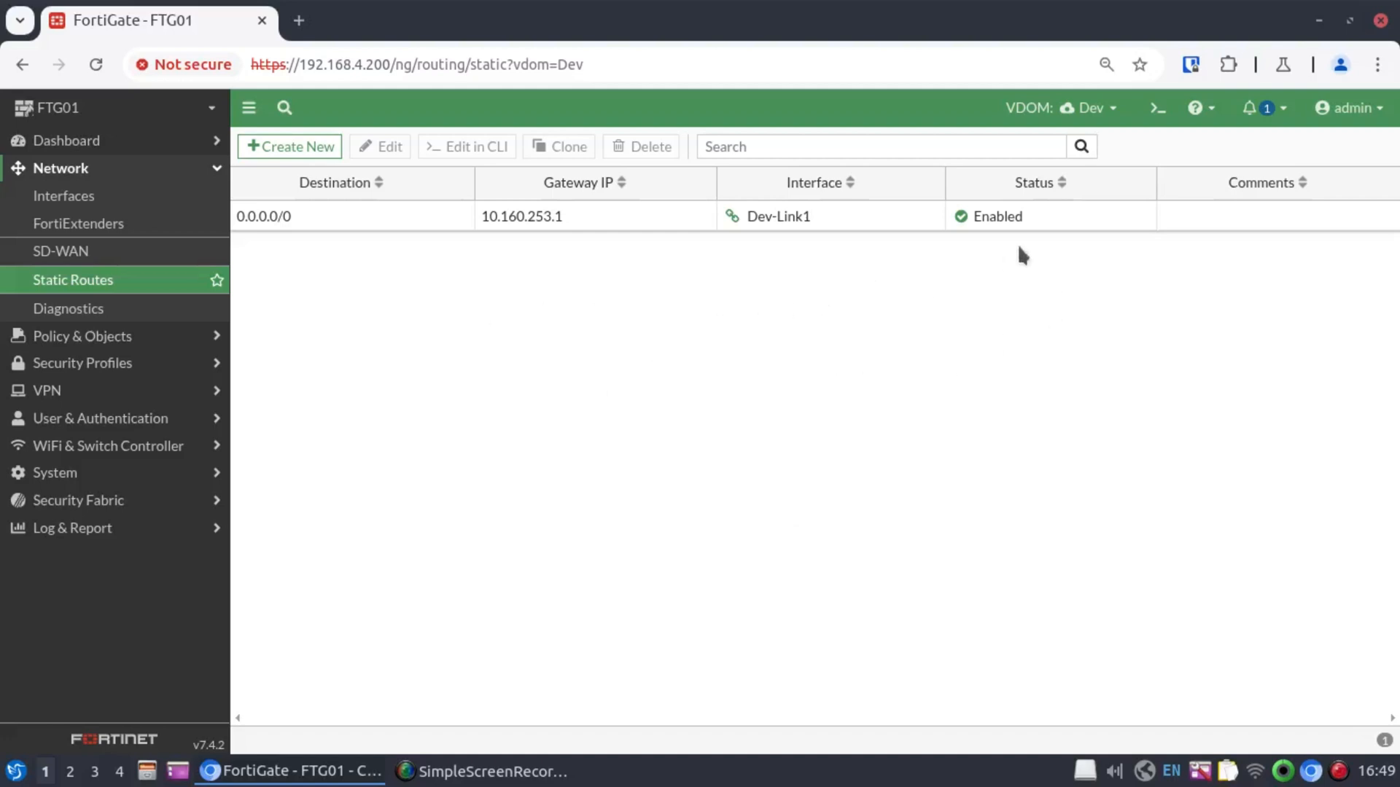
pyautogui.click(1062, 108)
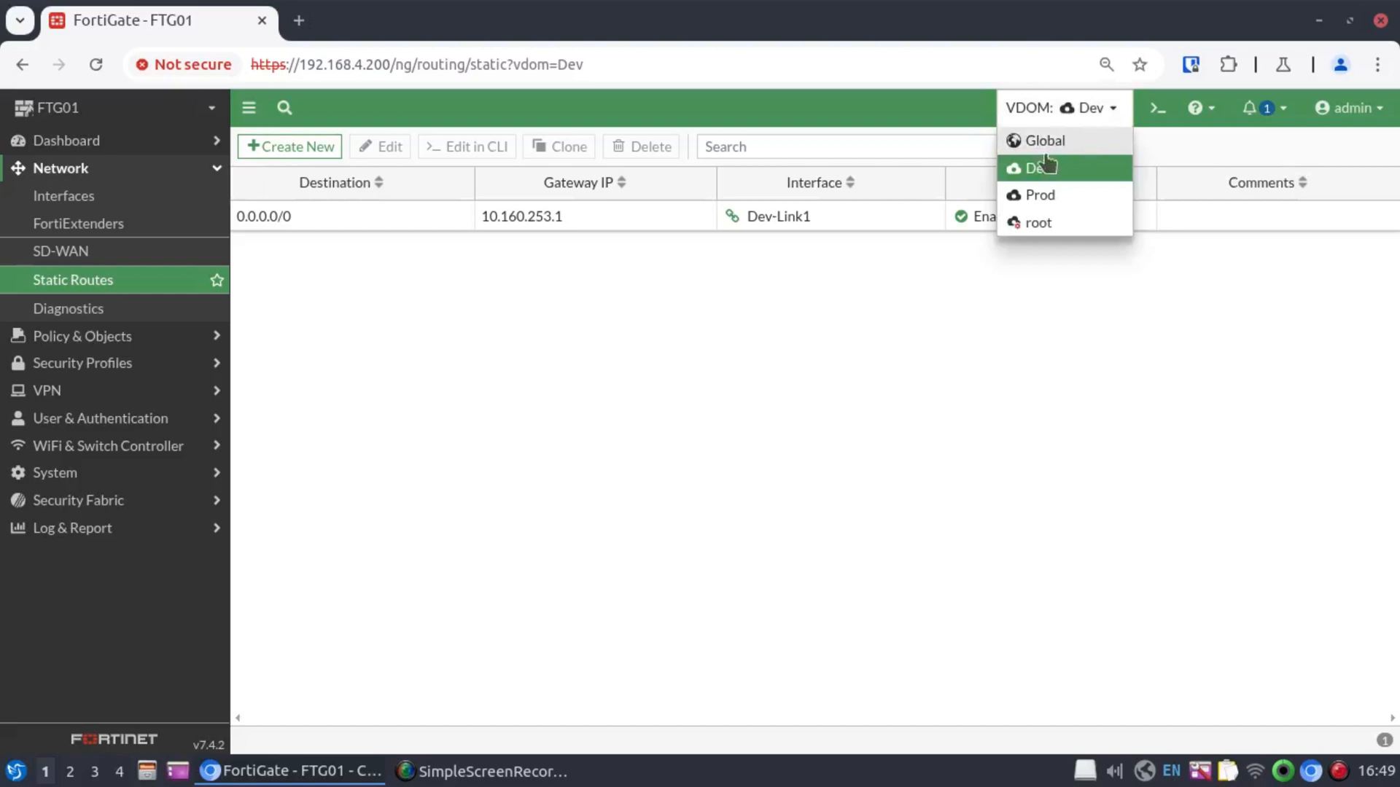
# - In Prod, start an 'Internet Access' policy with lan3 as incoming interface
pyautogui.click(1040, 194)
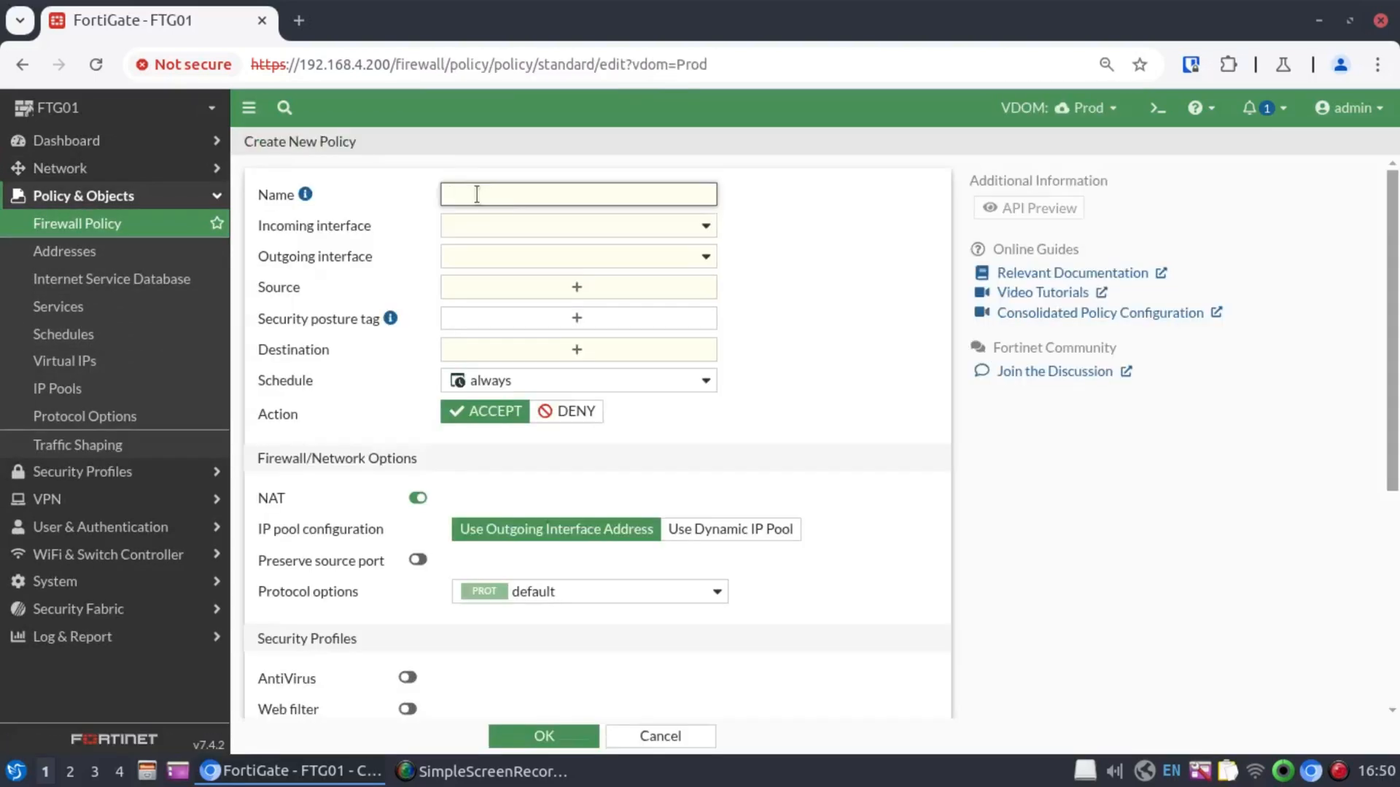
pyautogui.write('Internet A')
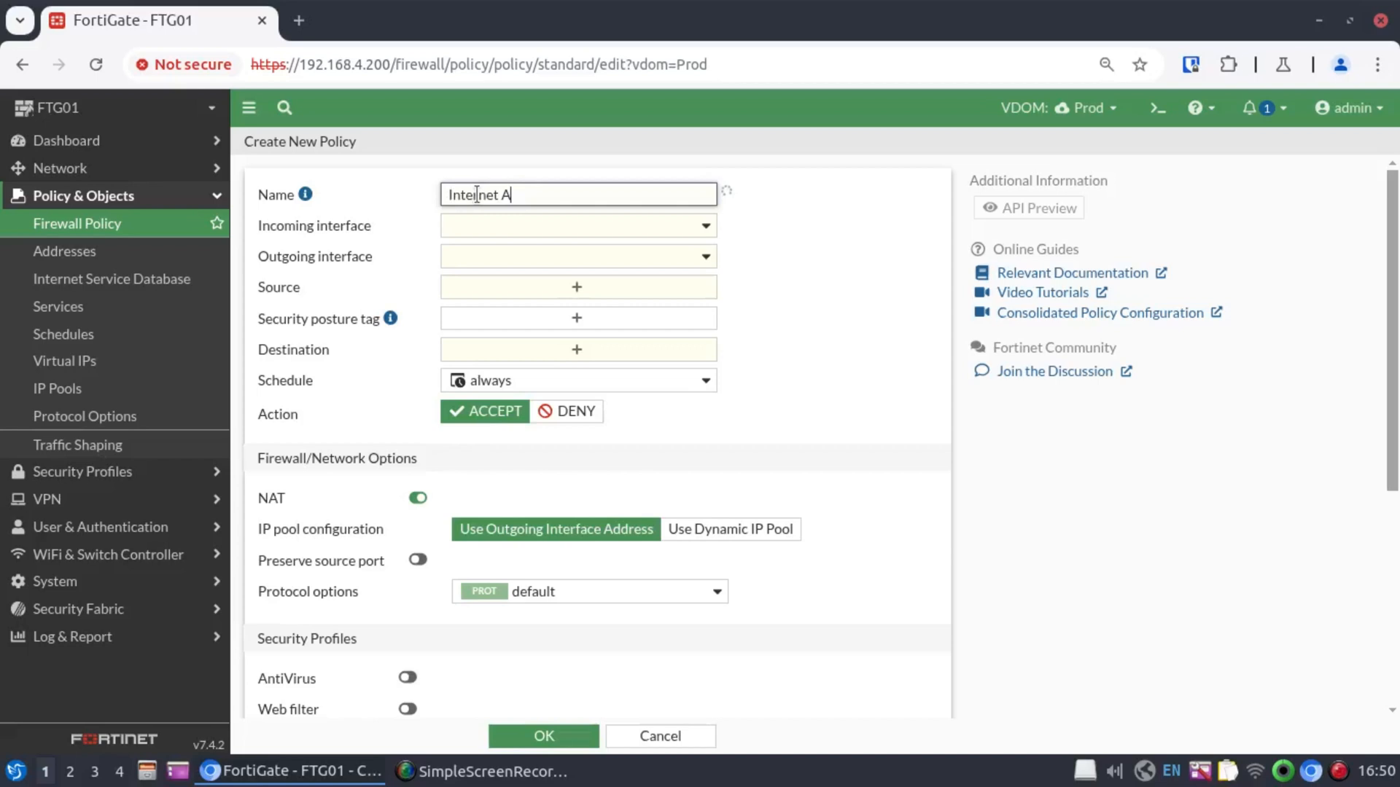
pyautogui.write('ccess')
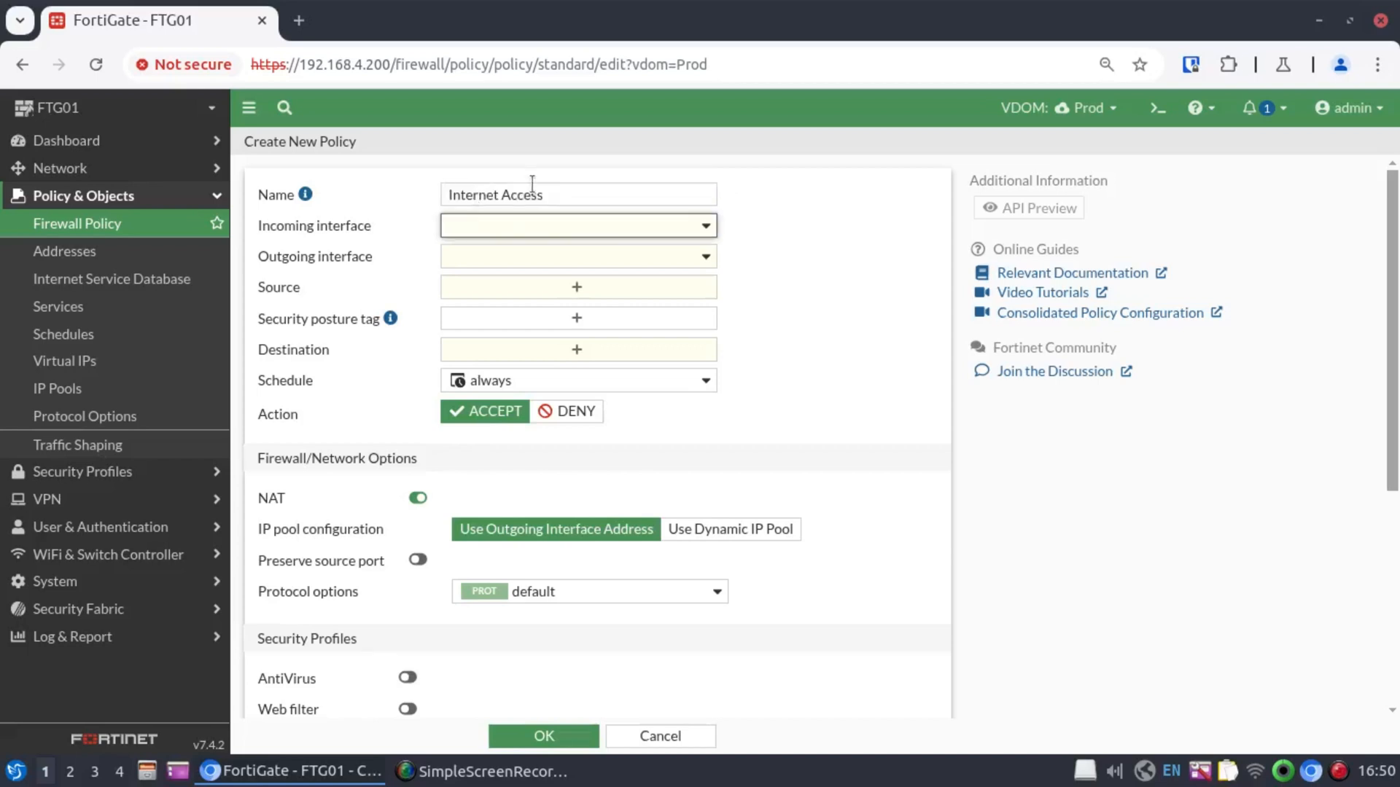
pyautogui.click(577, 225)
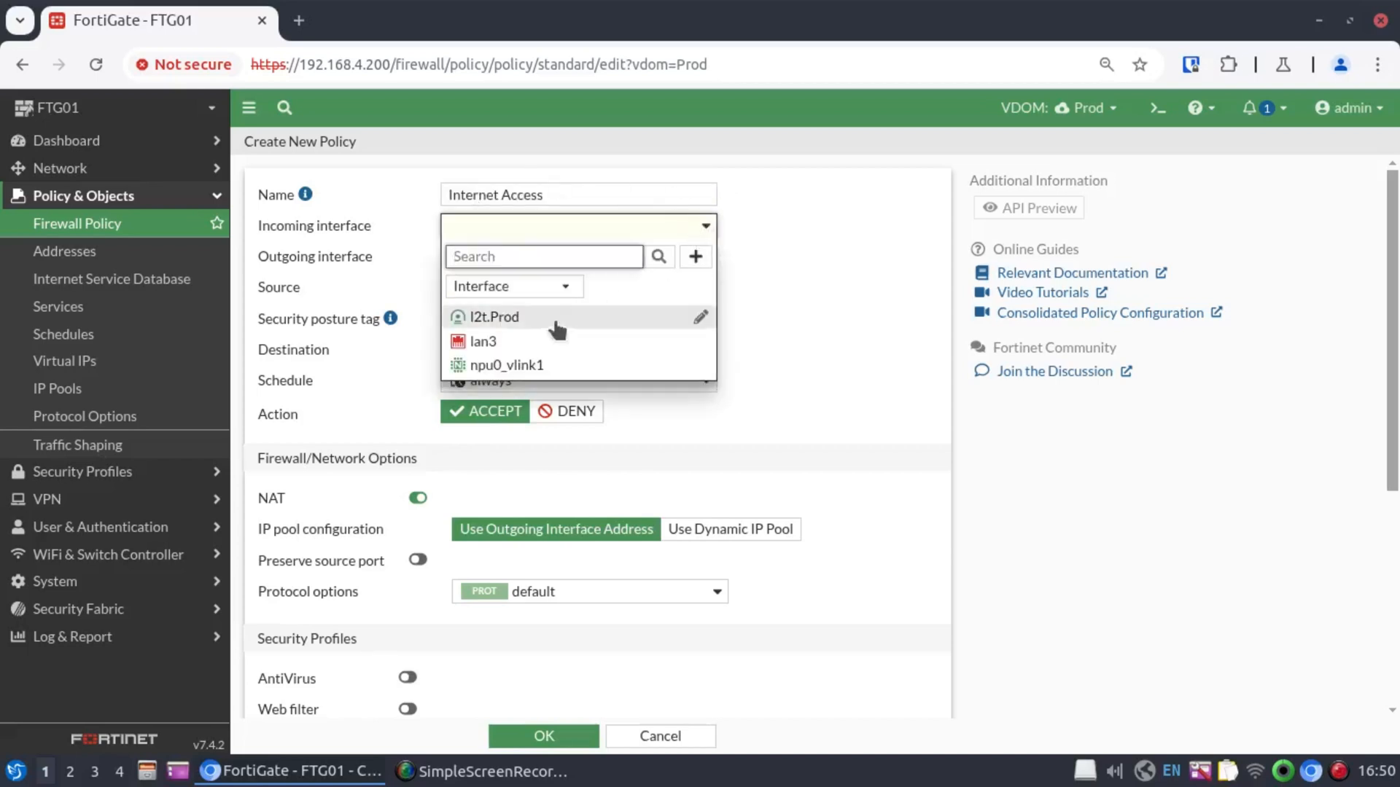
pyautogui.click(483, 341)
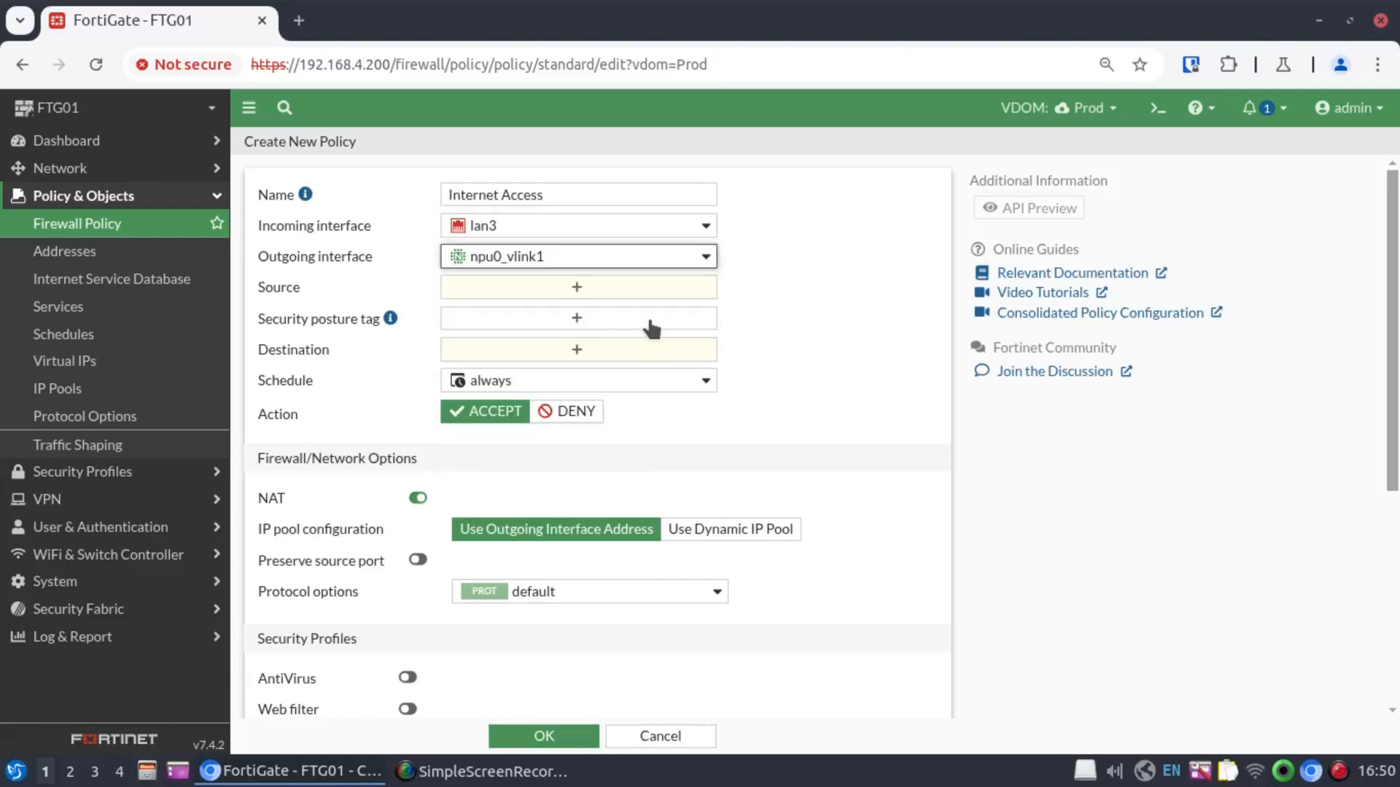
# - Set source all, destination all, service ALL with NAT on, and save the Prod policy
pyautogui.click(578, 287)
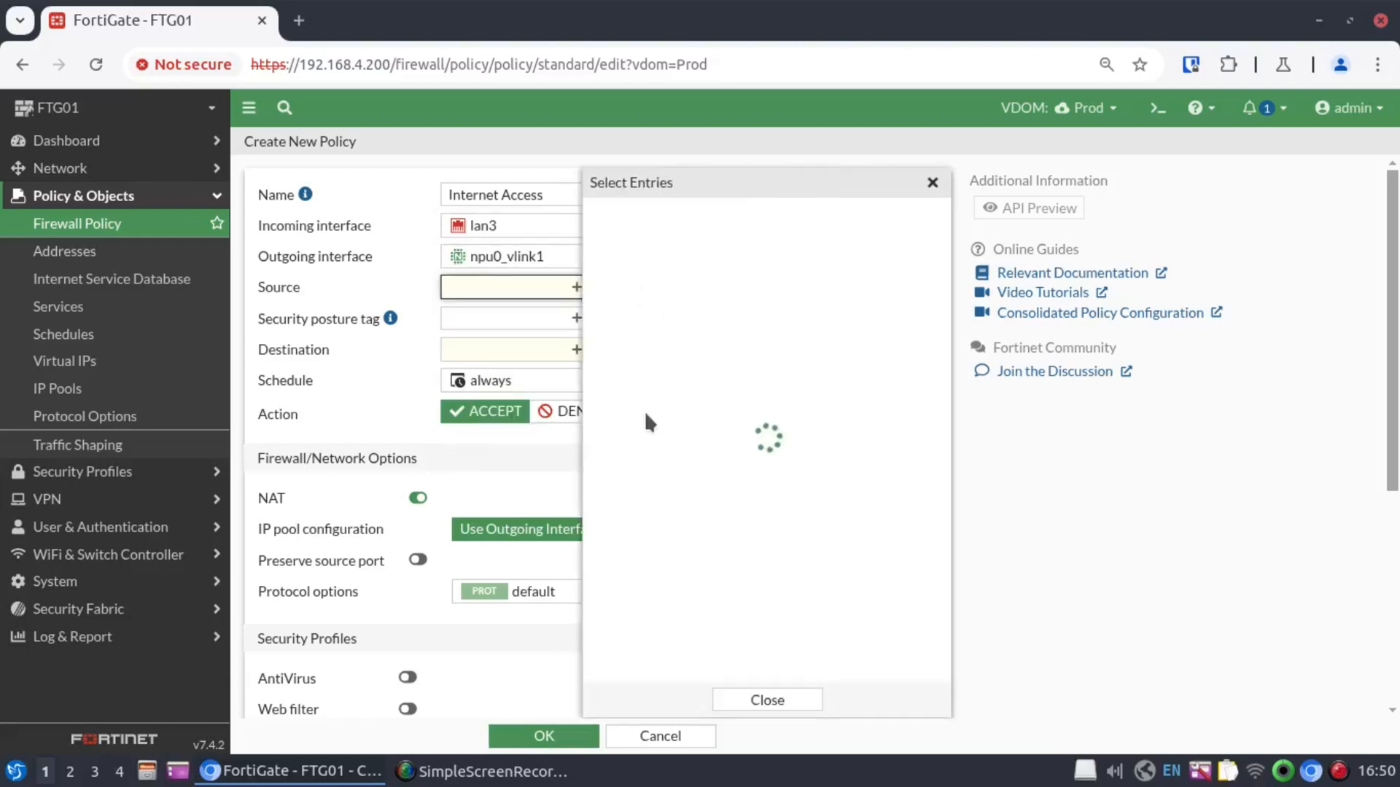
pyautogui.click(924, 492)
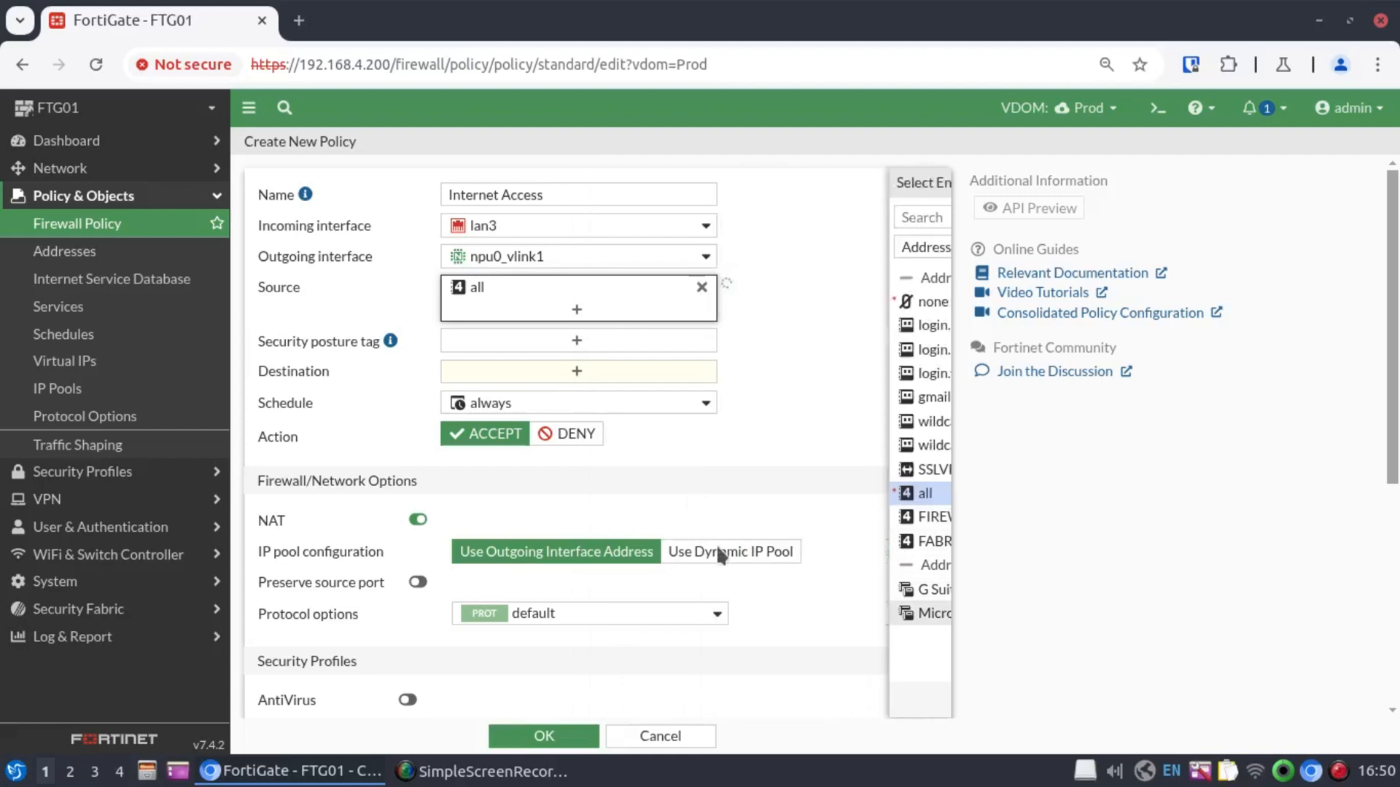
pyautogui.click(576, 370)
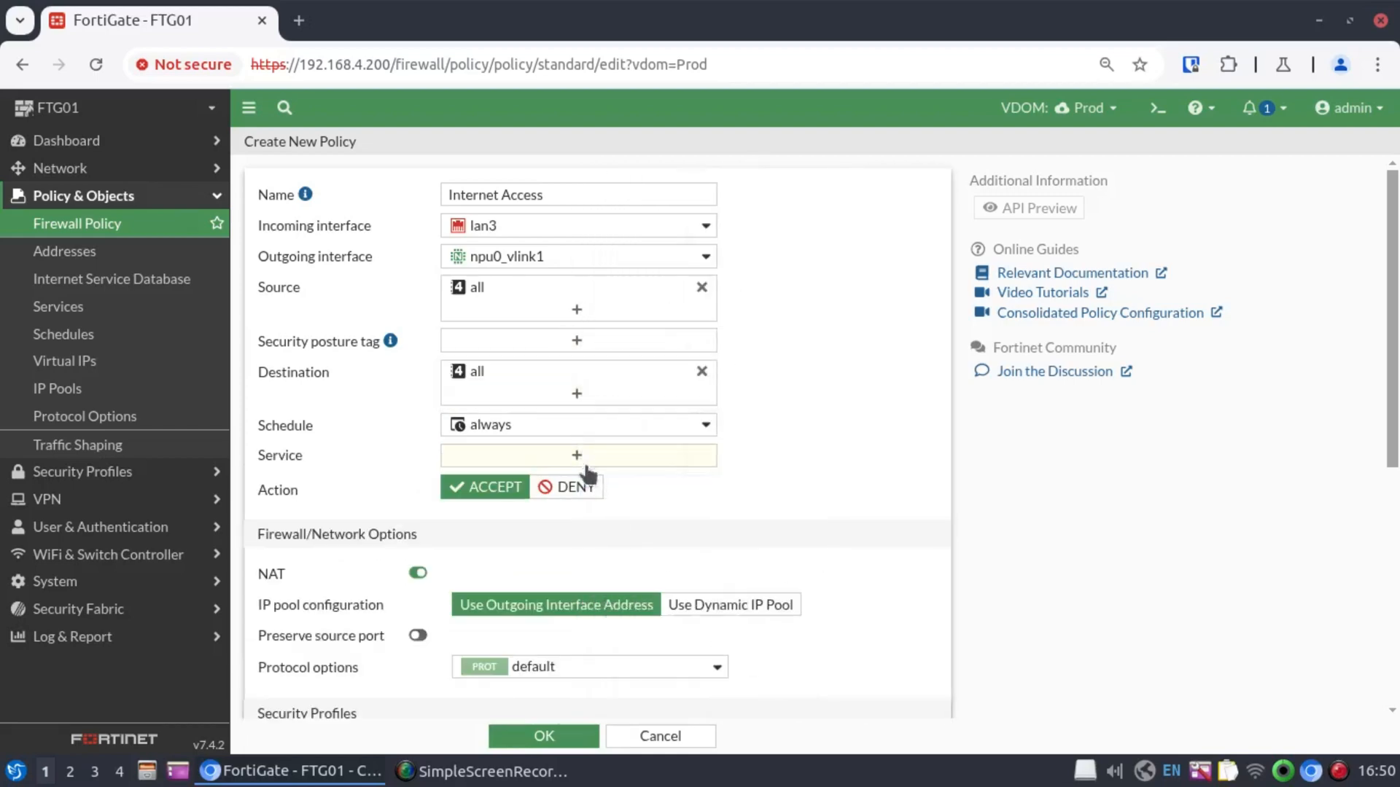
pyautogui.click(576, 455)
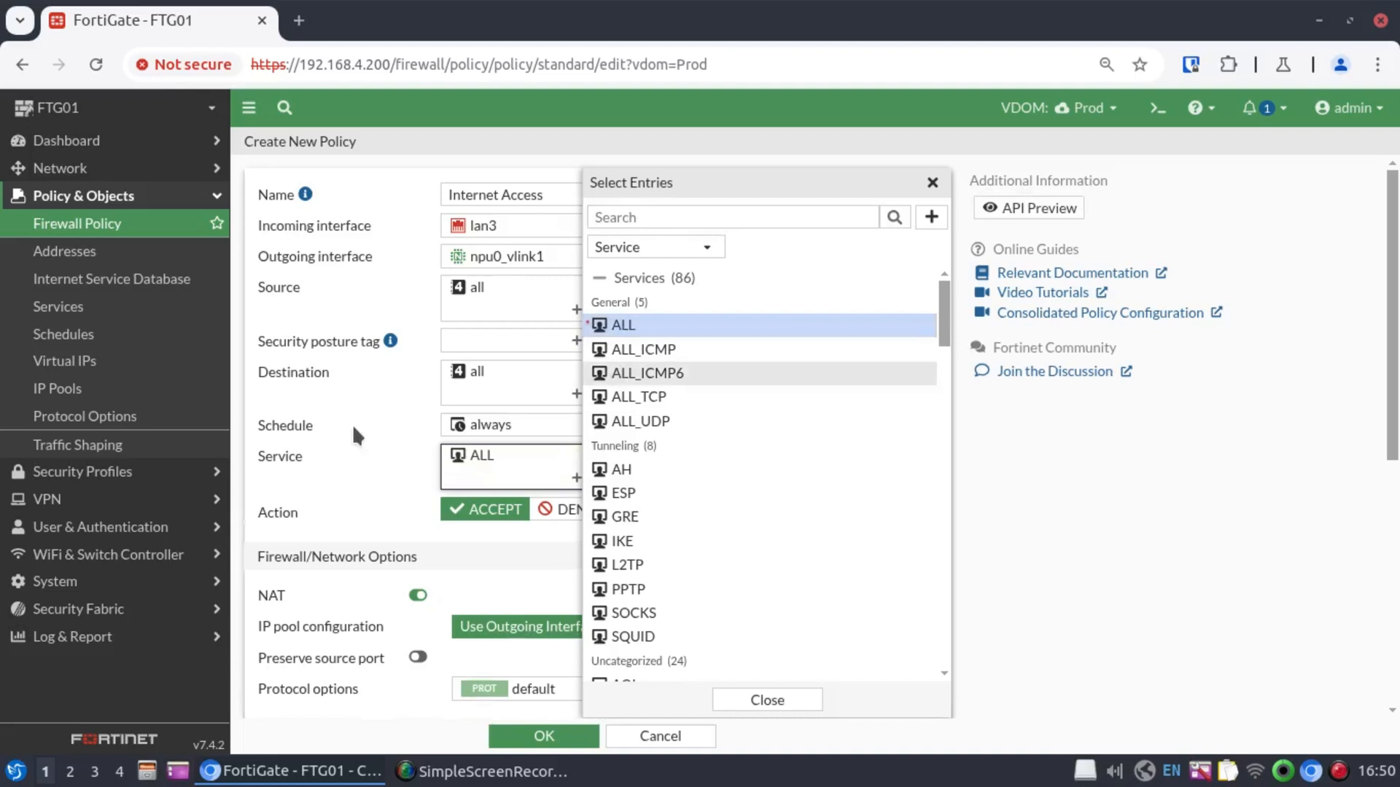
pyautogui.click(765, 700)
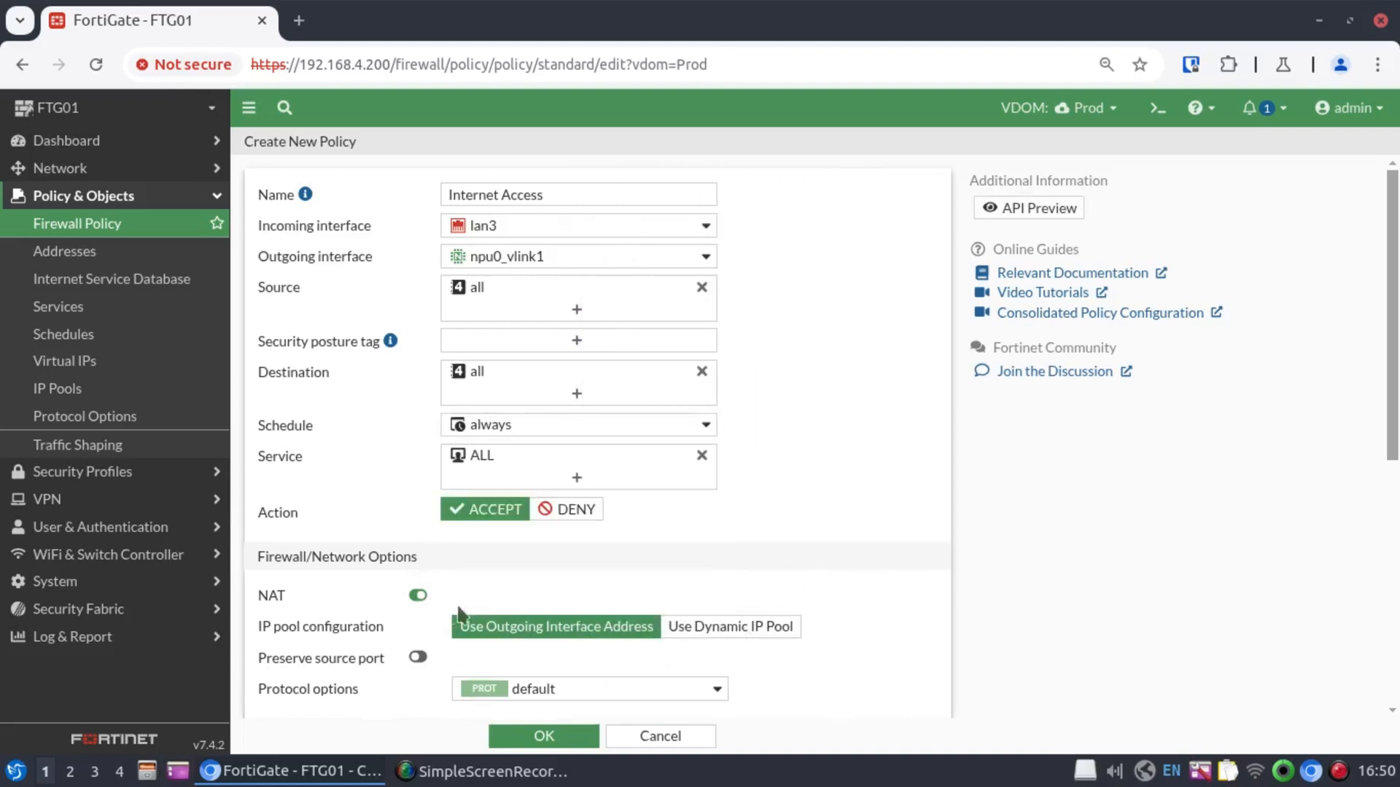
pyautogui.scroll(-3)
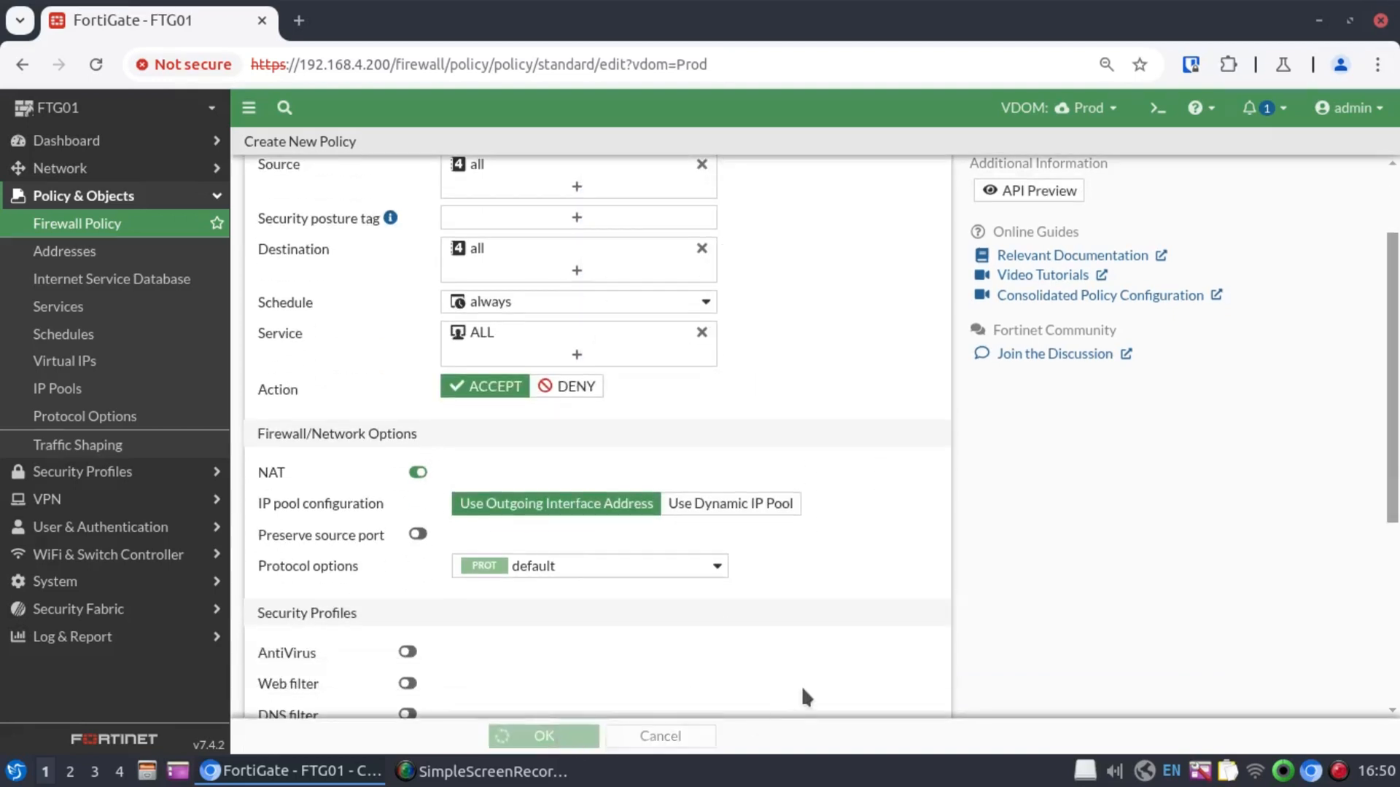
pyautogui.click(543, 735)
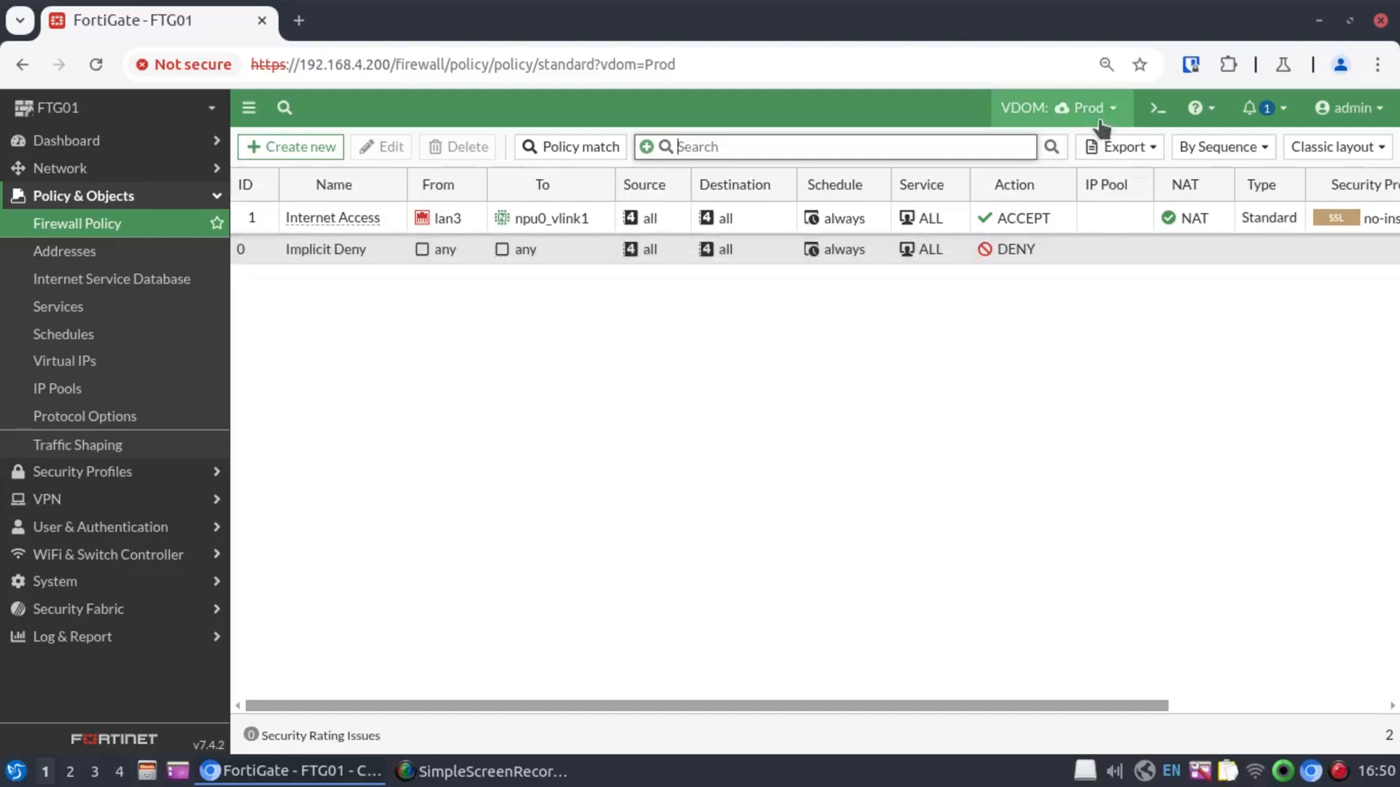
# - In Dev, start a policy with incoming lan2 and outgoing Dev-Link1
pyautogui.click(1059, 106)
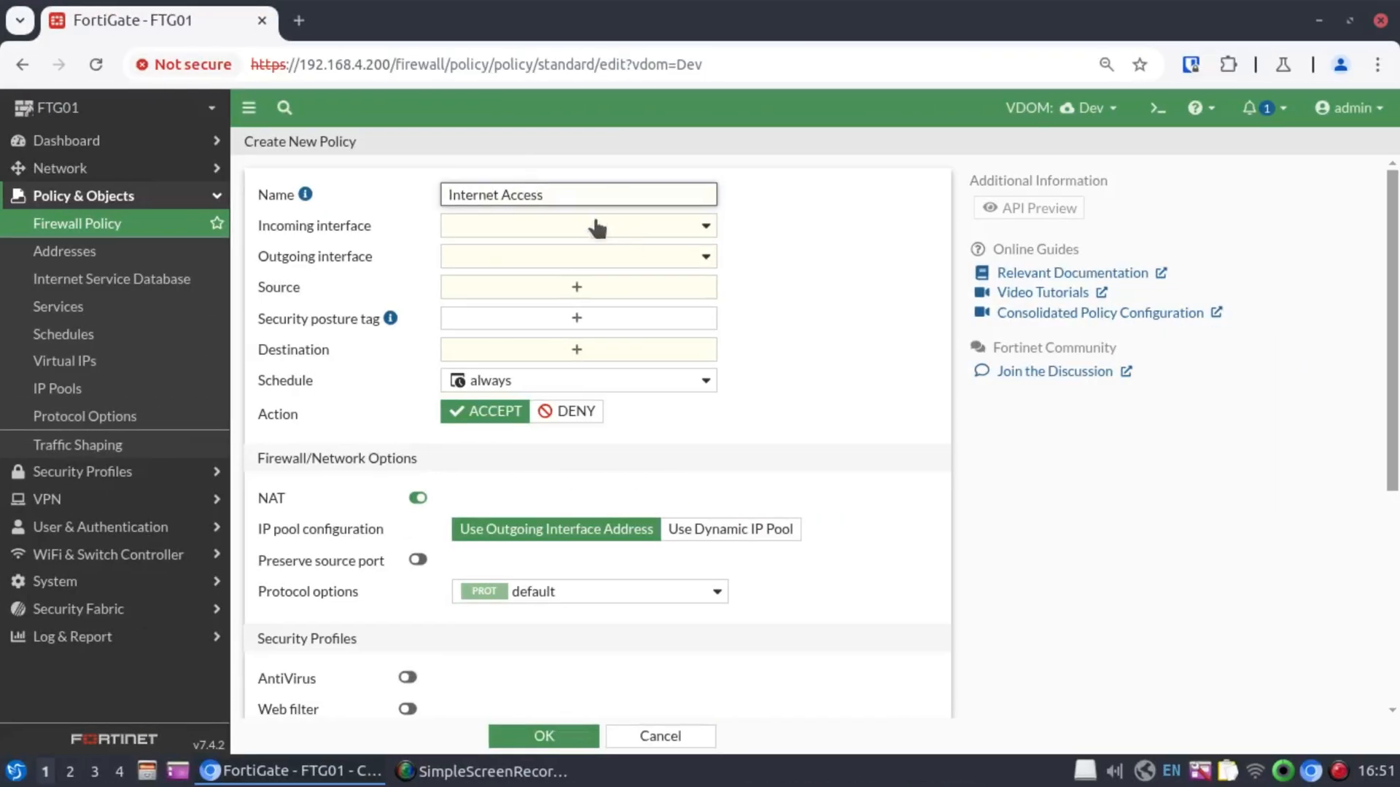
pyautogui.click(578, 224)
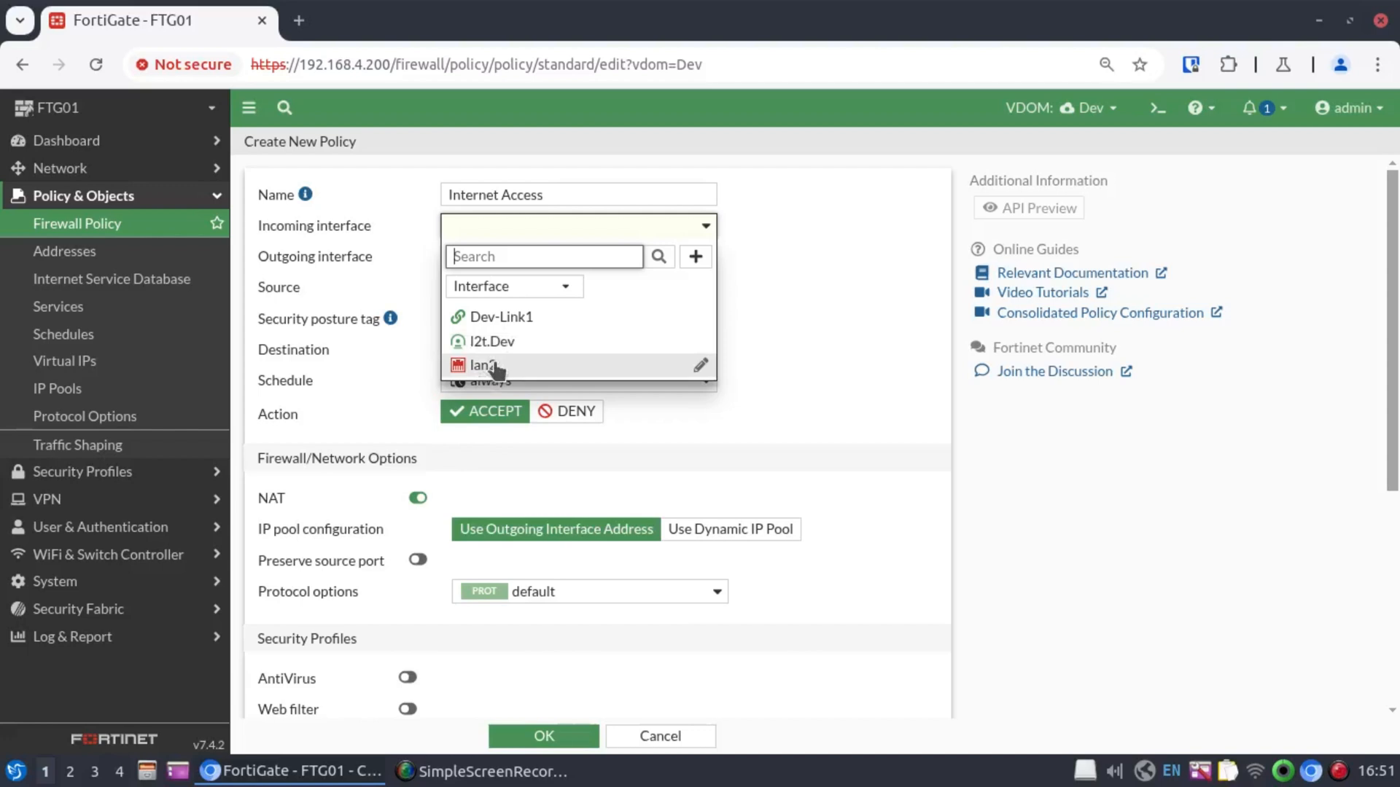
pyautogui.click(484, 364)
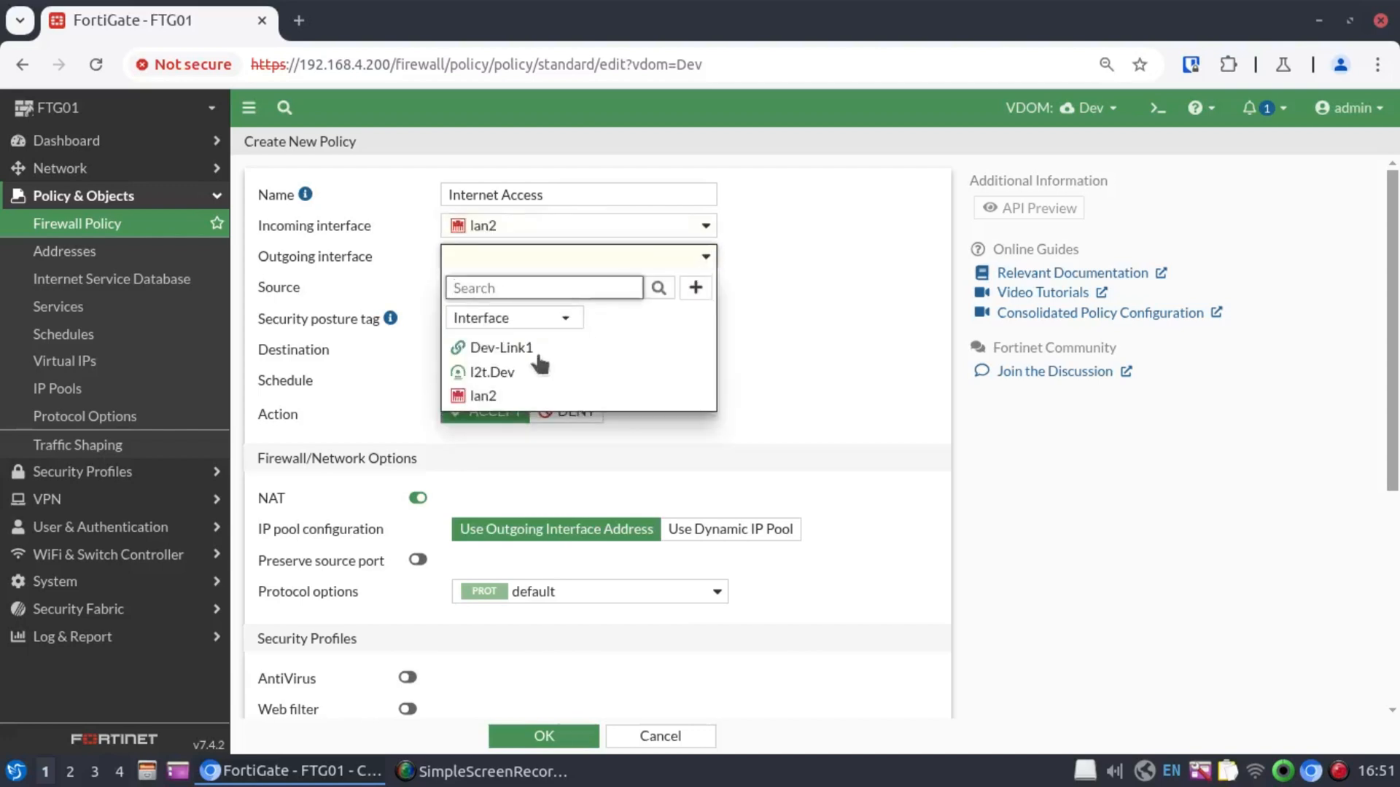
pyautogui.click(500, 347)
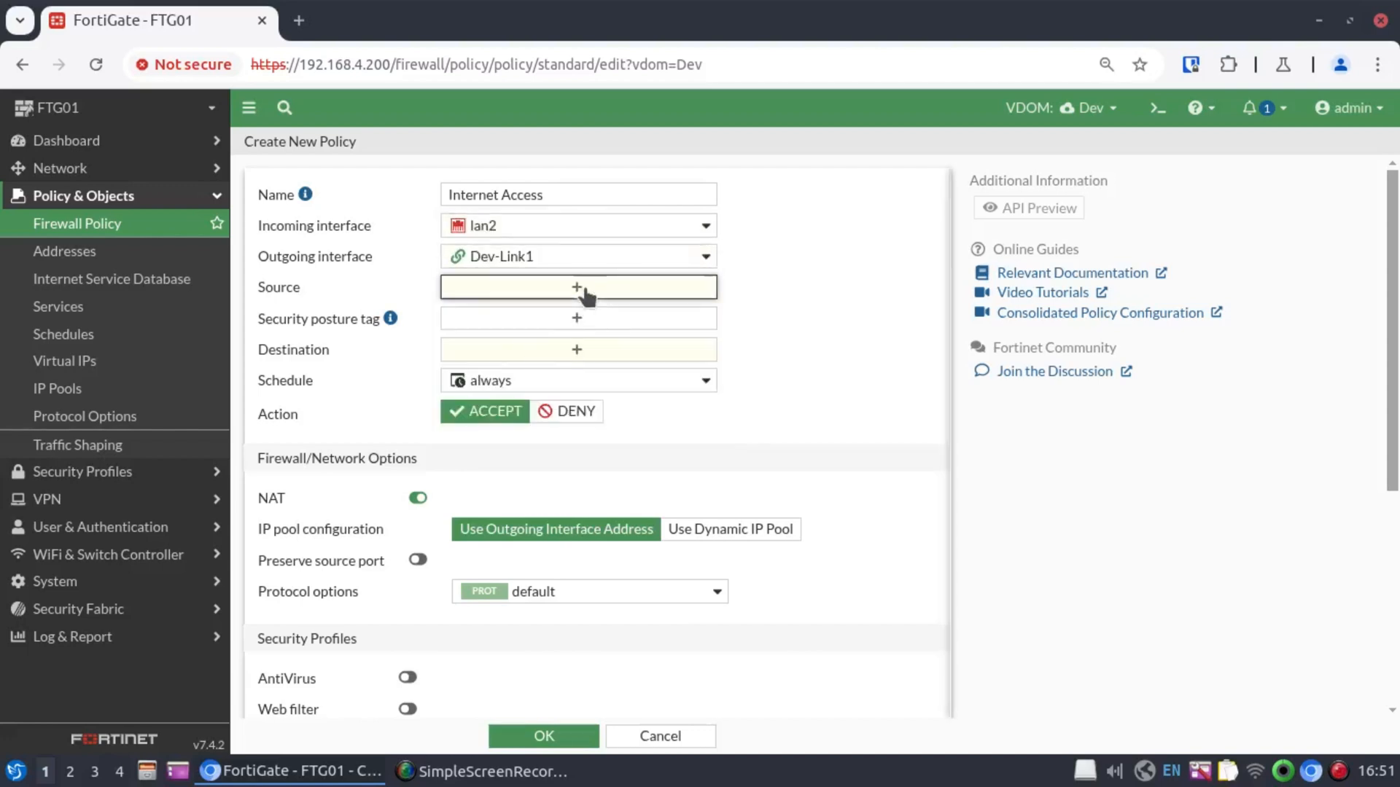
# - Set source all and service ALL with NAT on, and save the Dev policy
pyautogui.click(577, 287)
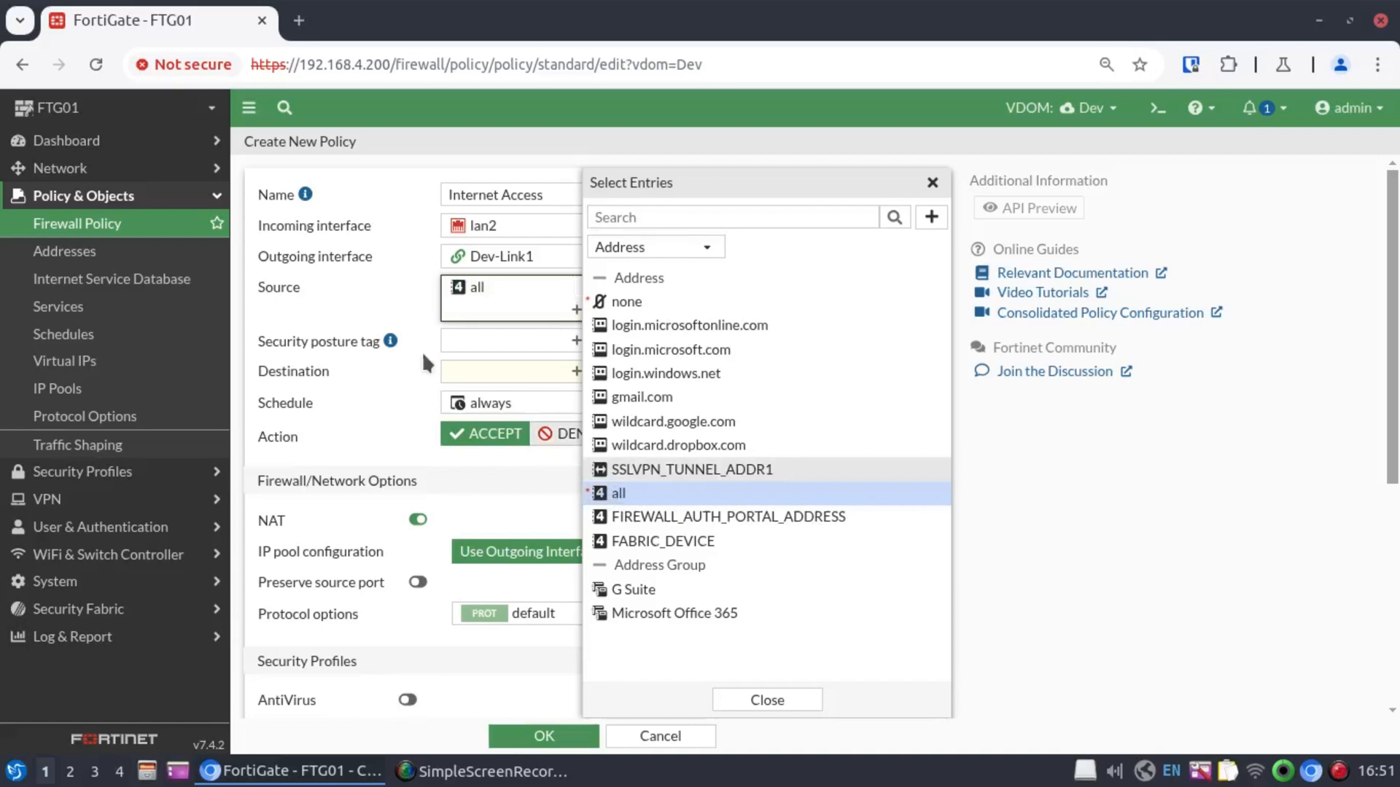
pyautogui.click(655, 246)
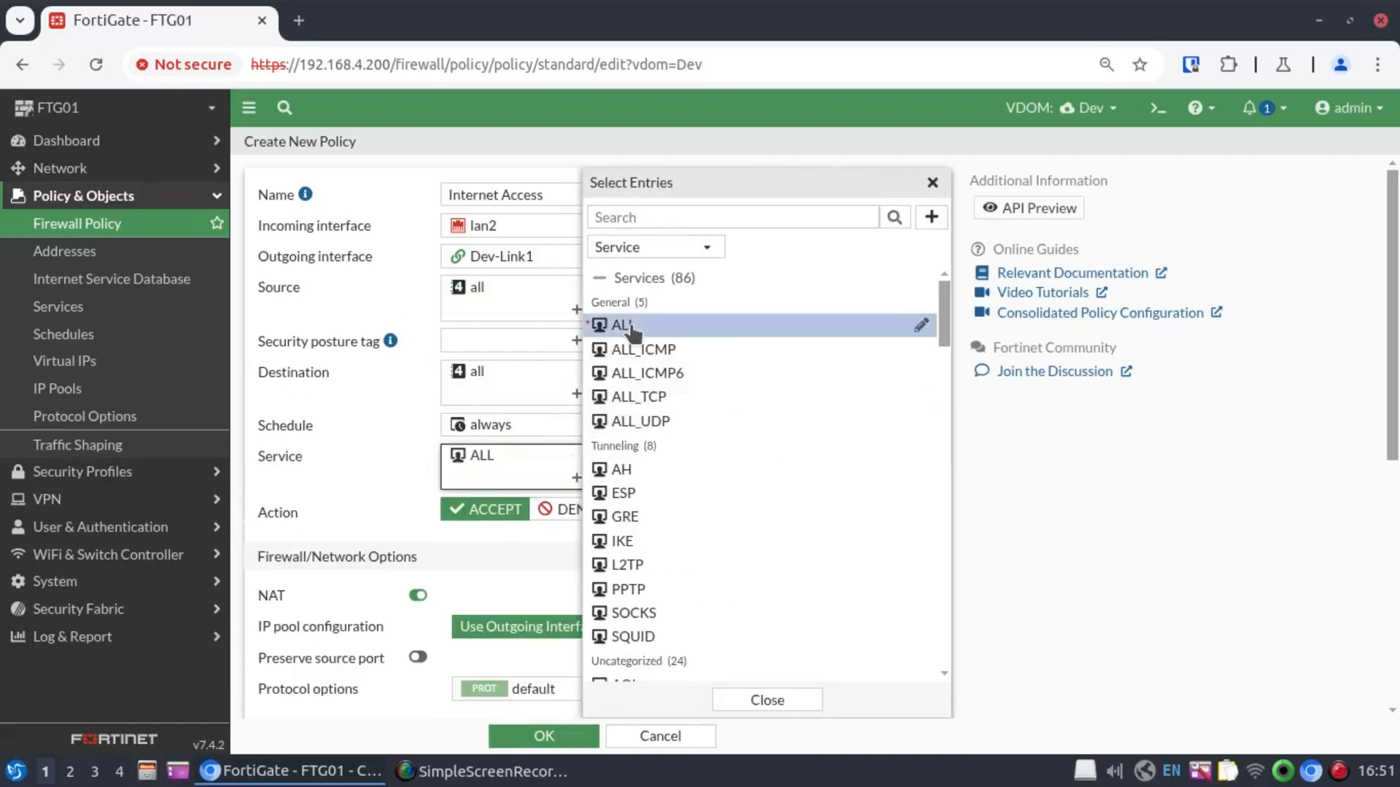
pyautogui.click(766, 698)
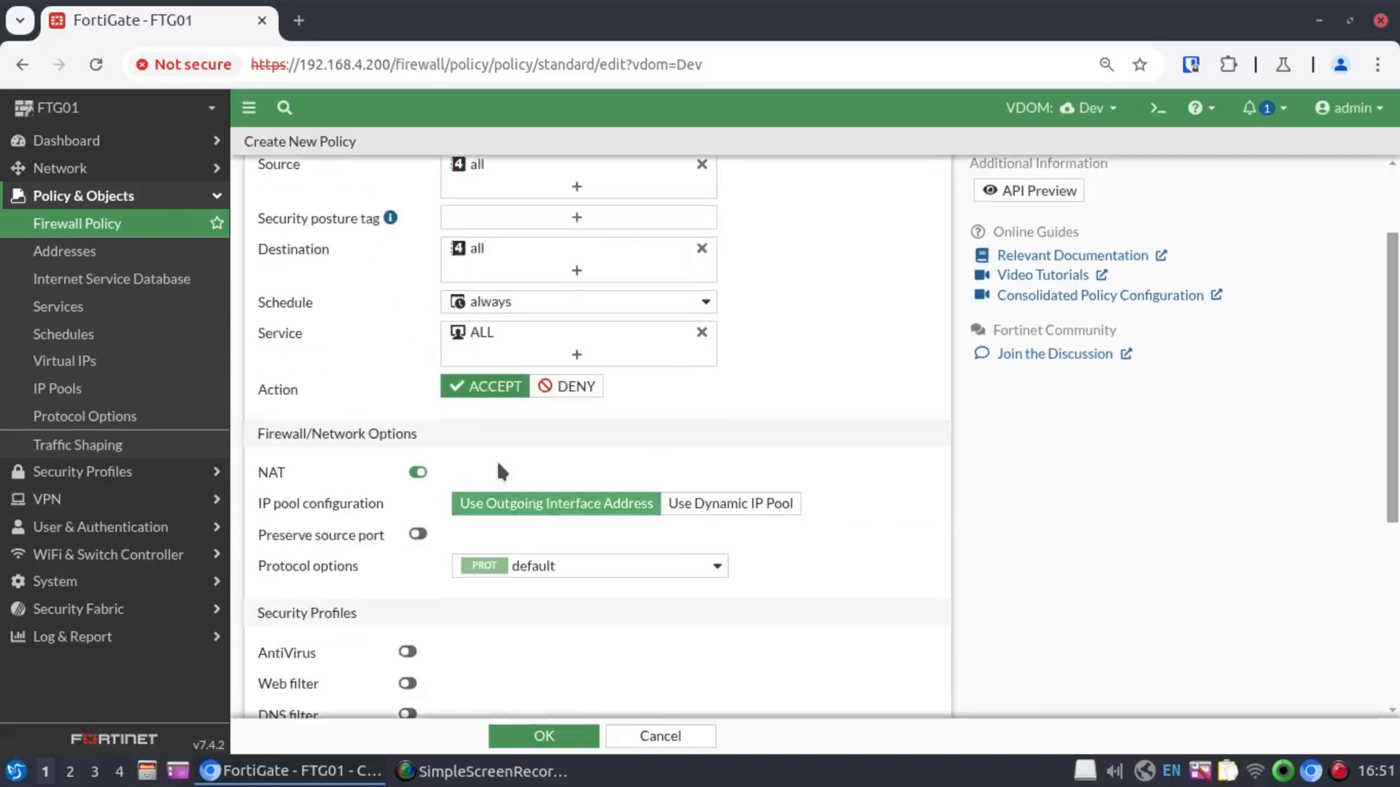
pyautogui.click(543, 735)
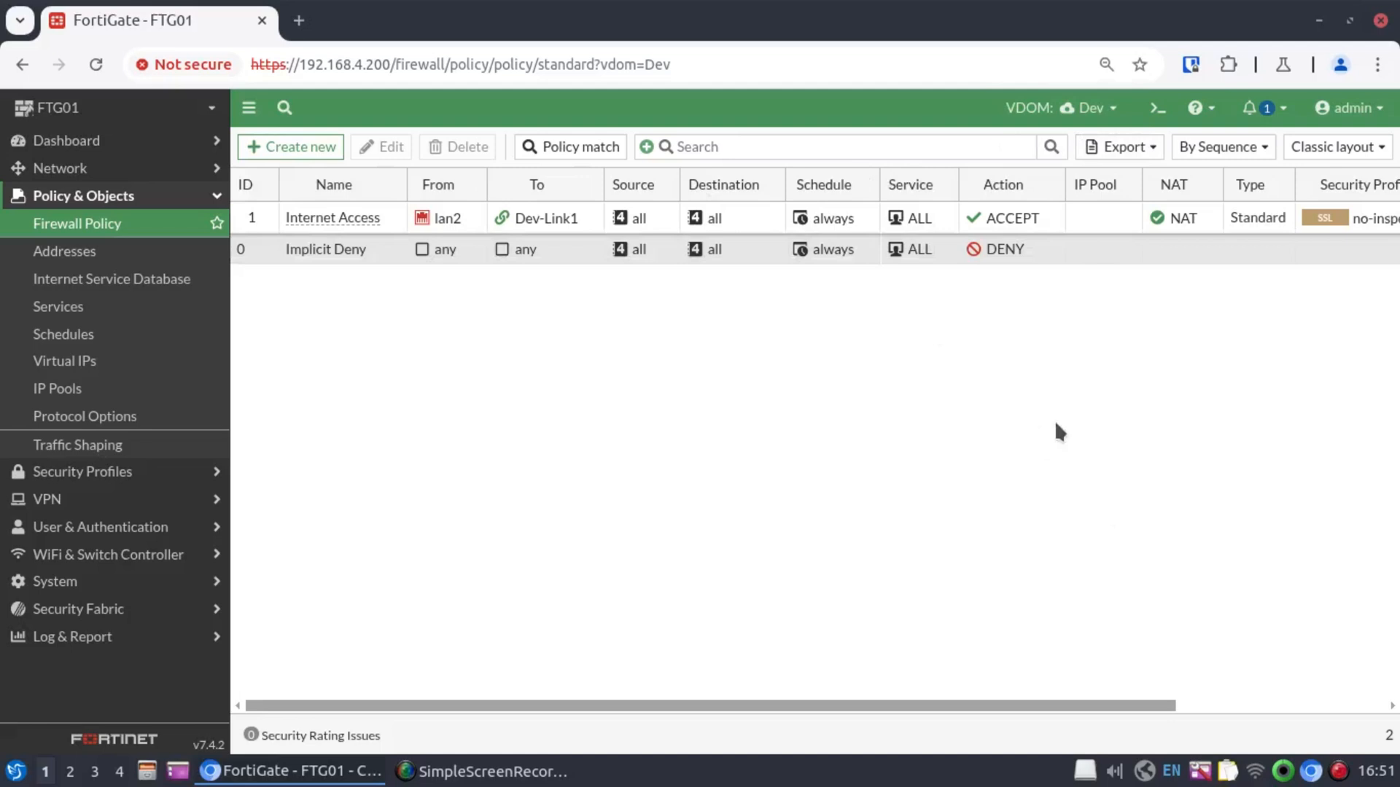
pyautogui.moveTo(1053, 288)
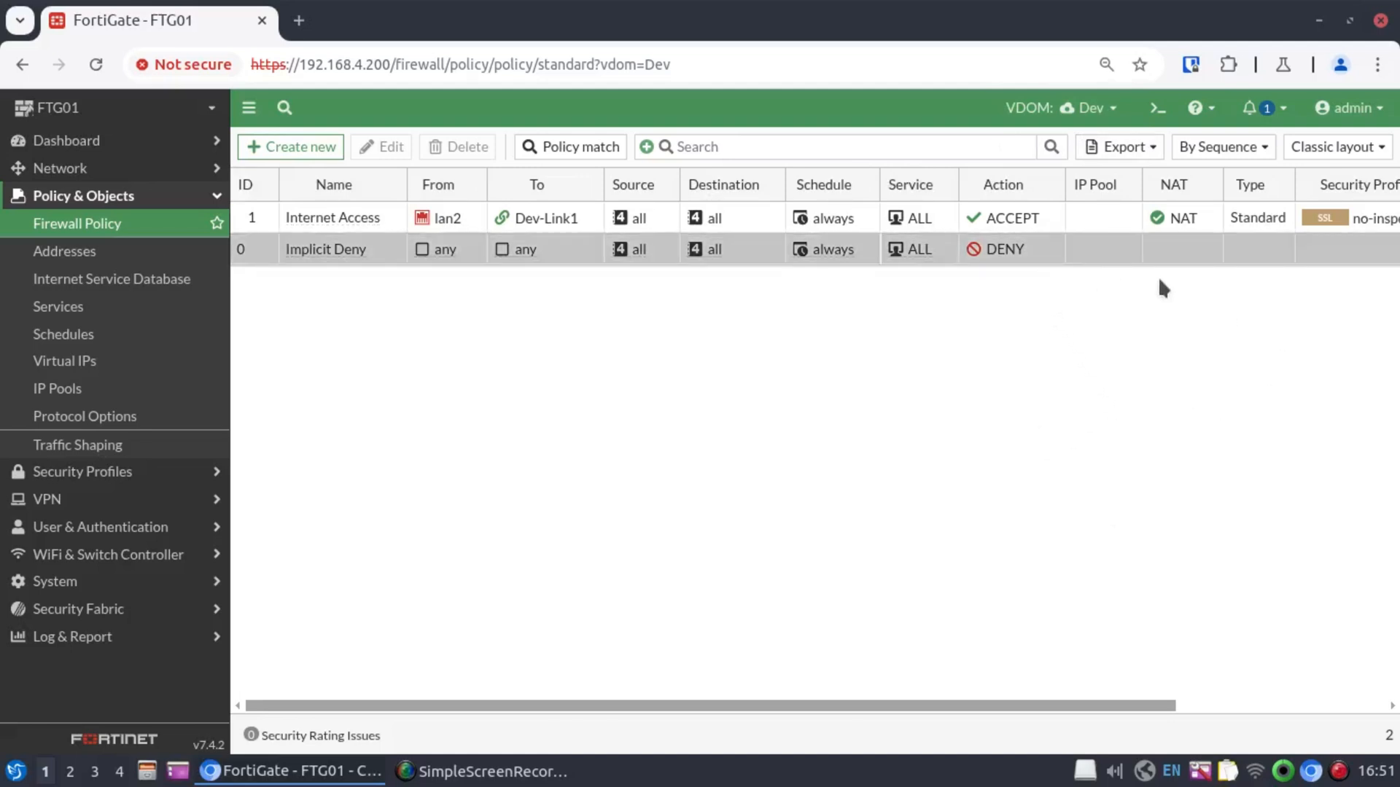
pyautogui.click(1065, 106)
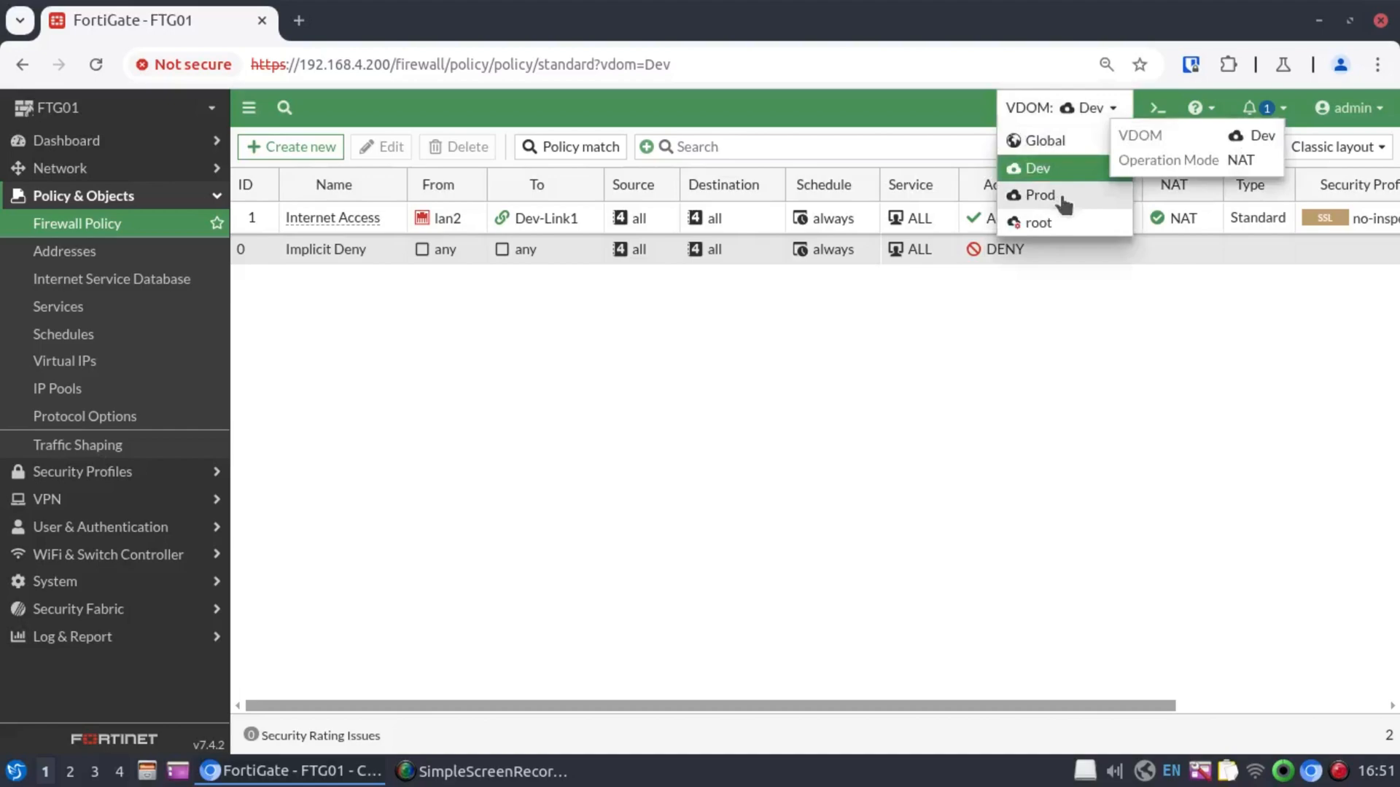
# - In root, save a policy from Dev-Link0 and npu0_vlink0 out through wan, all/all/ALL with NAT
pyautogui.click(1038, 222)
pyautogui.write('Internet Access for Dev & Prod vDOM')
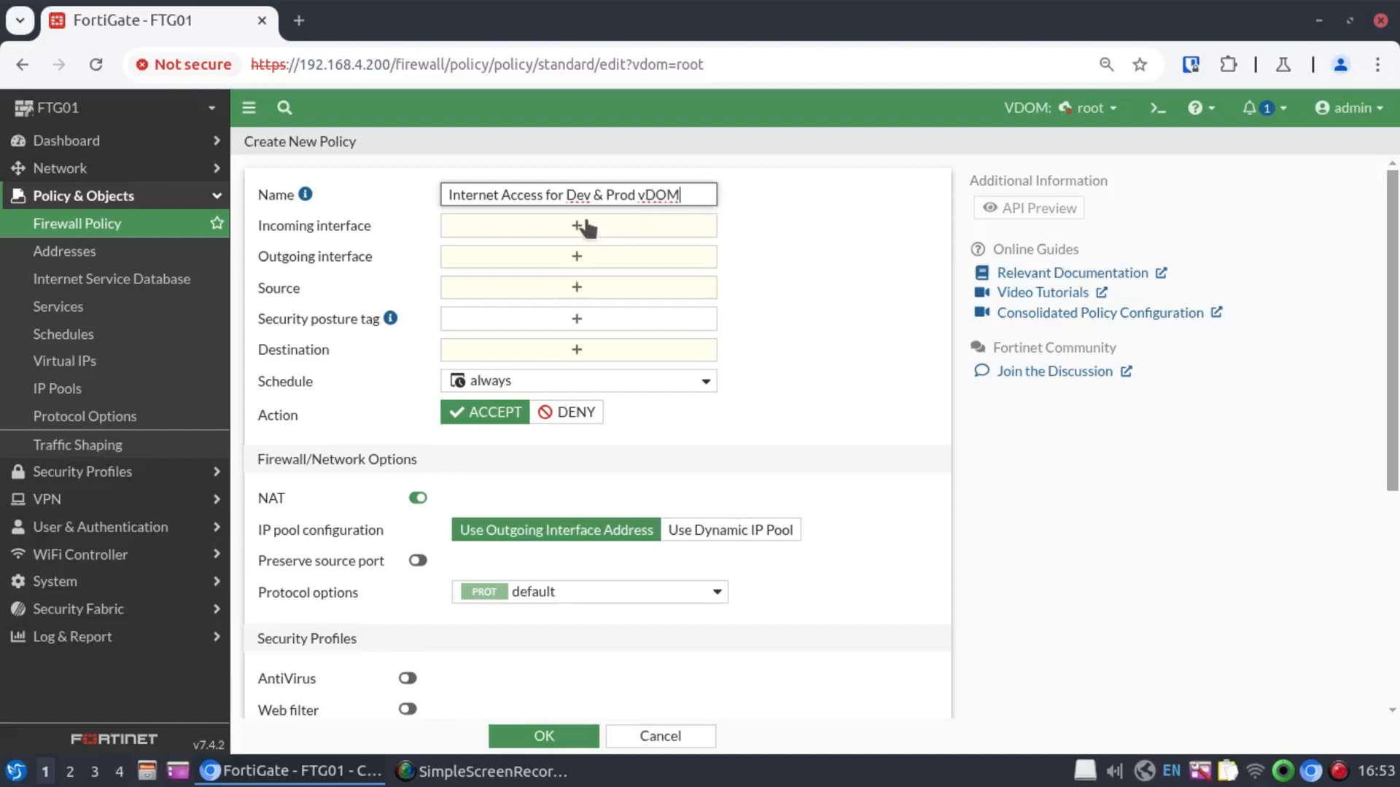
pyautogui.click(577, 225)
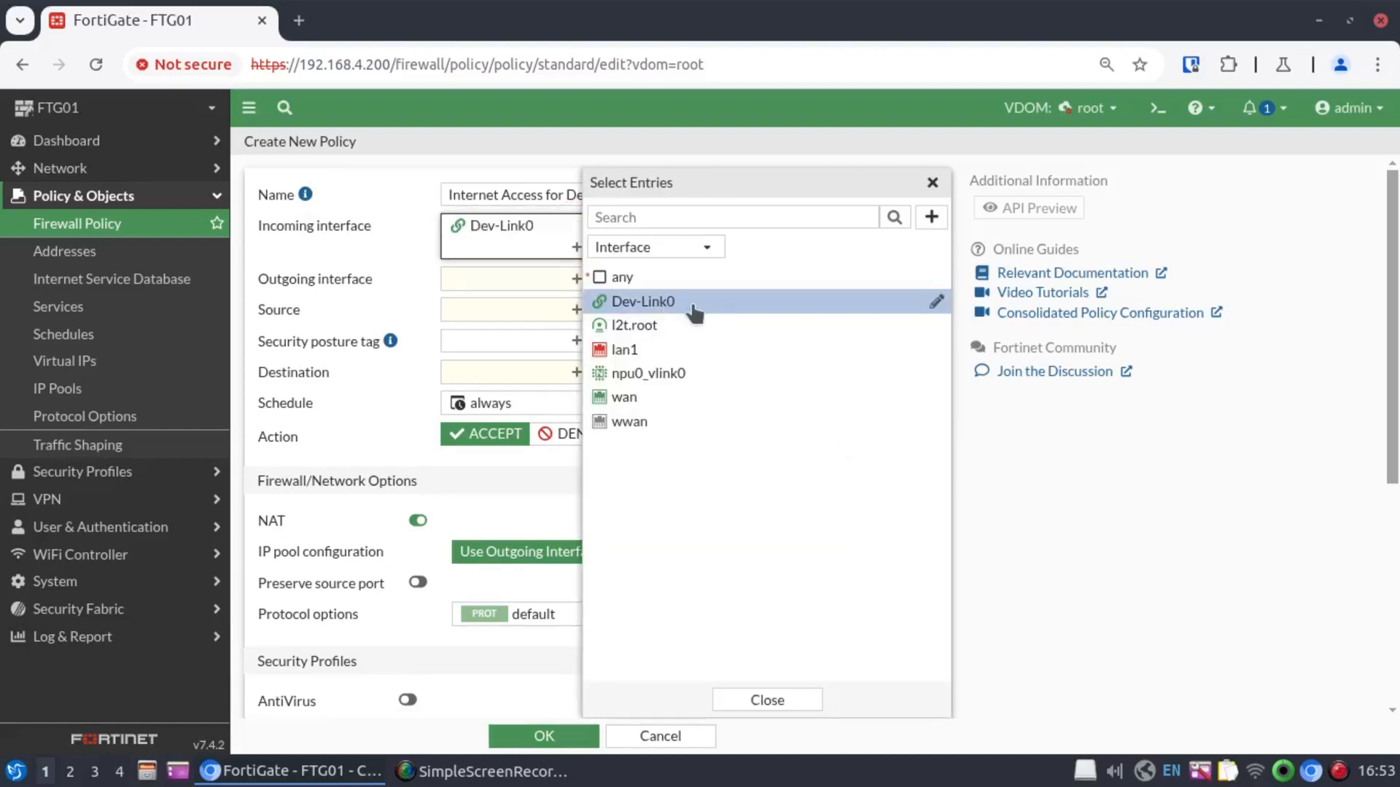
pyautogui.click(648, 373)
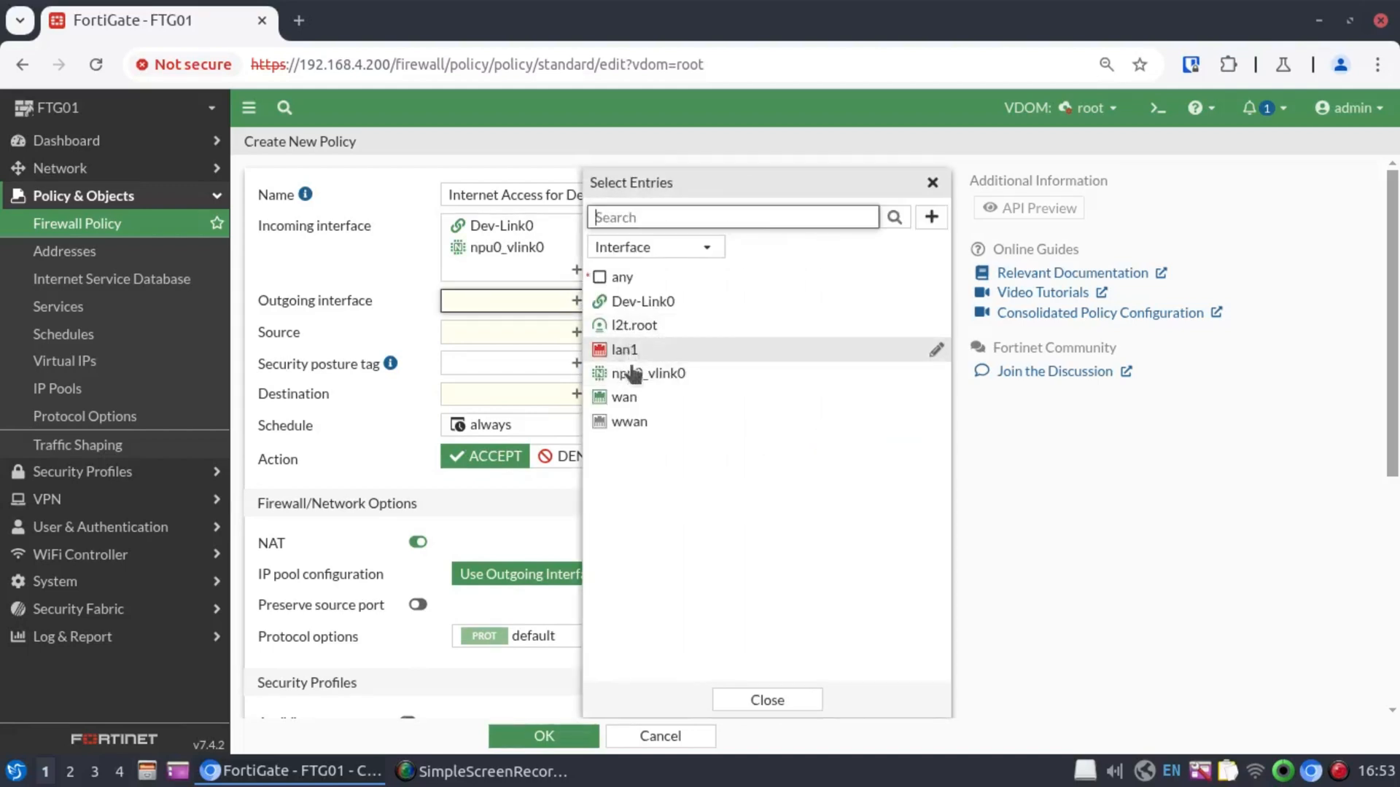
pyautogui.click(624, 396)
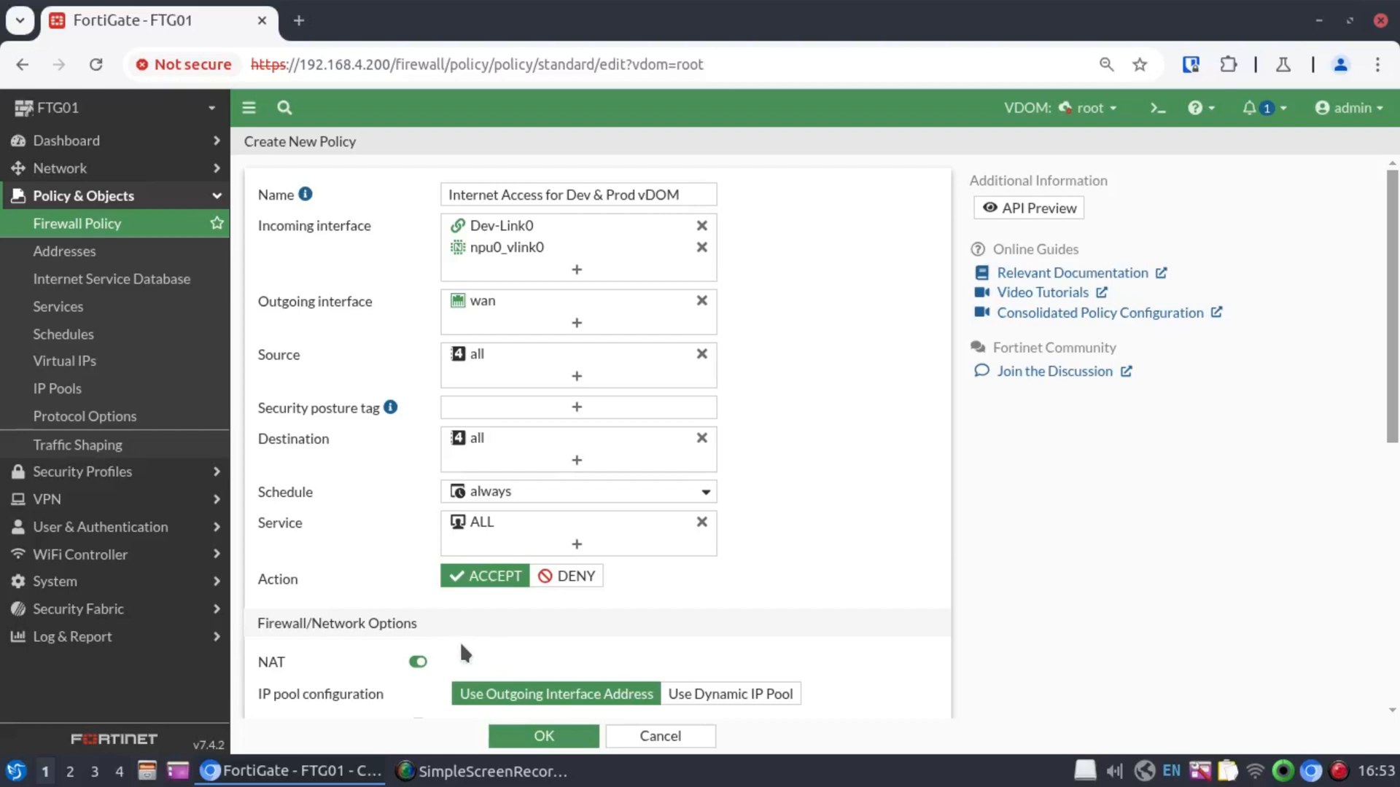
pyautogui.click(543, 735)
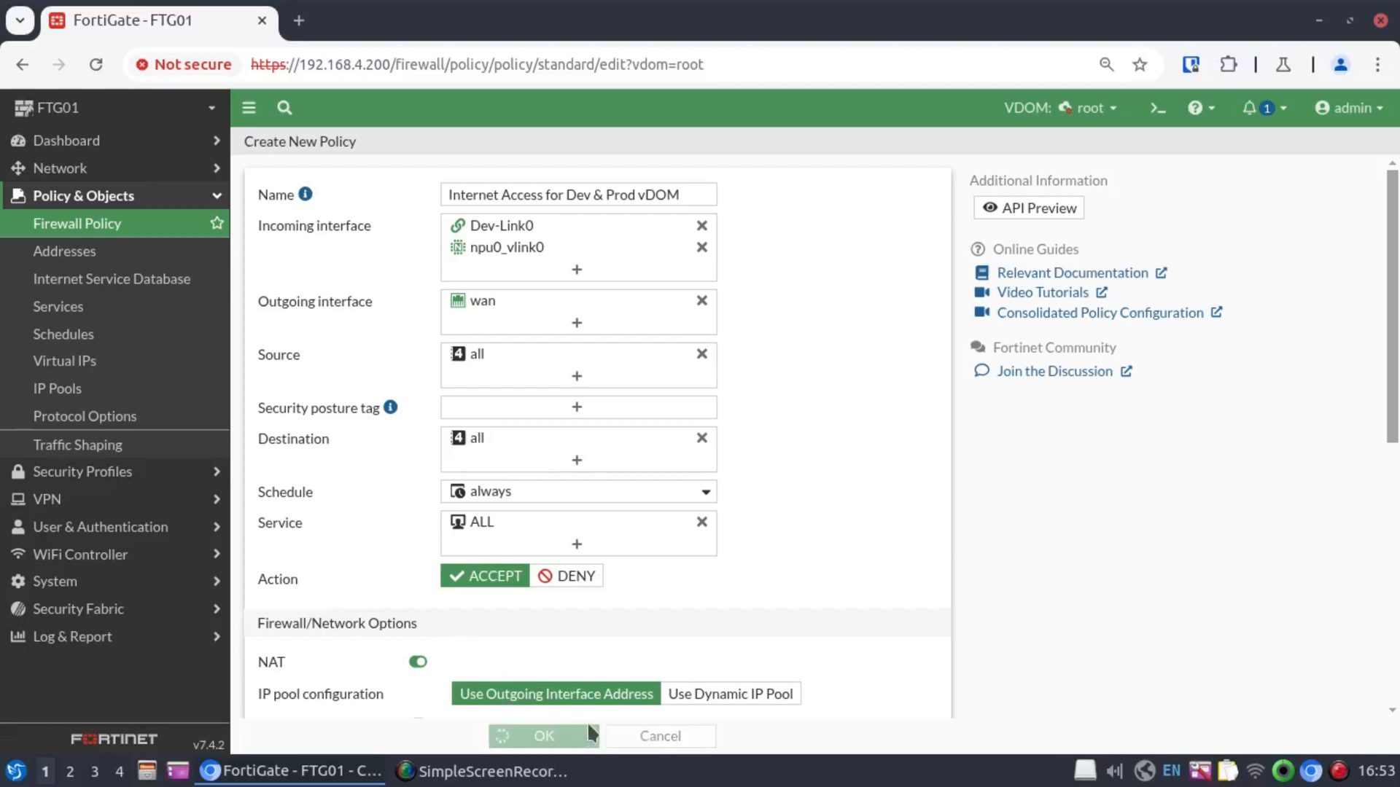
pyautogui.click(542, 735)
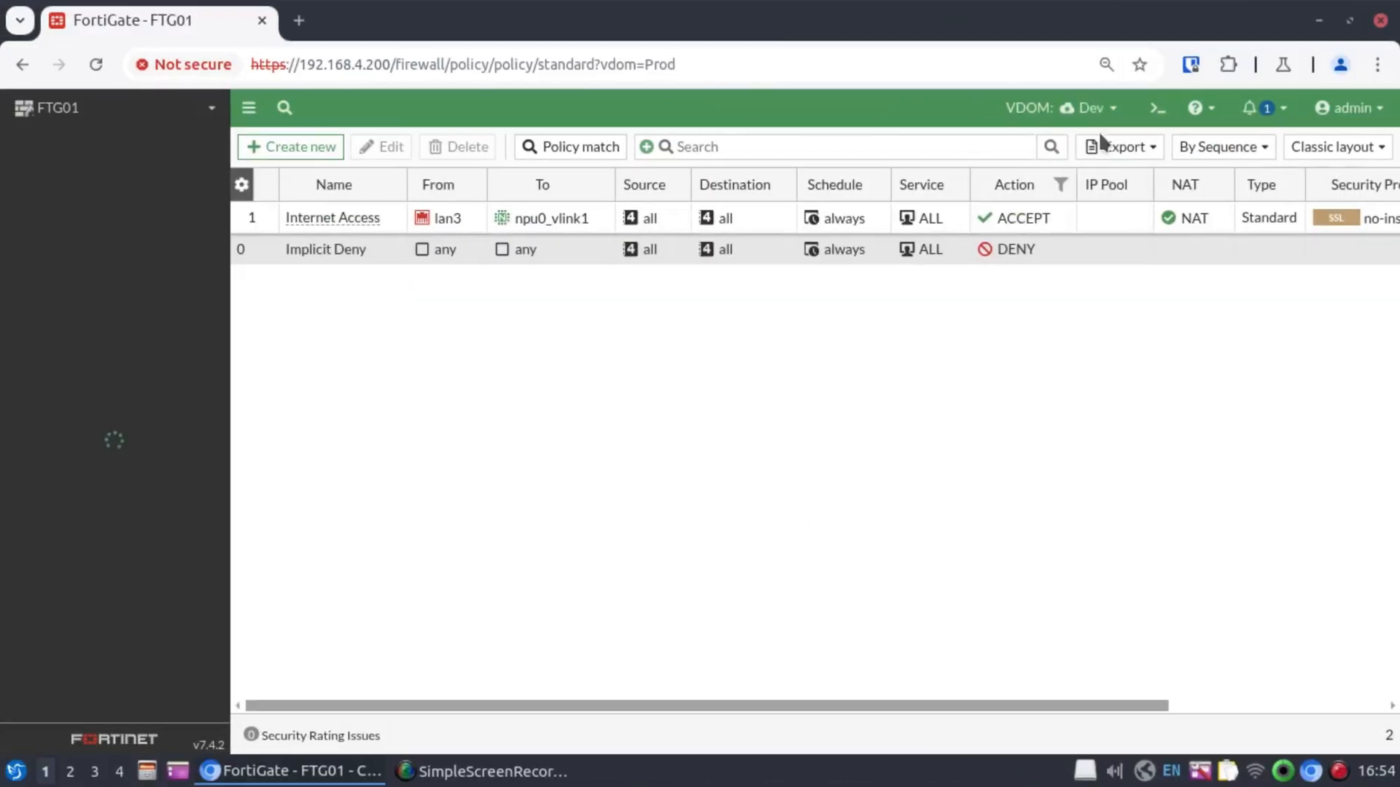
# - Show the Dev VDOM's interface list with lan2, its NAT tunnel and Dev-Link
pyautogui.click(1072, 106)
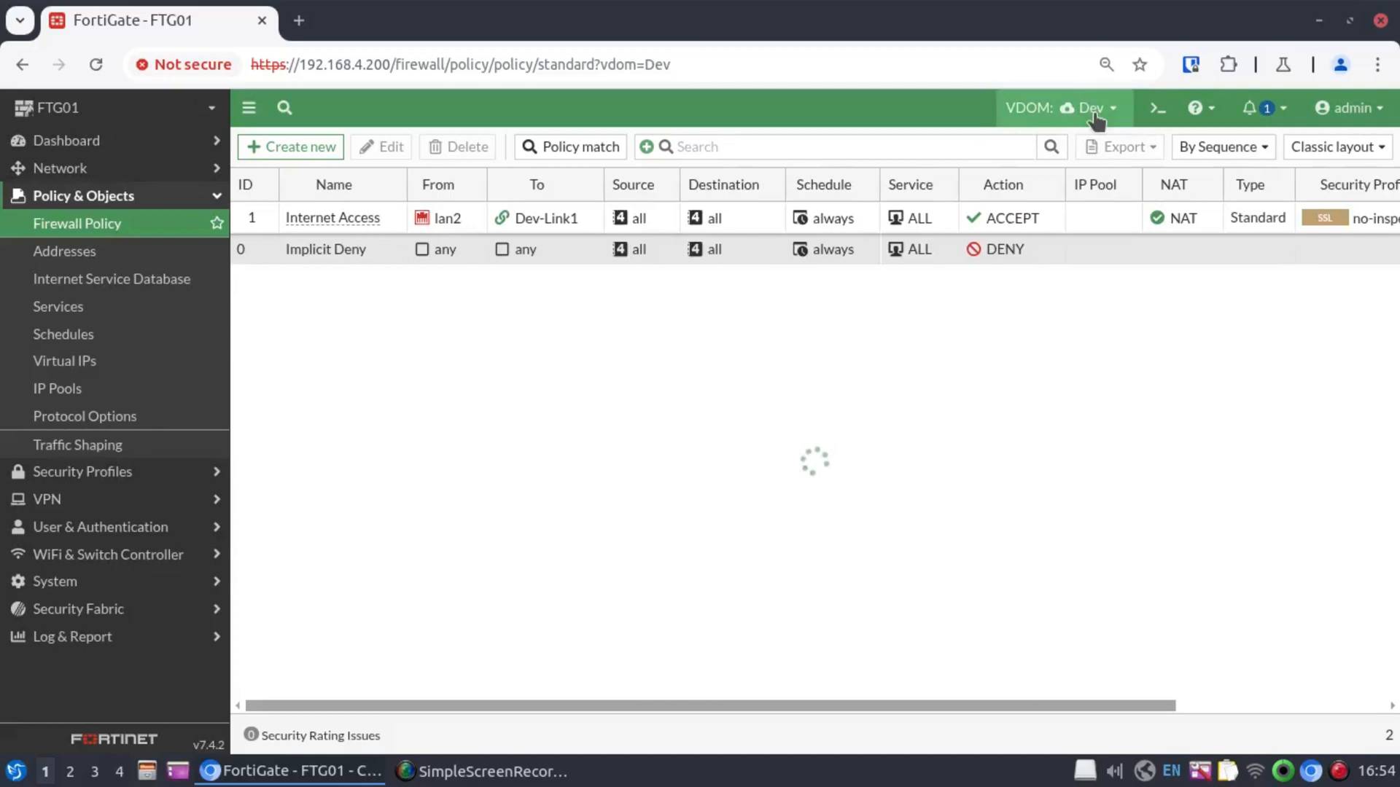
pyautogui.click(59, 167)
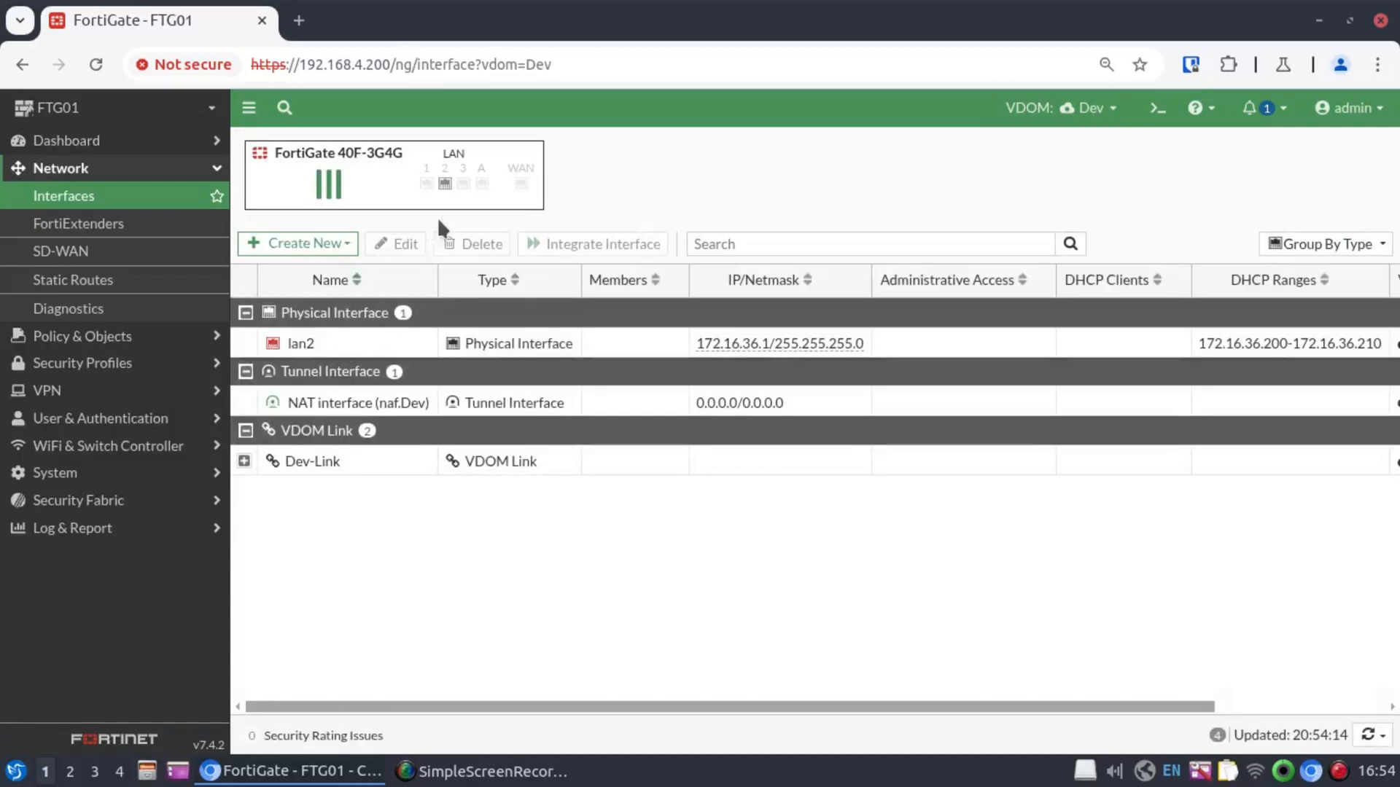
pyautogui.moveTo(585, 210)
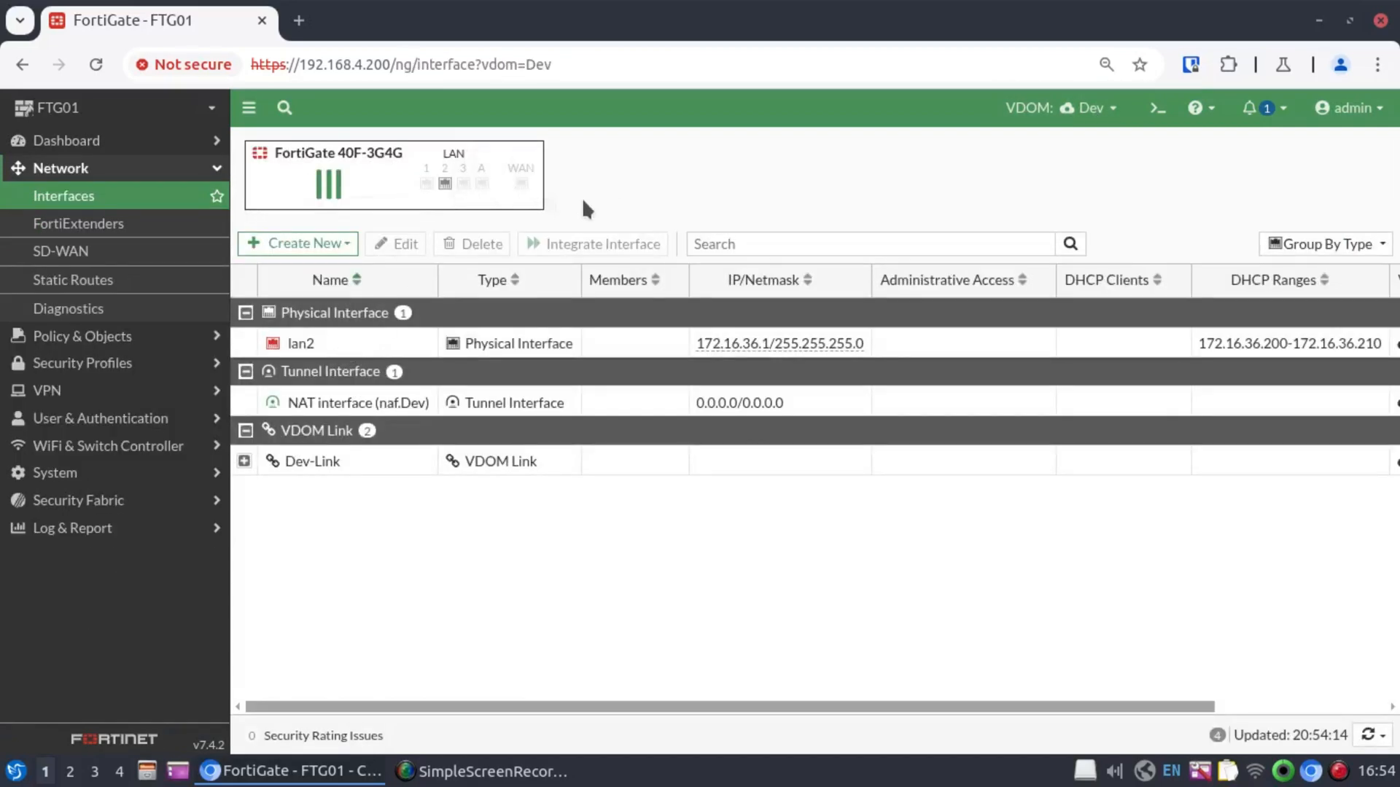
pyautogui.moveTo(598, 208)
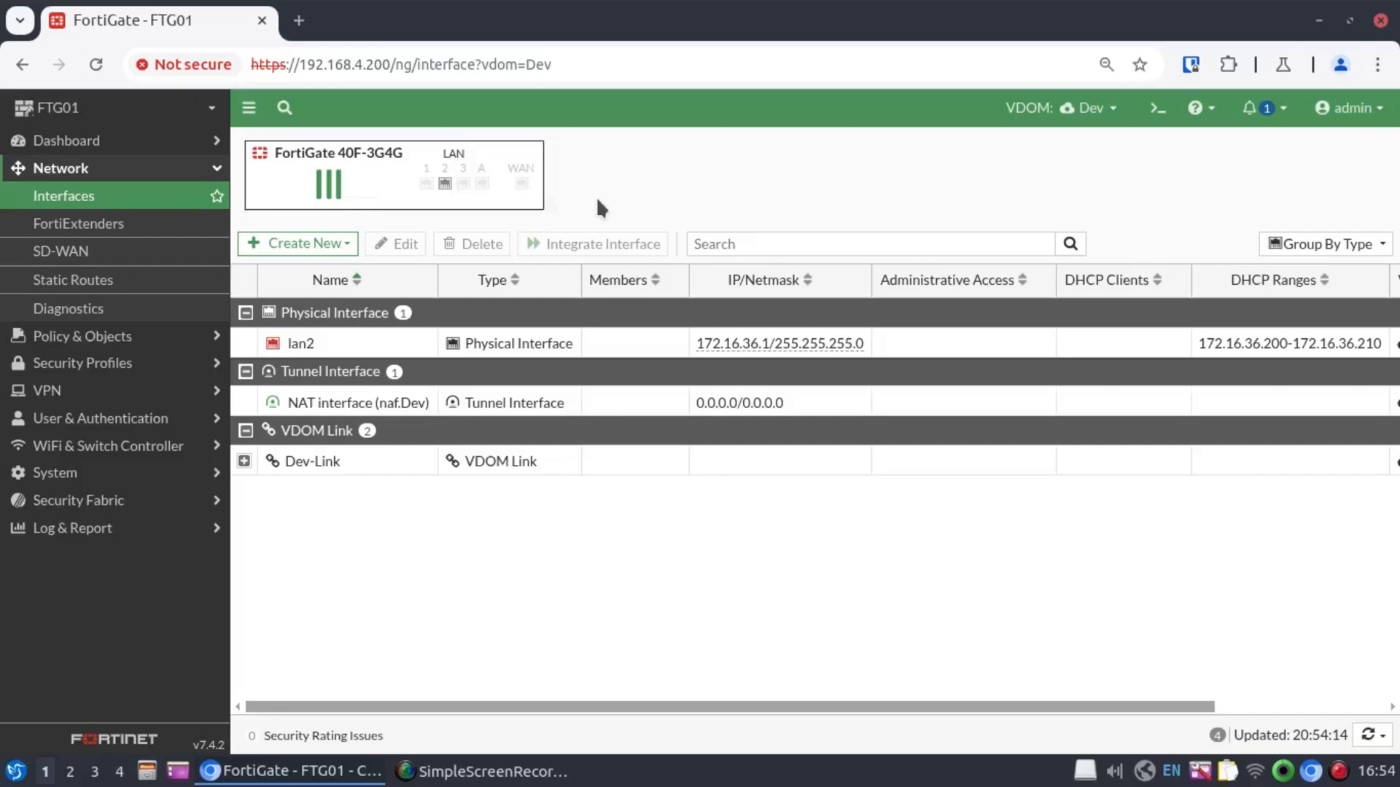
pyautogui.moveTo(484, 197)
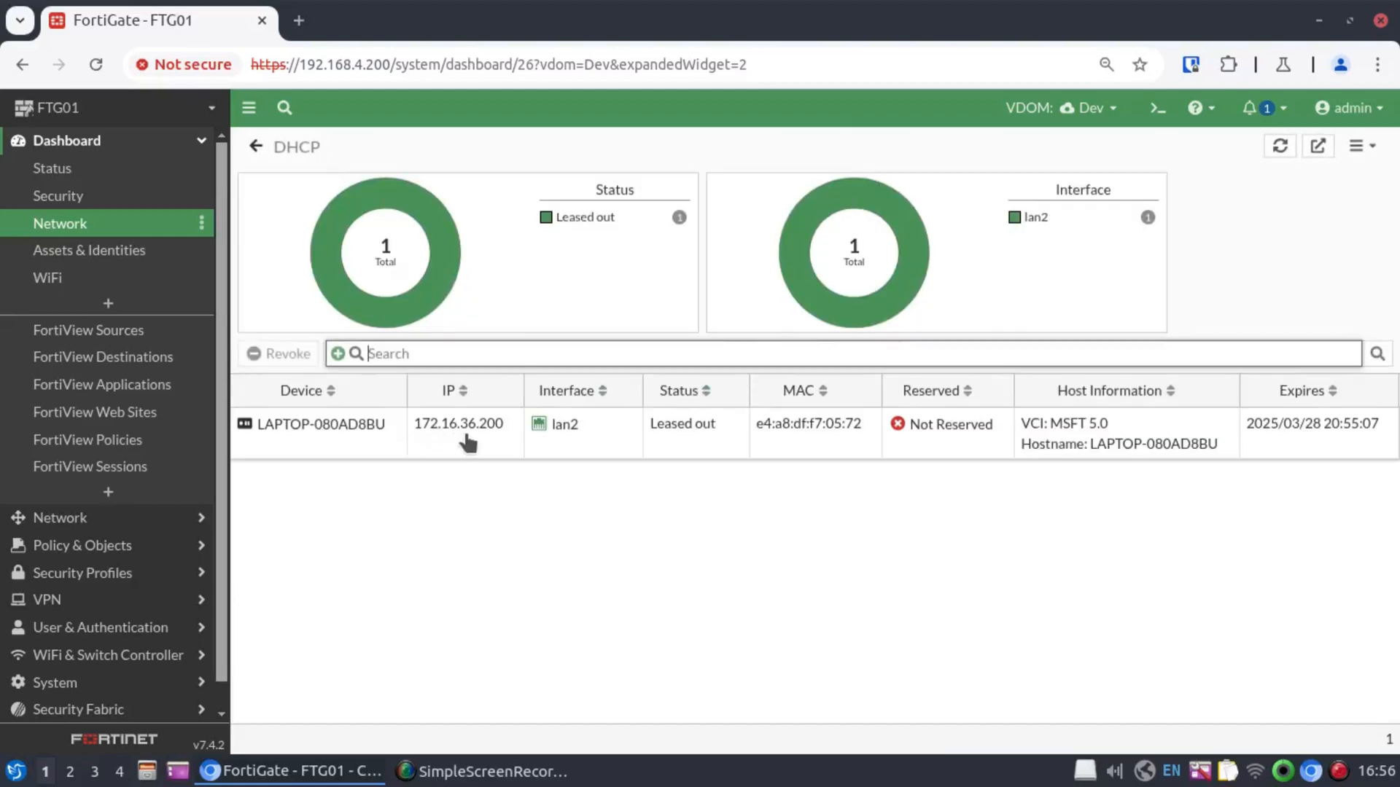
pyautogui.moveTo(579, 483)
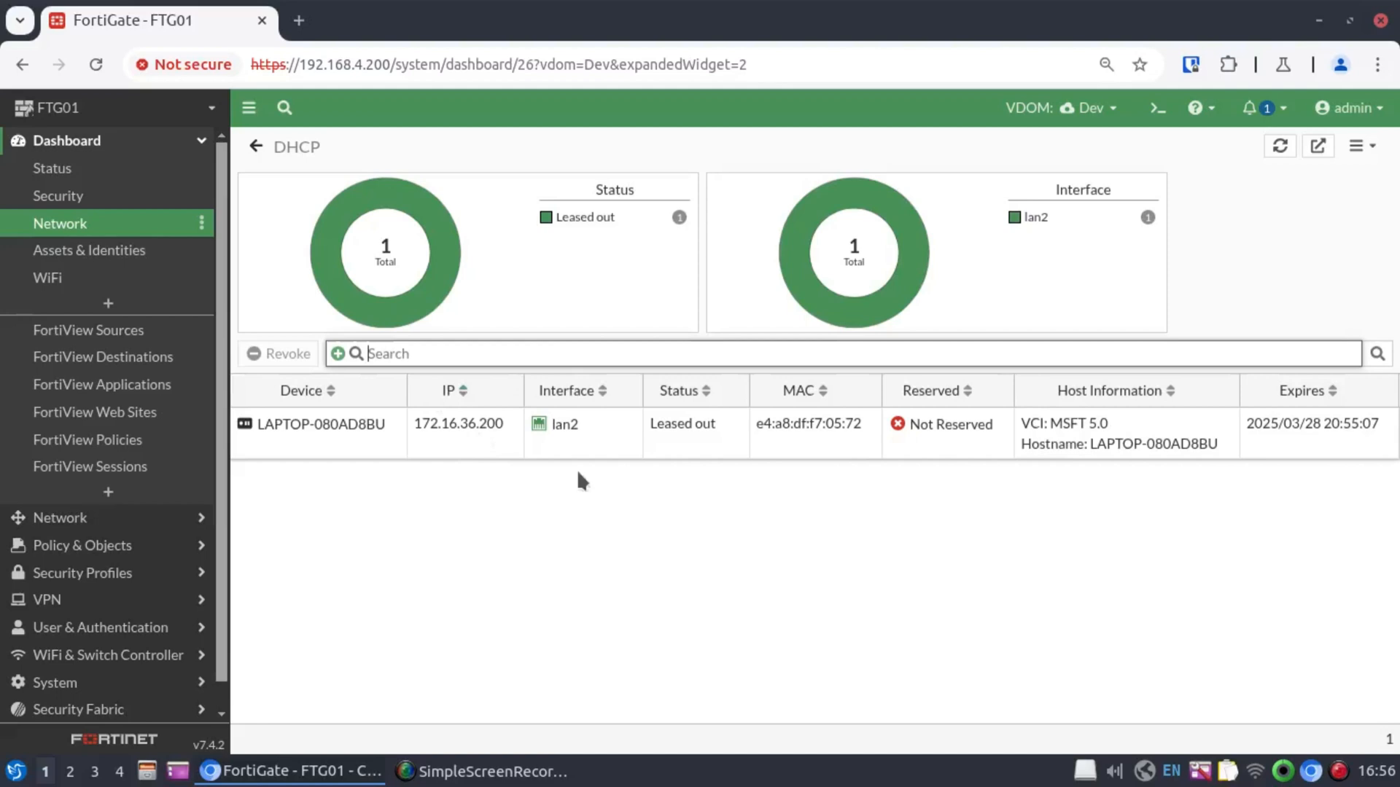
# - Review Dev's FortiView sessions for the 172.16.36.200 client, then bring up the CLI console
pyautogui.click(89, 467)
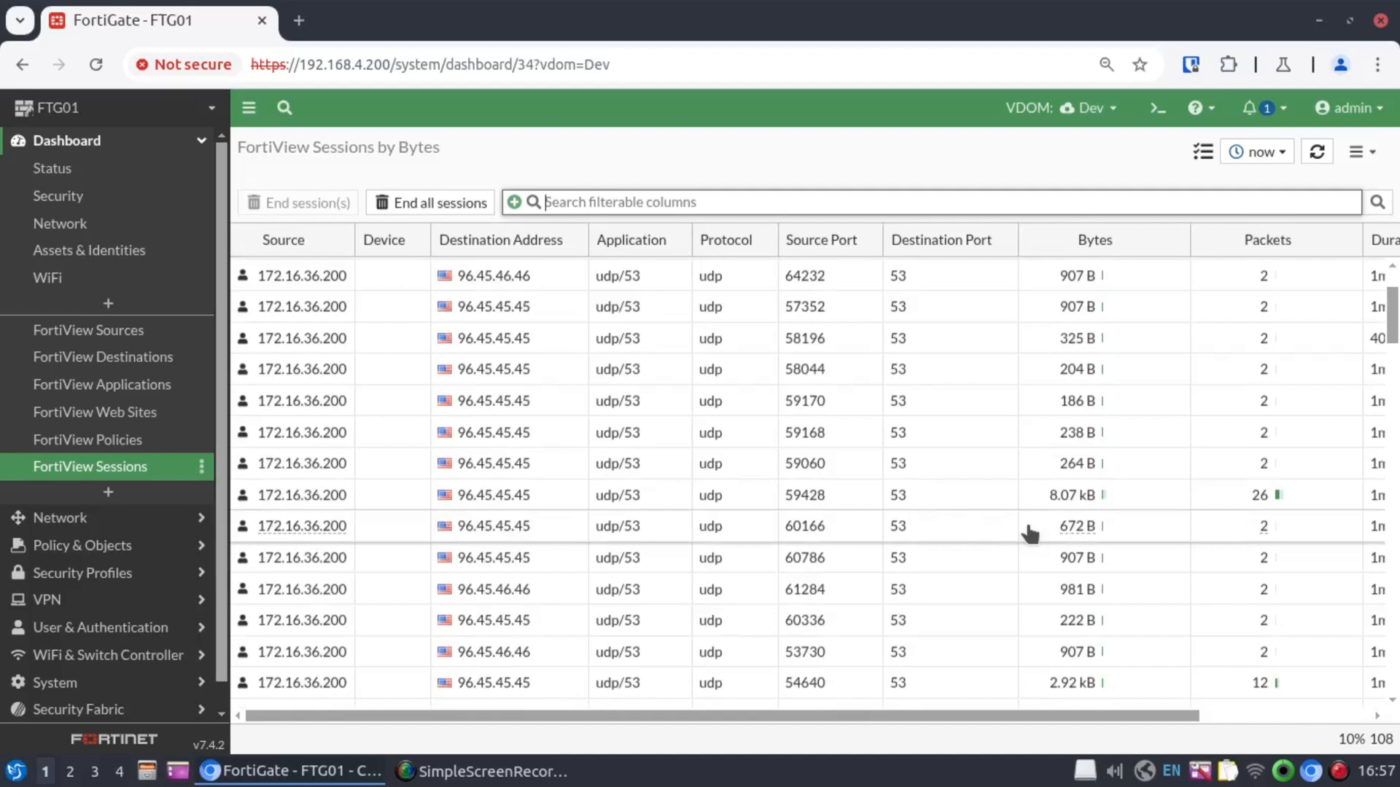
pyautogui.scroll(3)
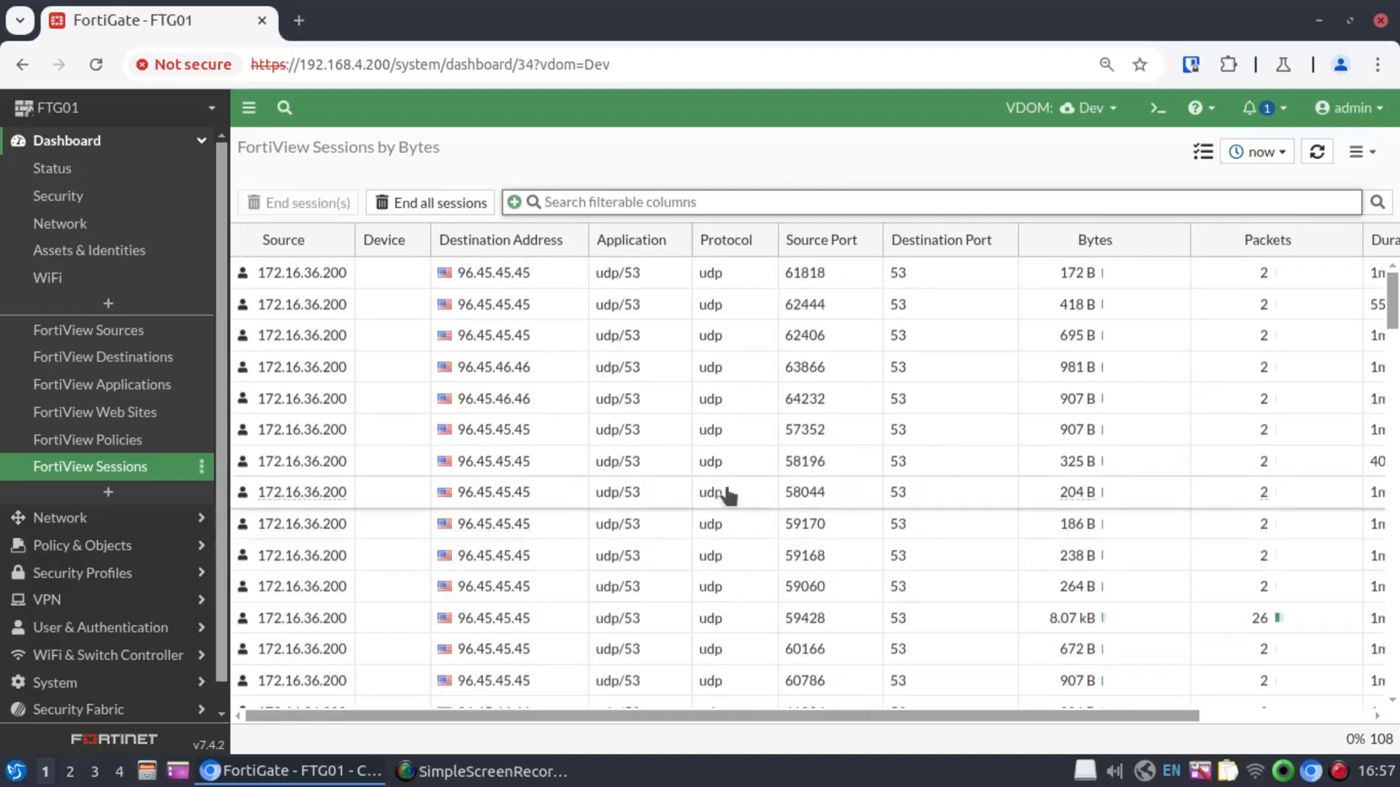
pyautogui.scroll(-3)
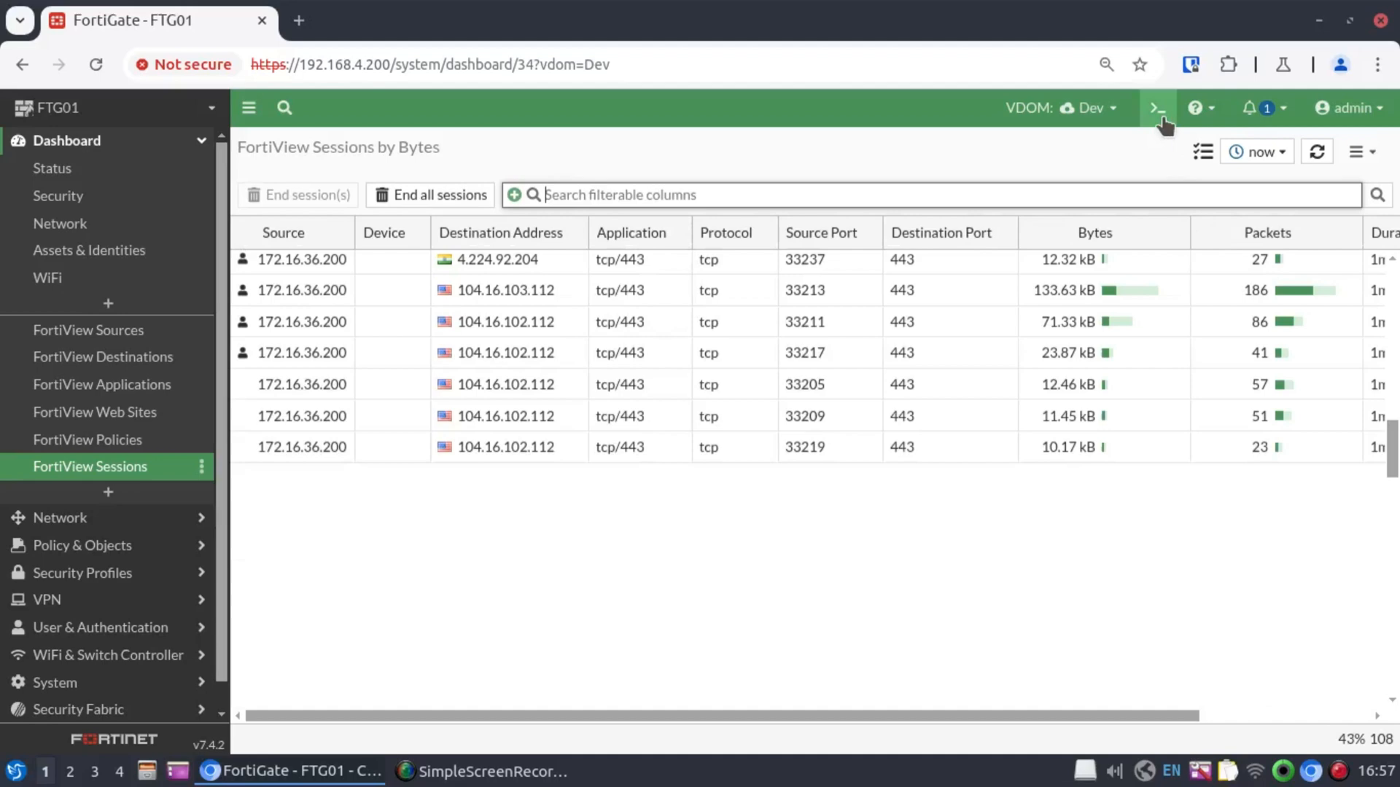
pyautogui.click(1156, 108)
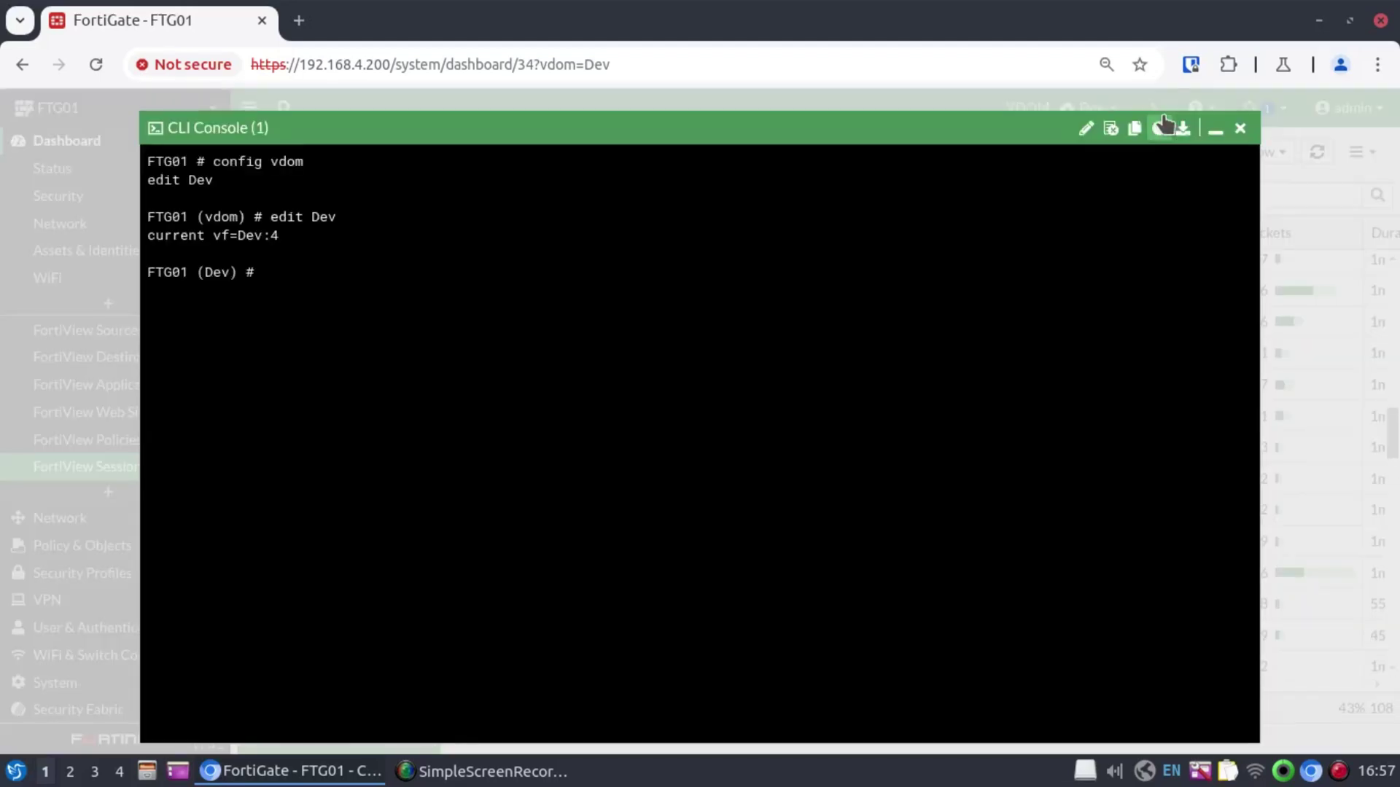
# - Run diag sniffer packet any "host 172.16.36.200" in Dev, then minimize the console
pyautogui.write('diag sniffer')
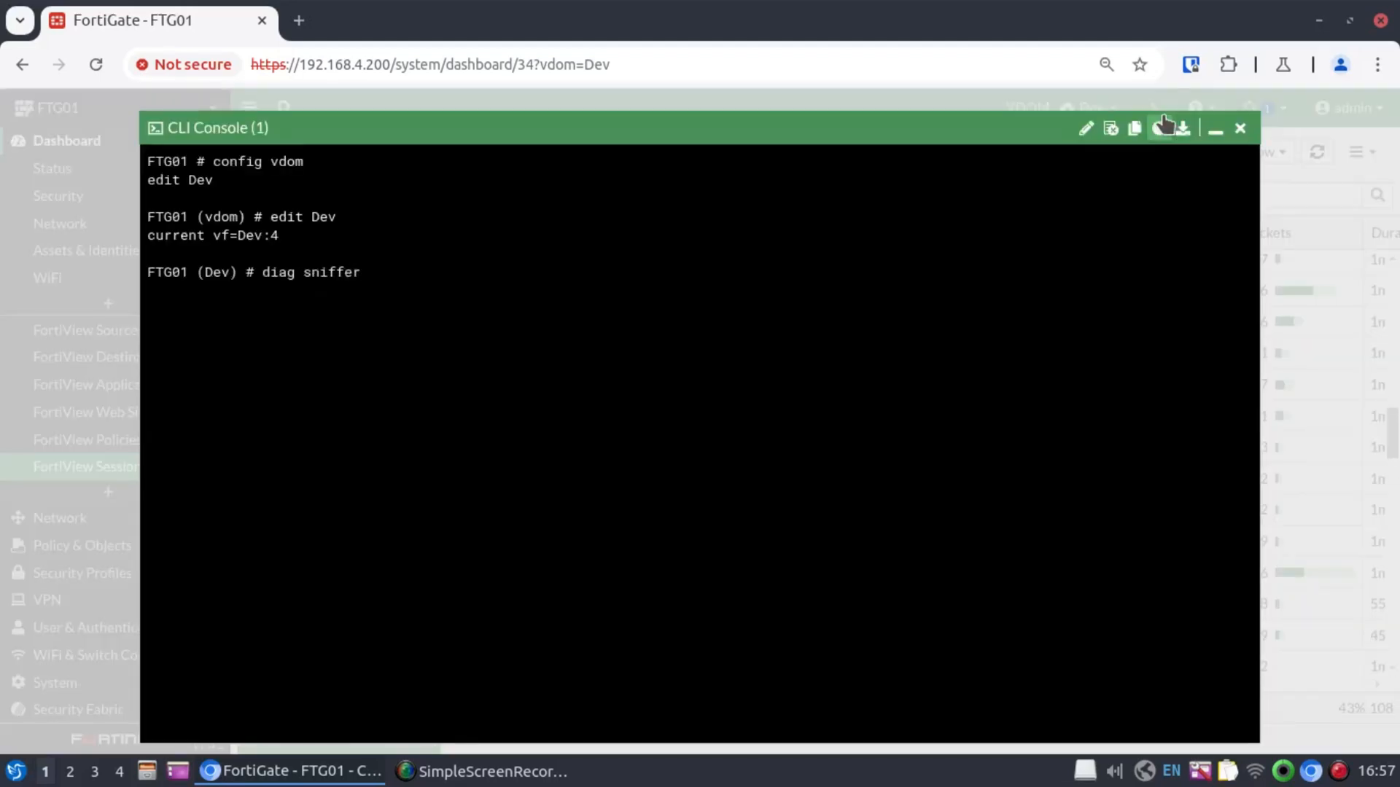
pyautogui.write('packet any')
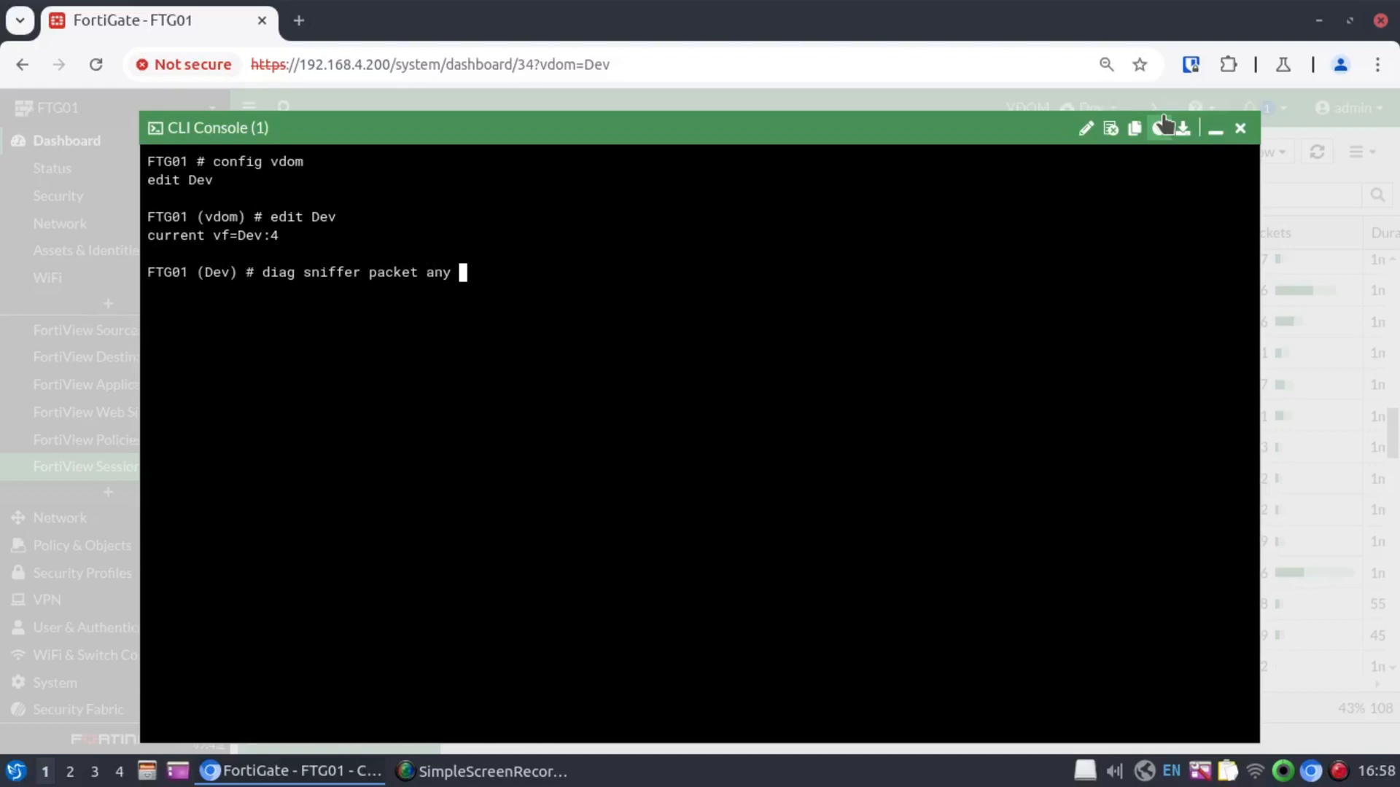
pyautogui.write('"host 172.16.')
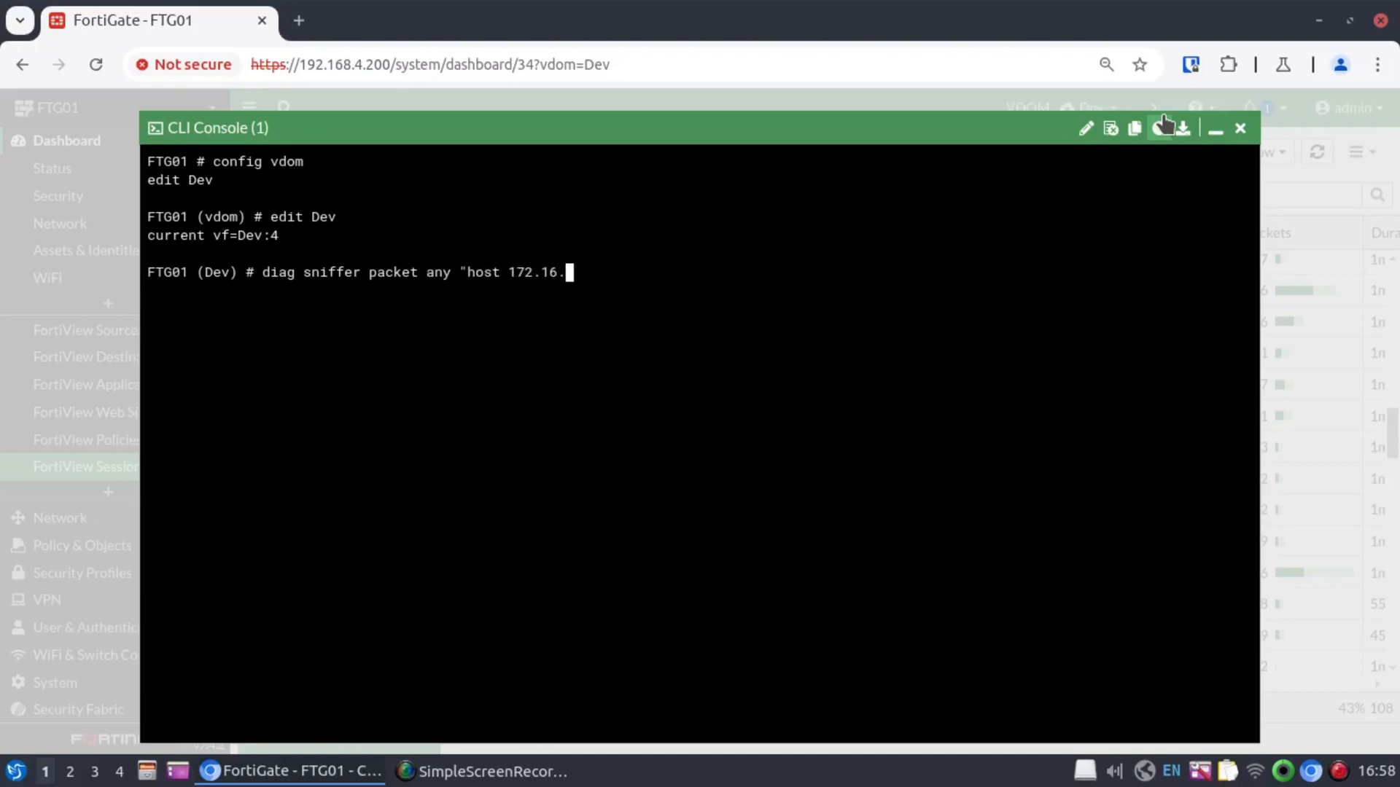
pyautogui.write('36.200')
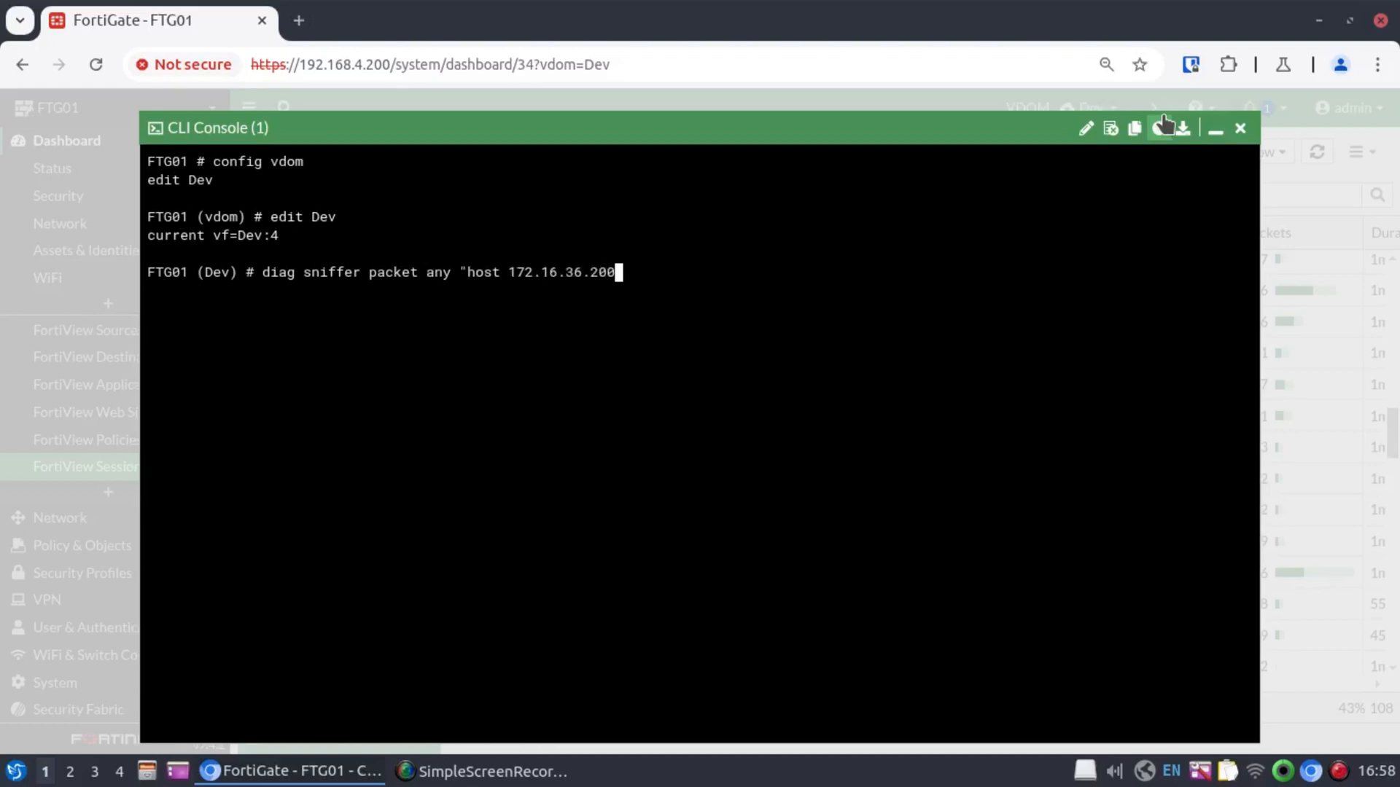
pyautogui.press('Return')
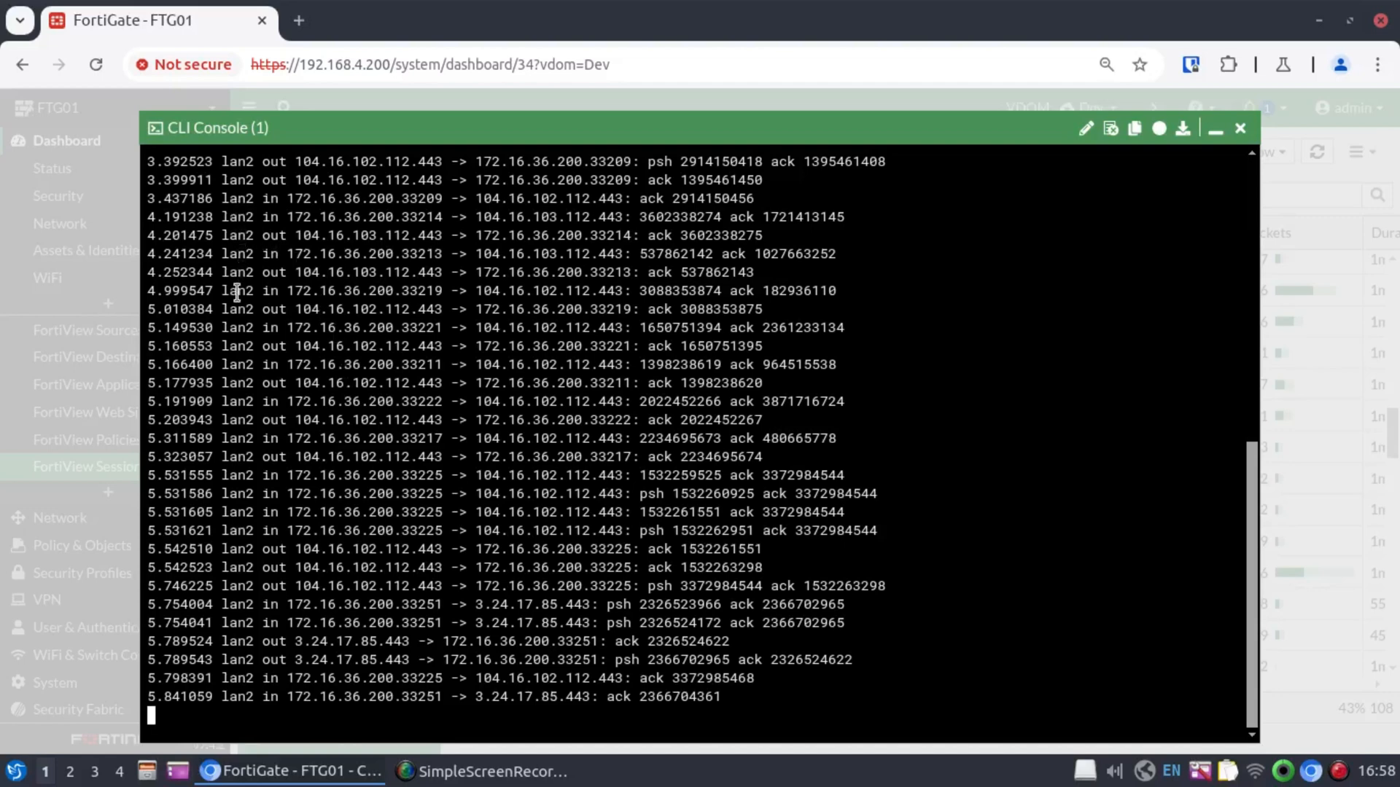
pyautogui.click(1214, 128)
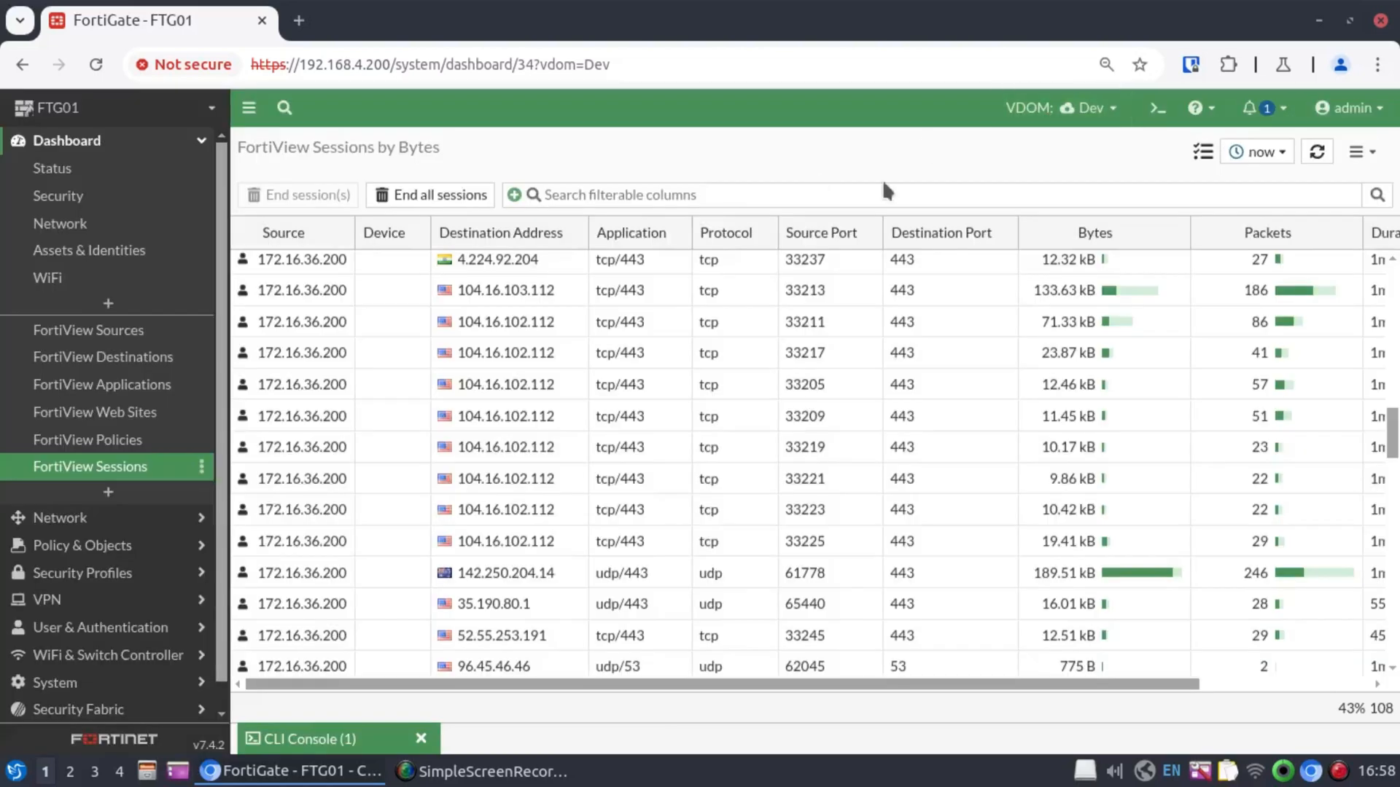
# - Switch to the Prod VDOM and show its interfaces with lan3 at 172.16.35.1/24
pyautogui.click(1065, 107)
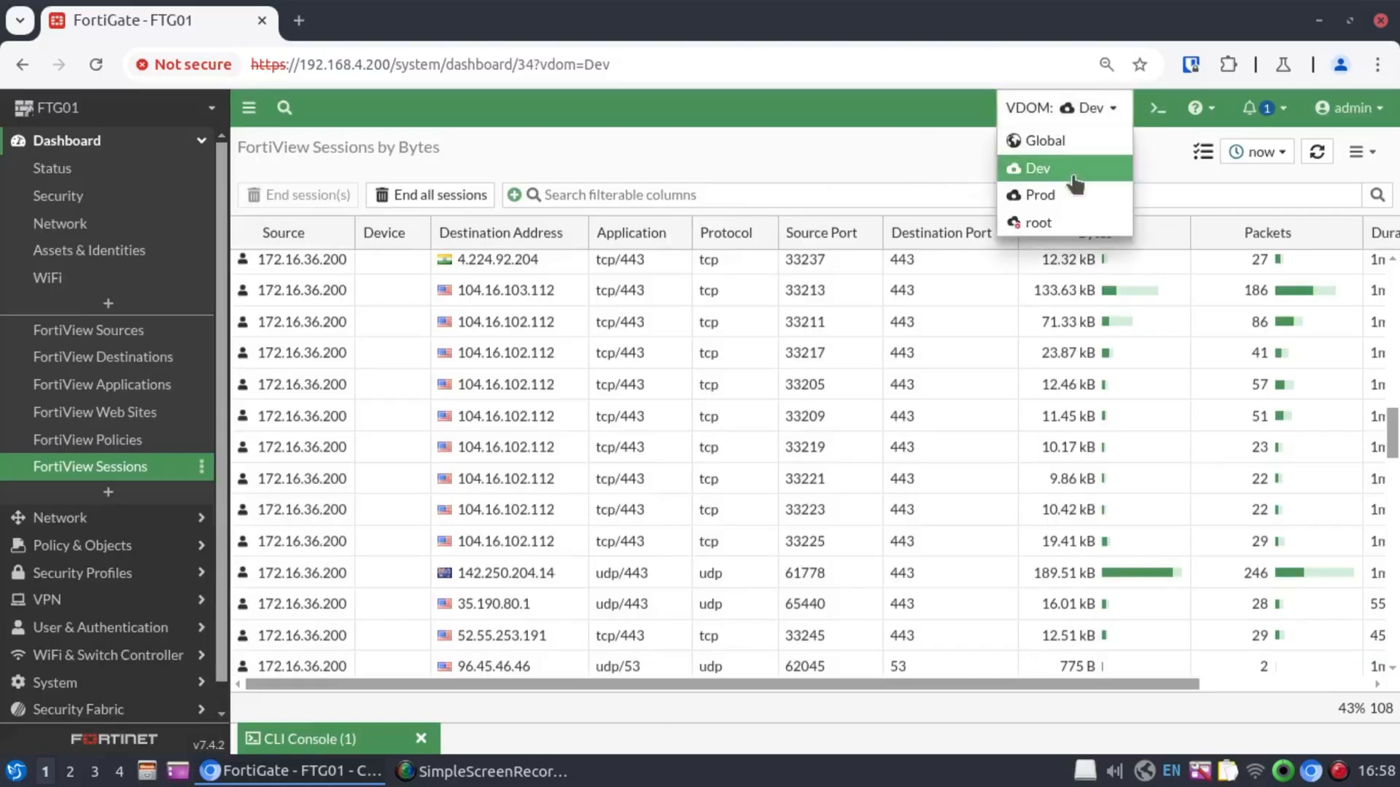
pyautogui.click(1038, 194)
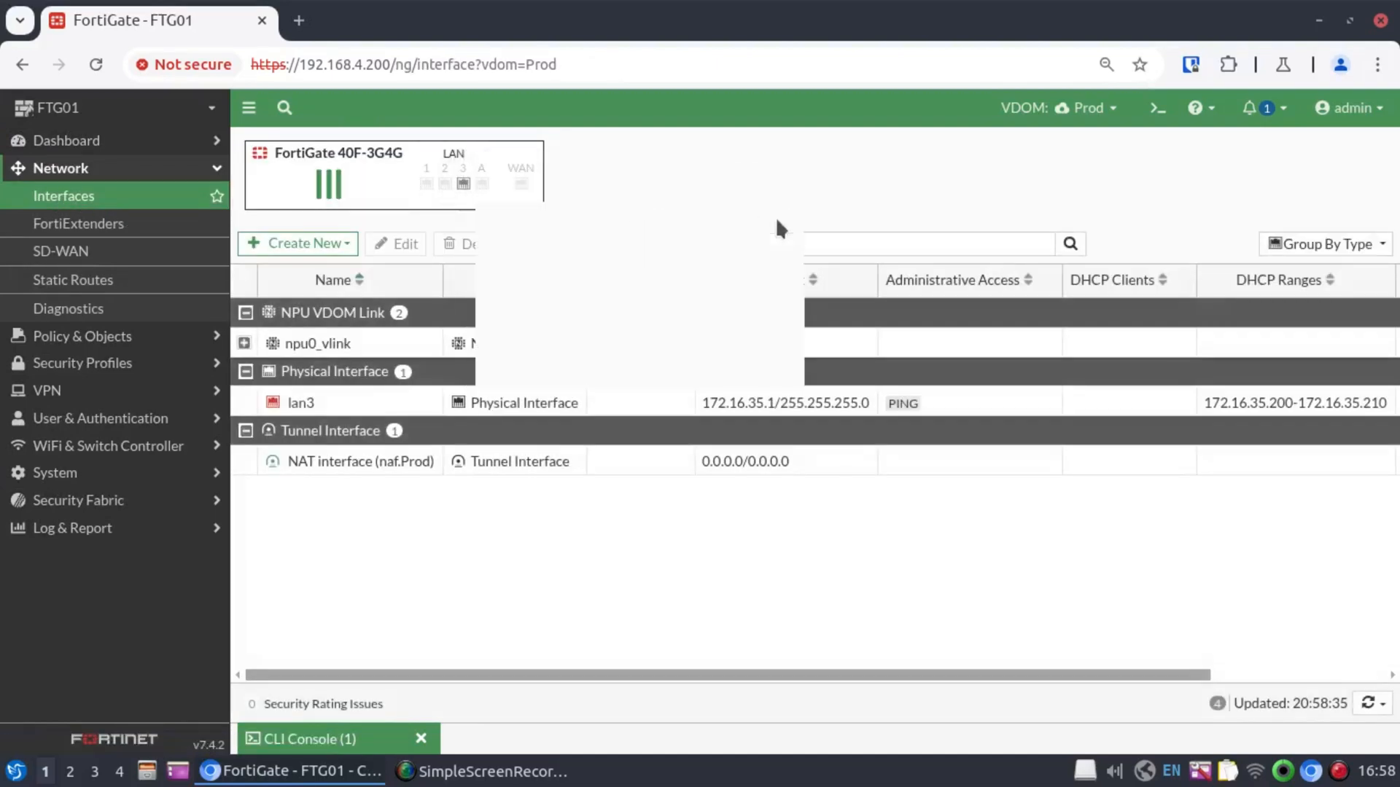
pyautogui.click(420, 738)
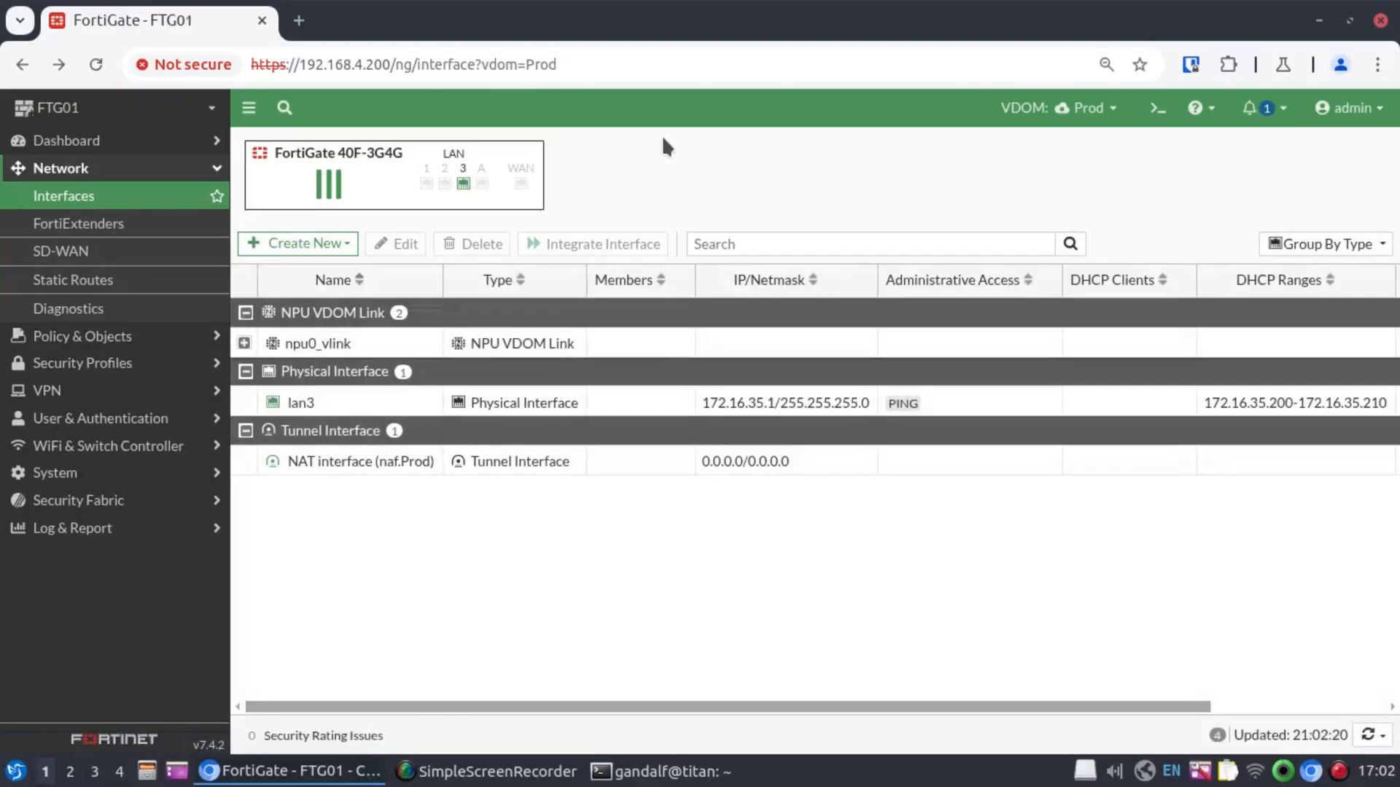
pyautogui.moveTo(699, 197)
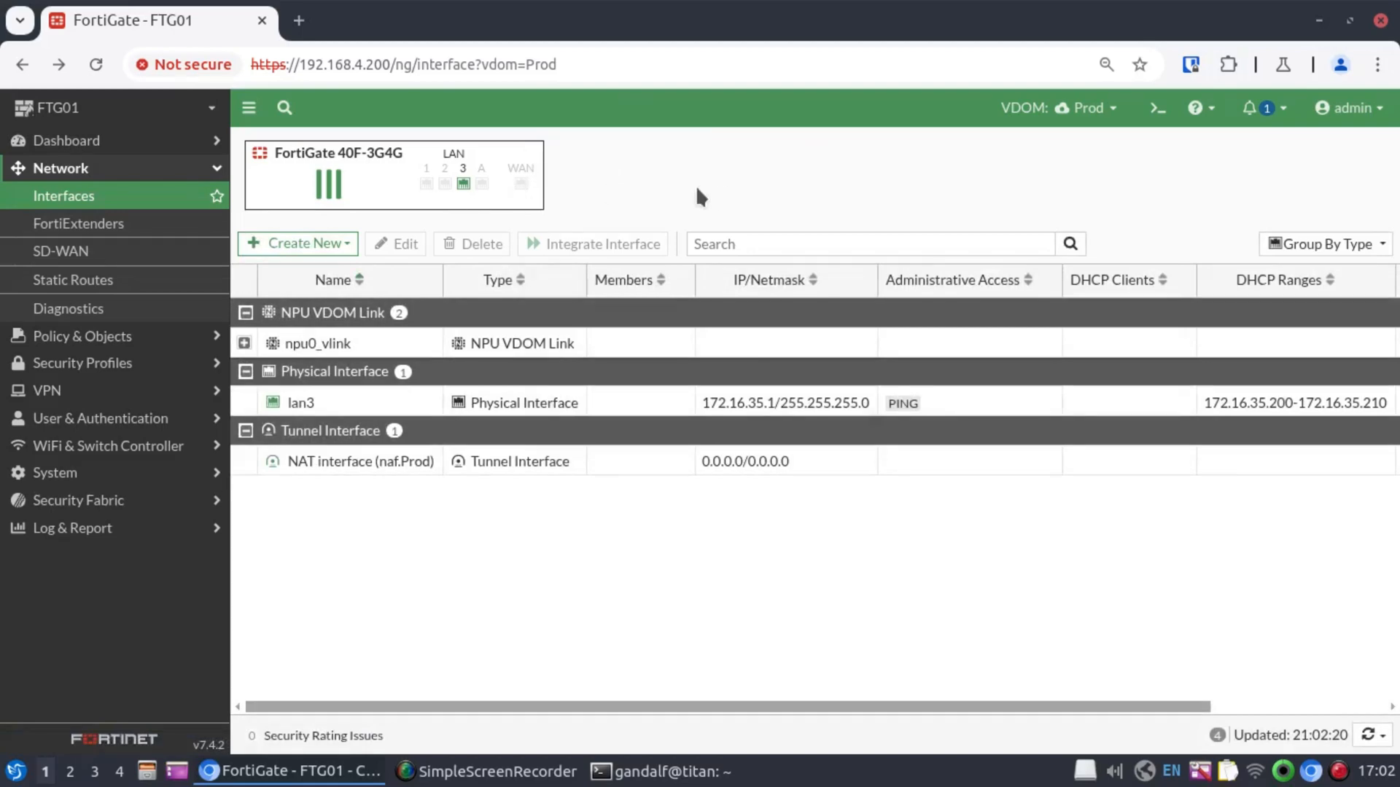
# - Show Prod's DHCP monitor with the laptop lease 172.16.35.200 on lan3
pyautogui.click(66, 140)
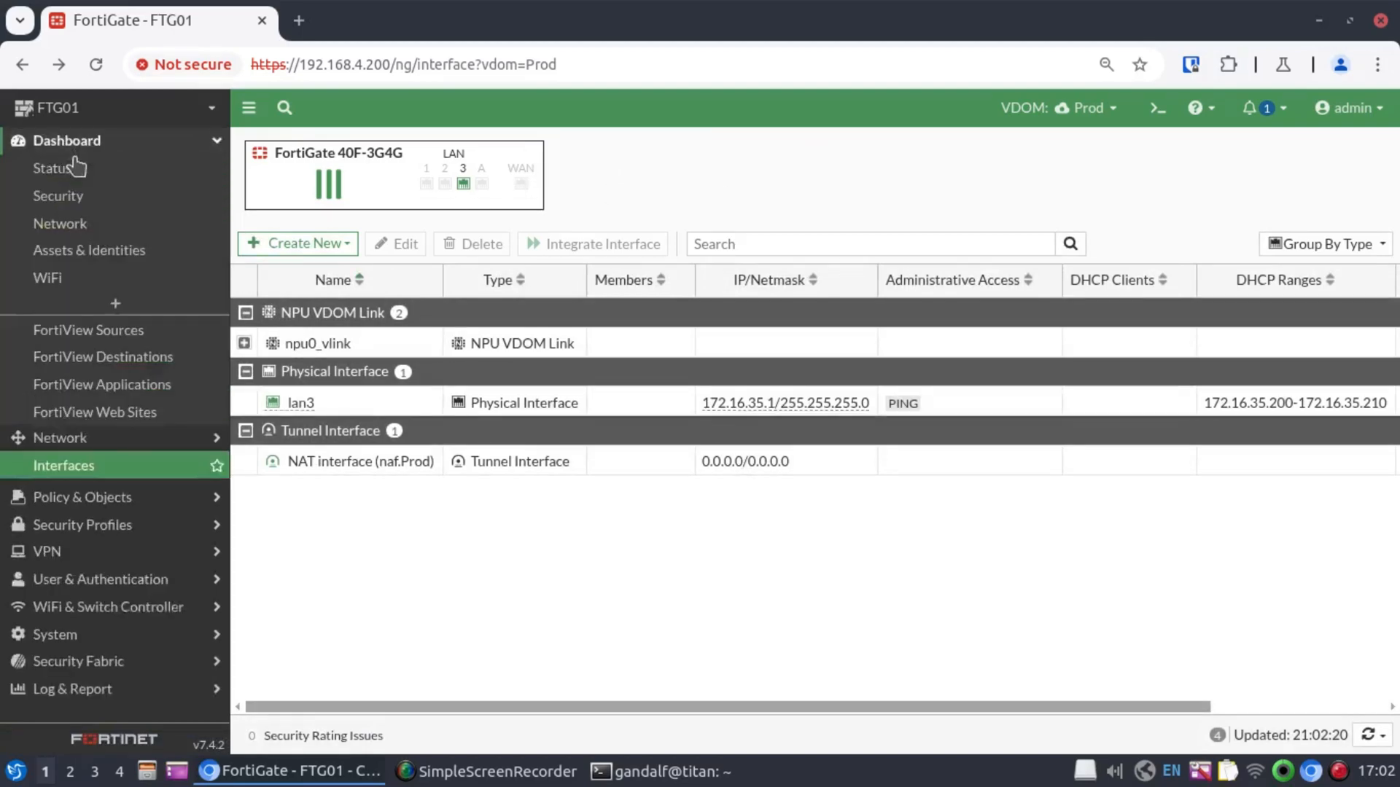
pyautogui.click(60, 223)
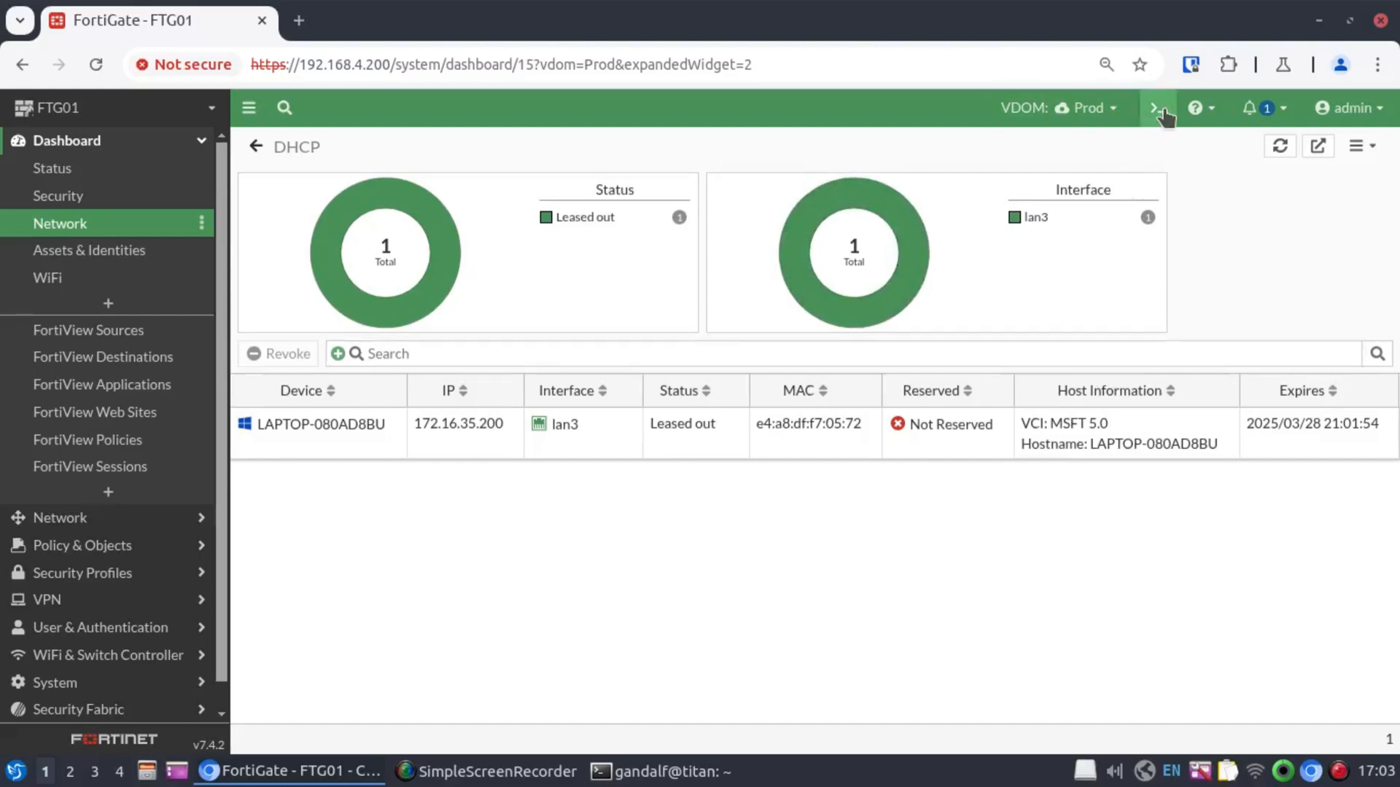
# - In the Prod CLI console, run get system session list | grep 172.16.35.200 to show sessions NATed to 10.160.254.2
pyautogui.click(1159, 108)
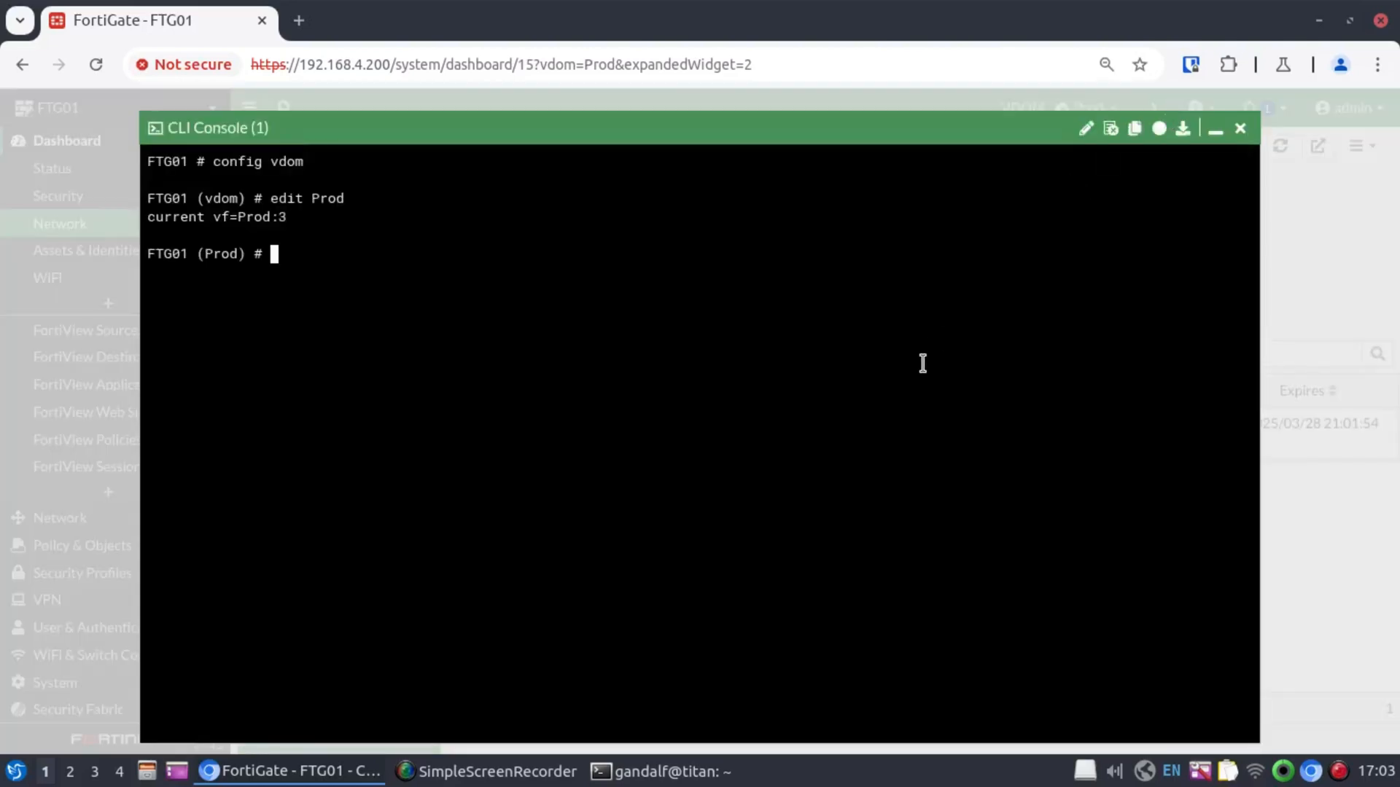
pyautogui.write('get system sessi')
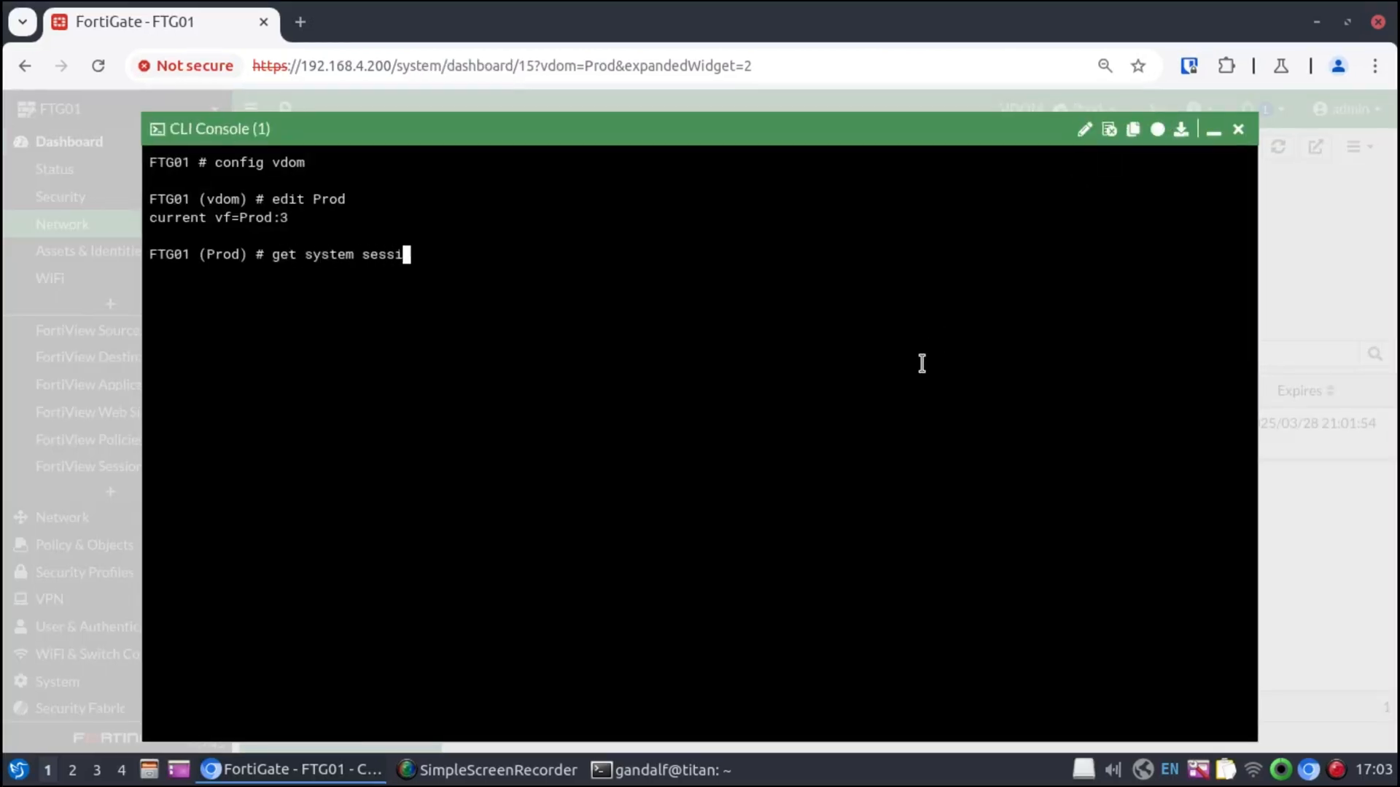
pyautogui.write('on list | grep 17')
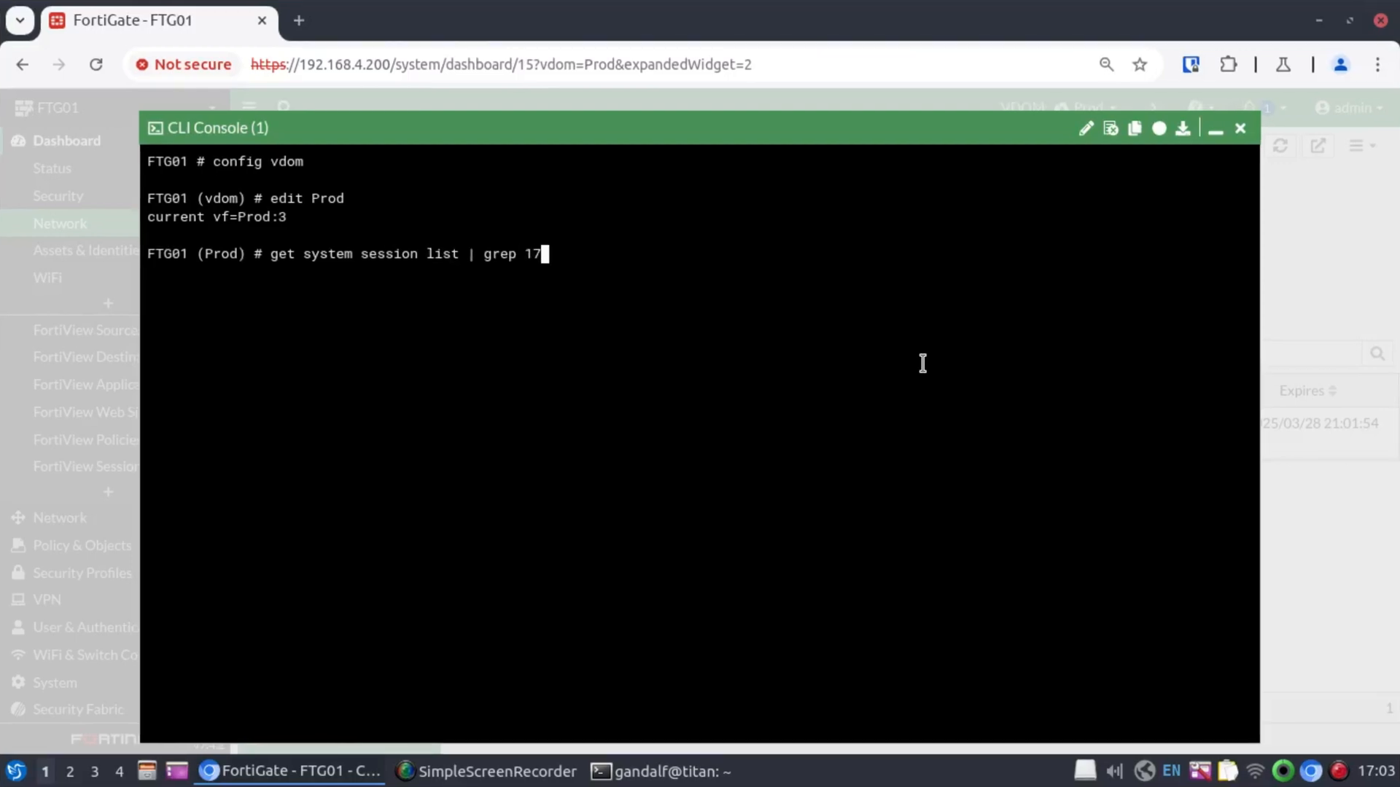
pyautogui.write('2.16.35.')
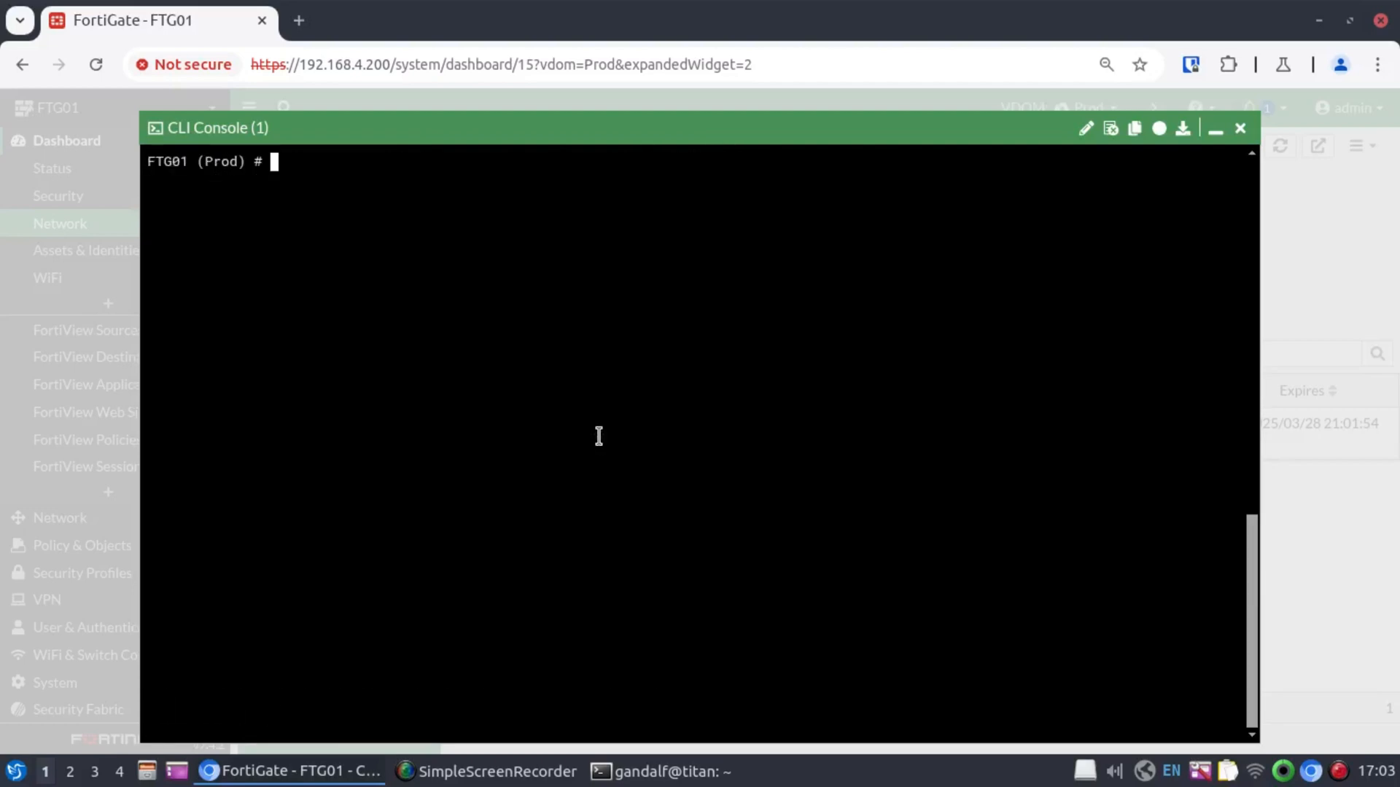
pyautogui.press('Return')
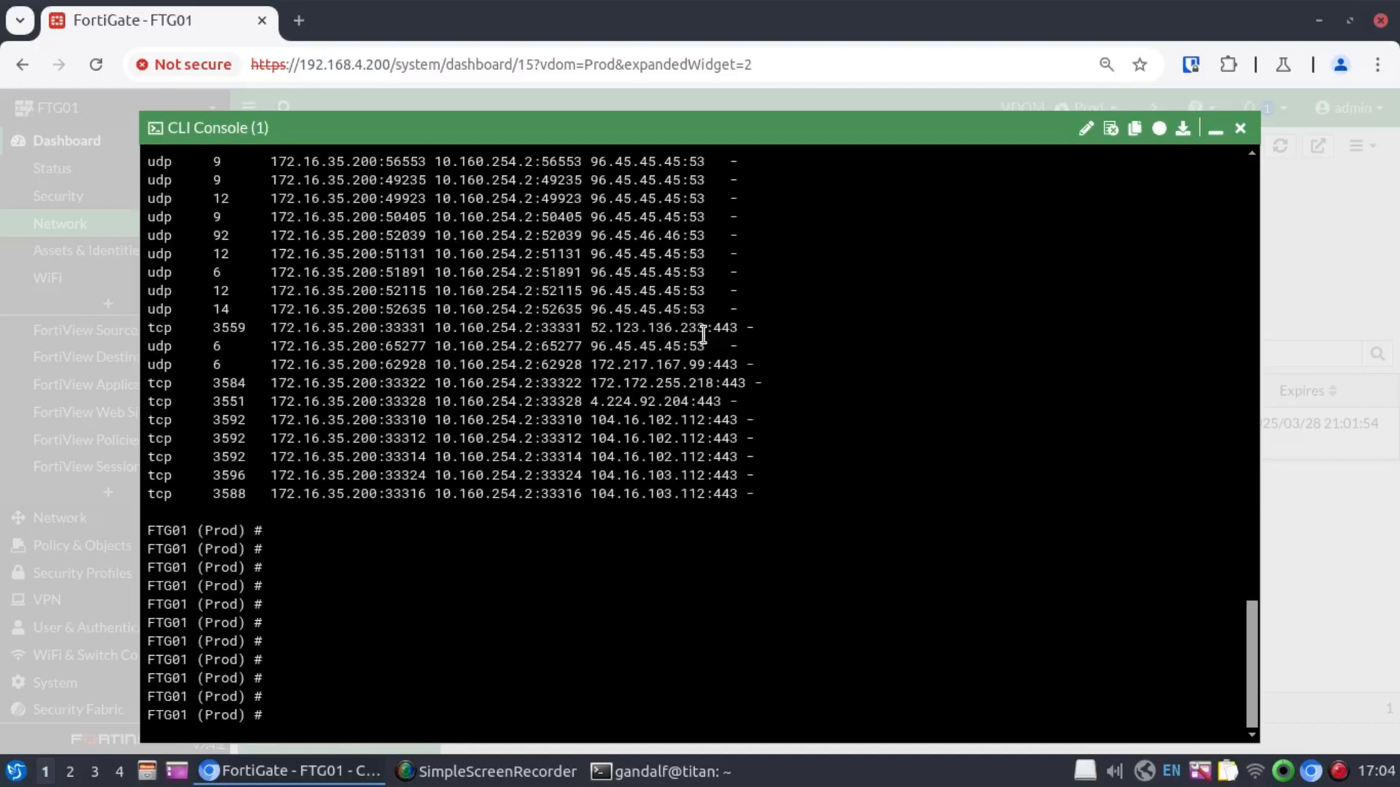
pyautogui.write('diag debu')
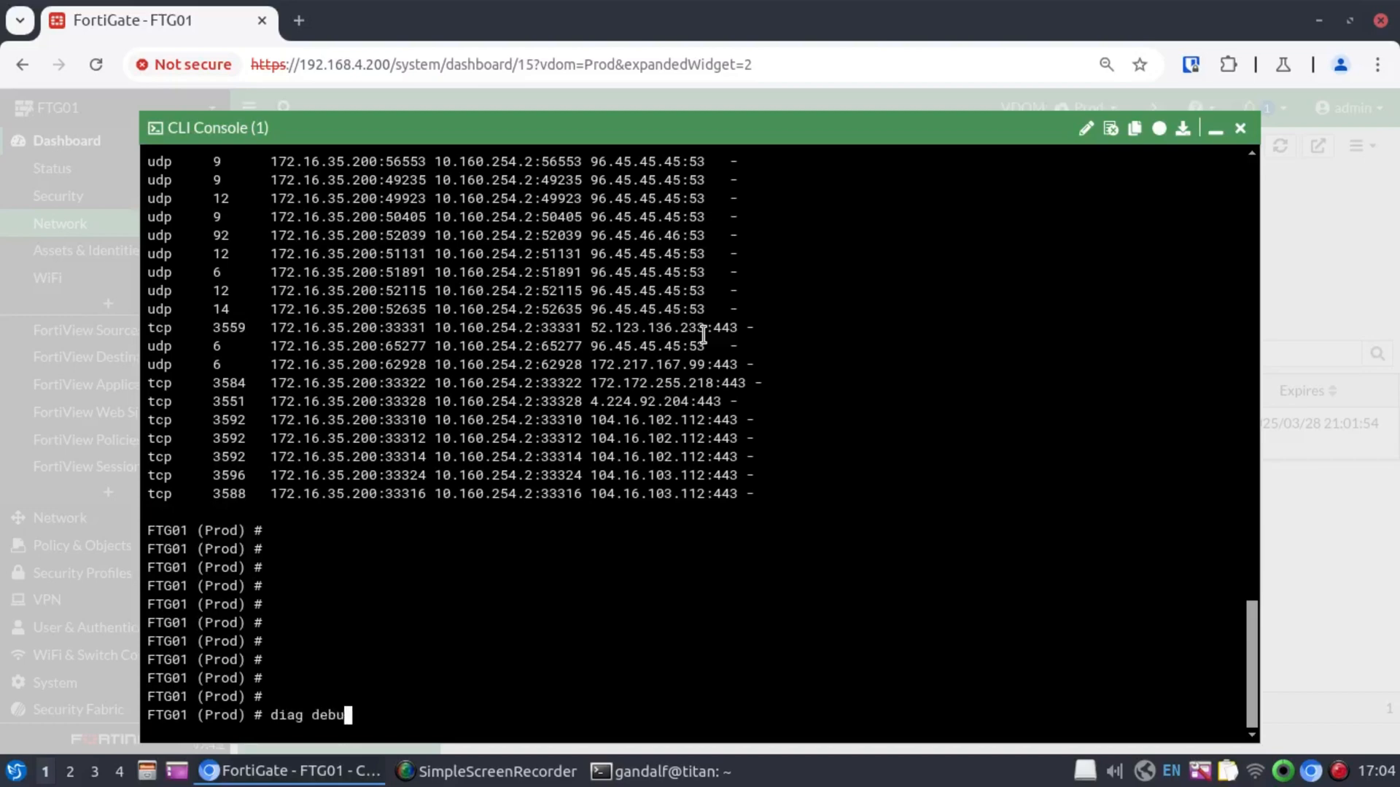
# - Run diag debug flow trace start 100 and, after a failed attempt, filter the flow on addr 172.16.35.200
pyautogui.write('g flow trace')
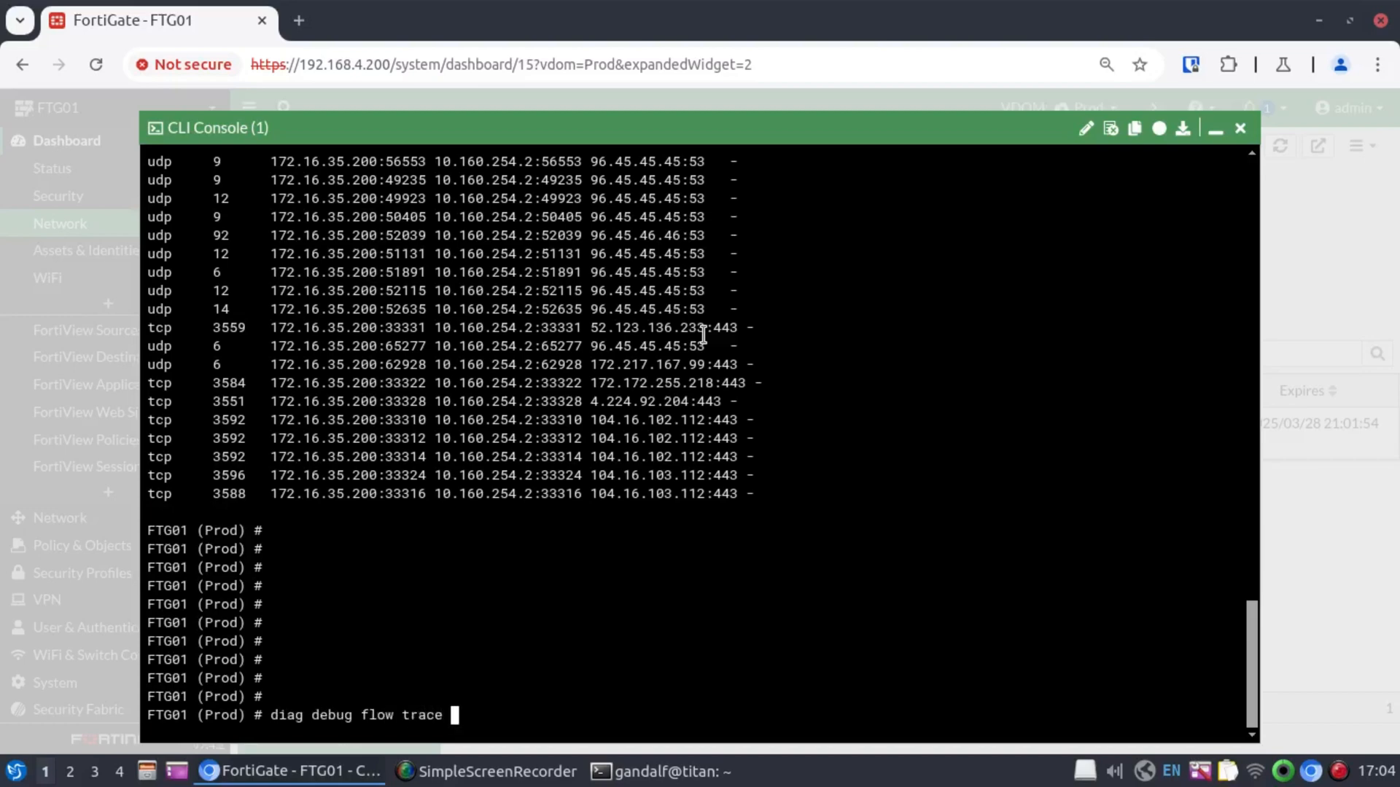
pyautogui.write('start 100')
pyautogui.write('diagnose debug')
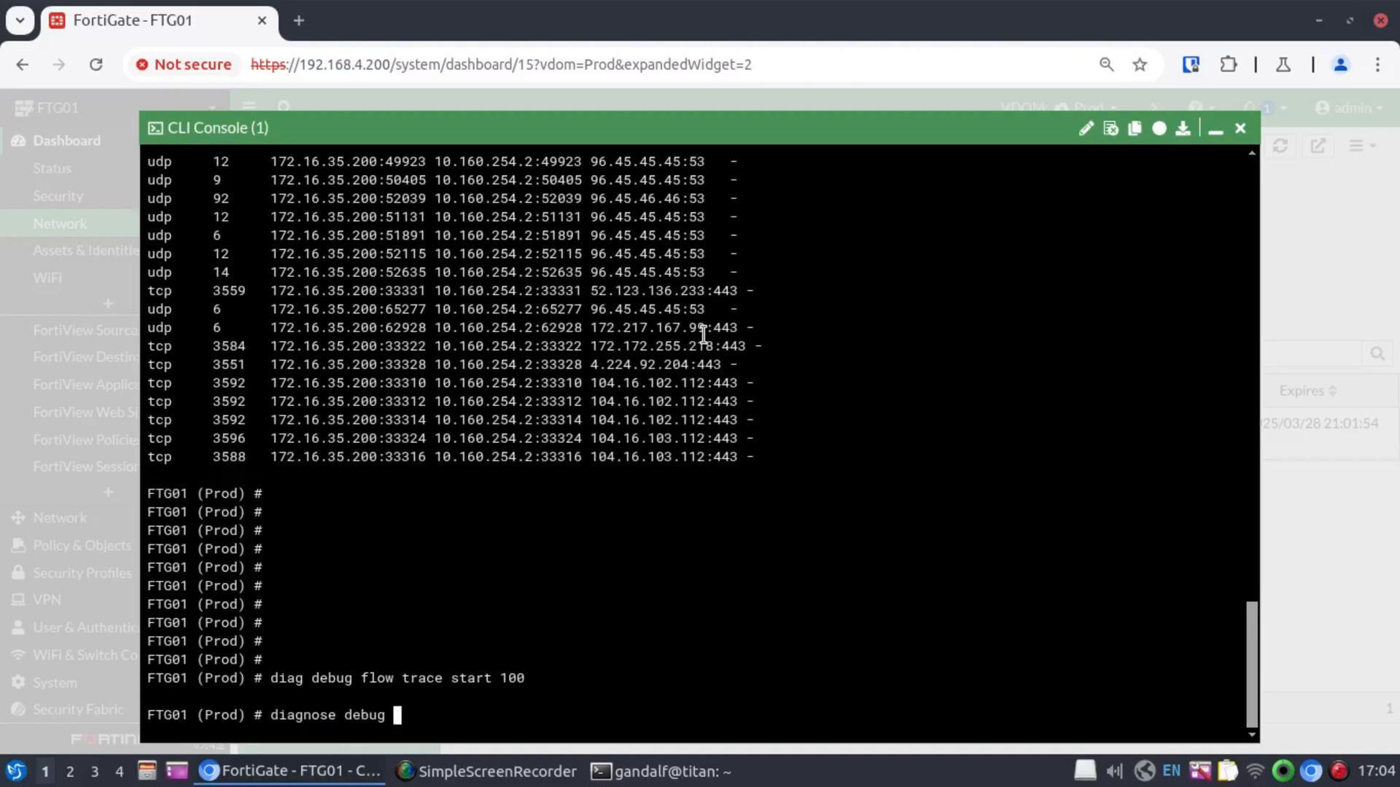
pyautogui.write('flow filter')
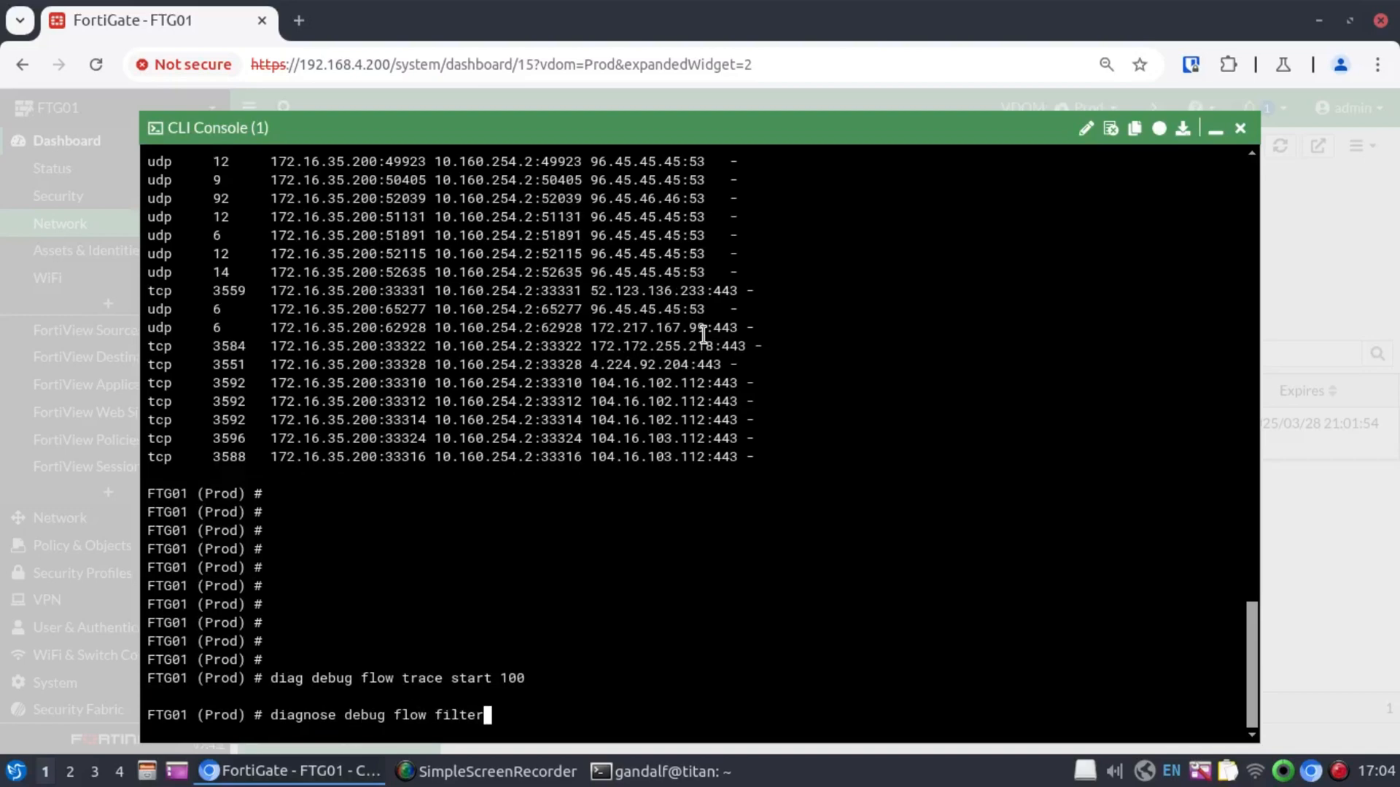
pyautogui.write('172.16.')
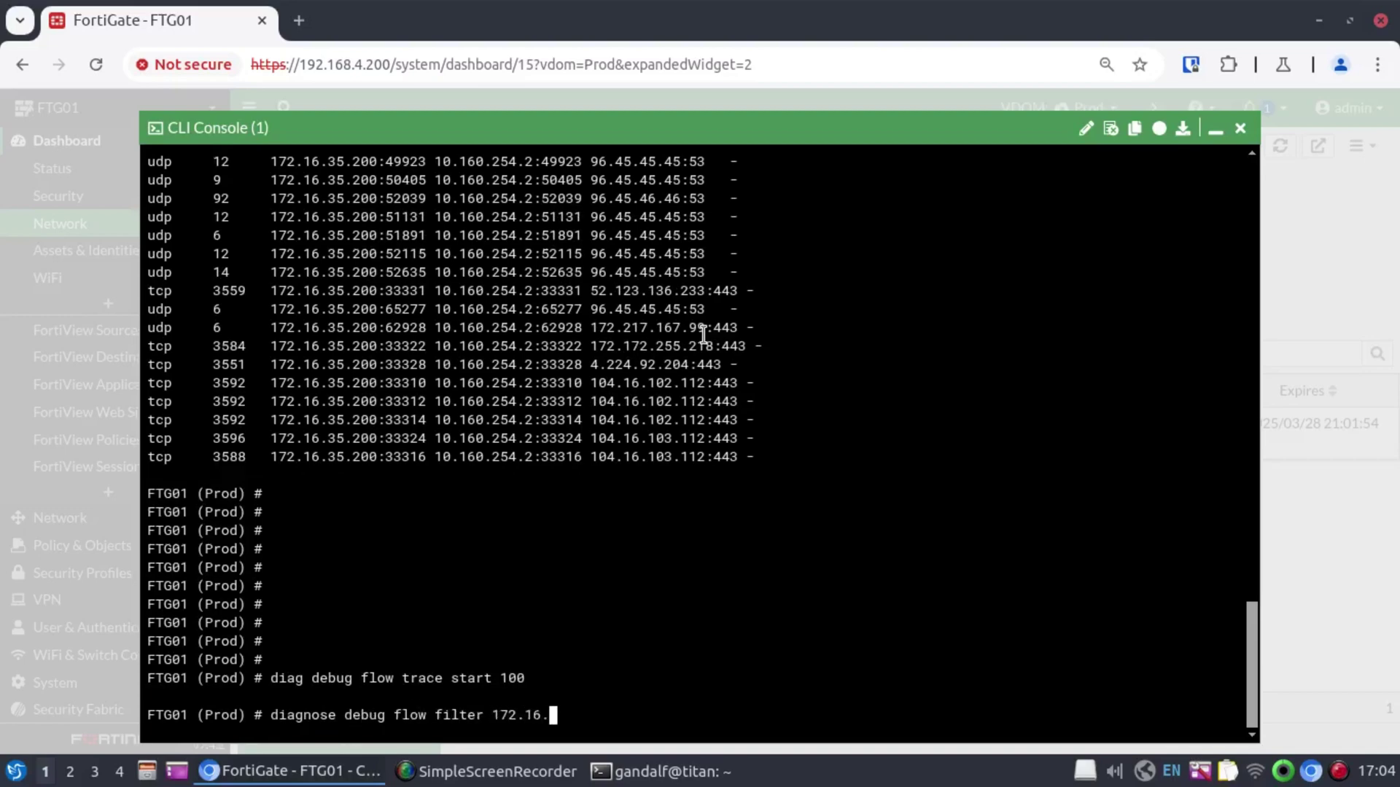
pyautogui.press('Return')
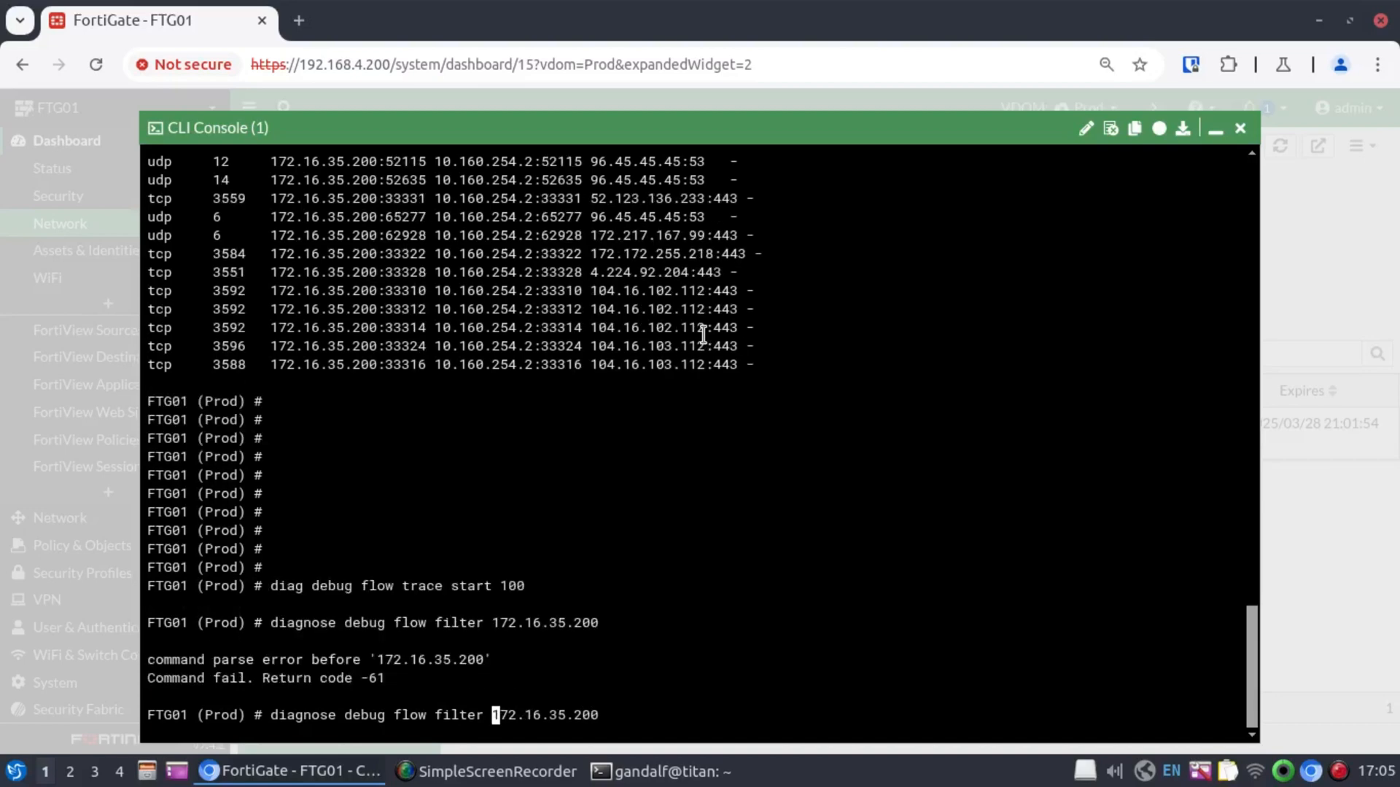
pyautogui.press('Return')
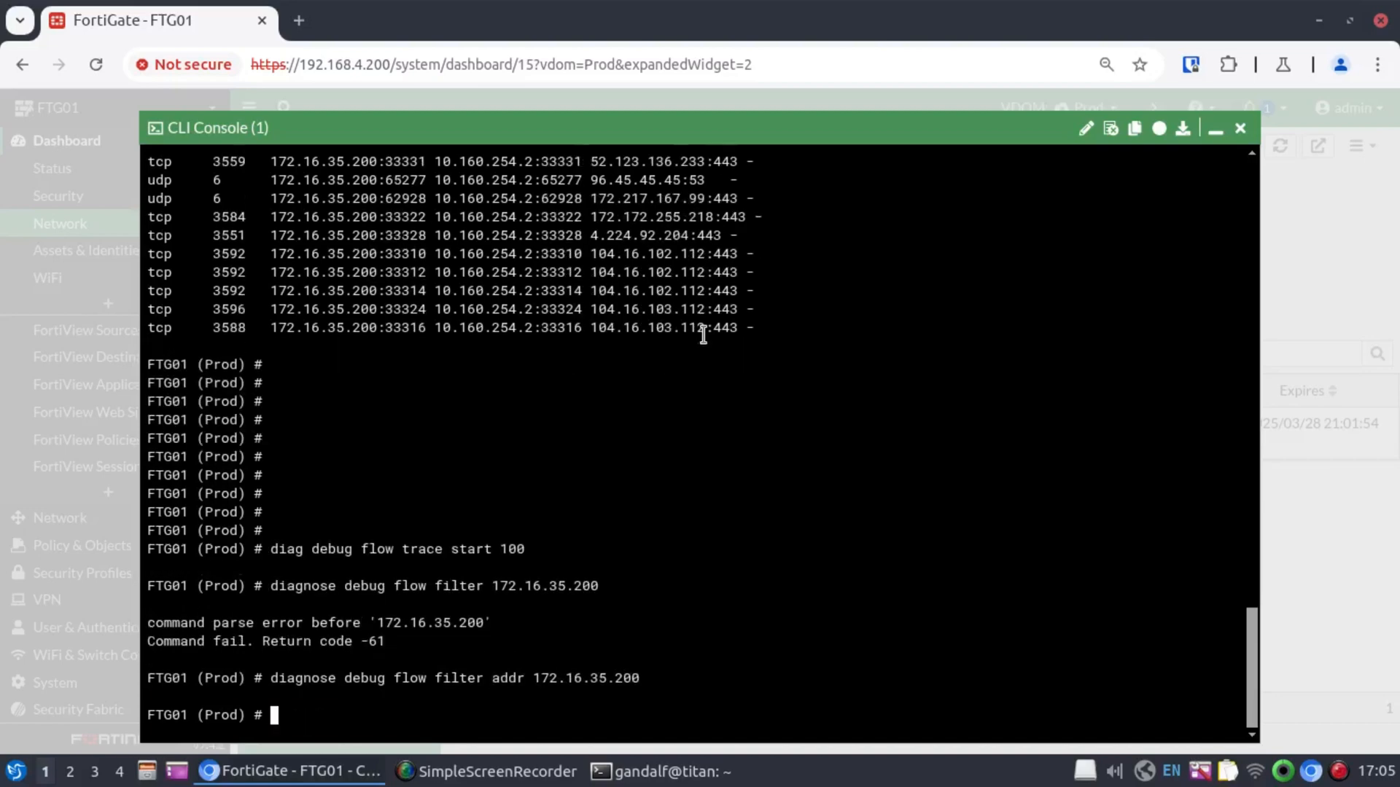
pyautogui.write('diag debug flow trace start 100')
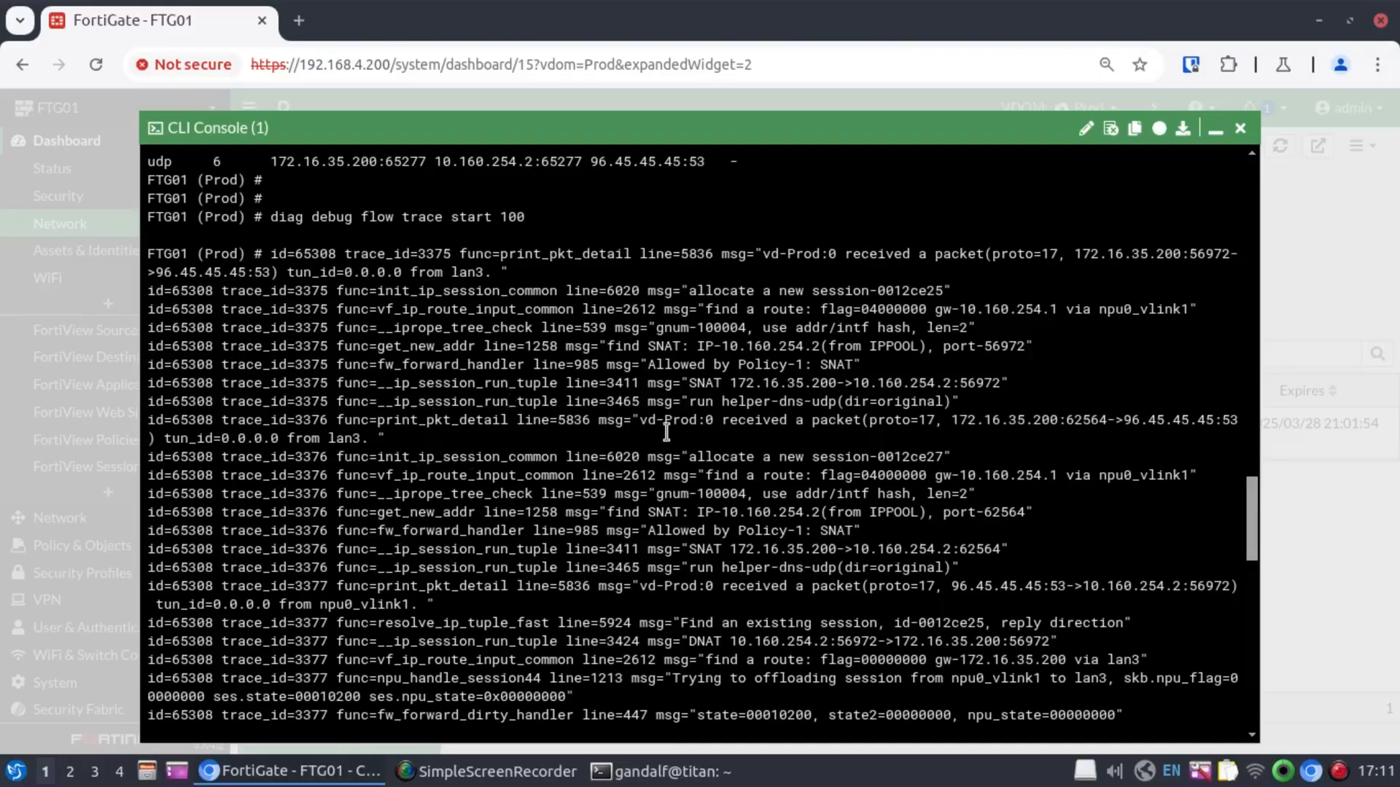
pyautogui.moveTo(745, 406)
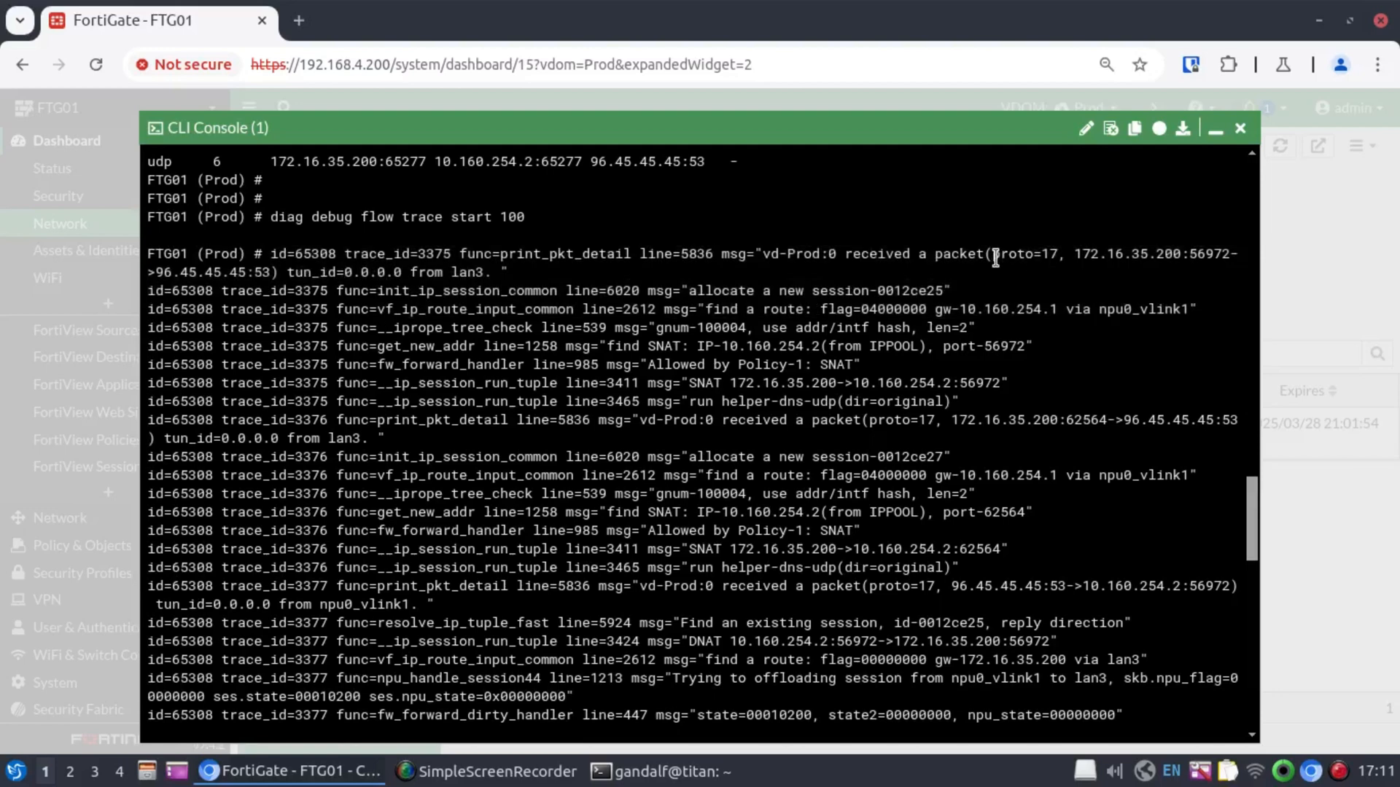
# - Highlight the traced packet's protocol number and the route-lookup gateway 10.160.254.1 in the debug output
pyautogui.doubleClick(1022, 253)
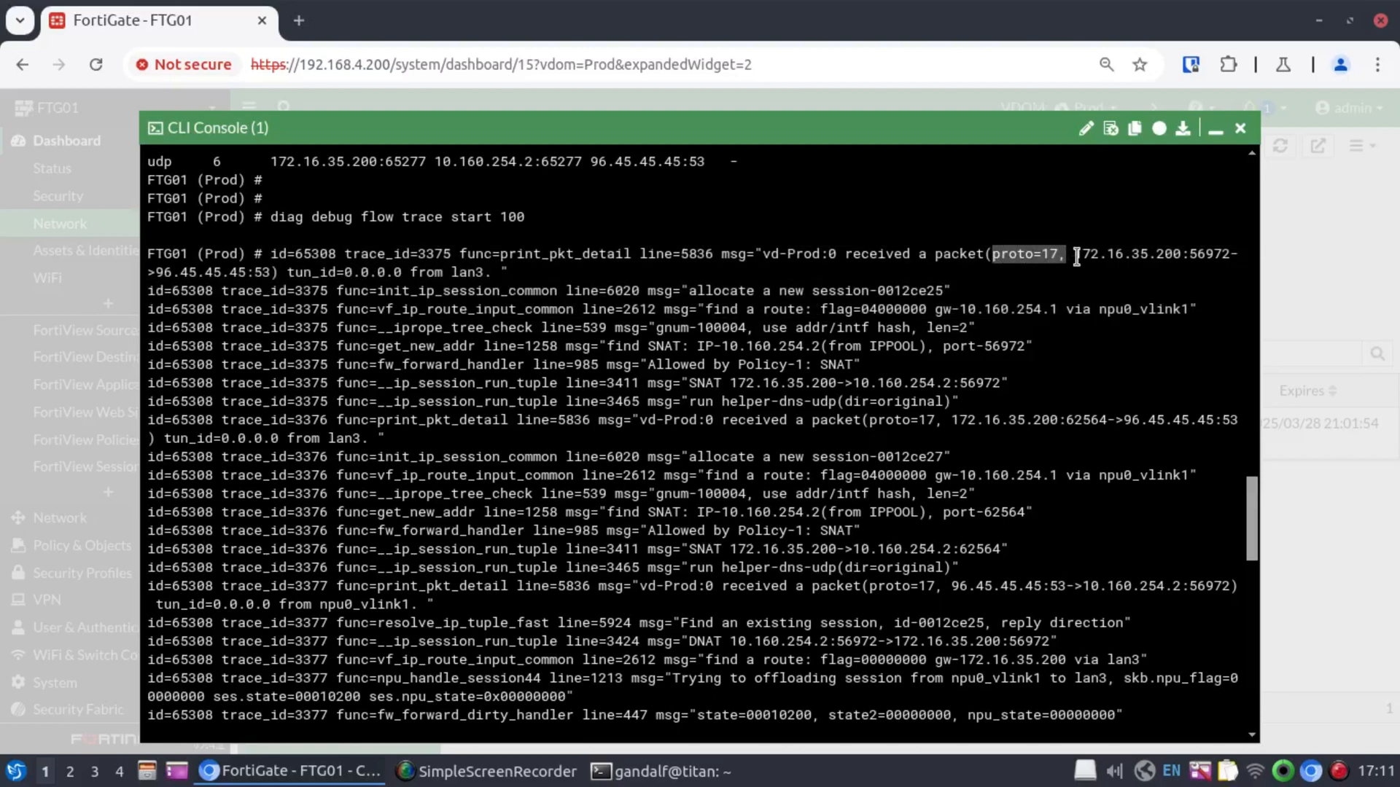
pyautogui.moveTo(1106, 256)
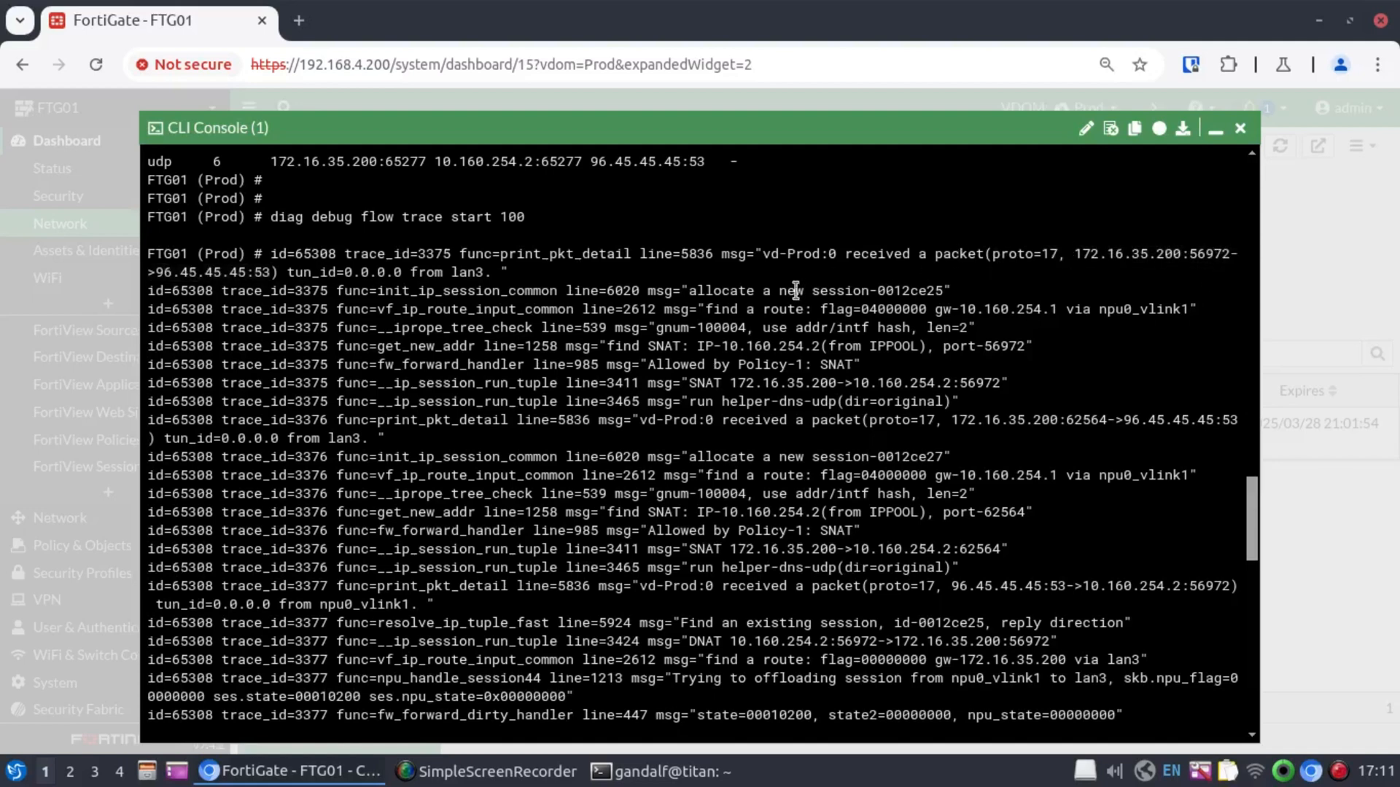
pyautogui.moveTo(176, 273)
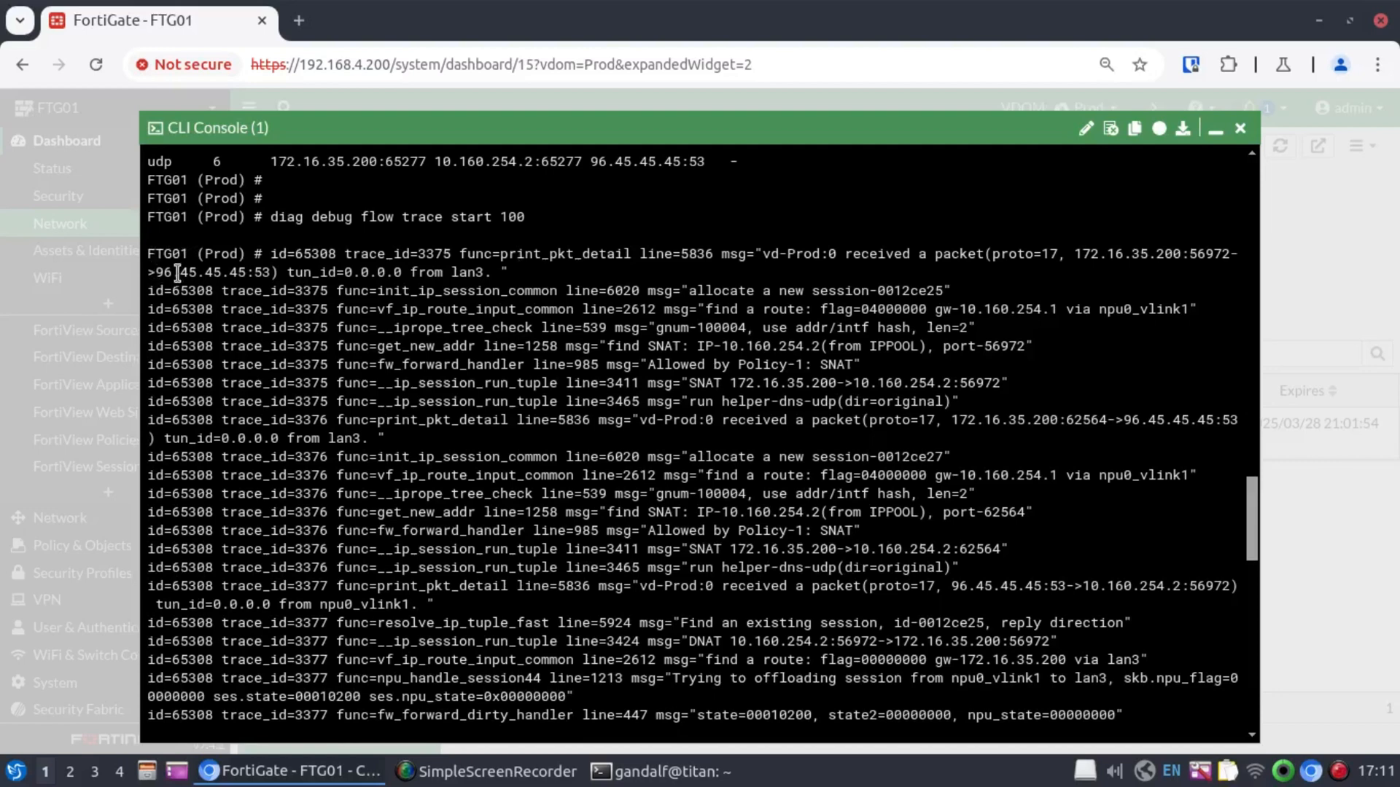
pyautogui.moveTo(277, 274)
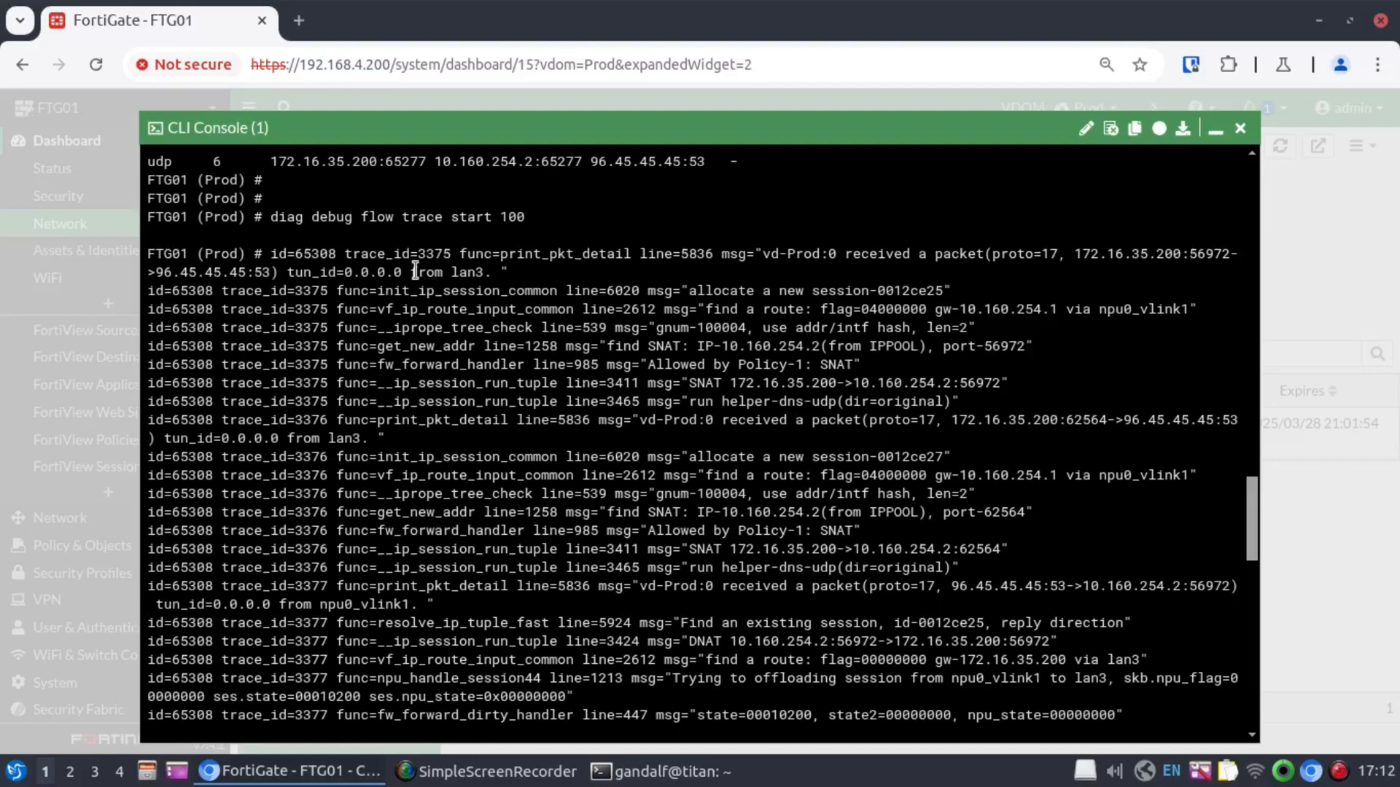
pyautogui.doubleClick(446, 273)
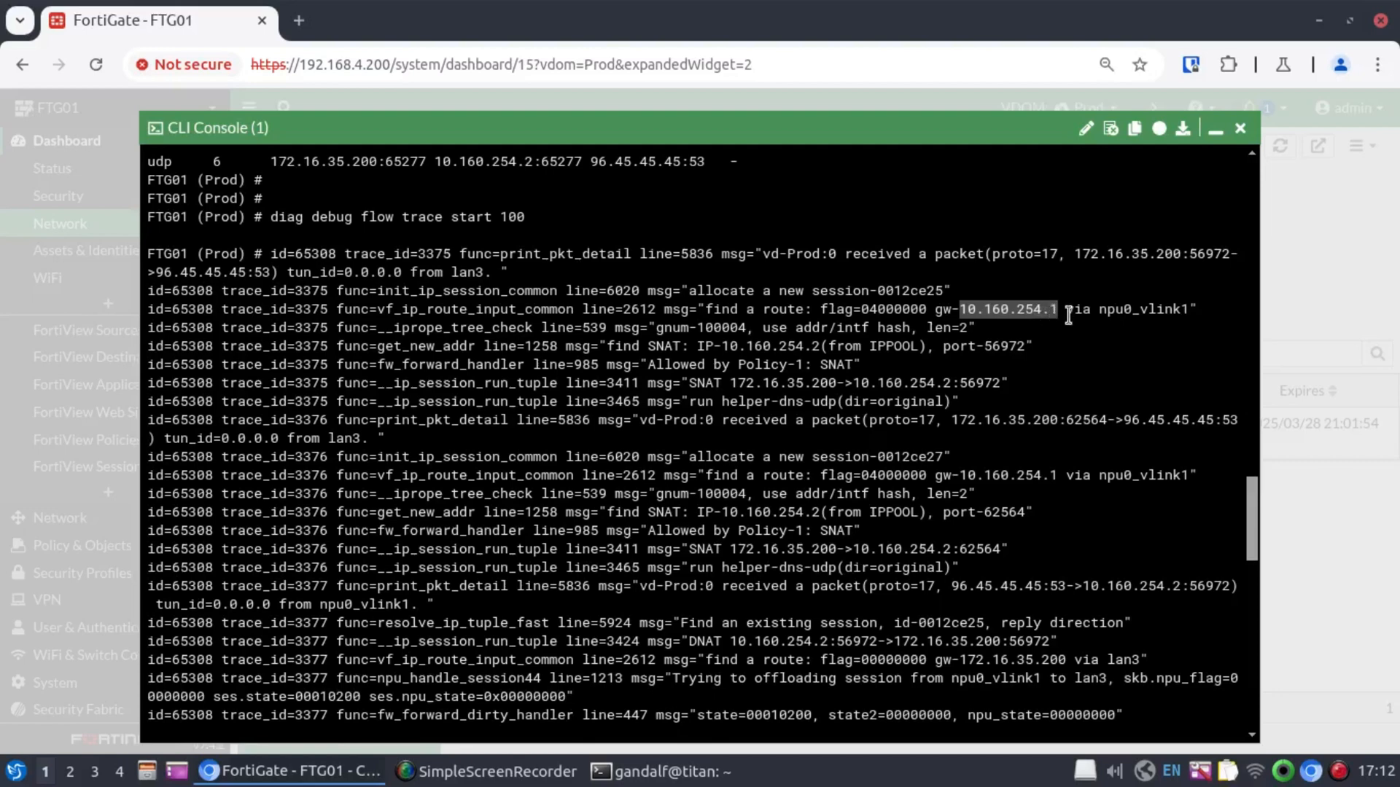
pyautogui.moveTo(1059, 313)
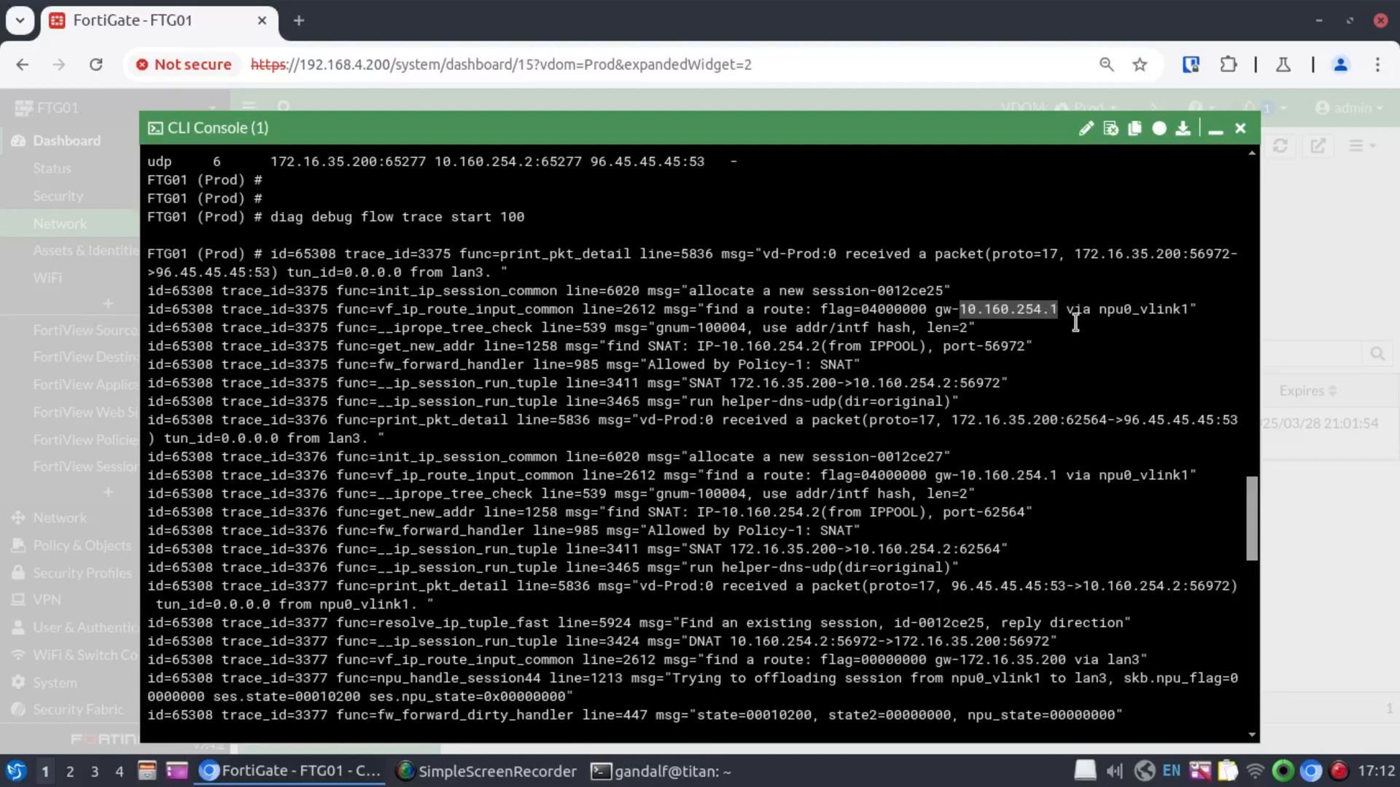
pyautogui.moveTo(1171, 321)
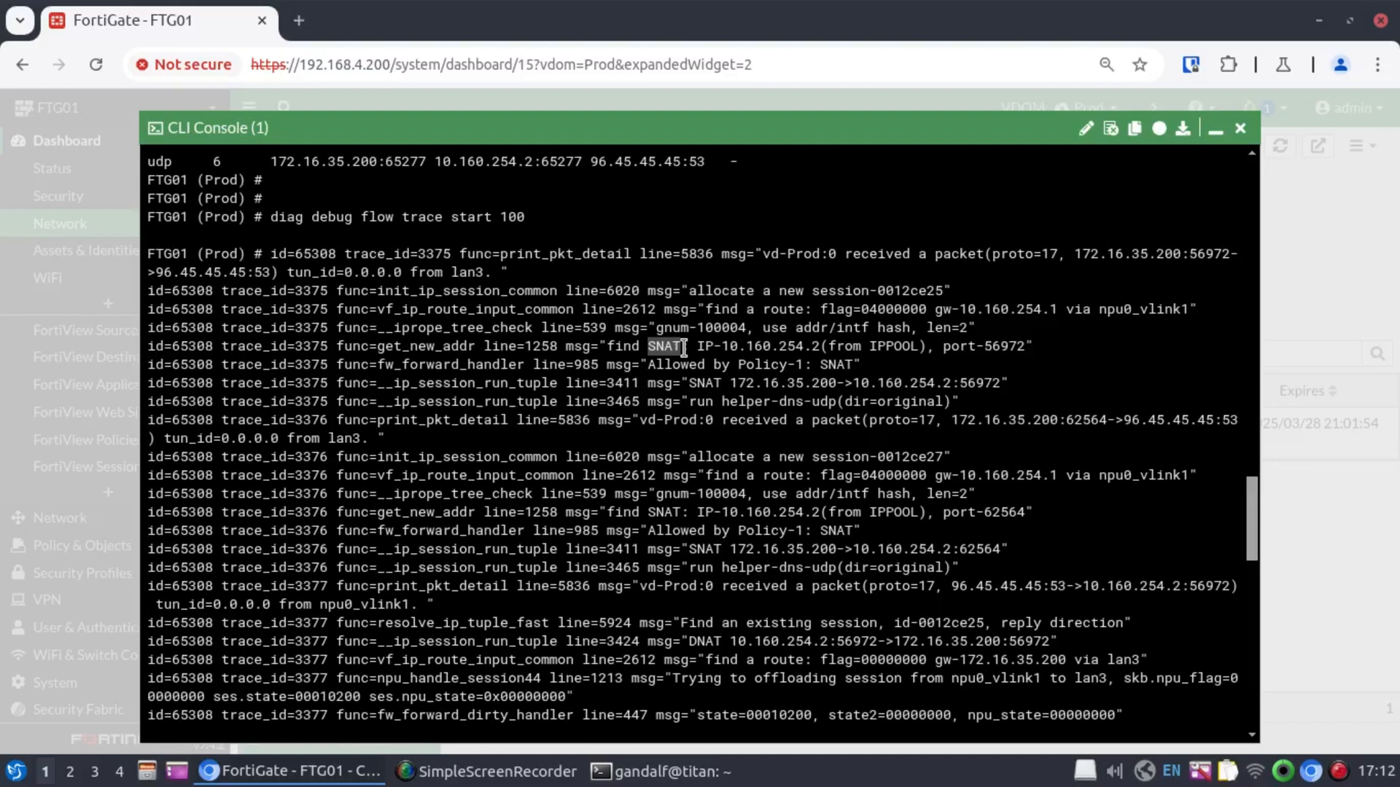
pyautogui.moveTo(769, 348)
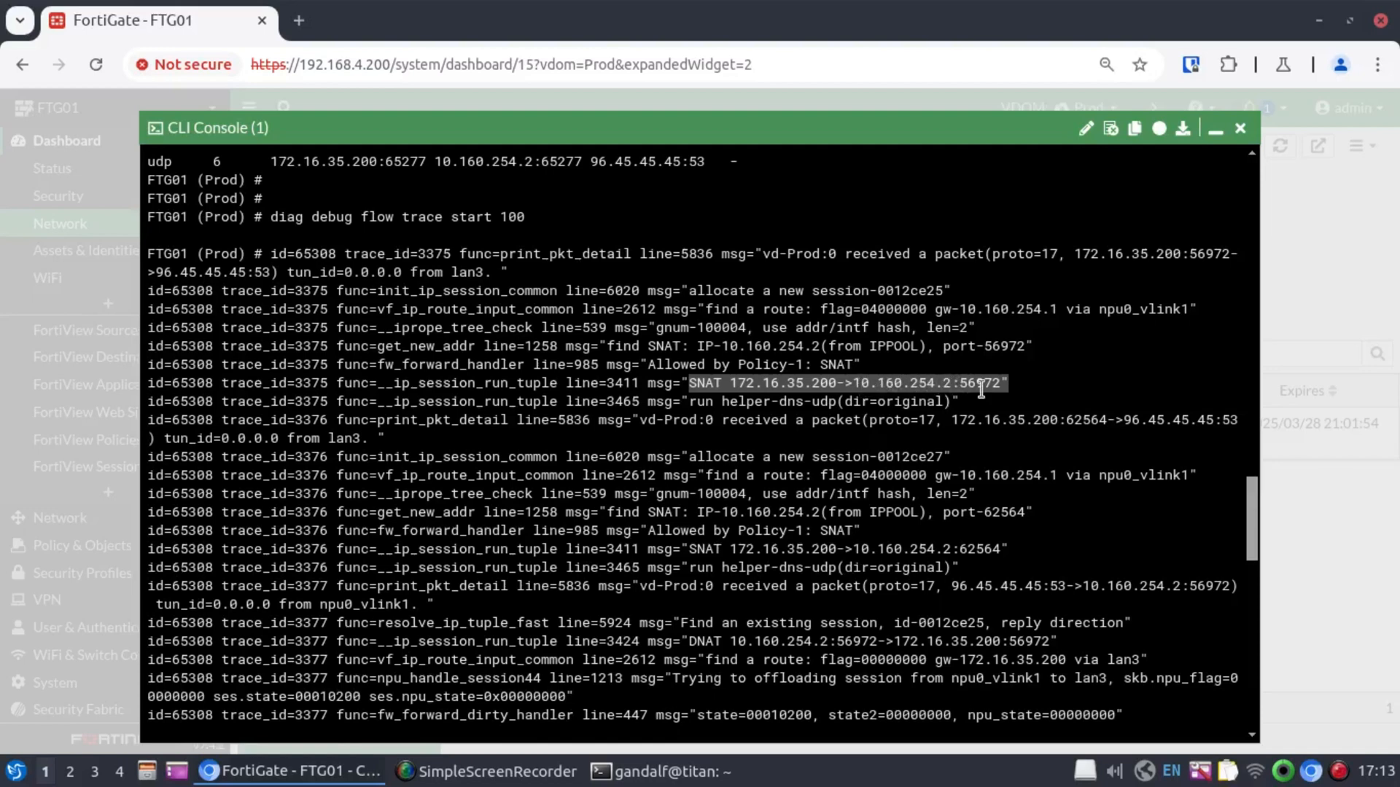
pyautogui.moveTo(992, 315)
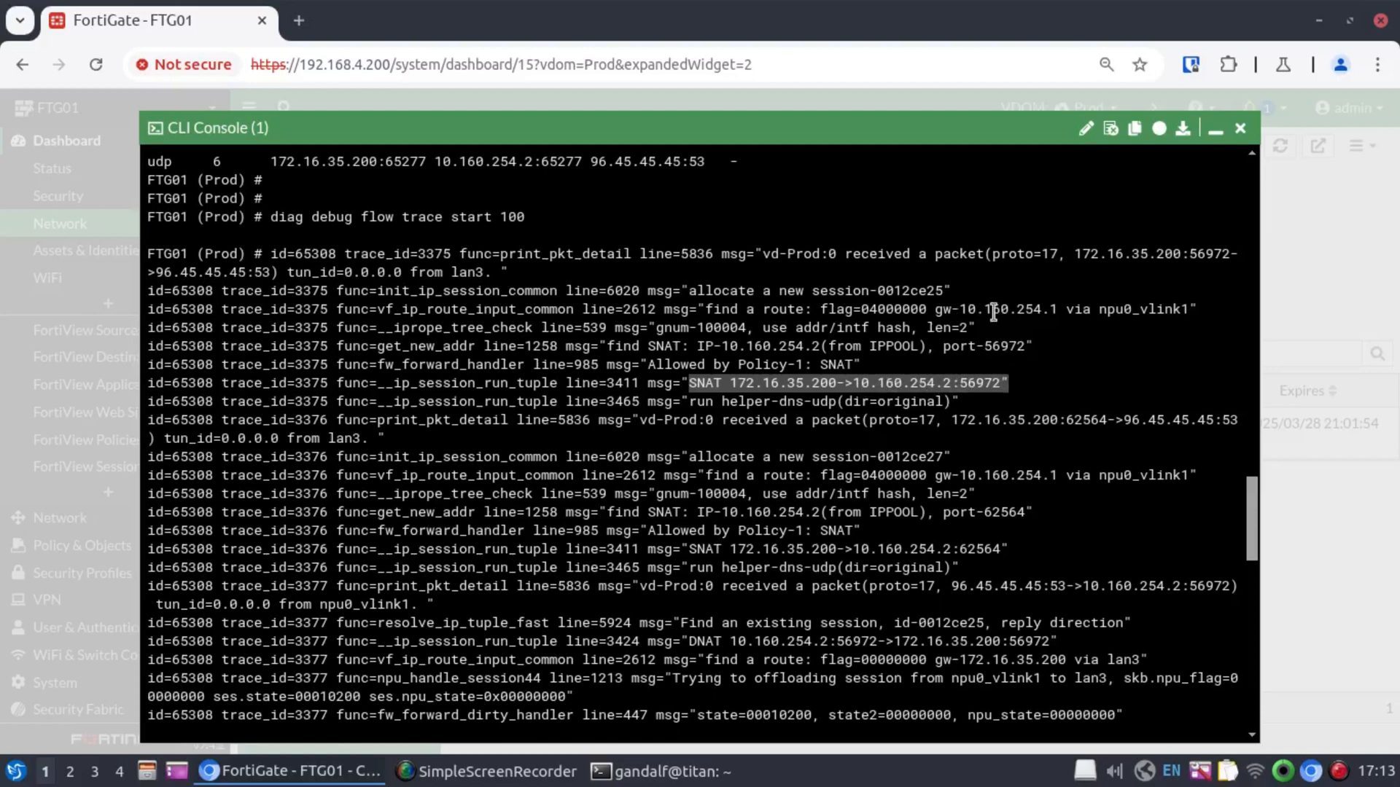
pyautogui.moveTo(1182, 310)
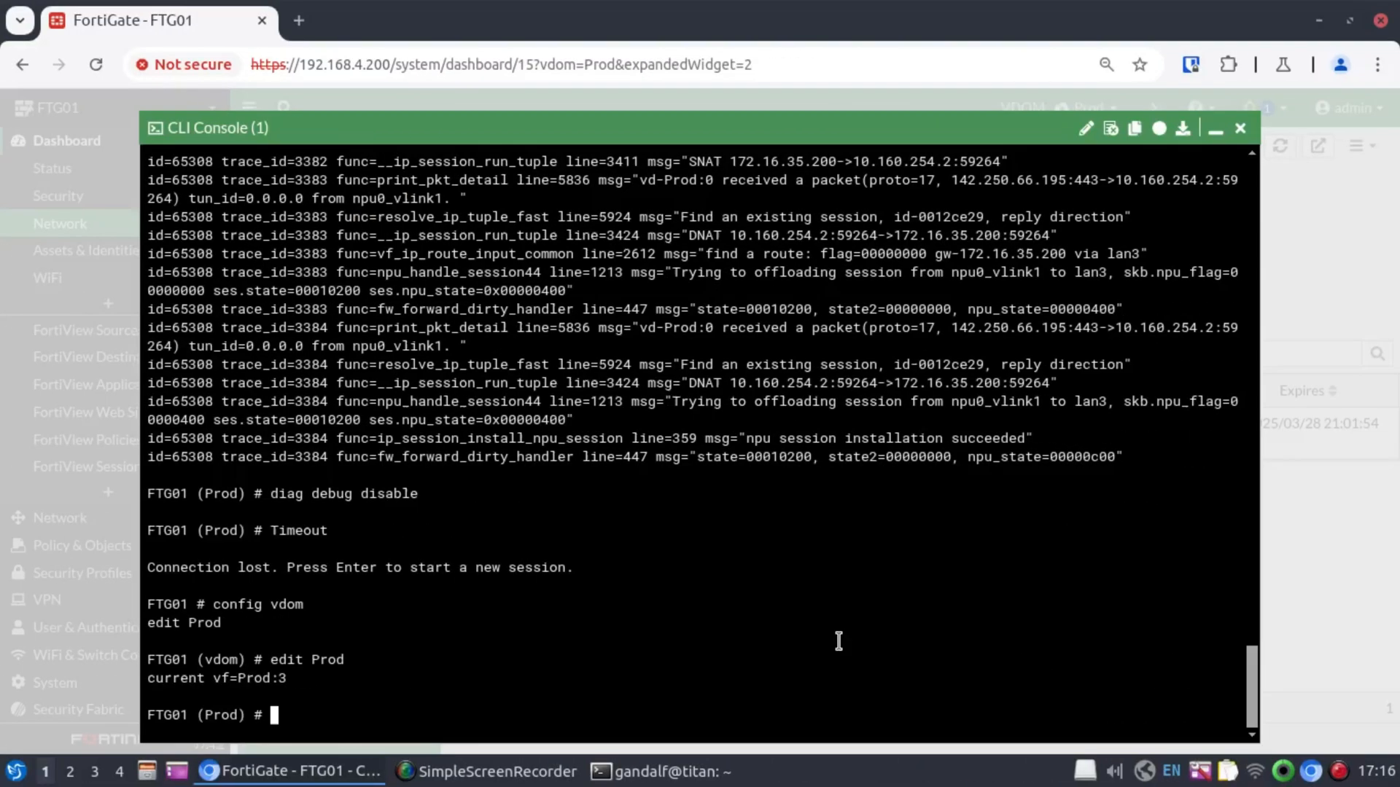
# - Re-run get system session list | grep 172.16.35.200, showing every session source-NATed to 10.160.254.2
pyautogui.write('get system')
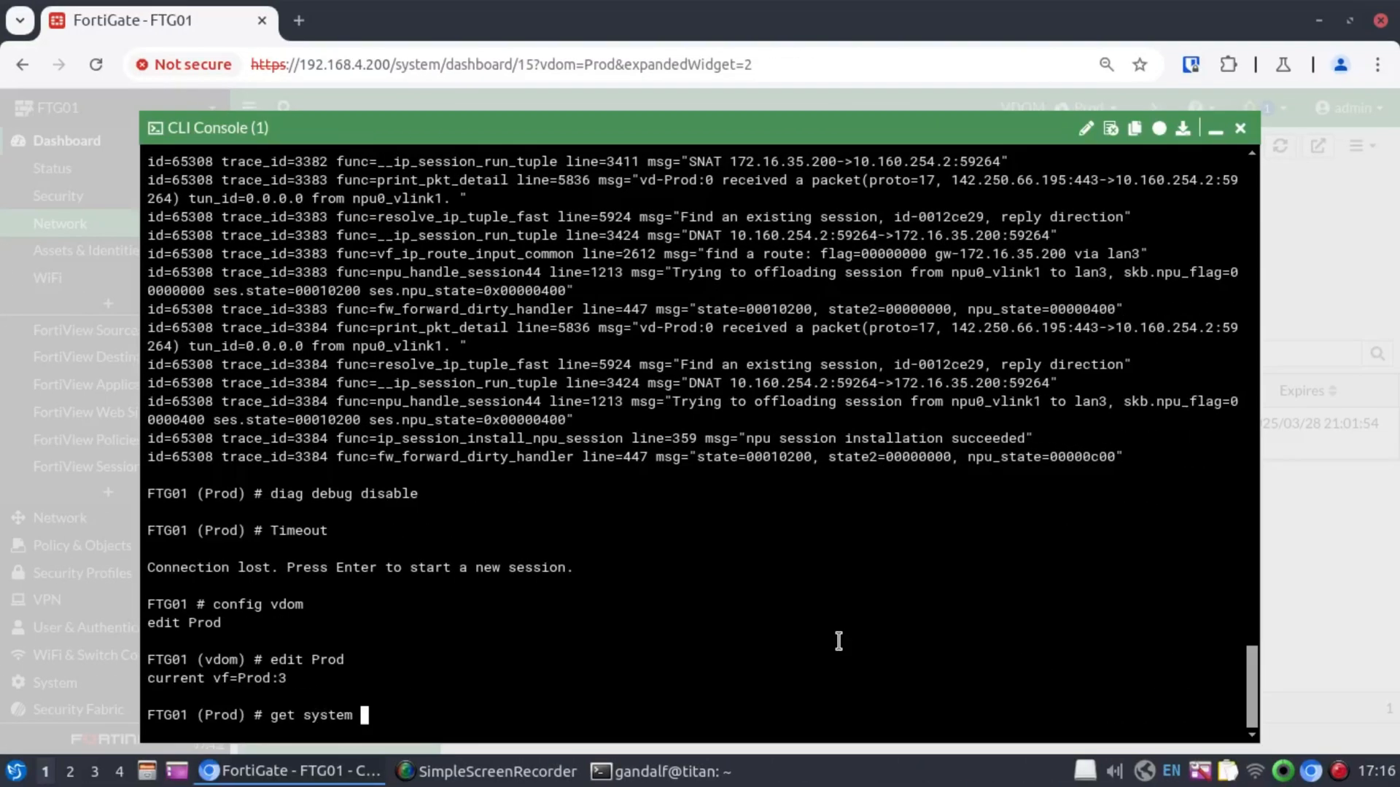
pyautogui.write('session list | grep')
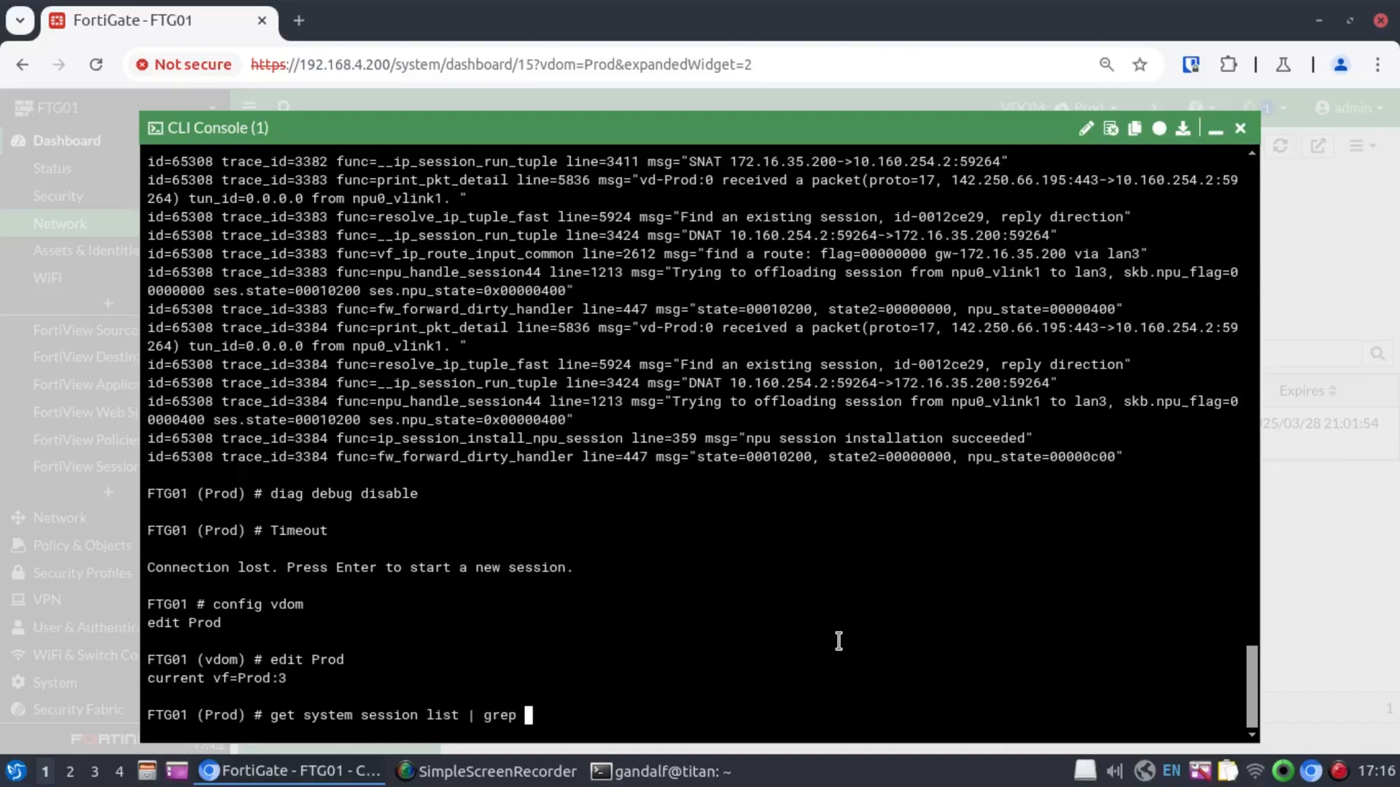
pyautogui.write('172.16.')
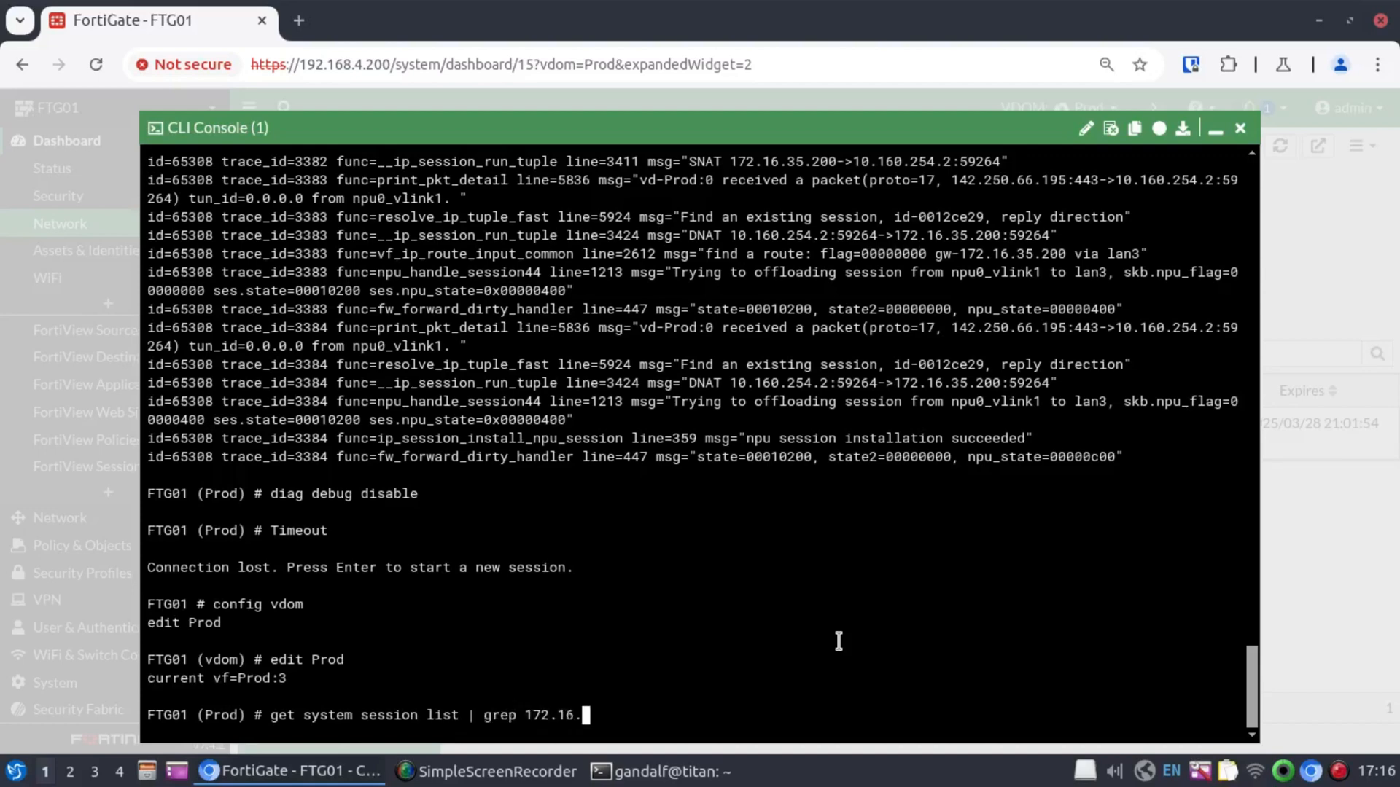
pyautogui.press('Return')
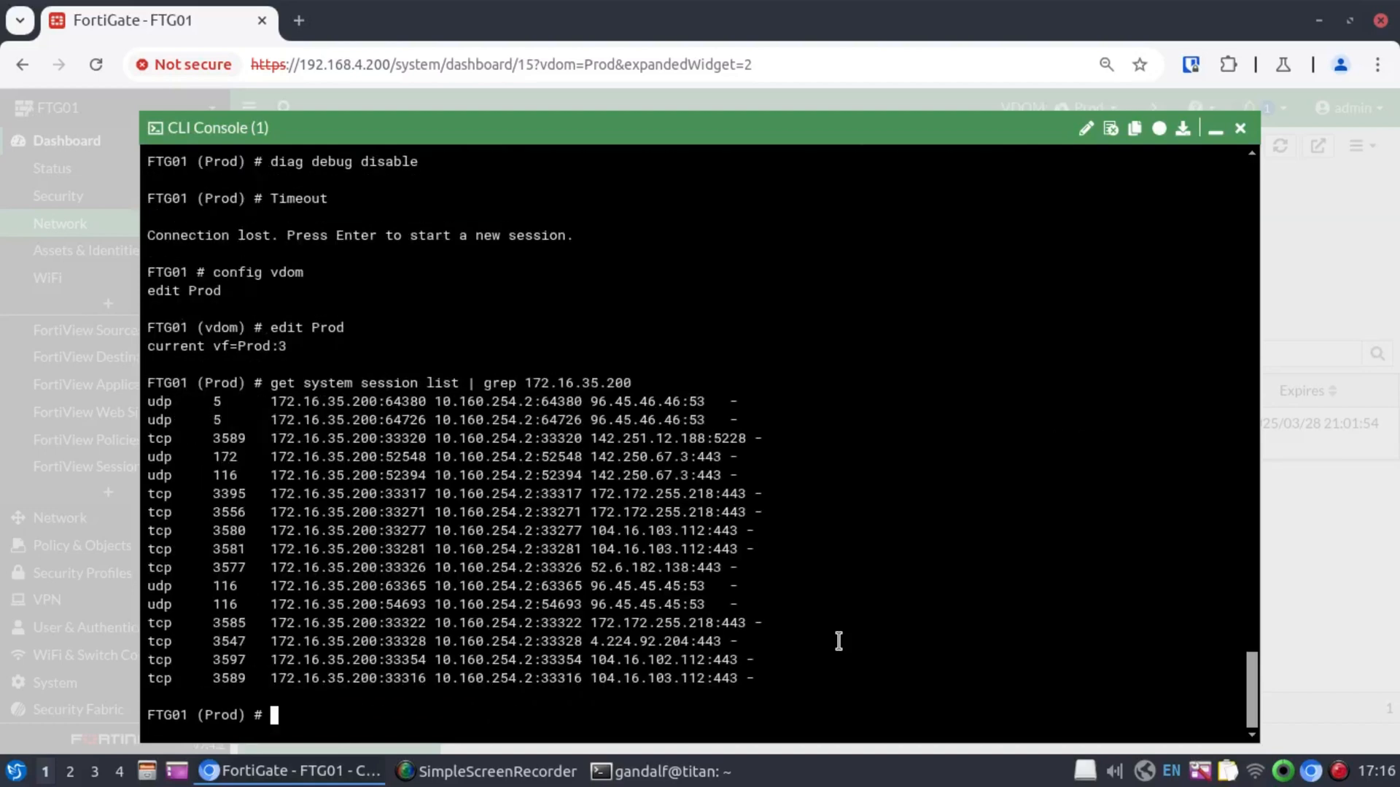
pyautogui.moveTo(516, 543)
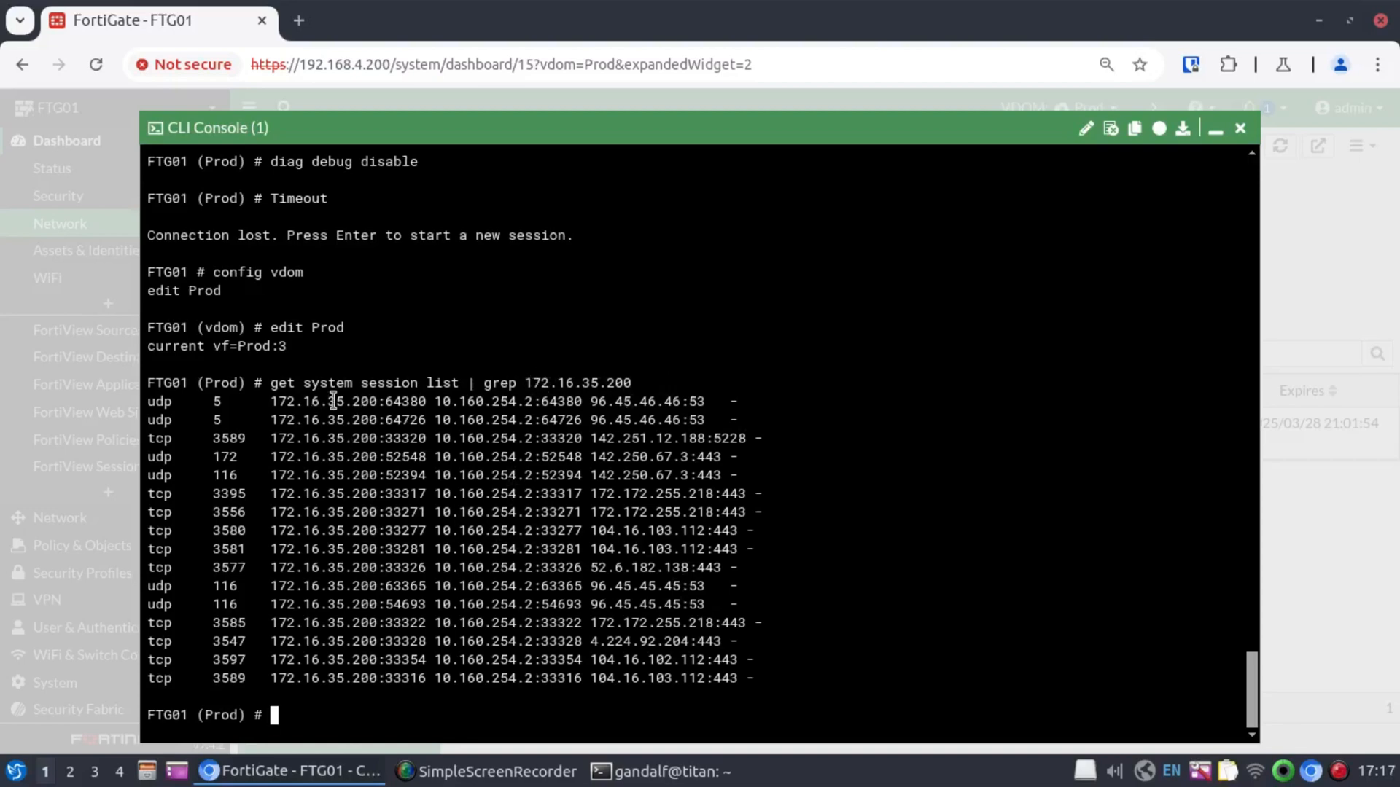
pyautogui.moveTo(337, 494)
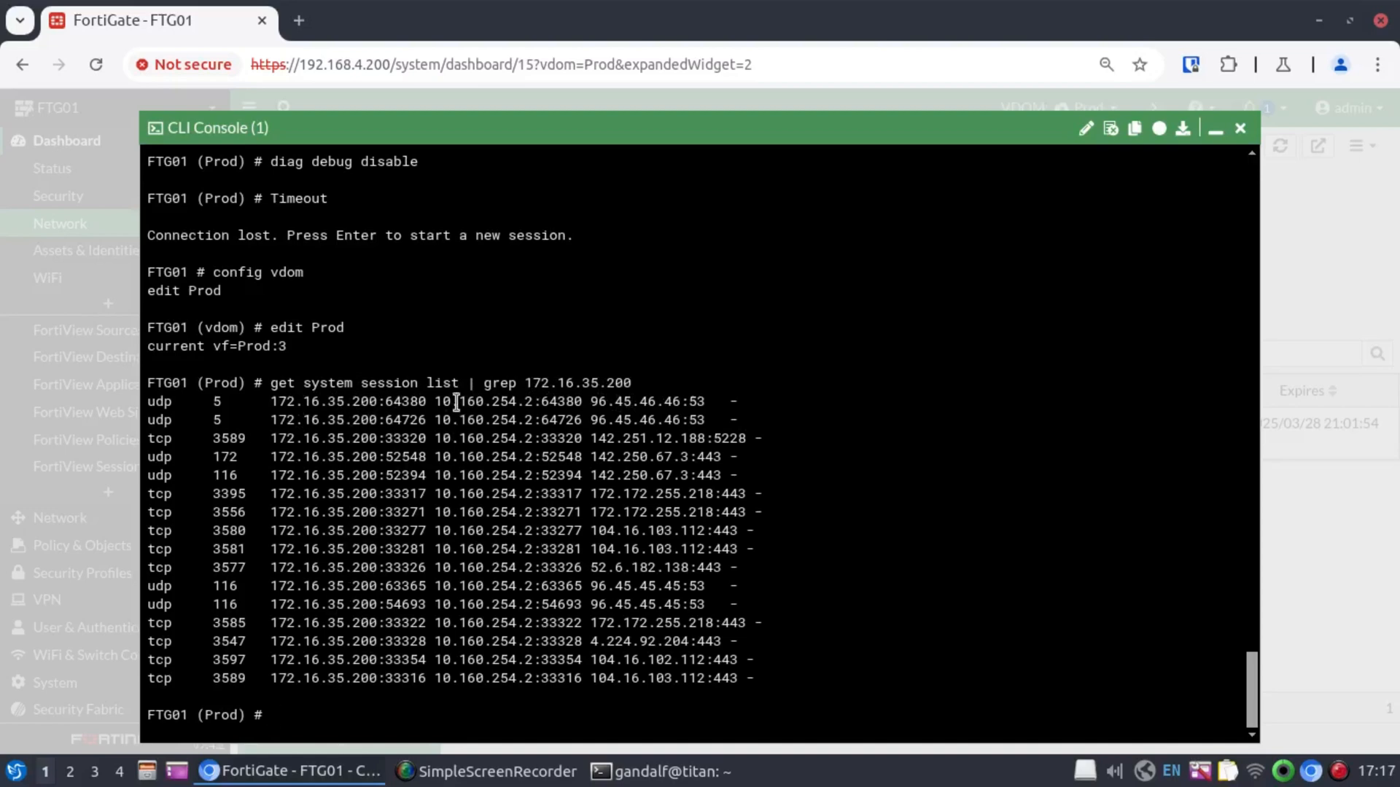
pyautogui.moveTo(572, 731)
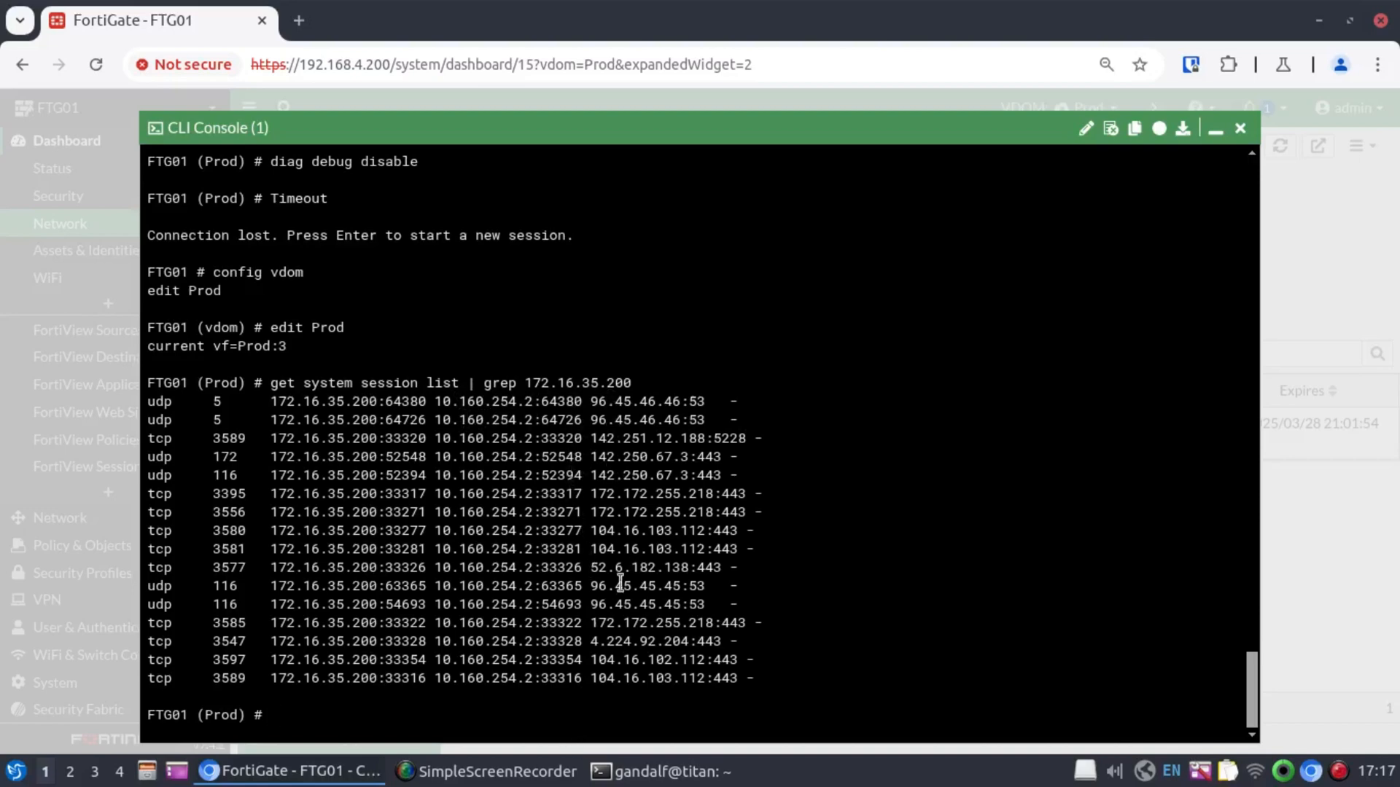
# - Close the CLI console and go to the Dashboard's FortiView Sessions view
pyautogui.click(1239, 128)
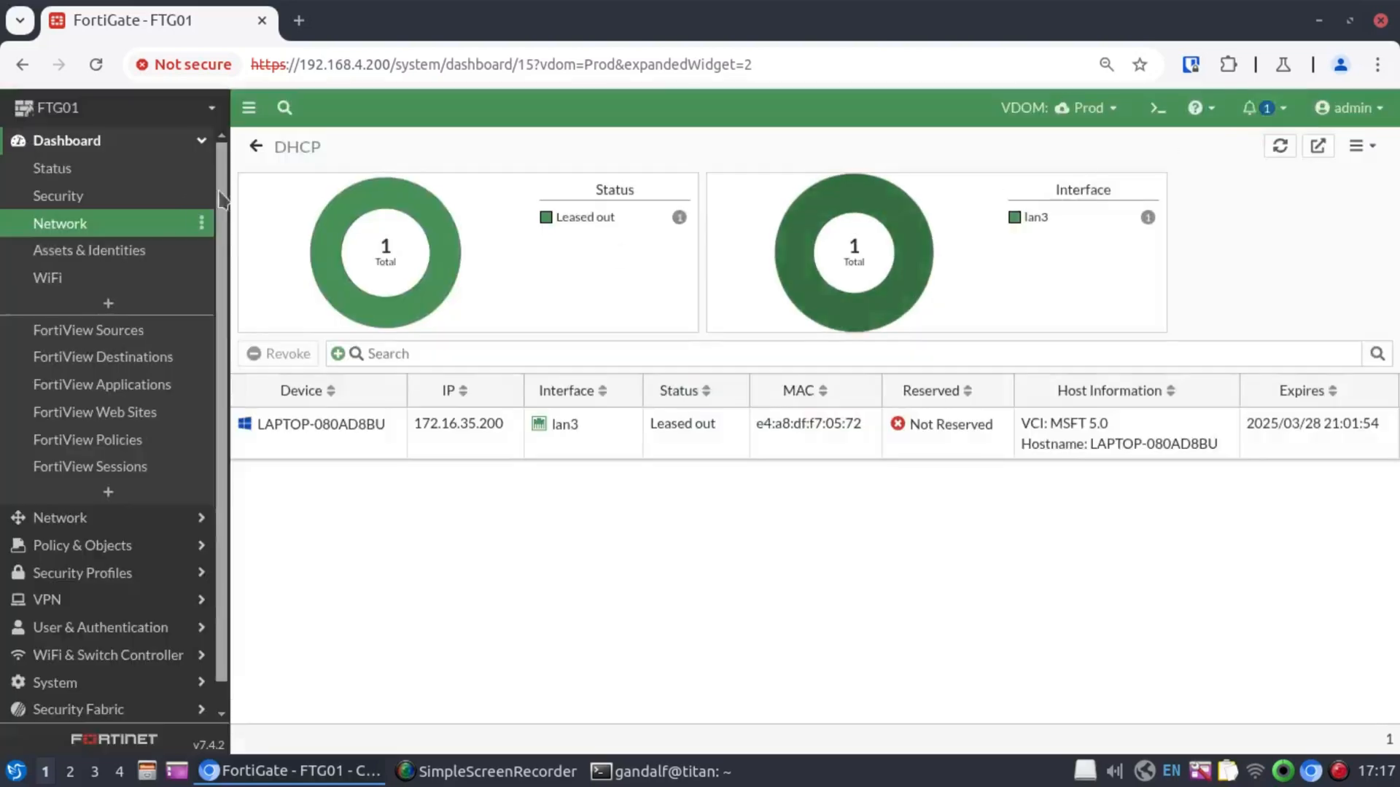
pyautogui.moveTo(89, 467)
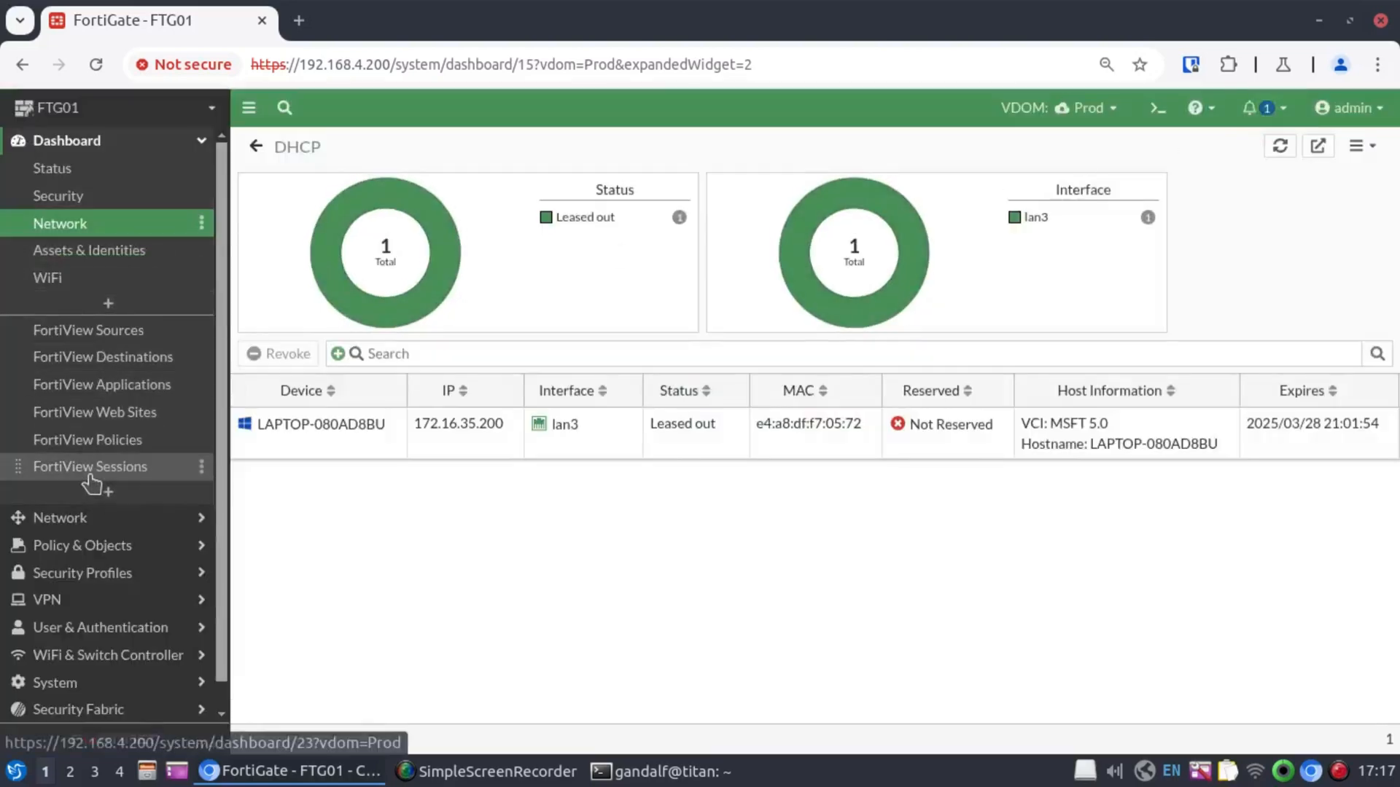
pyautogui.click(89, 466)
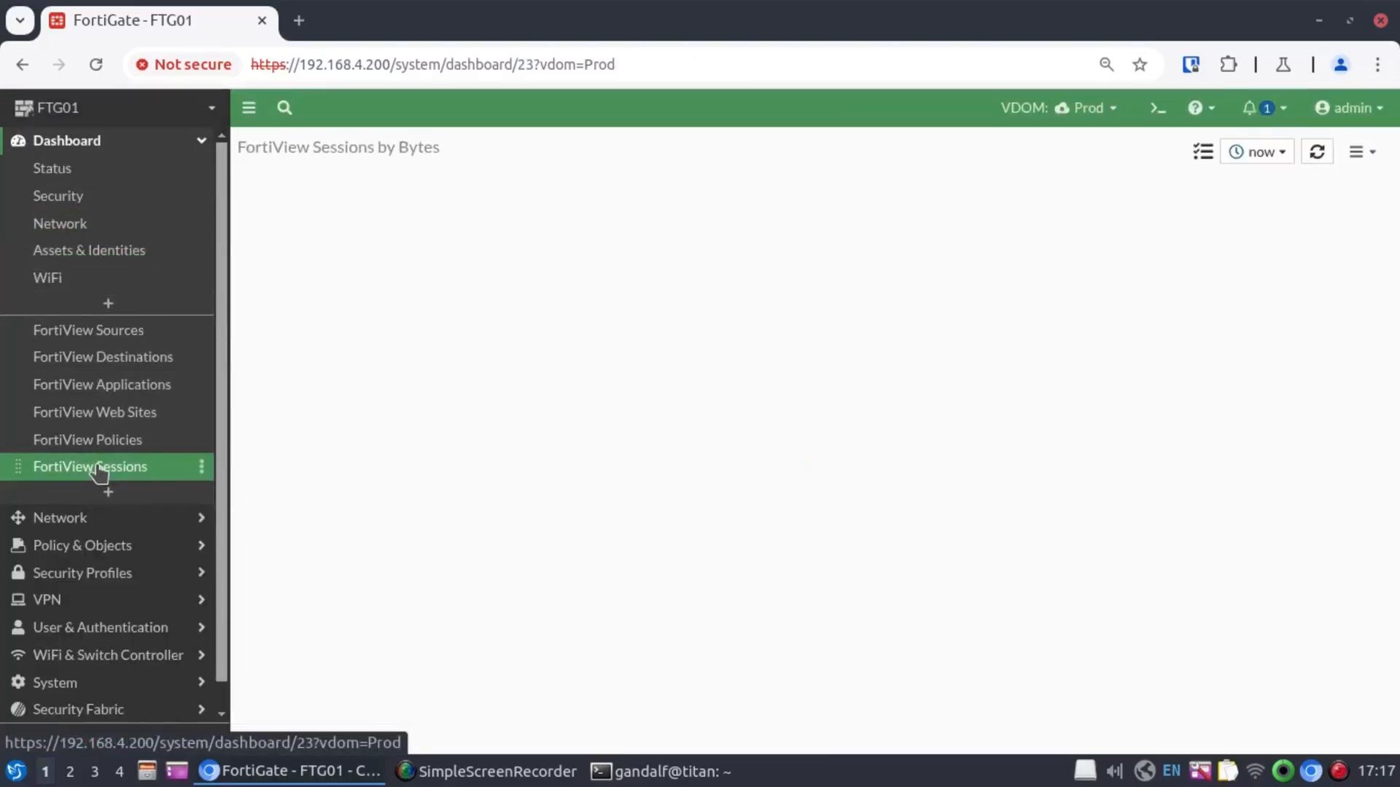
pyautogui.click(90, 467)
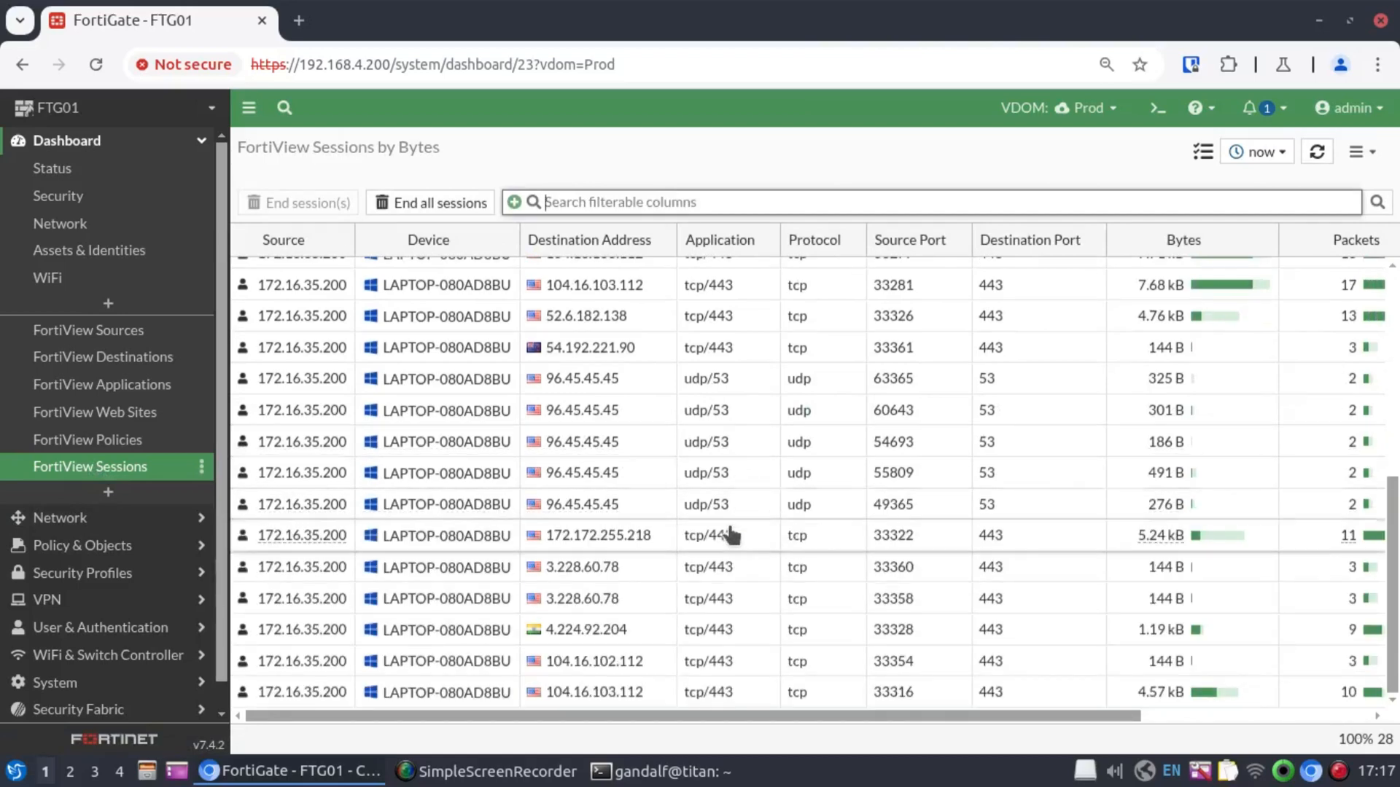
# - End all active sessions, confirm, and refresh to see 172.16.35.200 sessions reappear
pyautogui.click(428, 202)
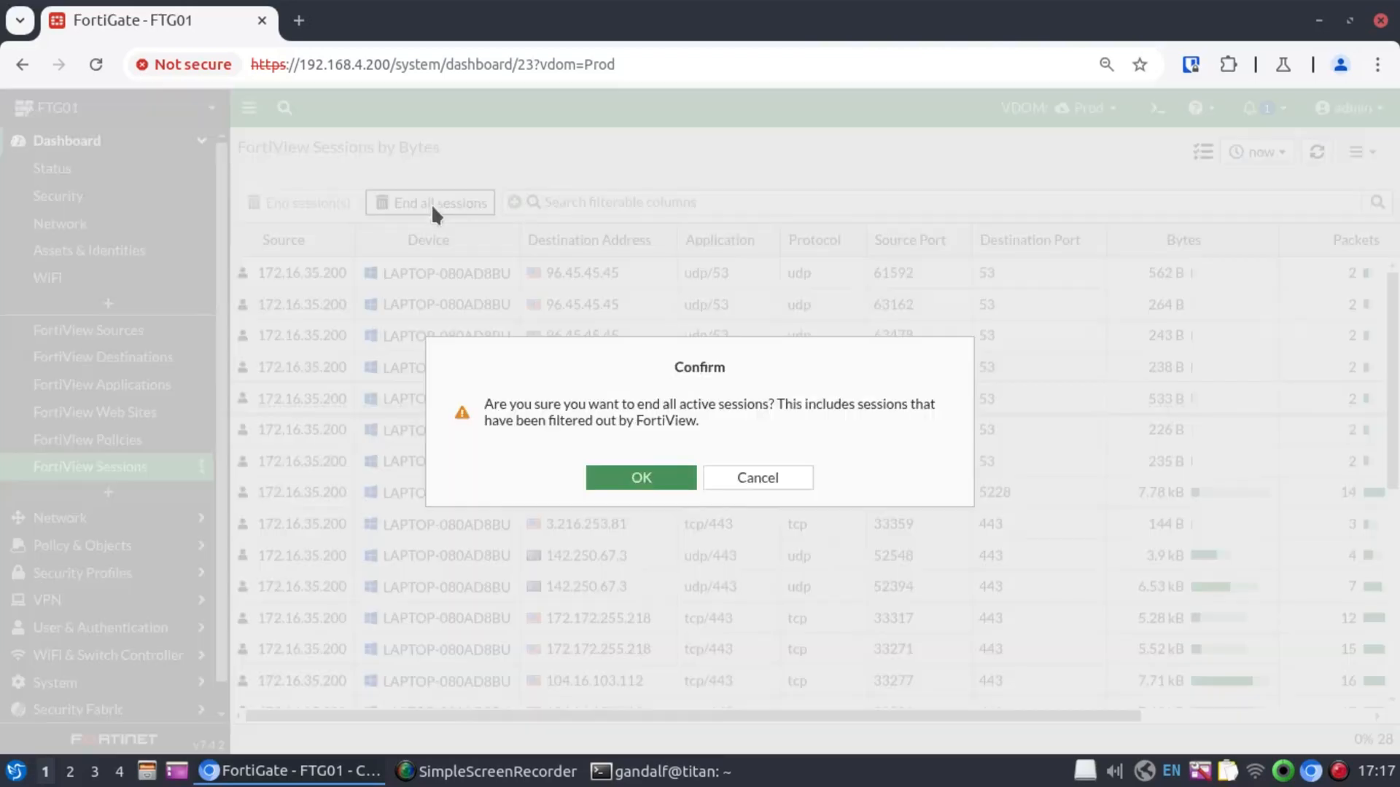
pyautogui.click(640, 479)
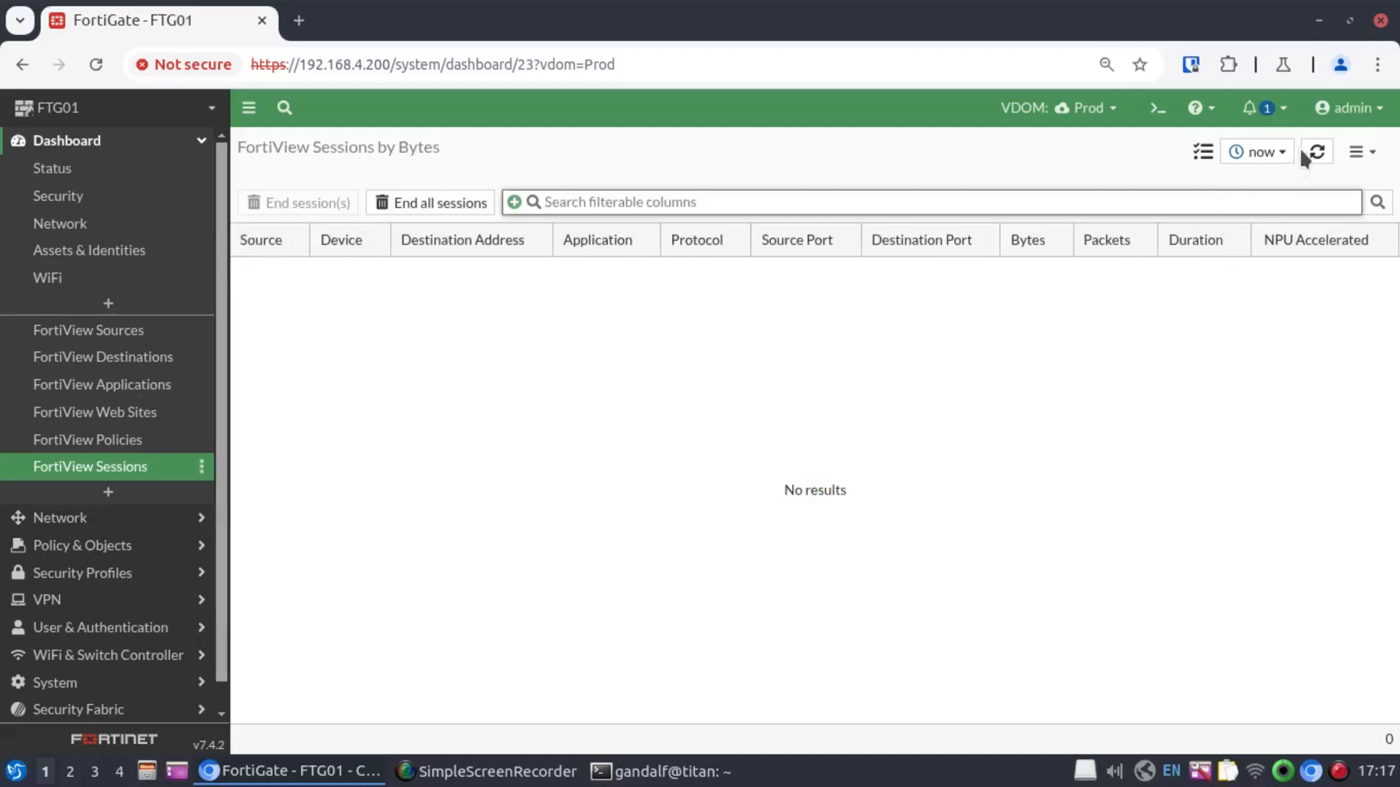
pyautogui.click(1315, 152)
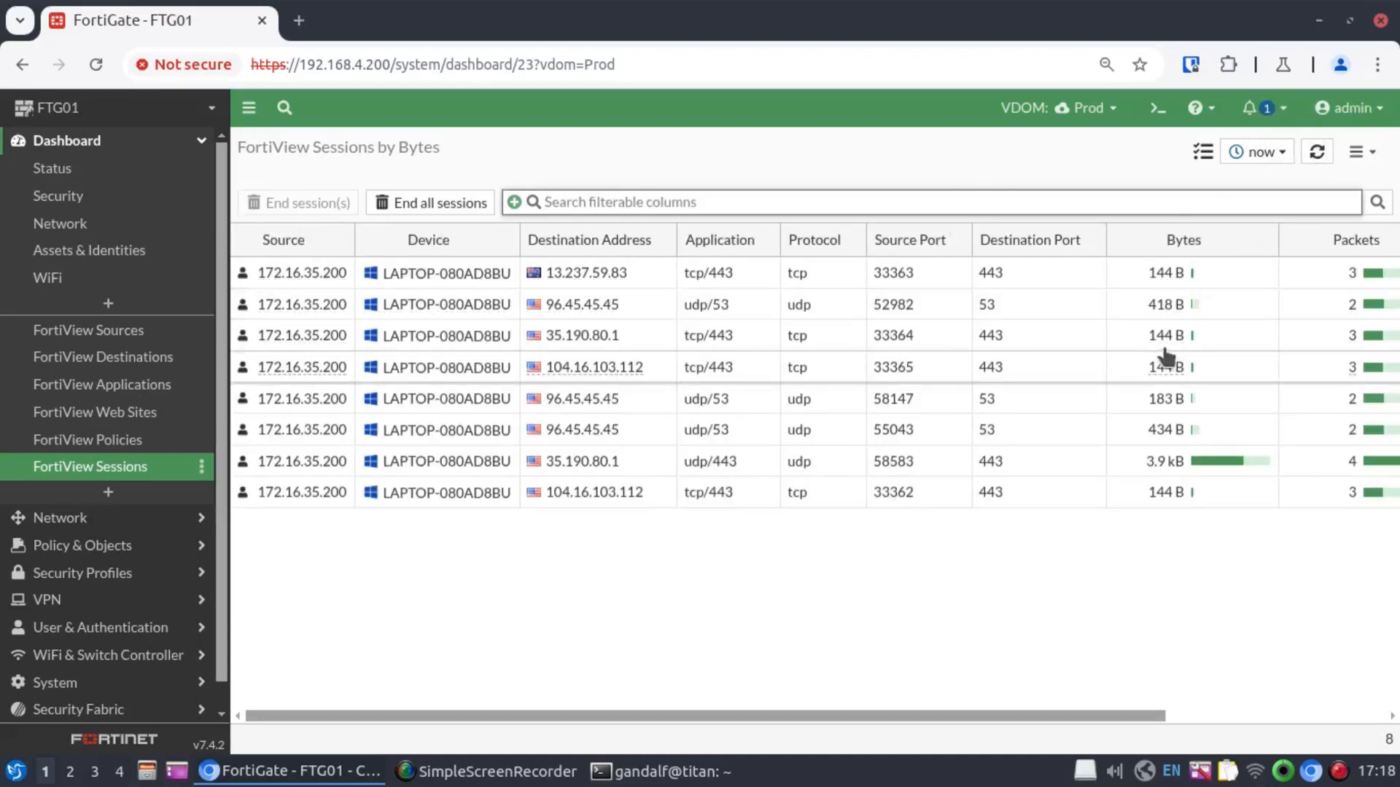
pyautogui.moveTo(848, 557)
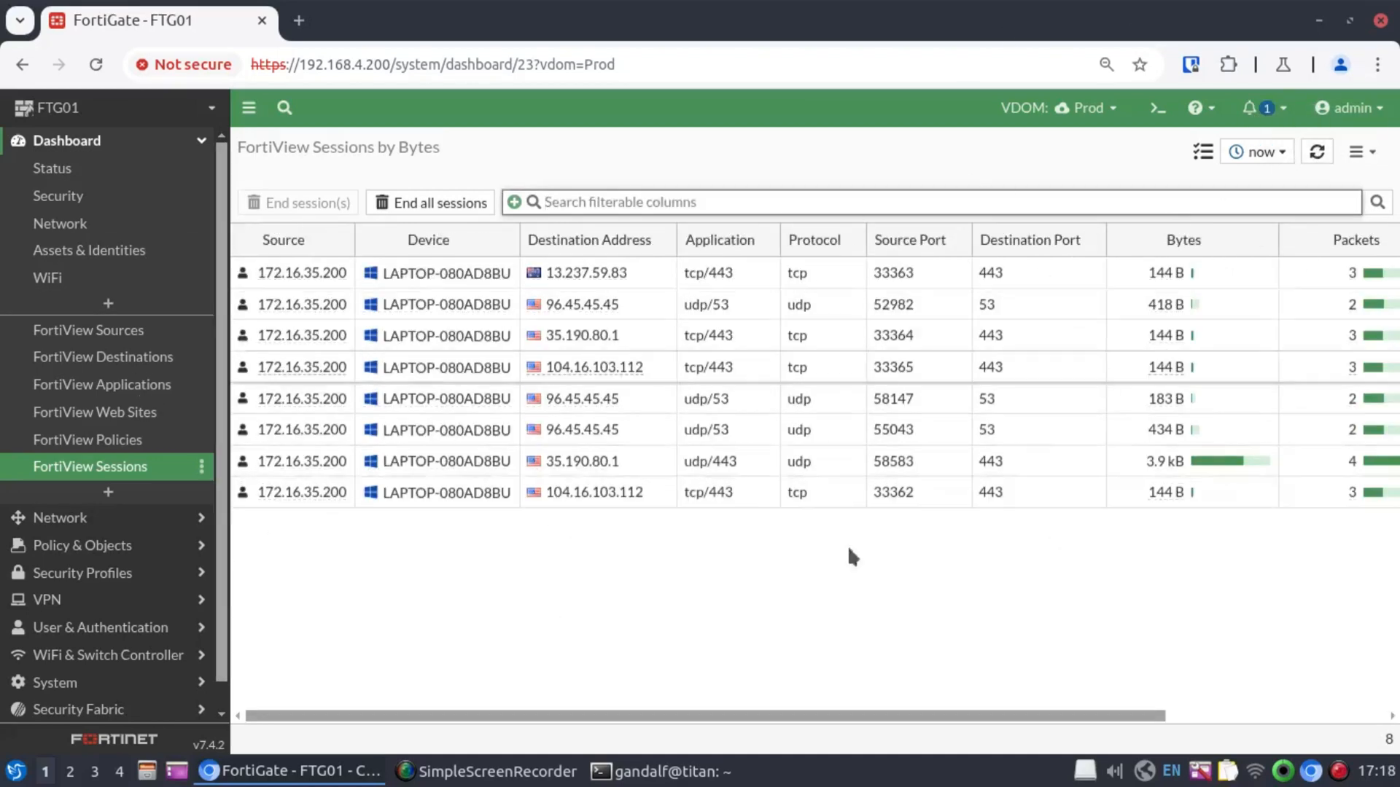
pyautogui.moveTo(958, 535)
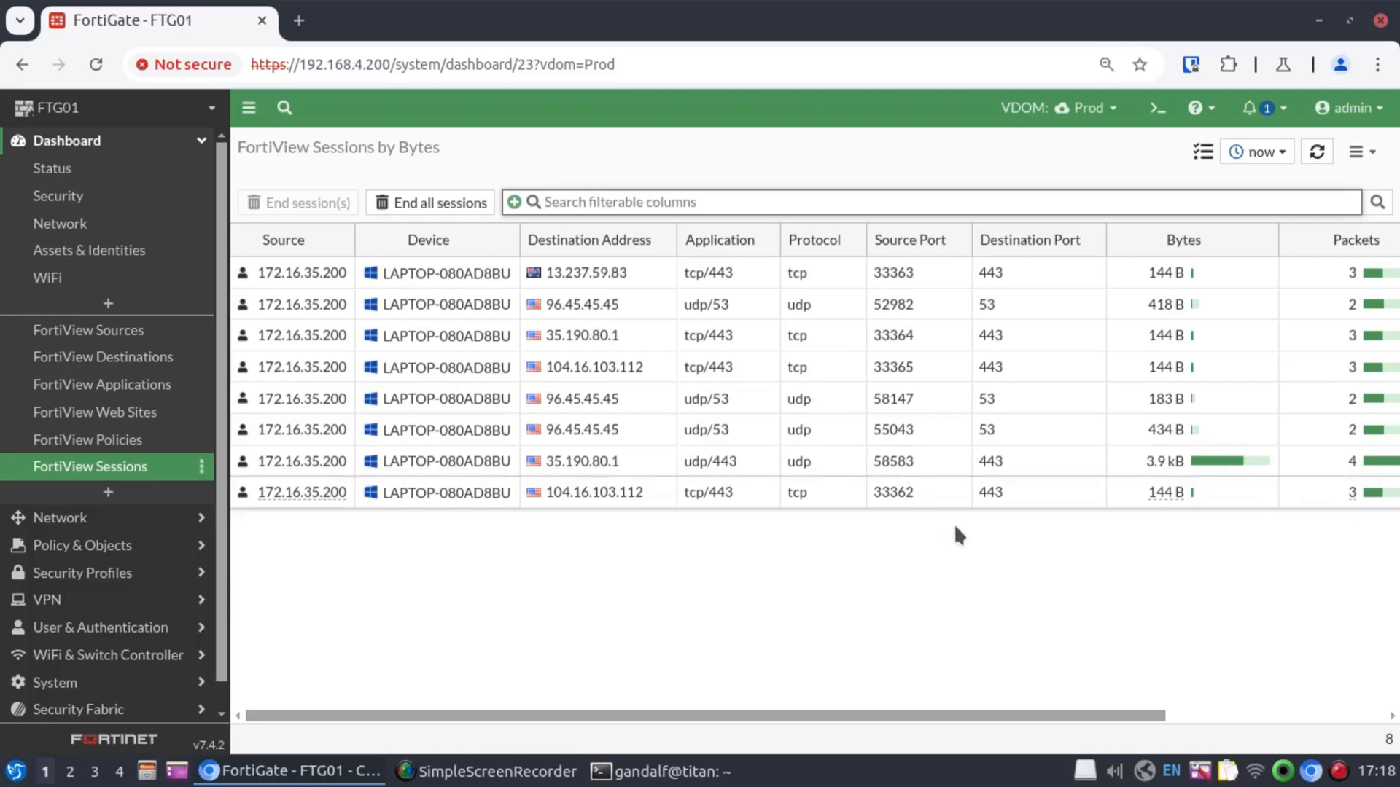